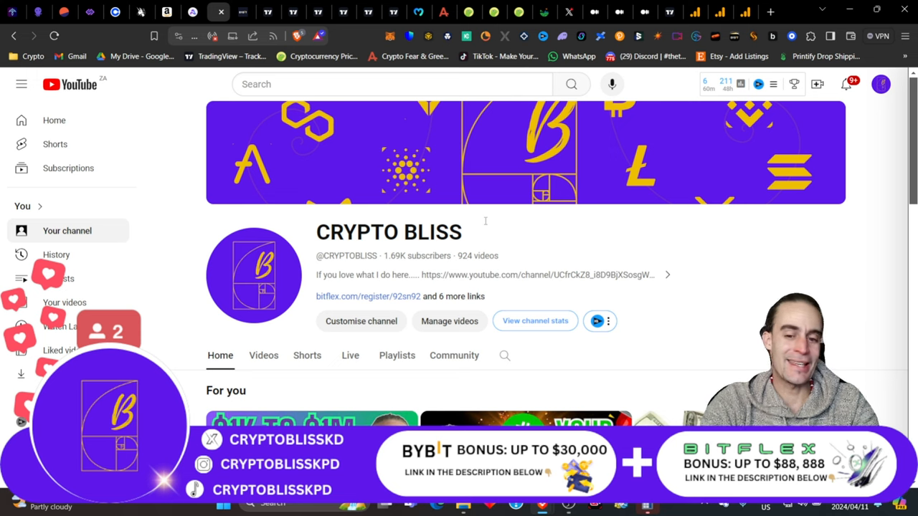
Scroll the CRYPTO BLISS channel page to its Videos list of latest uploads and back to the header.
scroll("down", 3)
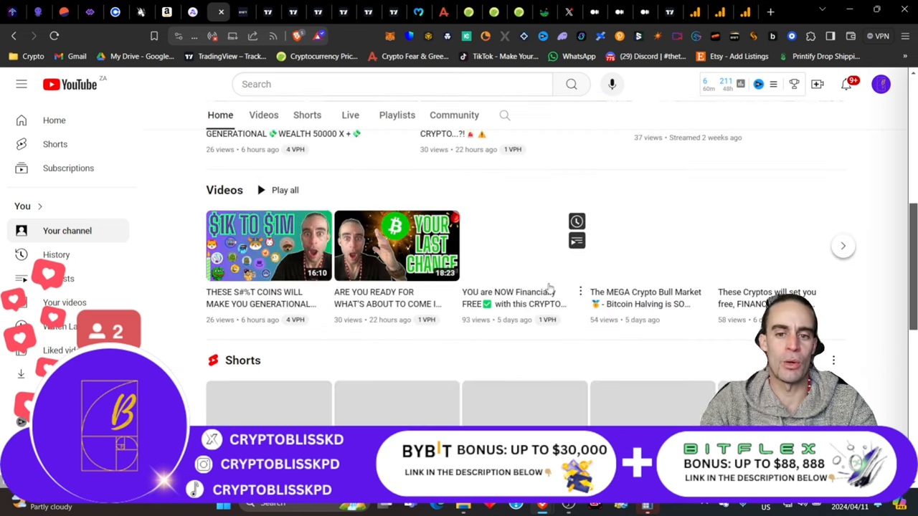
scroll("up", 3)
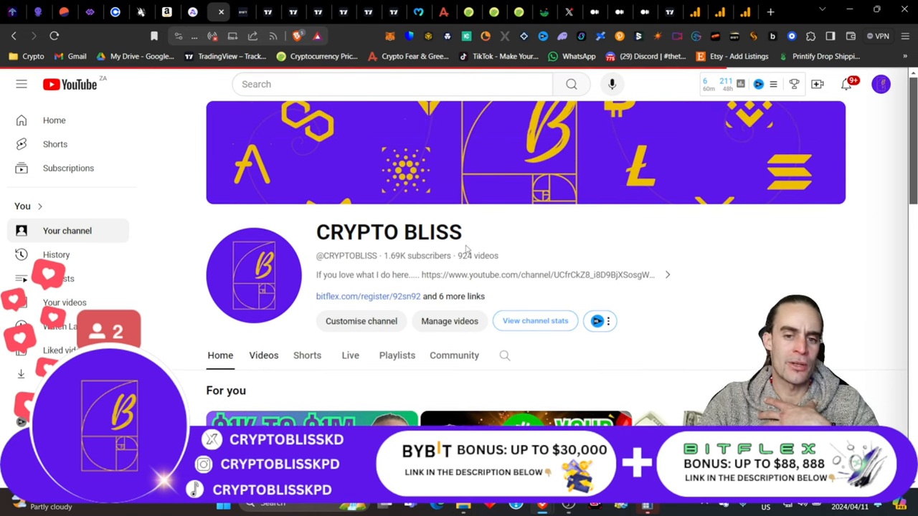
mouse_move(682, 260)
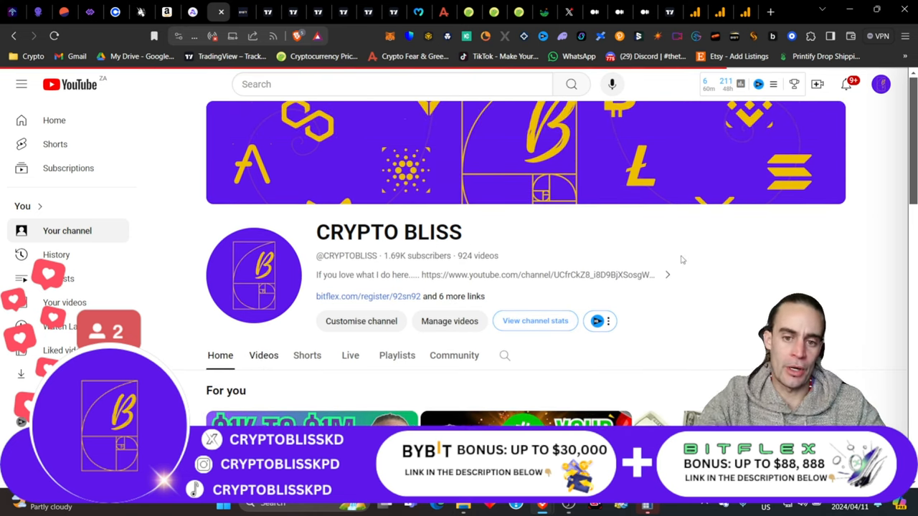
mouse_move(390, 206)
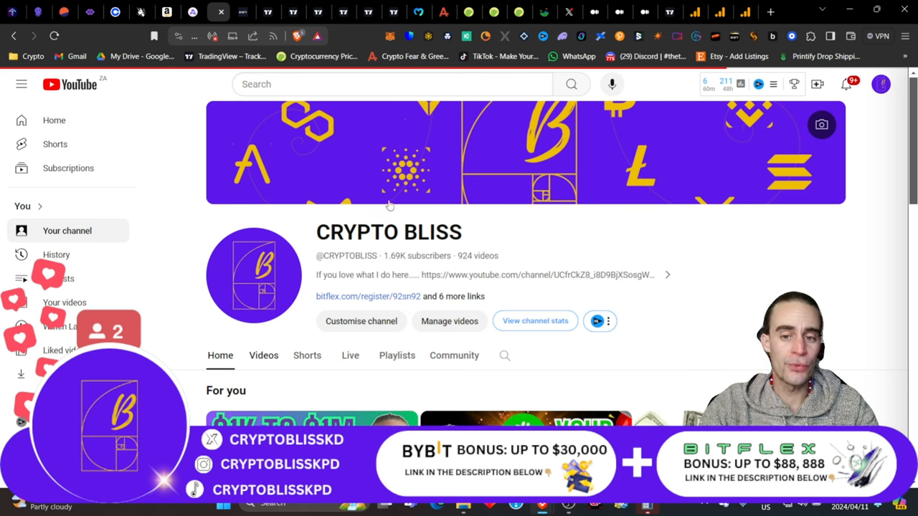
scroll("down", 3)
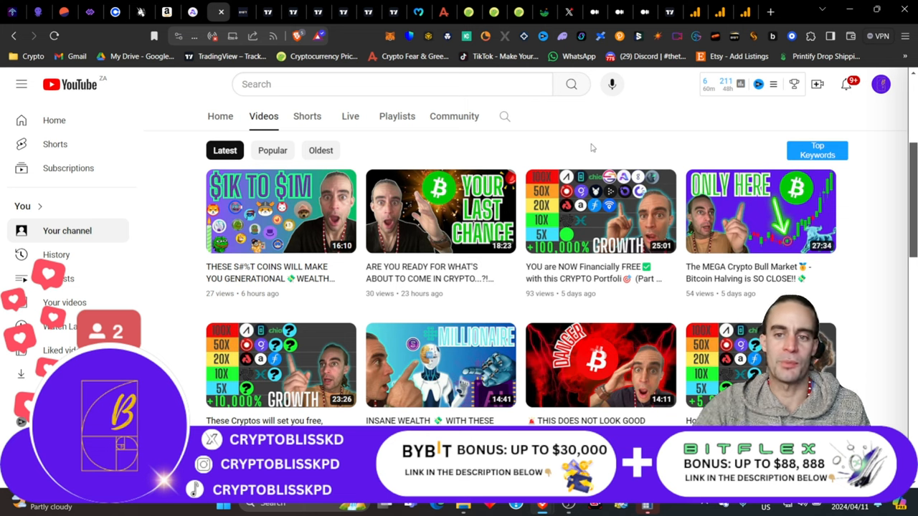
mouse_move(582, 138)
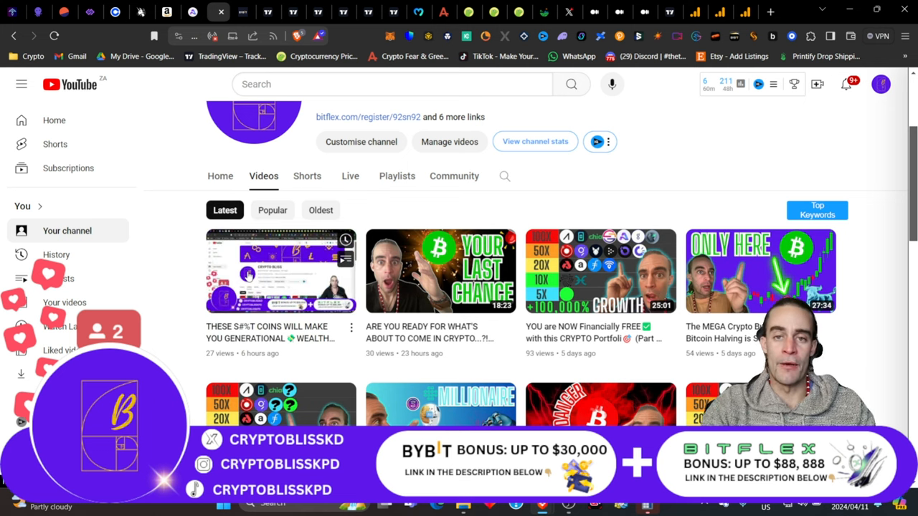
scroll("up", 3)
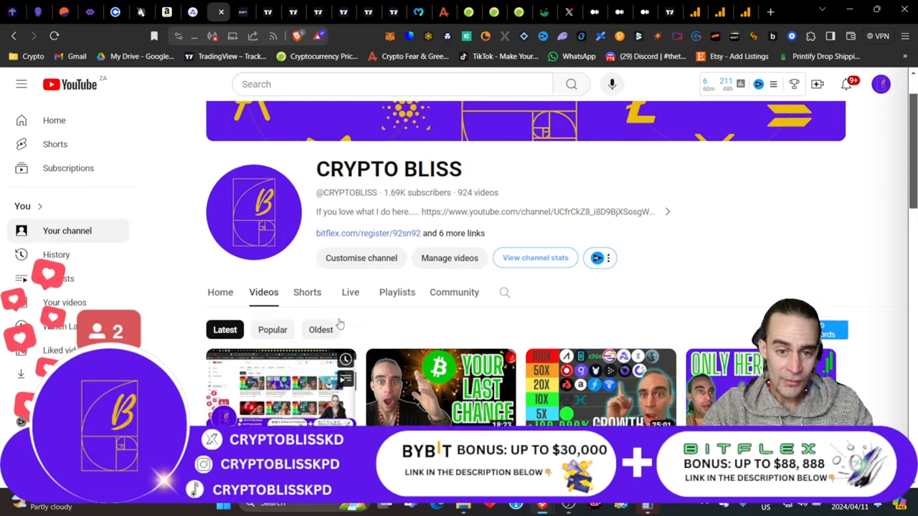
scroll("up", 3)
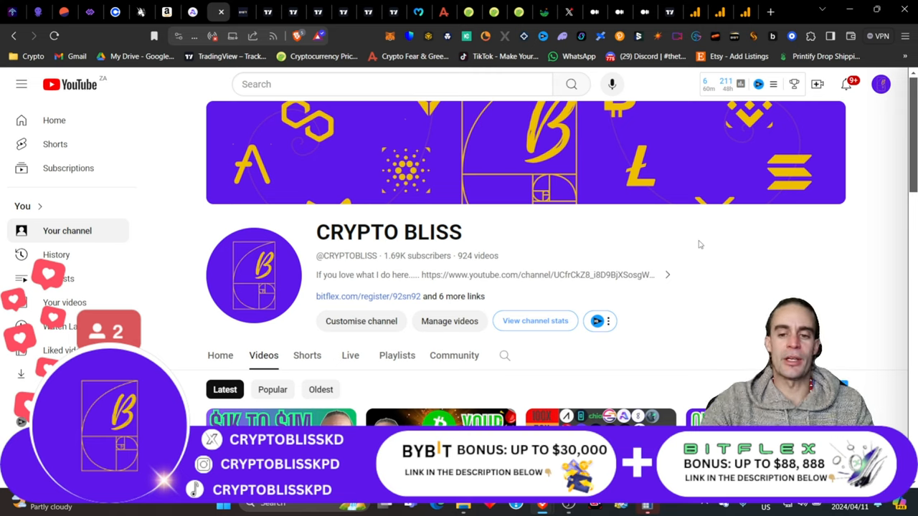
scroll("down", 3)
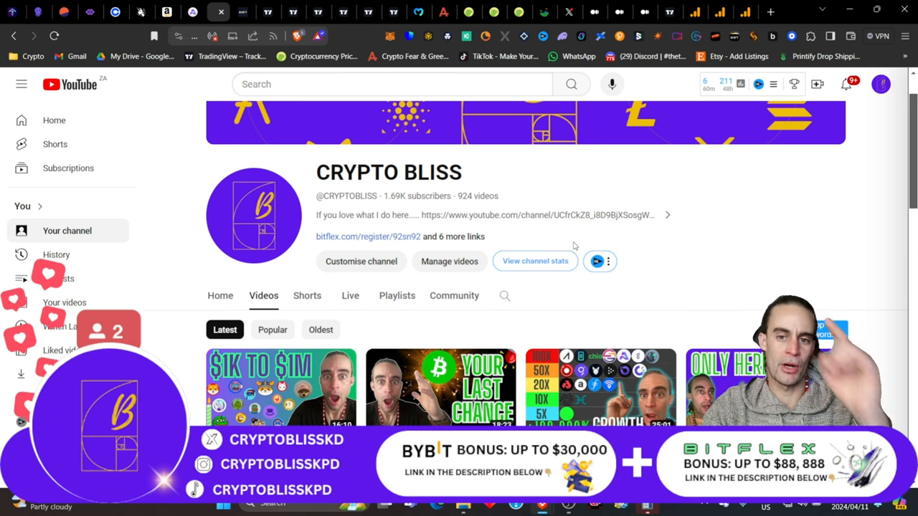
scroll("up", 3)
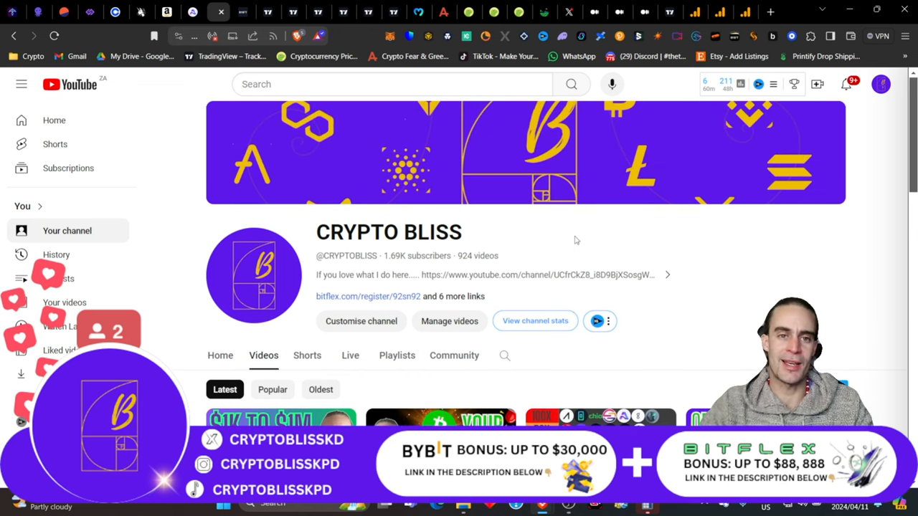
View the Fear & Greed Index reading of 76, Extreme Greed, then switch to CoinGecko's market overview.
left_click(419, 12)
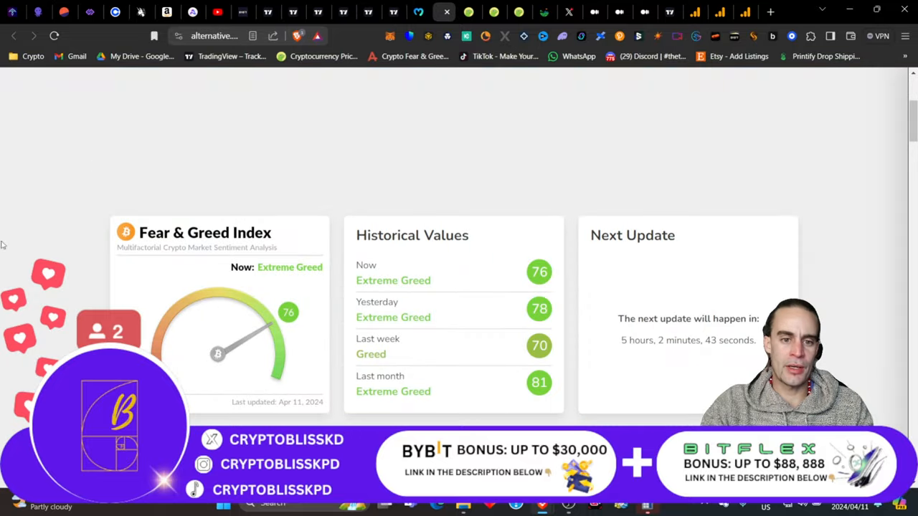
left_click(469, 12)
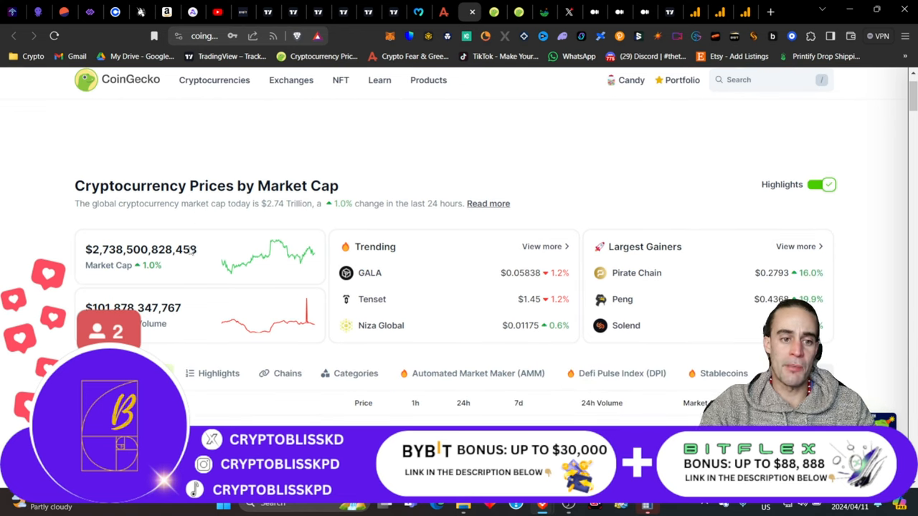
scroll("down", 3)
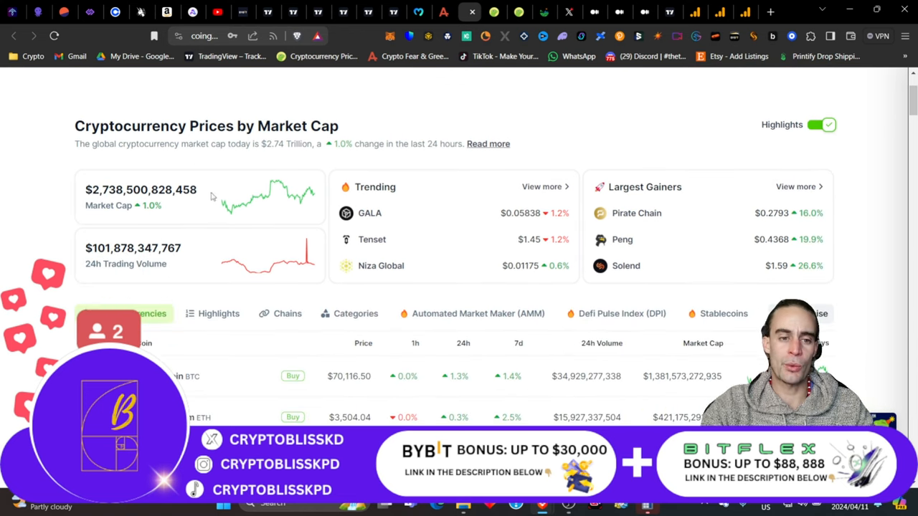
mouse_move(118, 212)
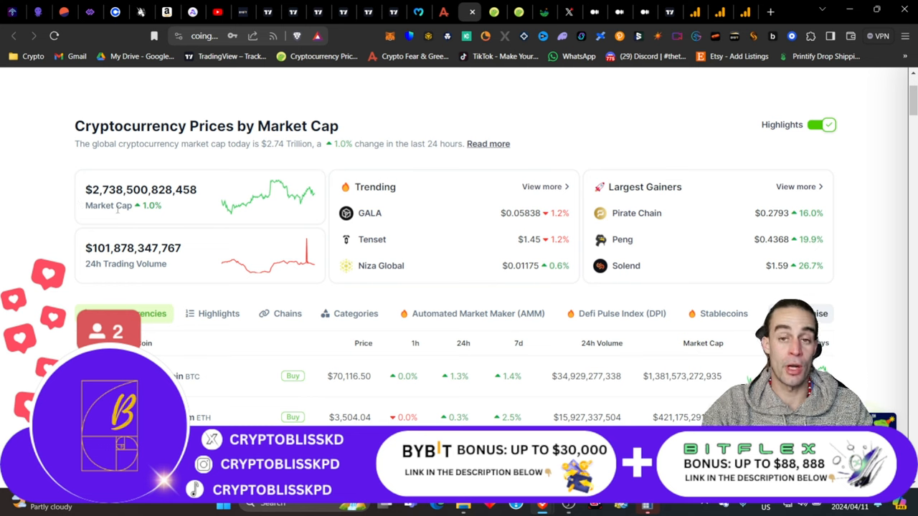
double_click(152, 207)
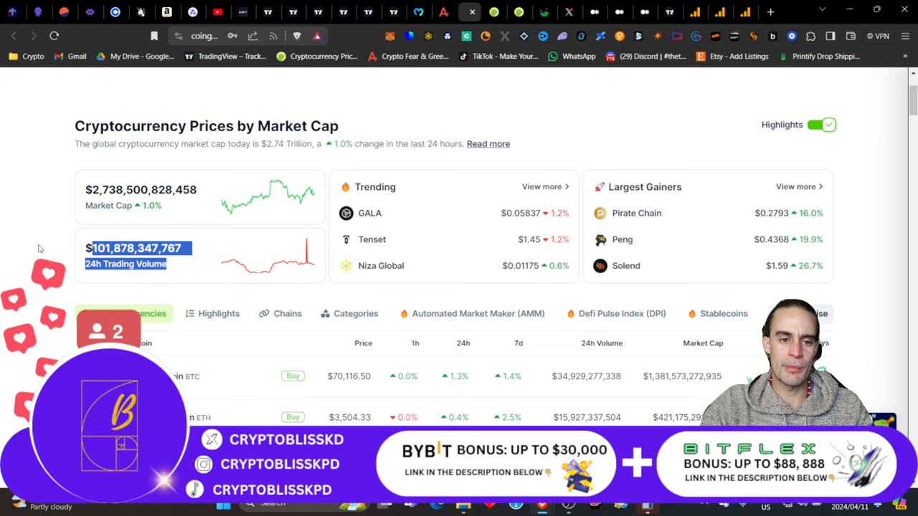
mouse_move(273, 278)
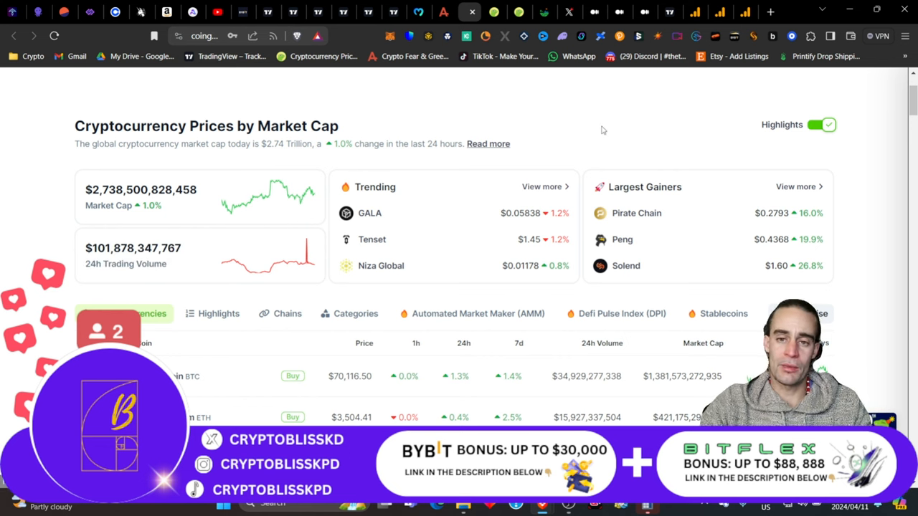
mouse_move(304, 143)
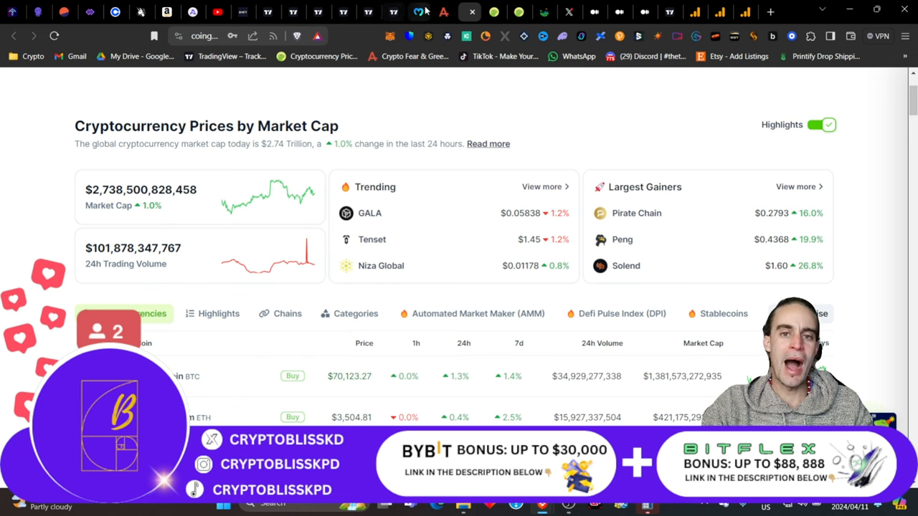
View the Real World Assets coin ranking at $8.75 billion market cap, then return to the CRYPTO BLISS channel.
left_click(418, 11)
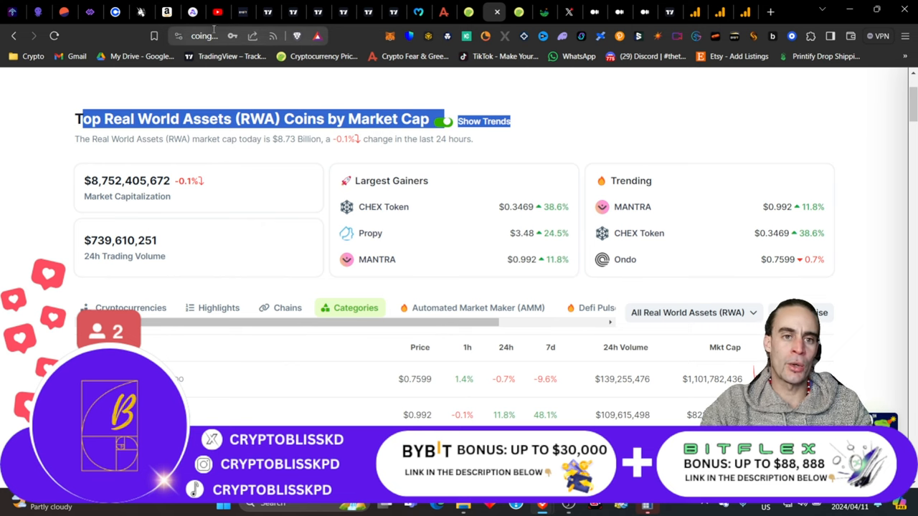
left_click(192, 11)
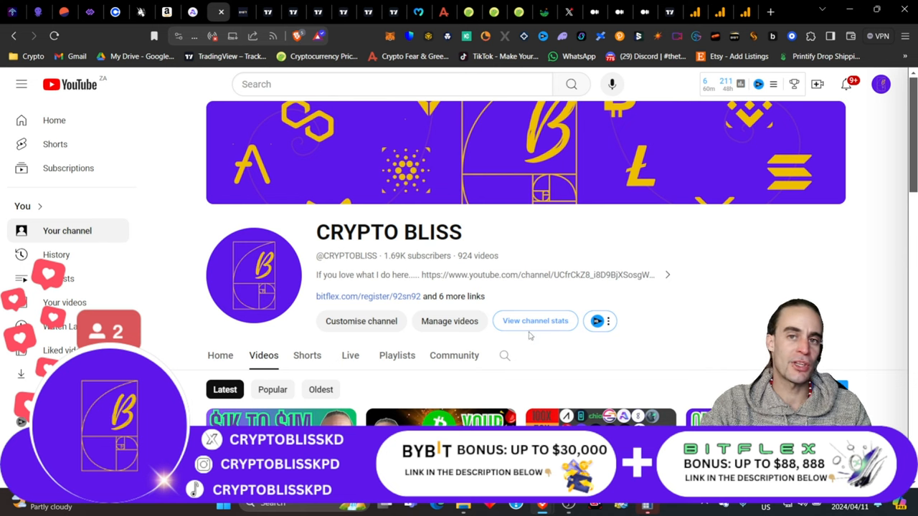
mouse_move(511, 187)
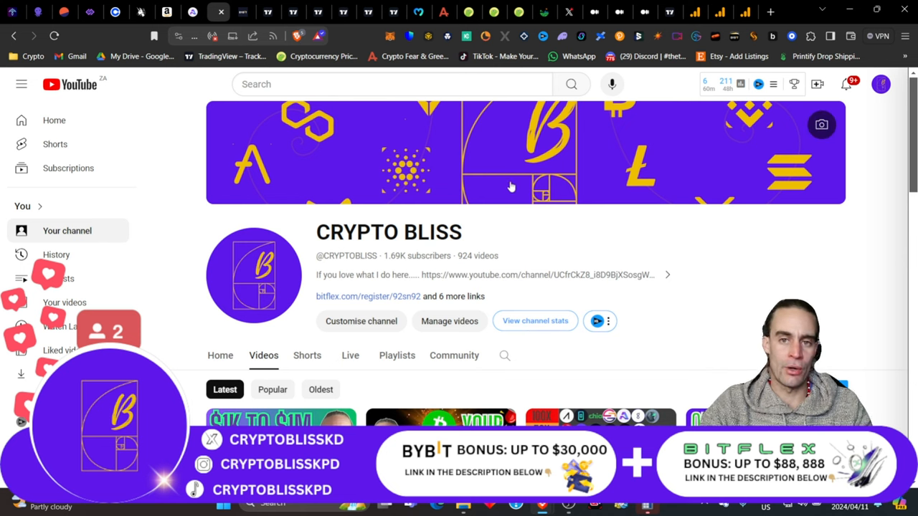
mouse_move(545, 92)
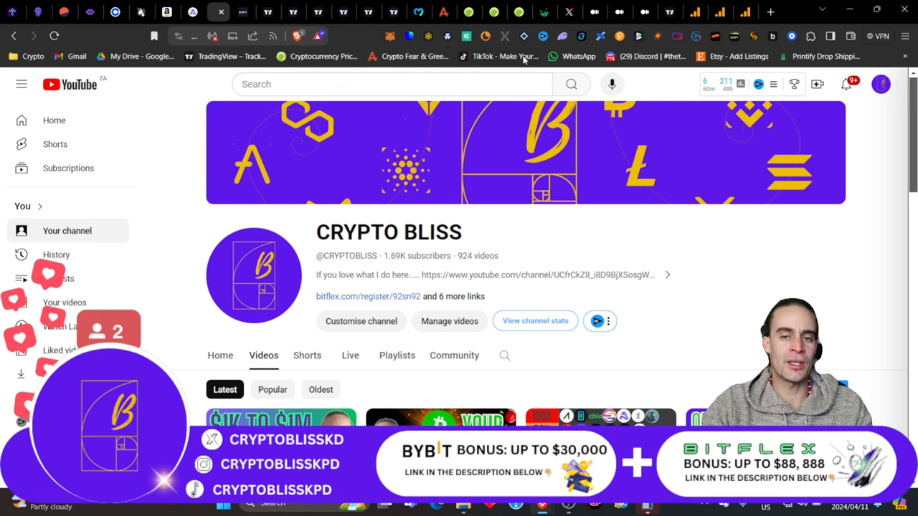
mouse_move(640, 86)
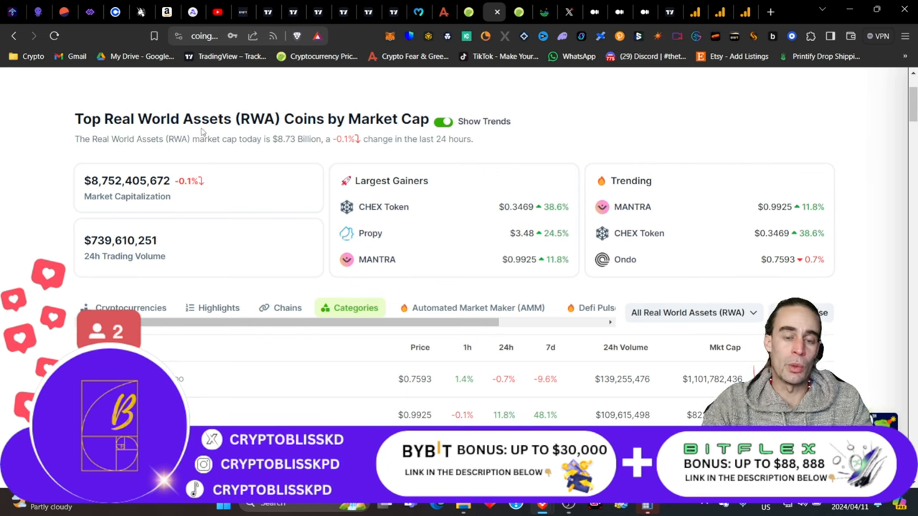
mouse_move(45, 190)
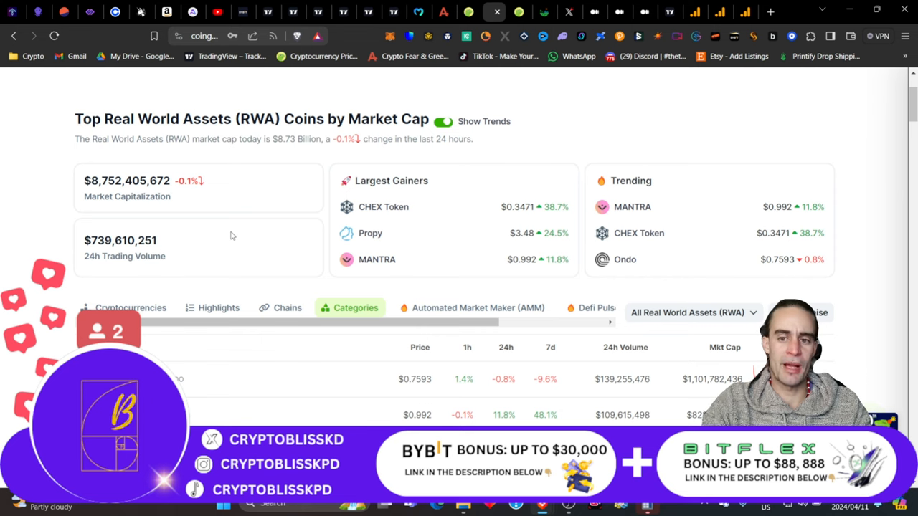
Scroll the Real World Assets table down past the top coins to entries ranked around 1100 like TRVL and Defactor.
scroll("down", 3)
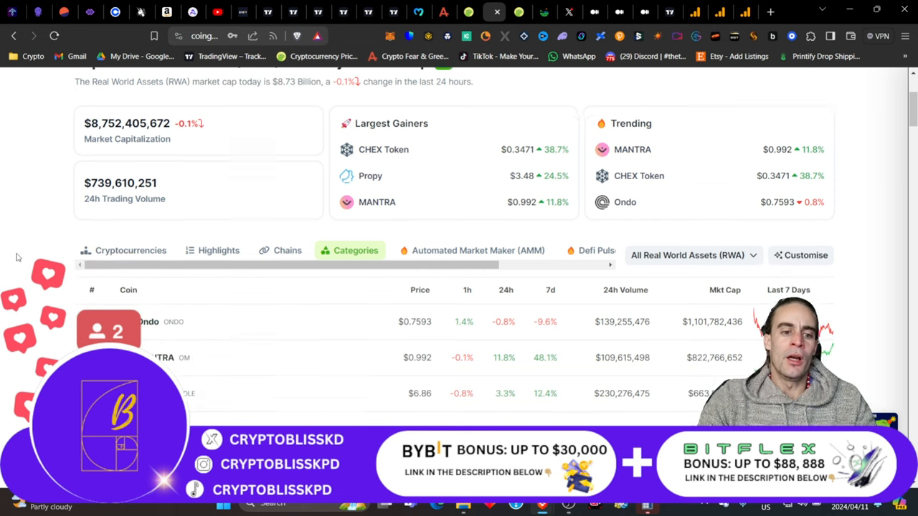
scroll("down", 3)
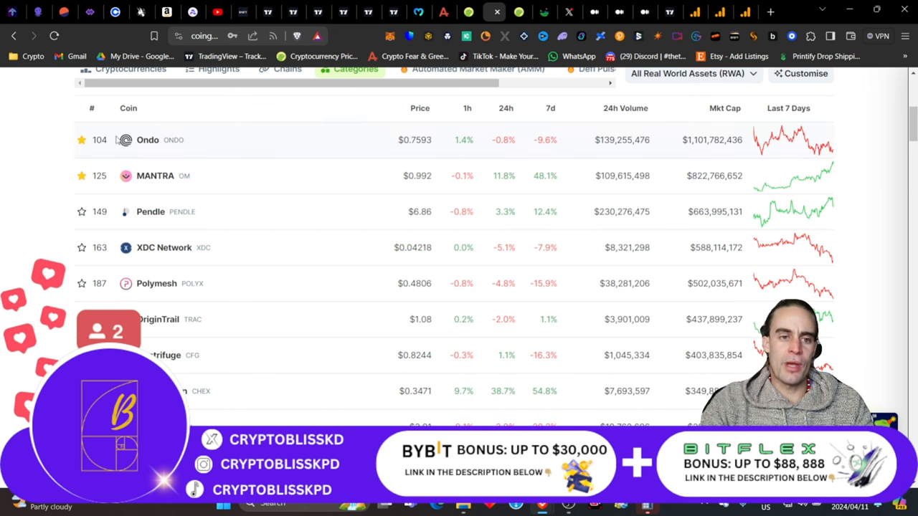
mouse_move(258, 238)
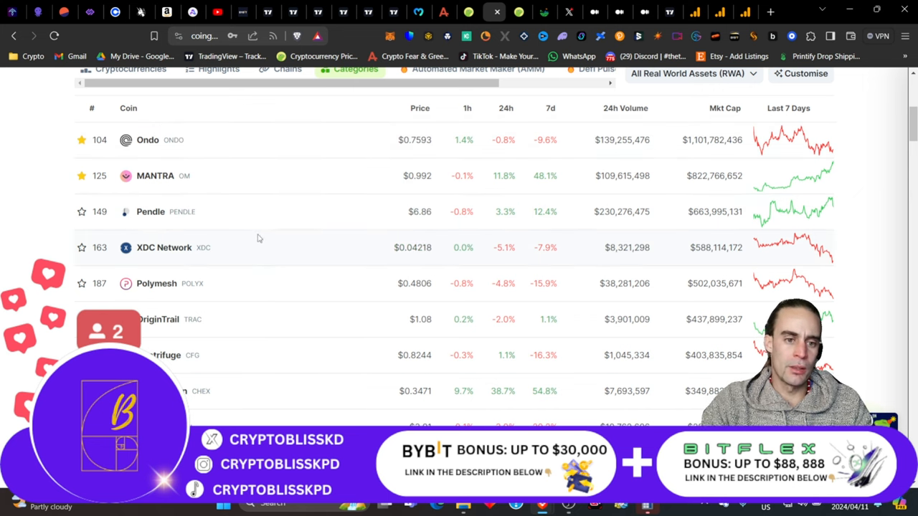
scroll("down", 3)
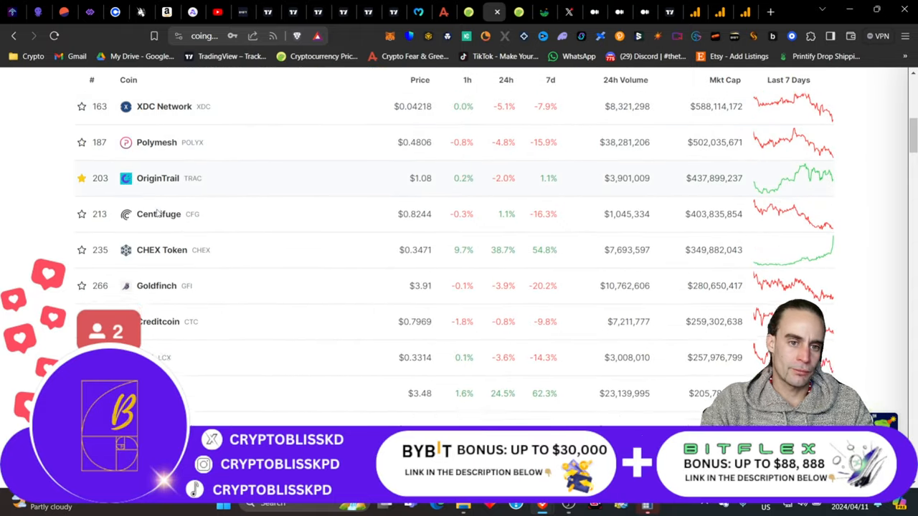
scroll("down", 3)
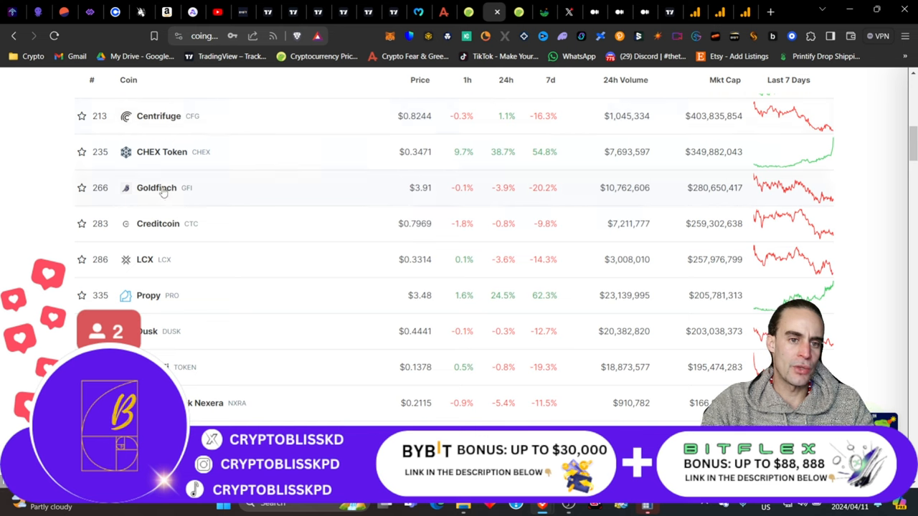
mouse_move(254, 152)
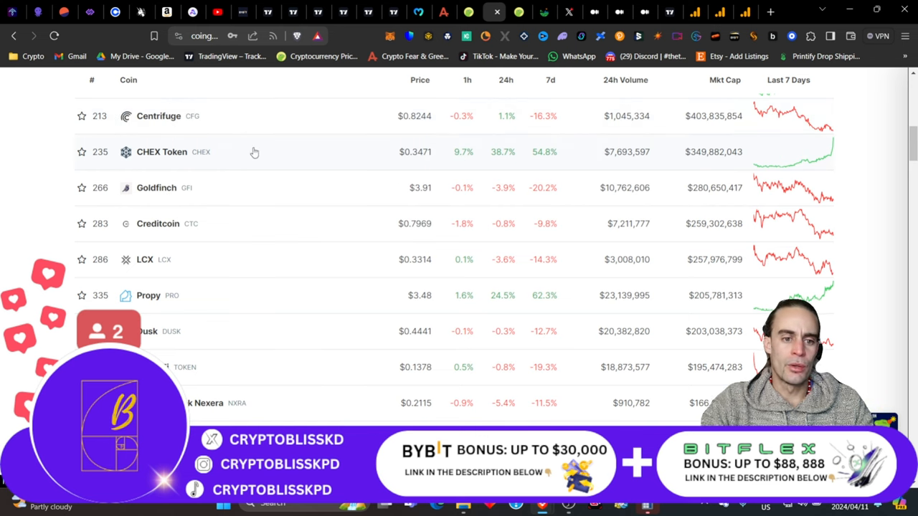
scroll("down", 3)
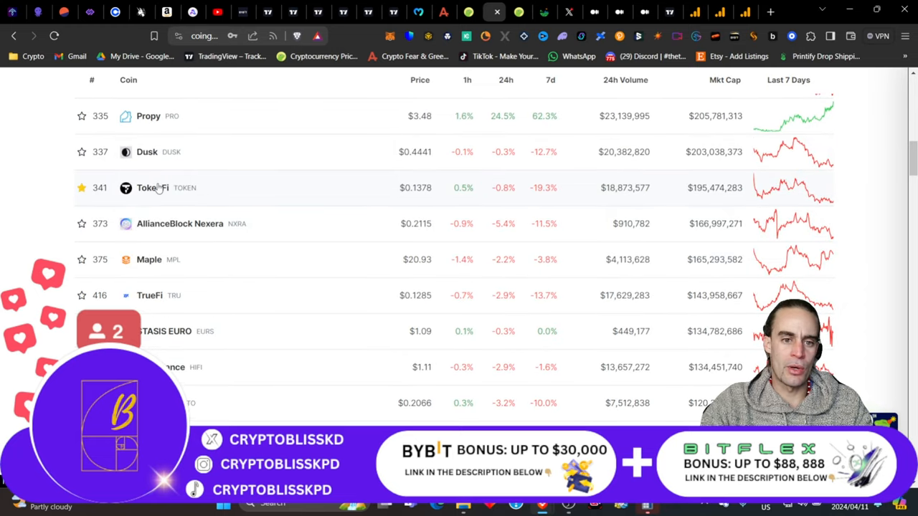
scroll("down", 3)
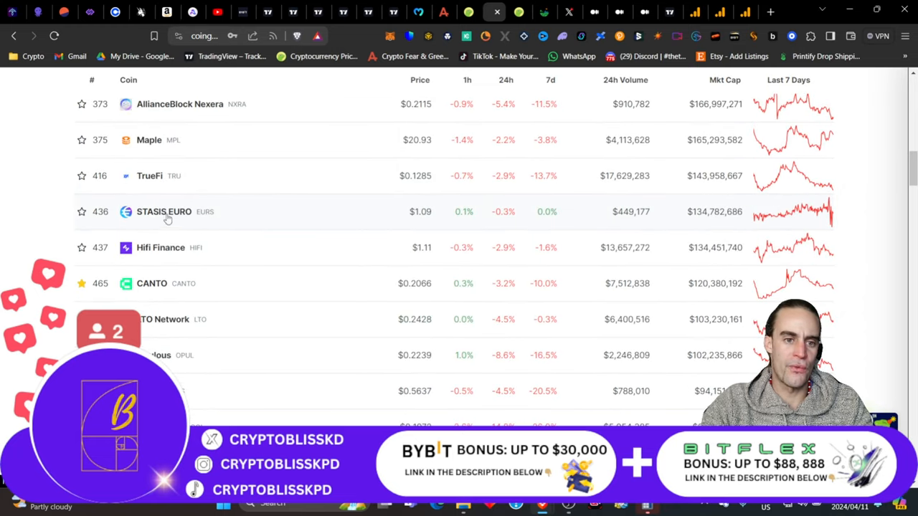
scroll("down", 3)
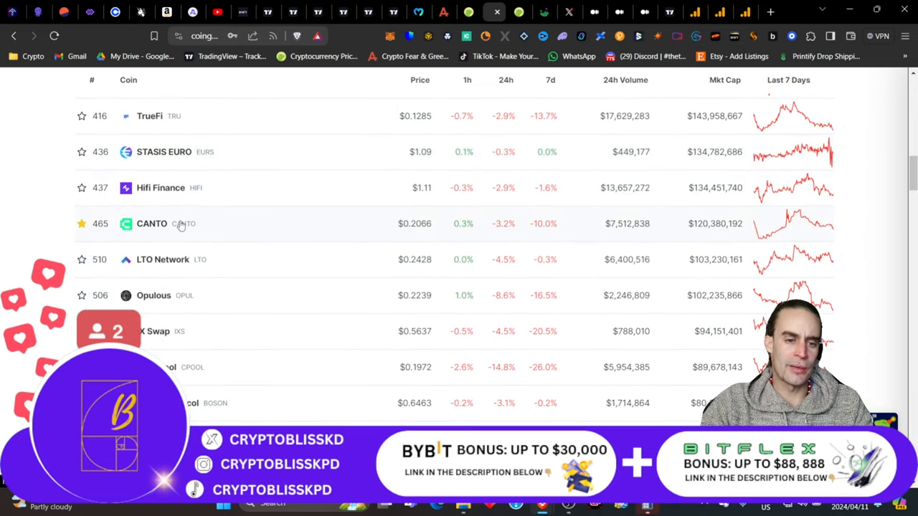
scroll("down", 3)
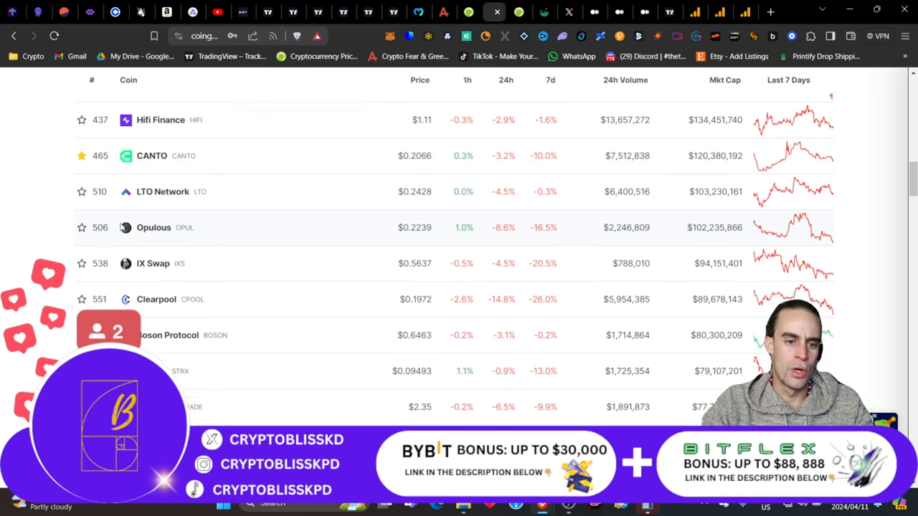
scroll("down", 3)
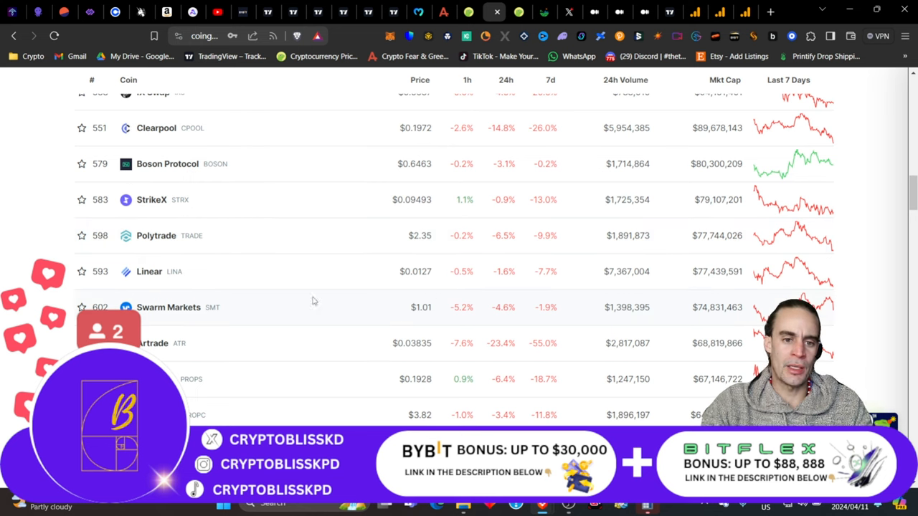
mouse_move(380, 261)
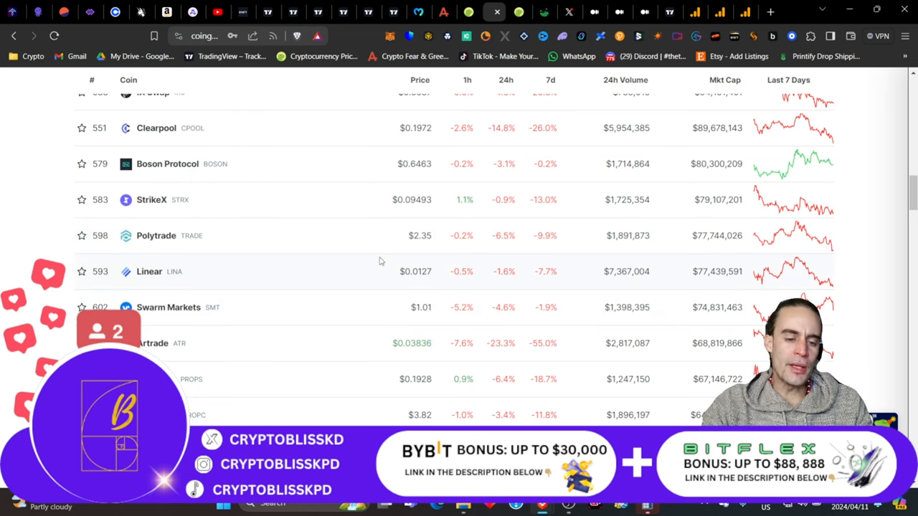
scroll("down", 3)
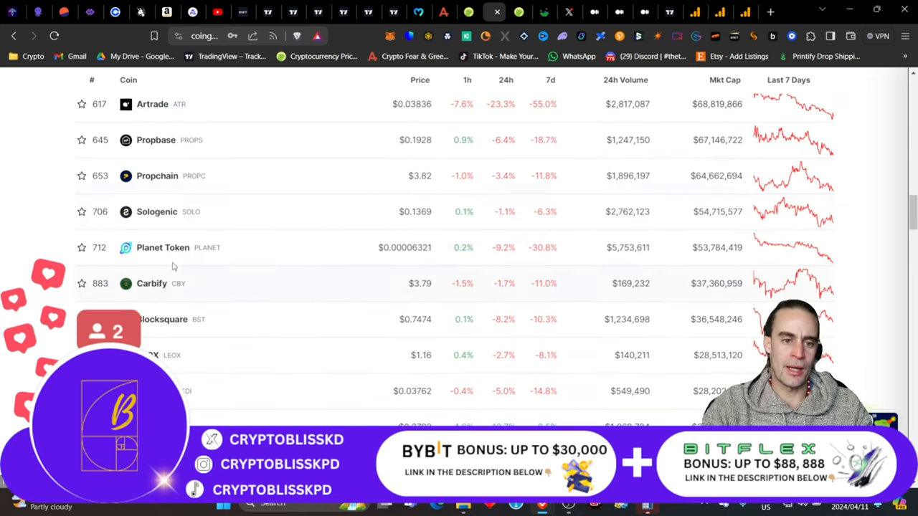
scroll("down", 3)
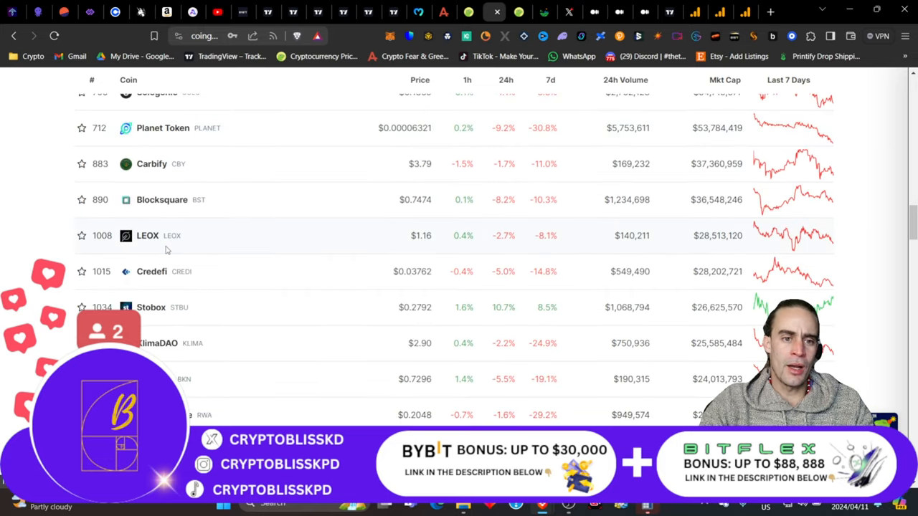
scroll("down", 3)
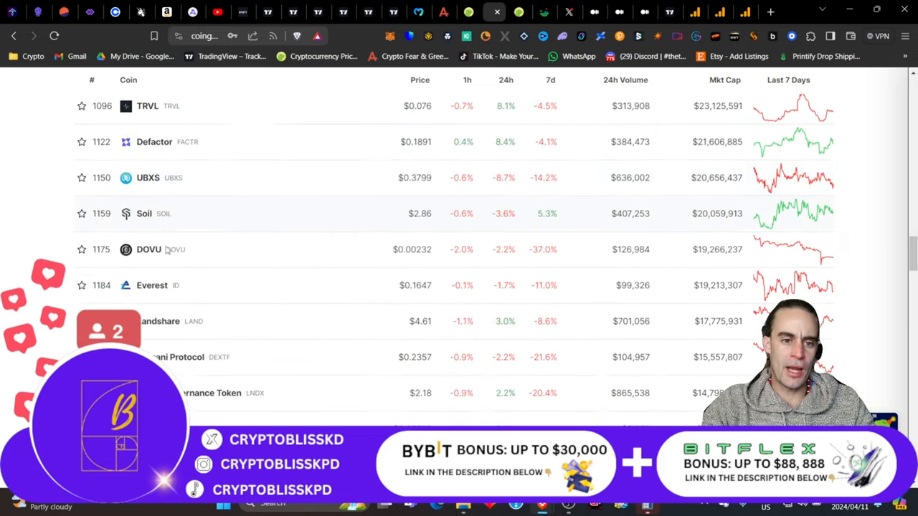
Reach the Landshare row in the RWA table and open its coin page showing LAND at $4.60 with $18.1M market cap.
scroll("down", 3)
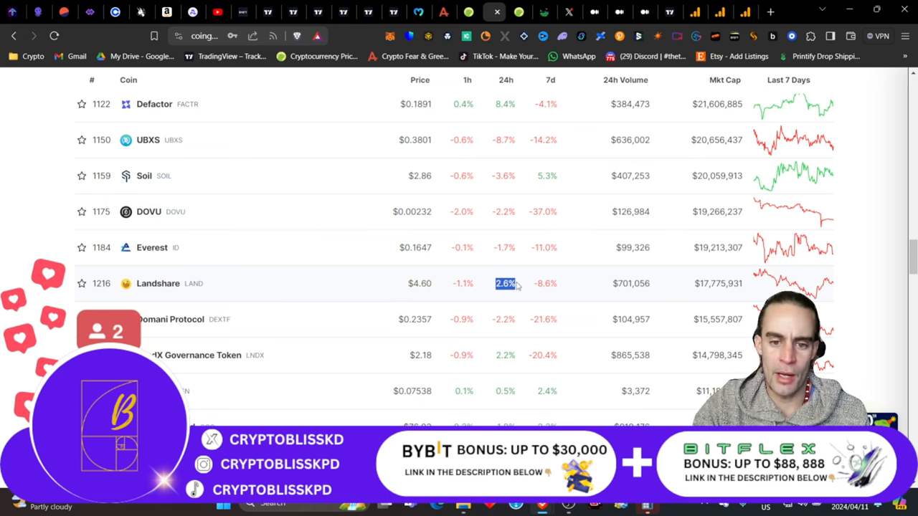
mouse_move(613, 295)
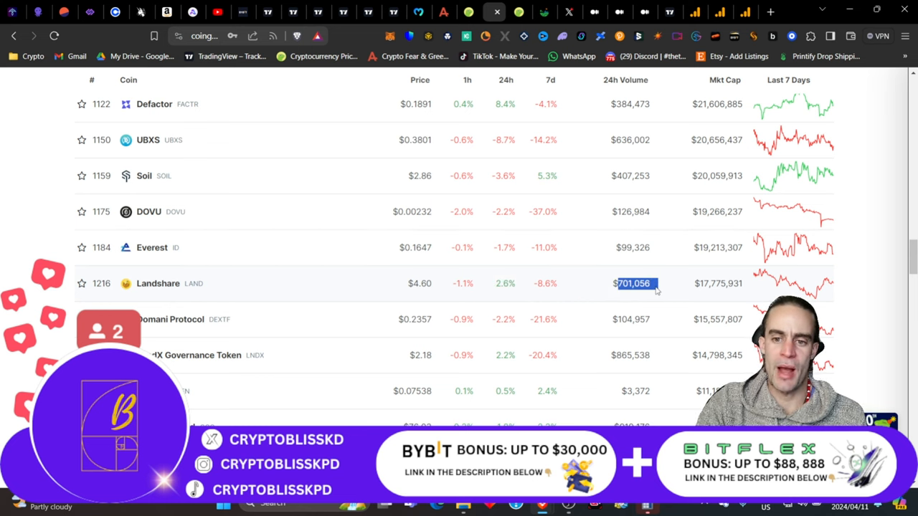
mouse_move(700, 293)
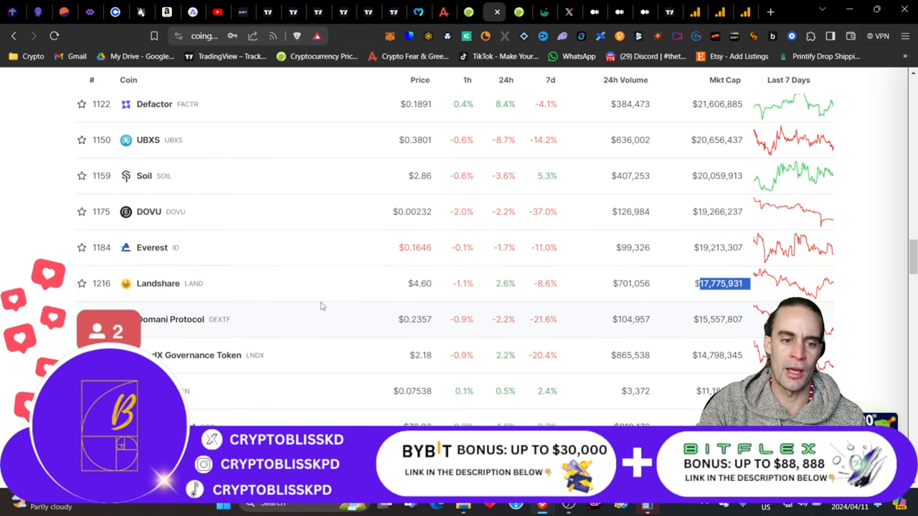
scroll("down", 3)
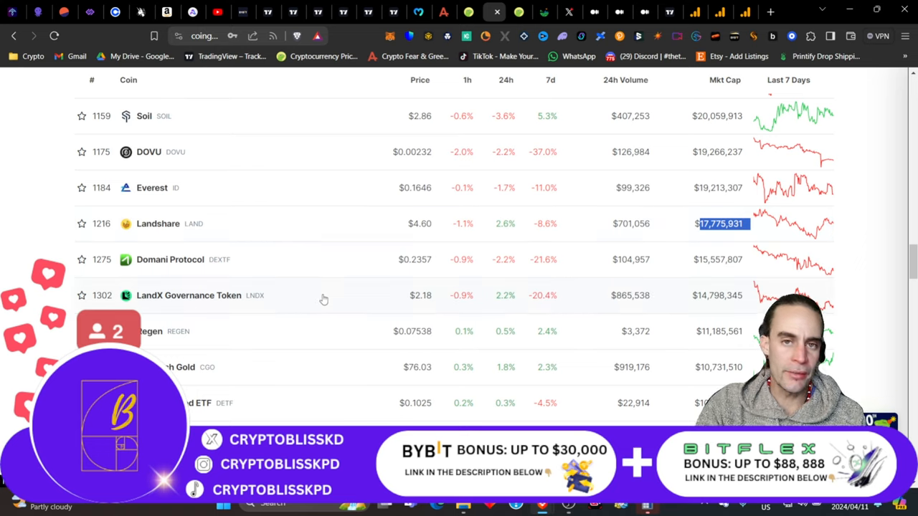
scroll("down", 3)
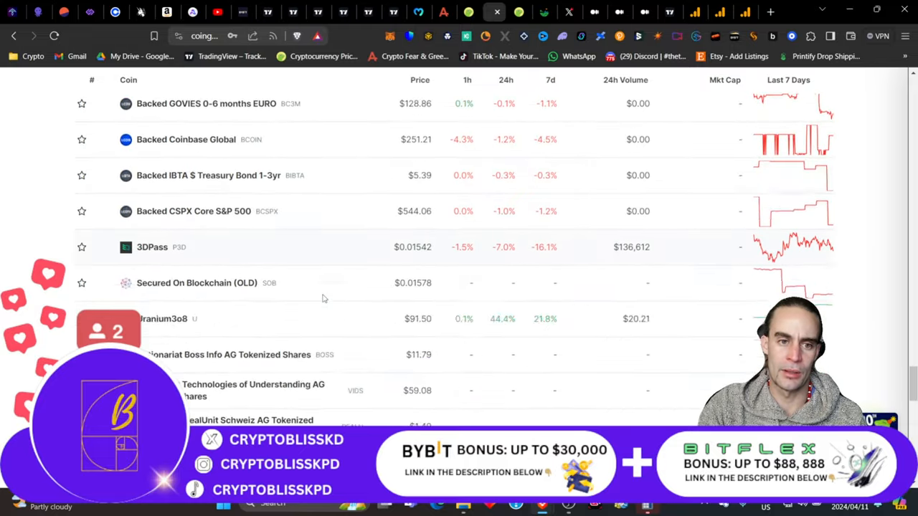
scroll("down", 3)
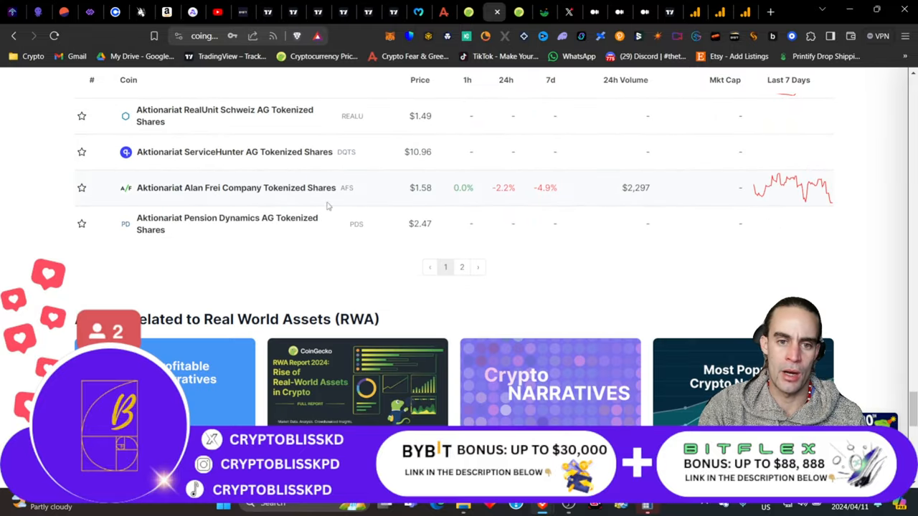
left_click(462, 266)
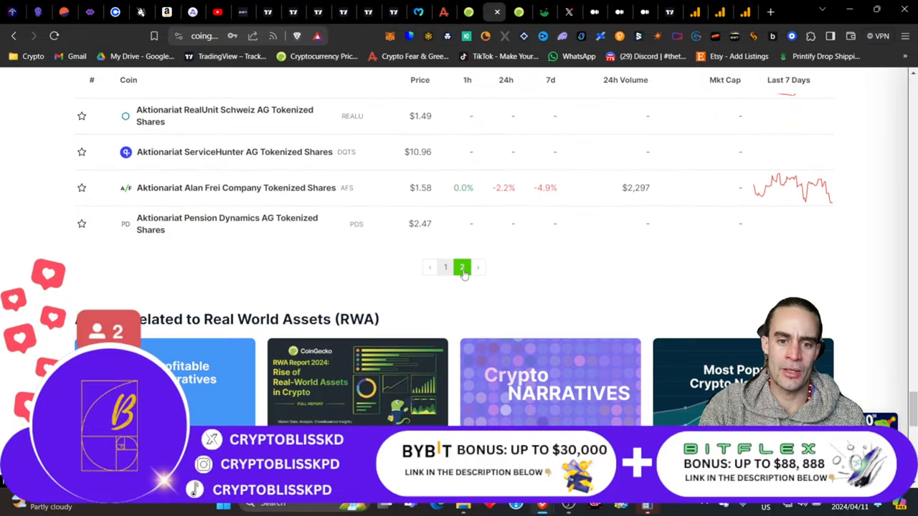
scroll("down", 3)
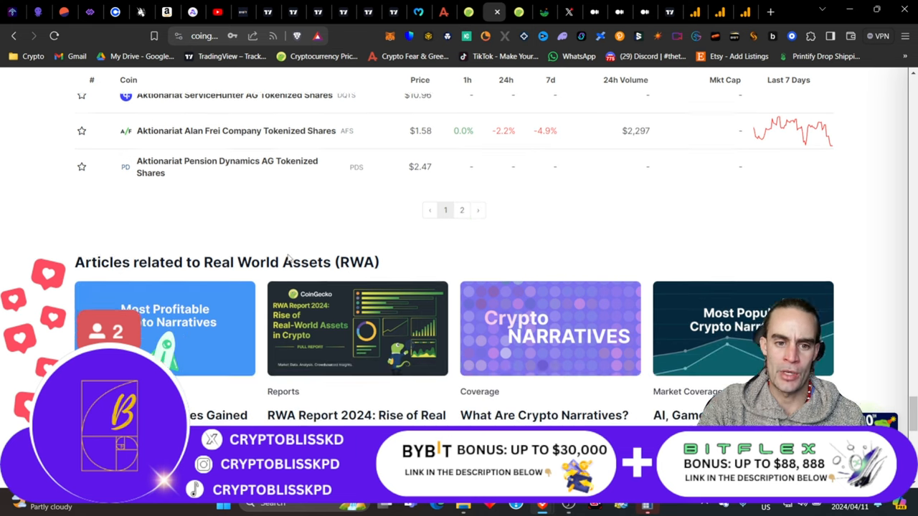
right_click(359, 265)
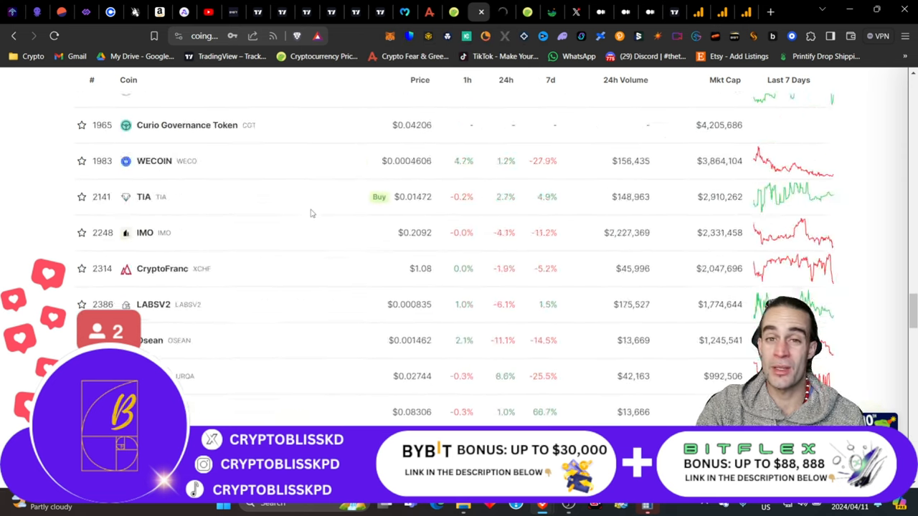
scroll("up", 3)
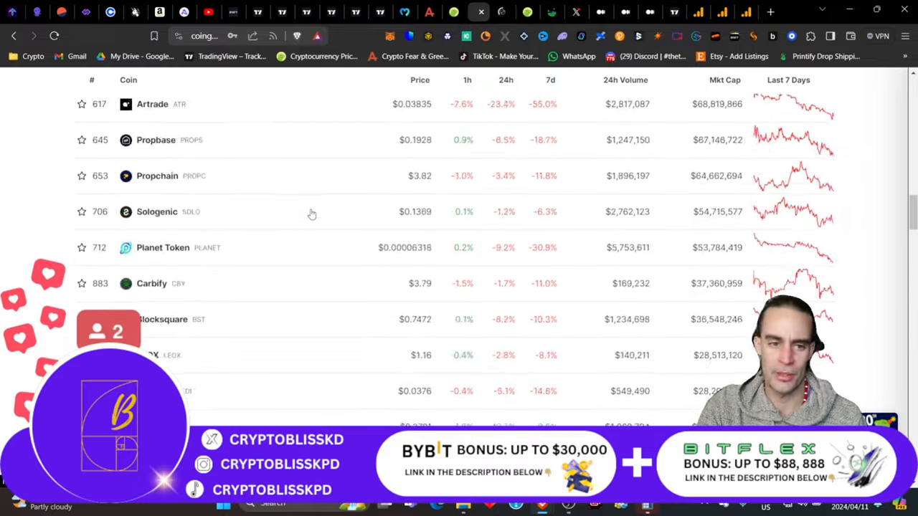
scroll("up", 3)
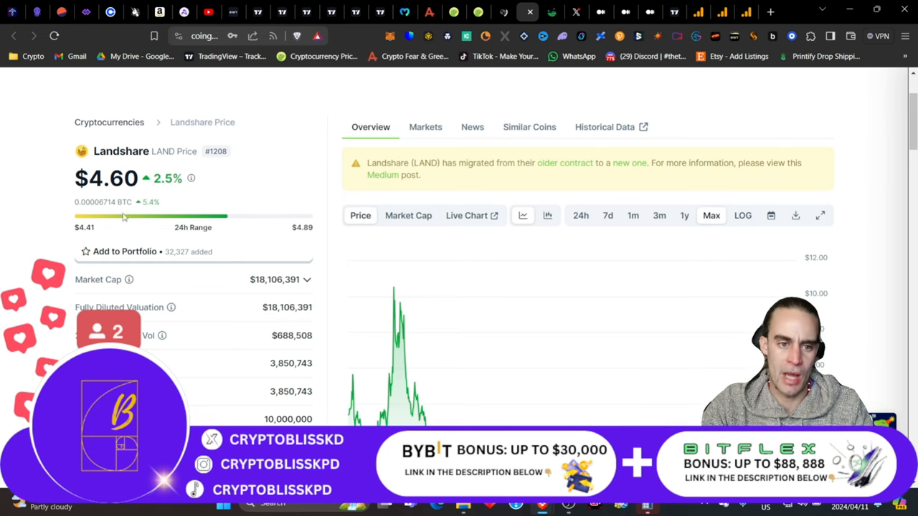
scroll("down", 3)
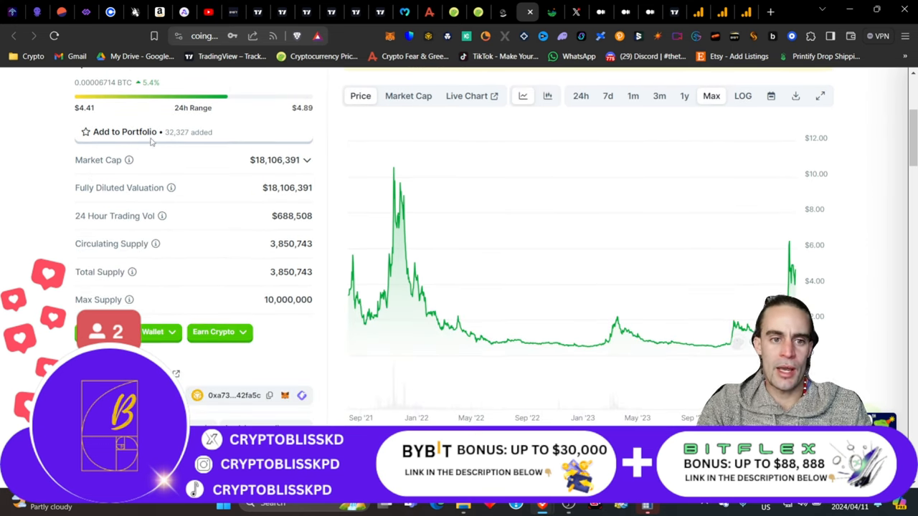
scroll("up", 3)
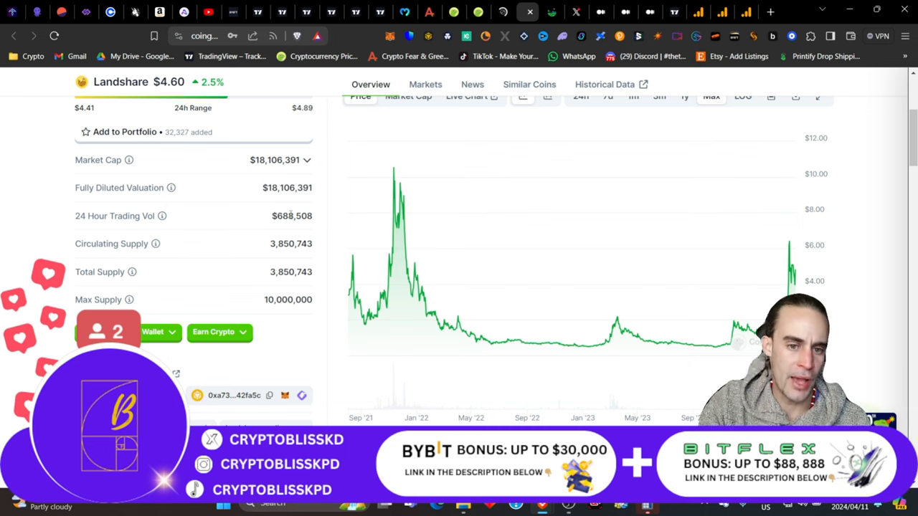
double_click(285, 244)
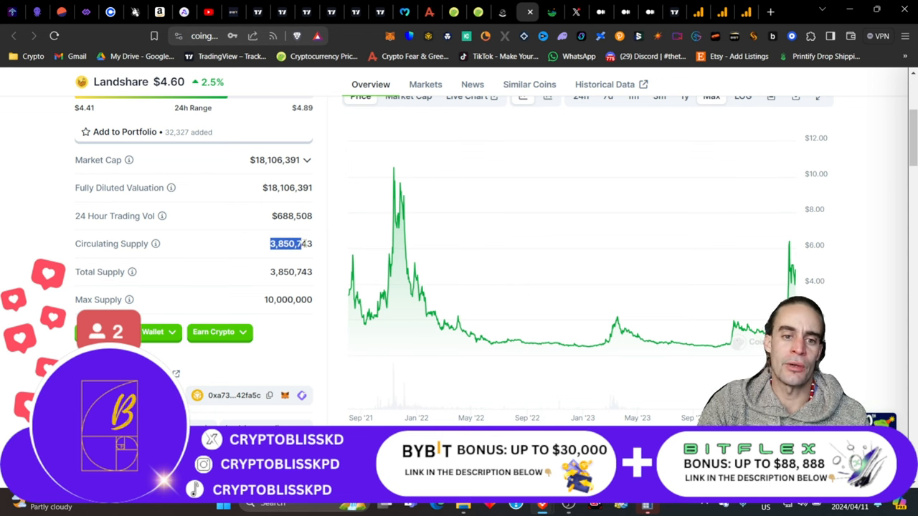
mouse_move(380, 278)
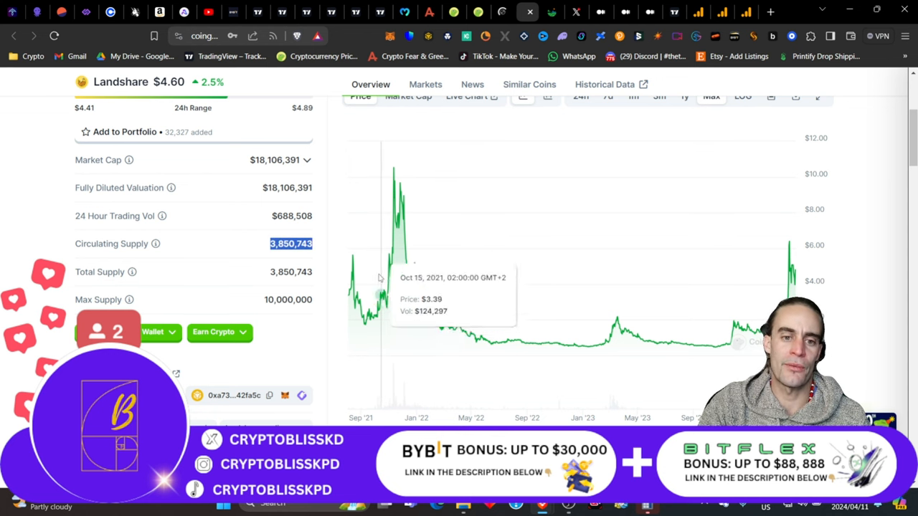
mouse_move(380, 278)
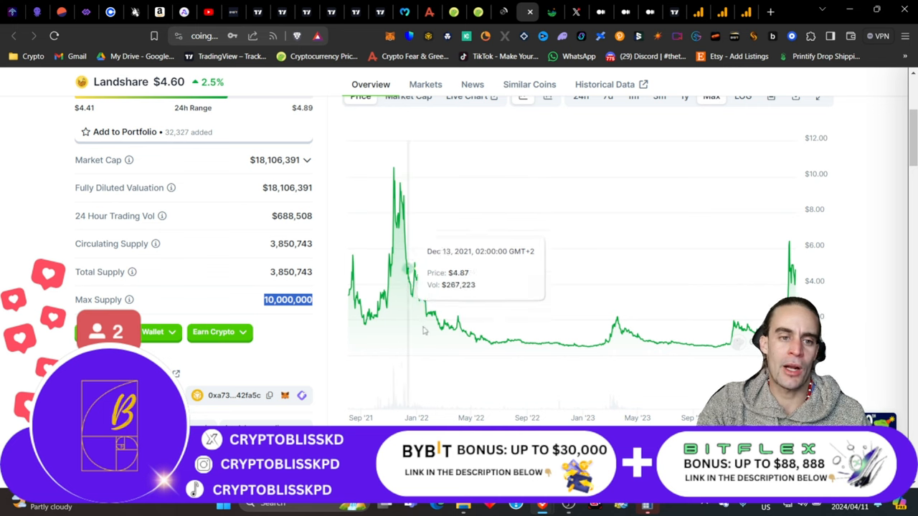
mouse_move(458, 318)
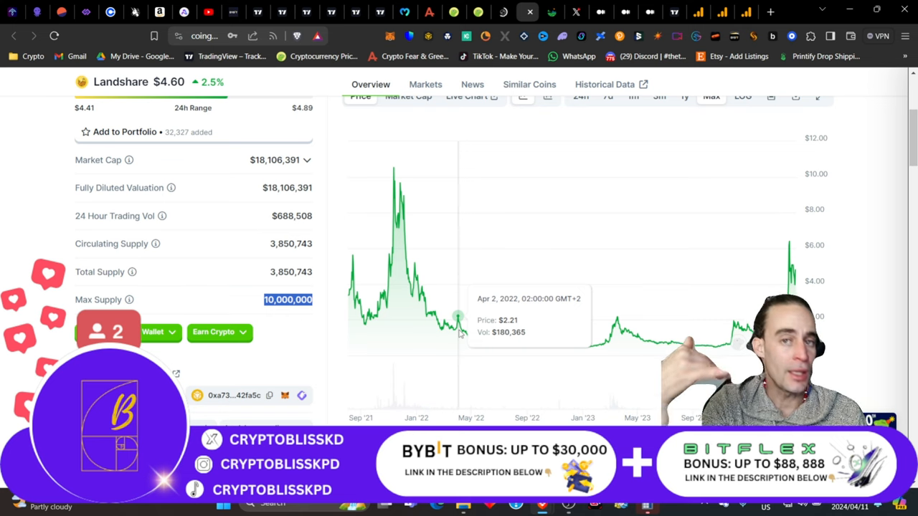
mouse_move(36, 163)
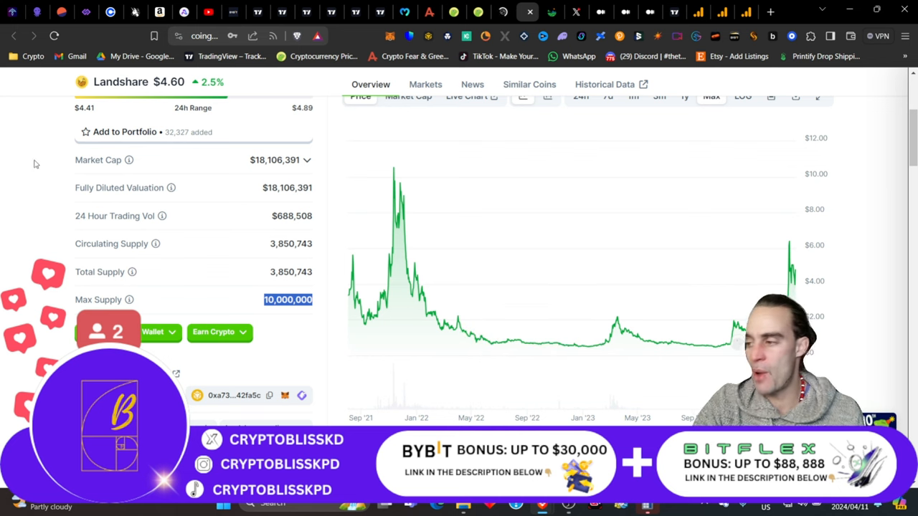
Scroll the Landshare page to Historical Price and mark the $0.42 all-time low alongside the $12.19 all-time high.
scroll("down", 3)
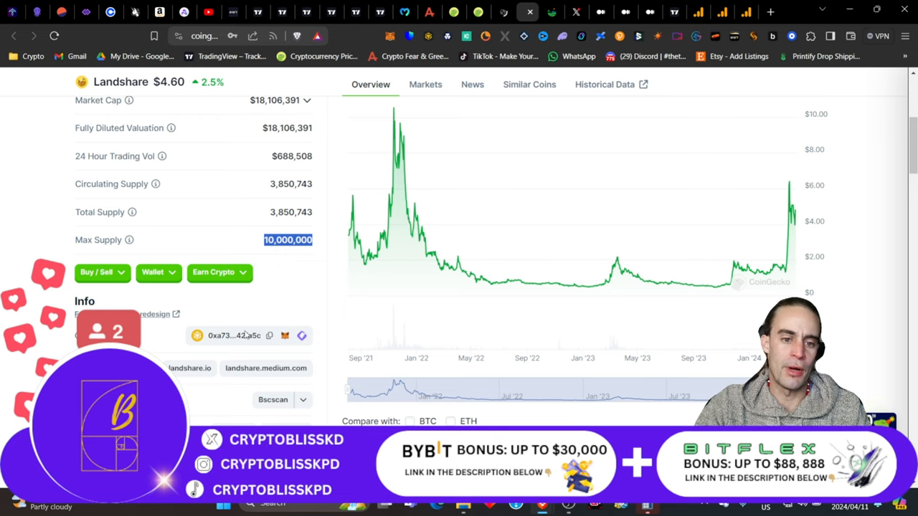
scroll("down", 3)
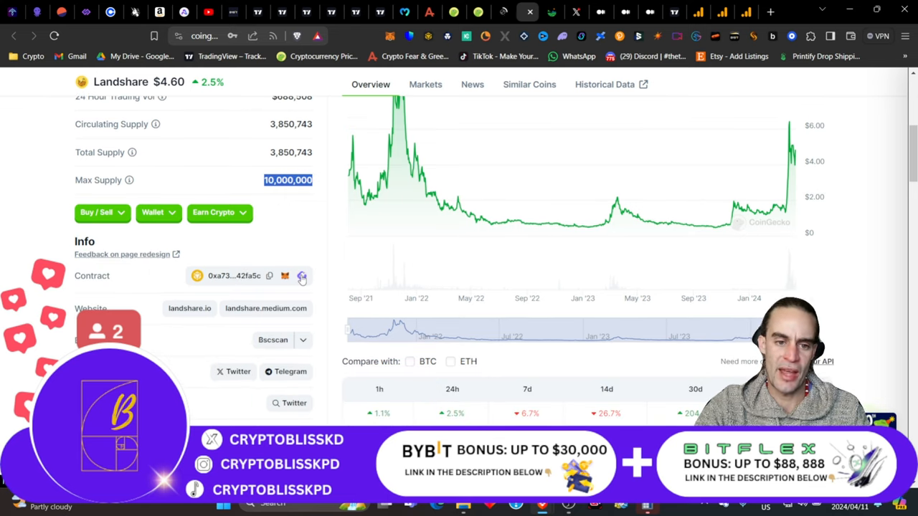
scroll("down", 3)
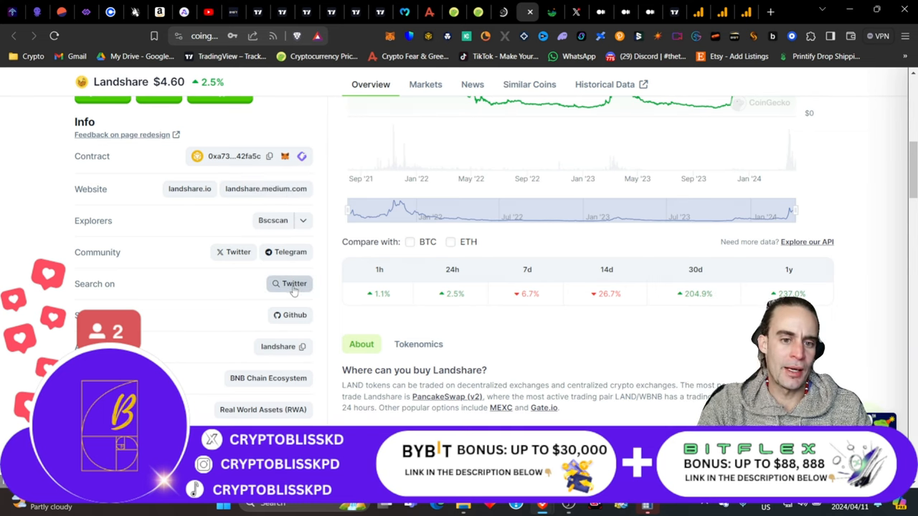
scroll("down", 3)
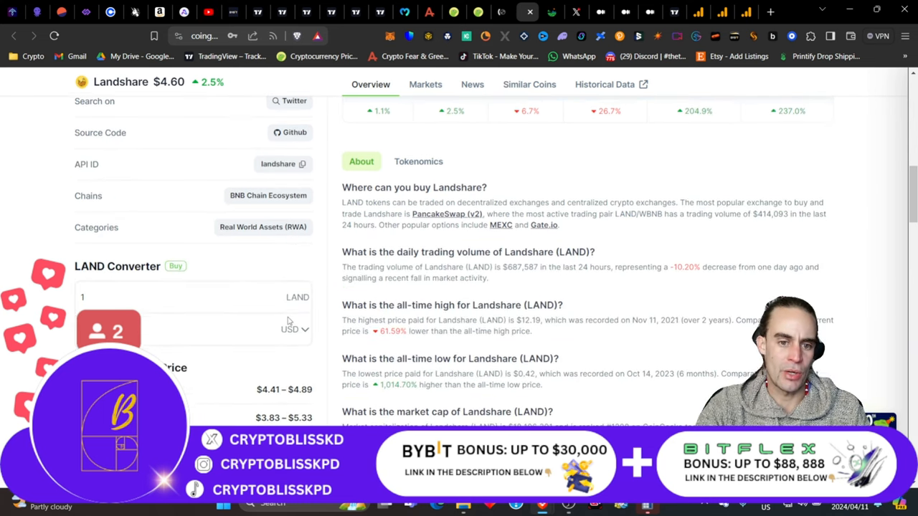
scroll("down", 3)
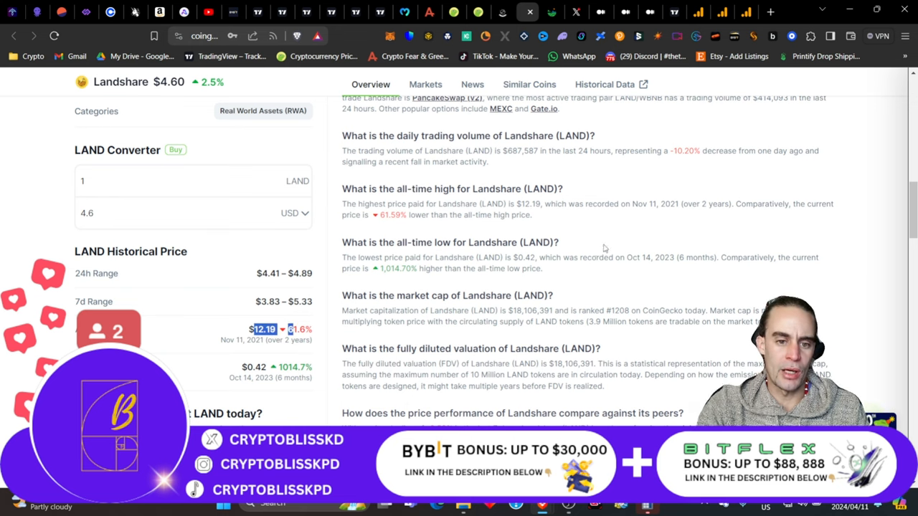
scroll("up", 3)
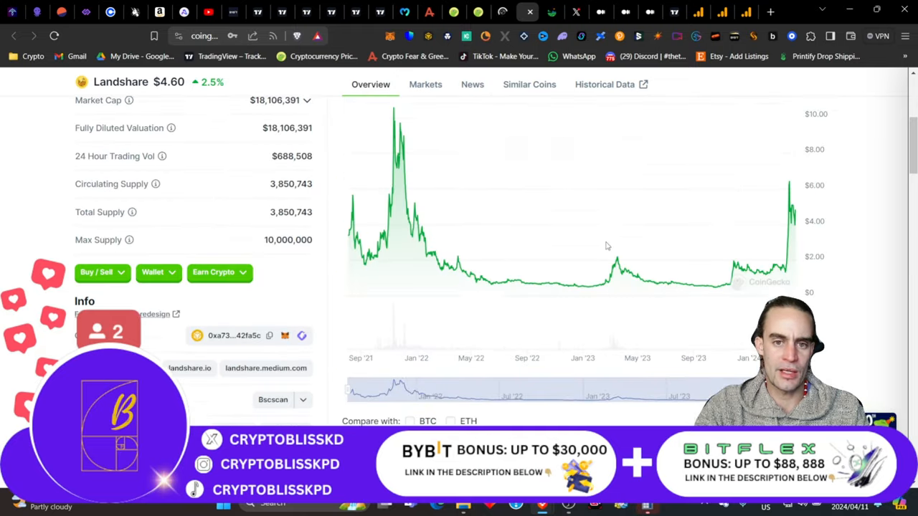
scroll("up", 3)
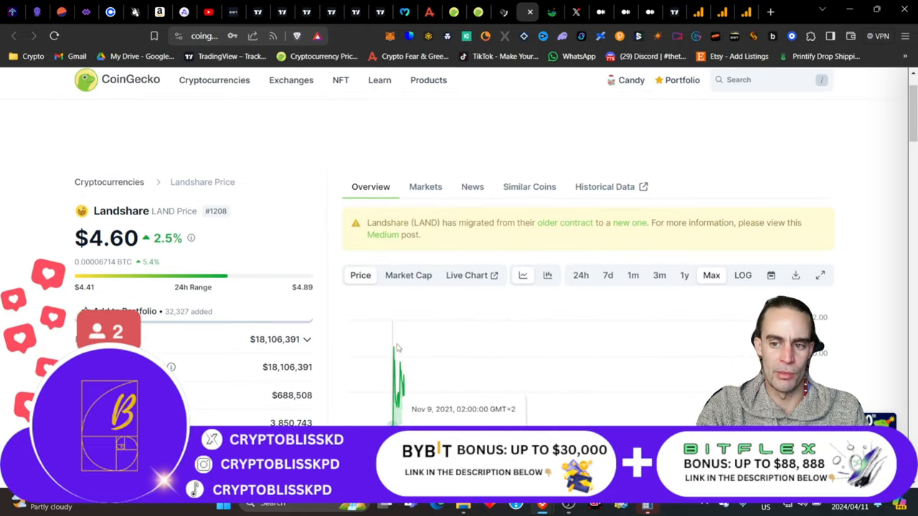
scroll("down", 3)
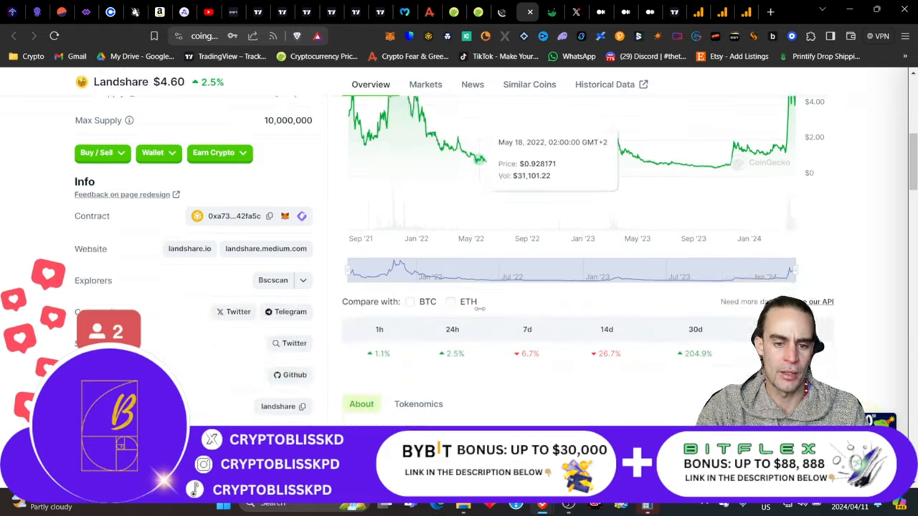
scroll("down", 3)
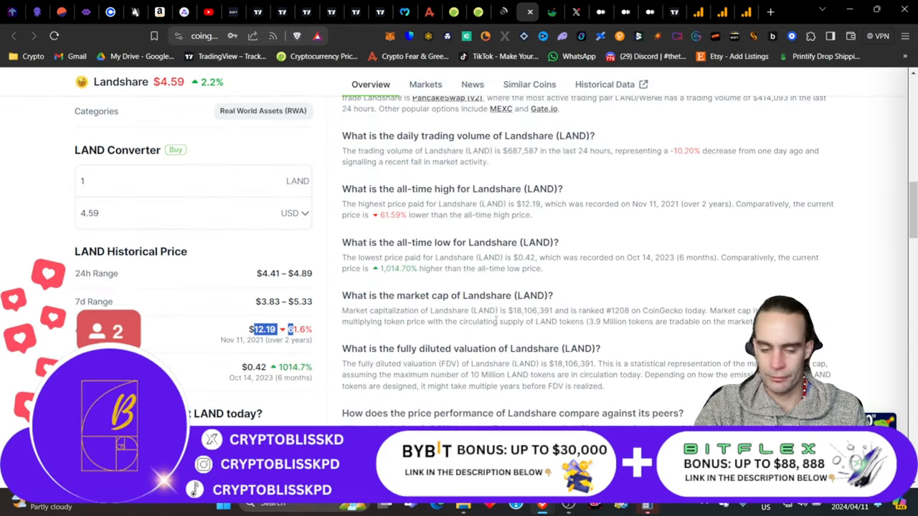
mouse_move(189, 293)
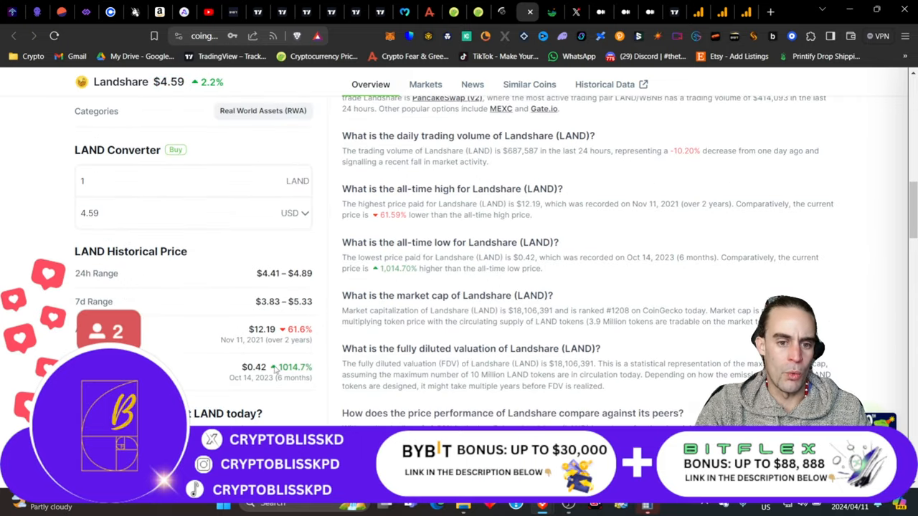
double_click(294, 367)
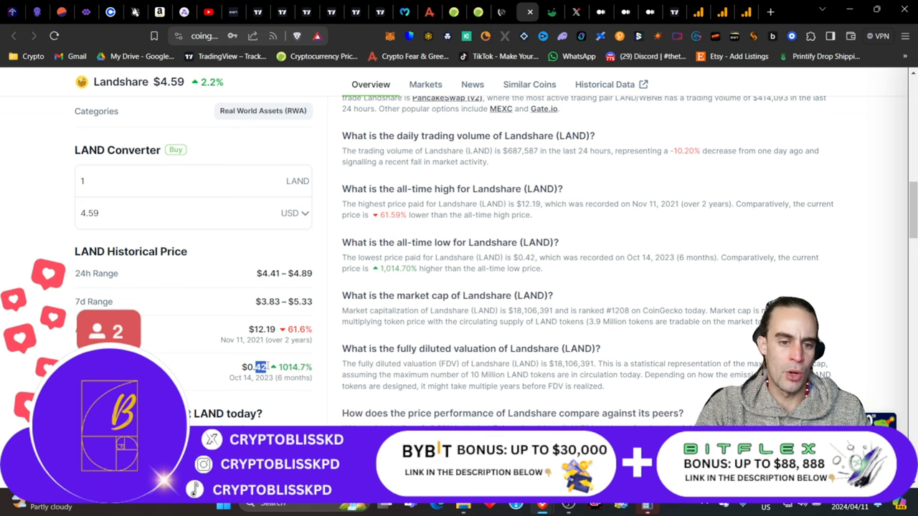
mouse_move(431, 330)
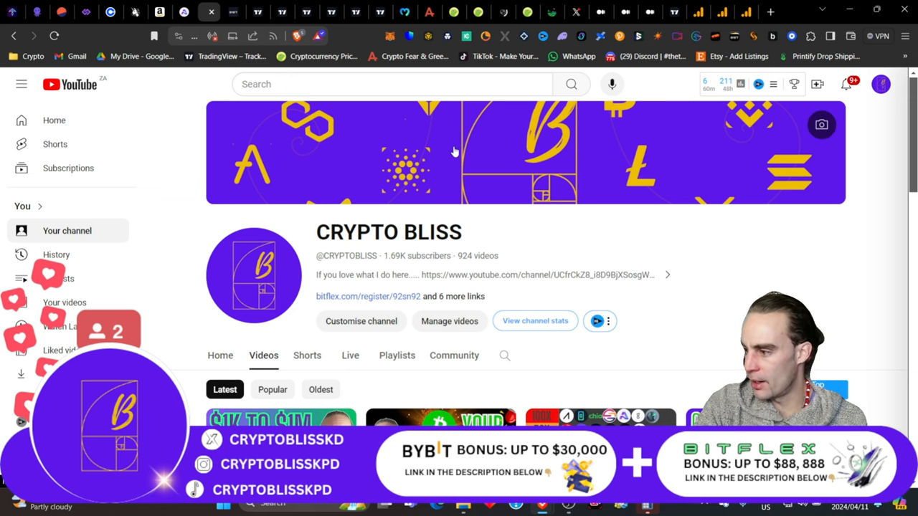
mouse_move(505, 358)
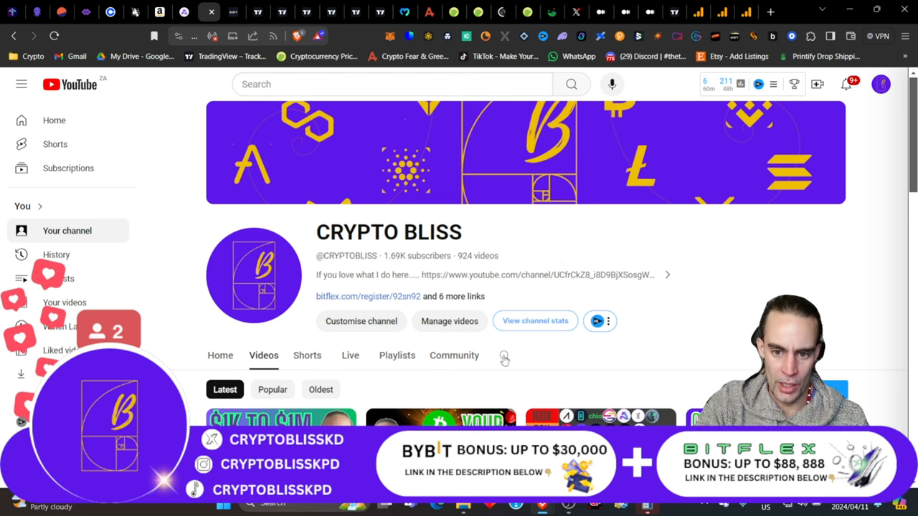
Search the channel for 'landshare', listing the 'RWA Real World Assets - Like Landshare will mint BILLIONAIRES!!!' video.
left_click(505, 355)
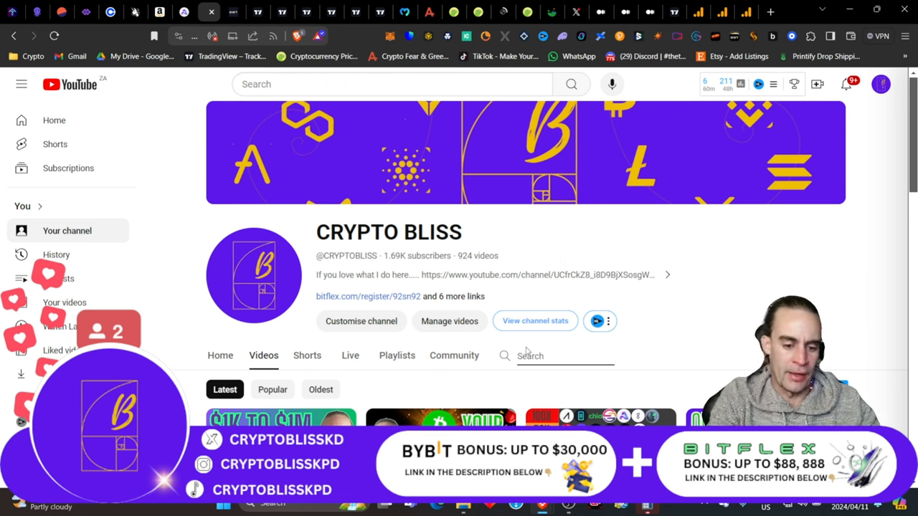
type("landshare")
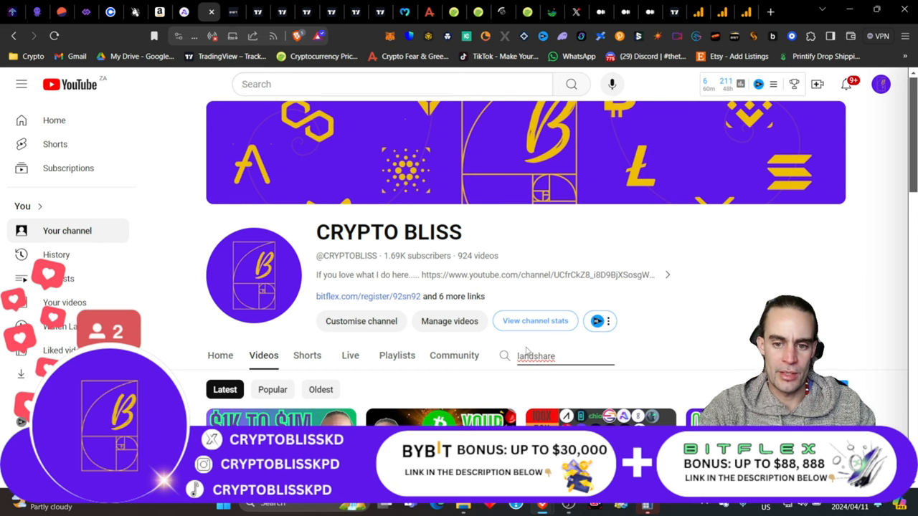
mouse_move(505, 226)
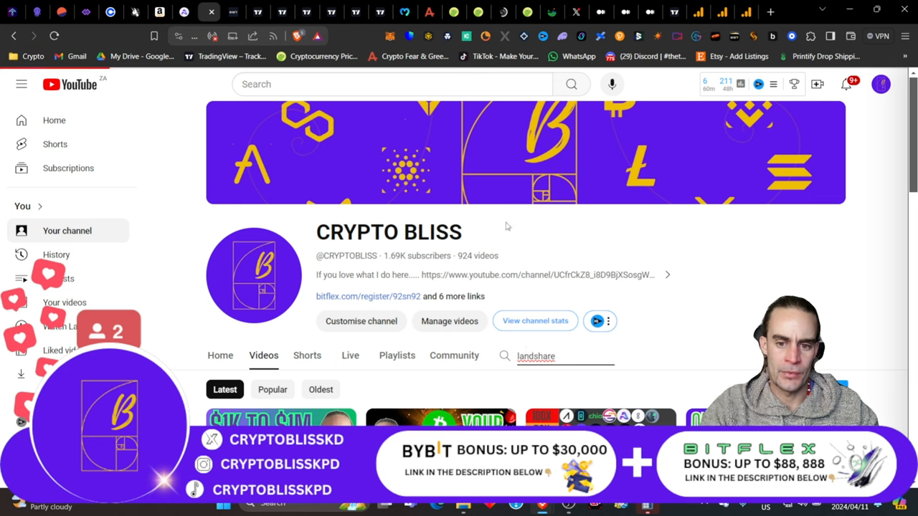
mouse_move(631, 264)
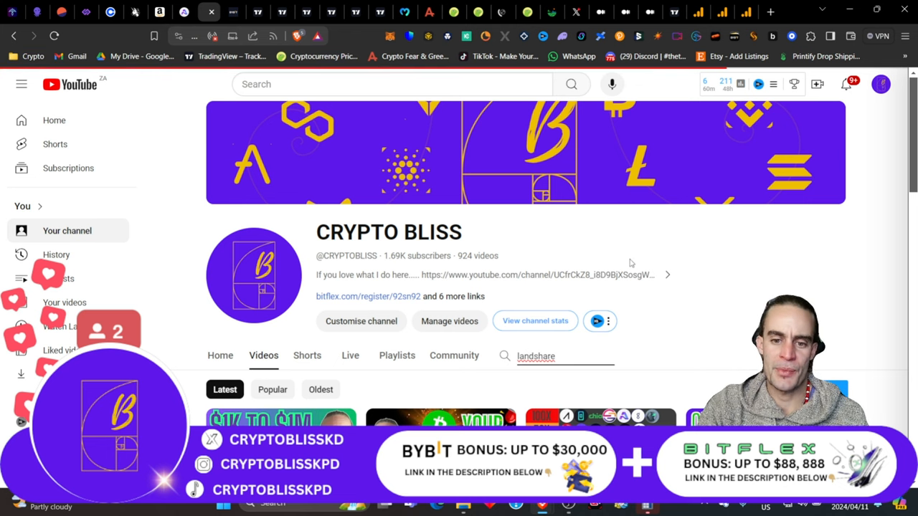
scroll("down", 3)
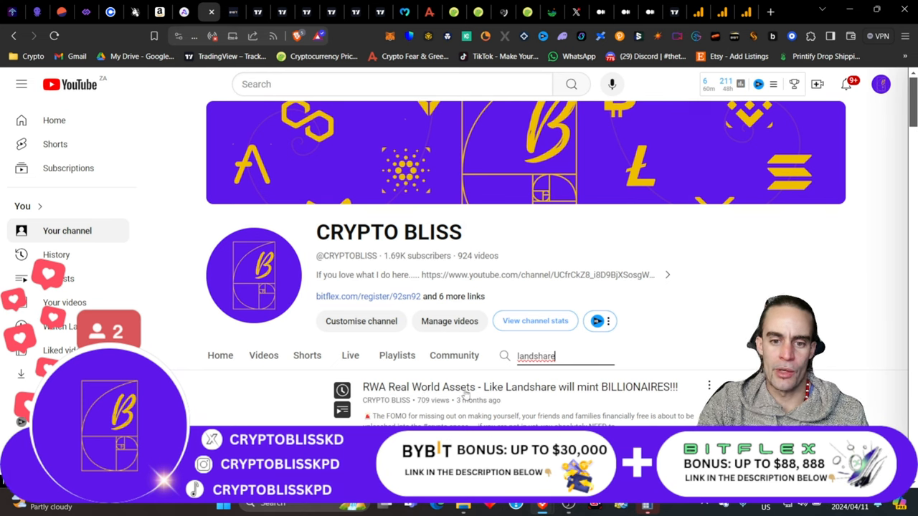
mouse_move(608, 404)
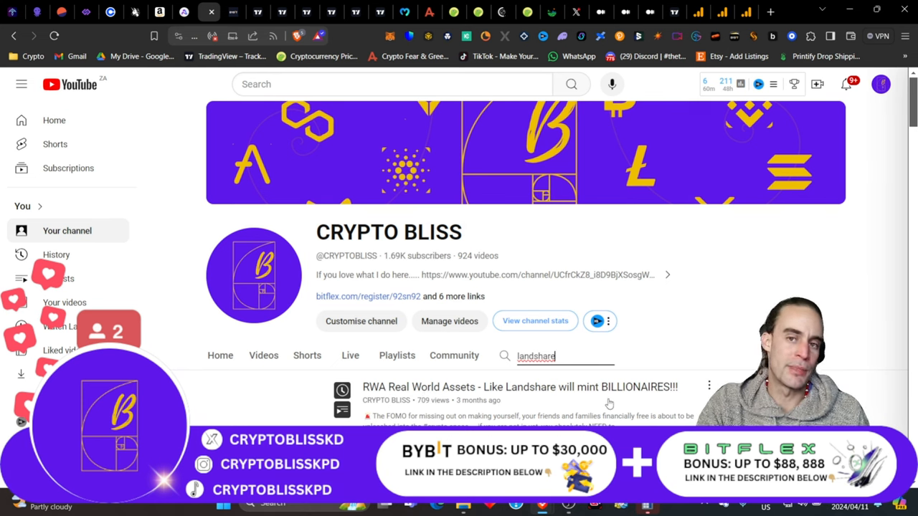
mouse_move(497, 408)
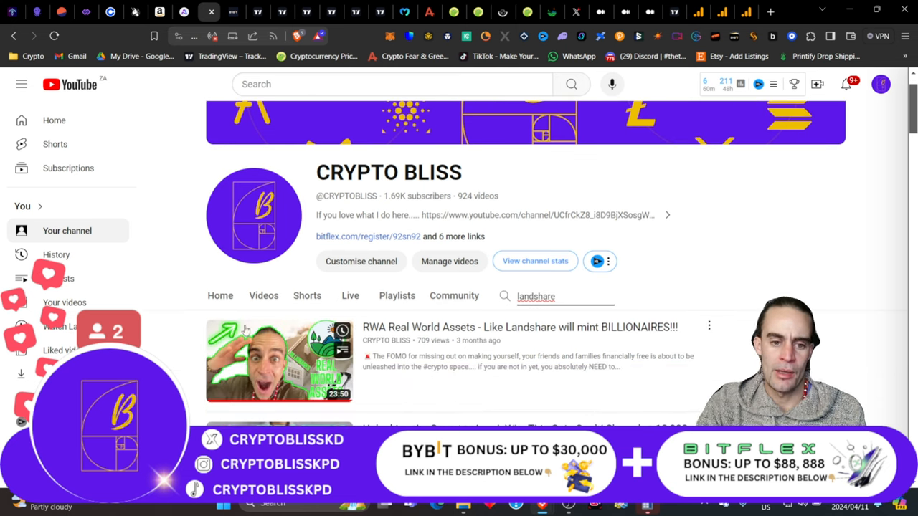
Scroll through the channel's Landshare search results before moving to CoinGecko's RWA Report 2024 article.
scroll("down", 3)
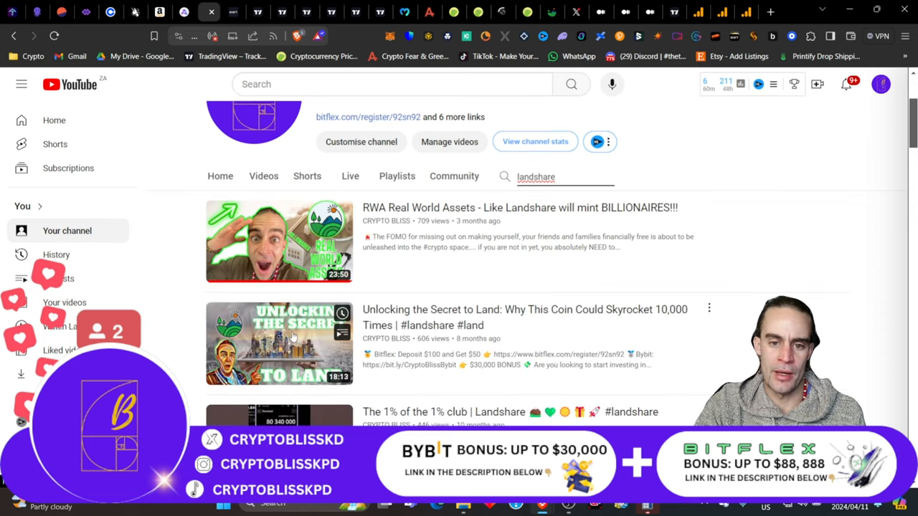
scroll("down", 3)
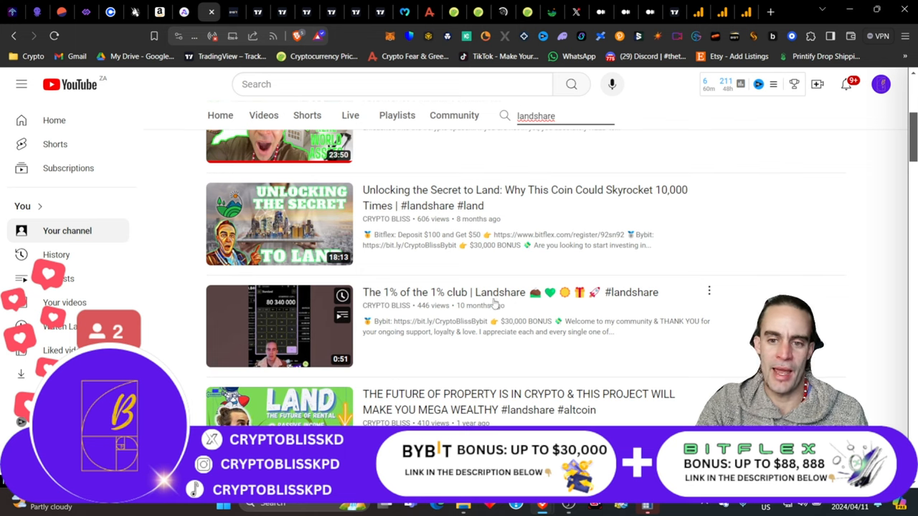
scroll("down", 3)
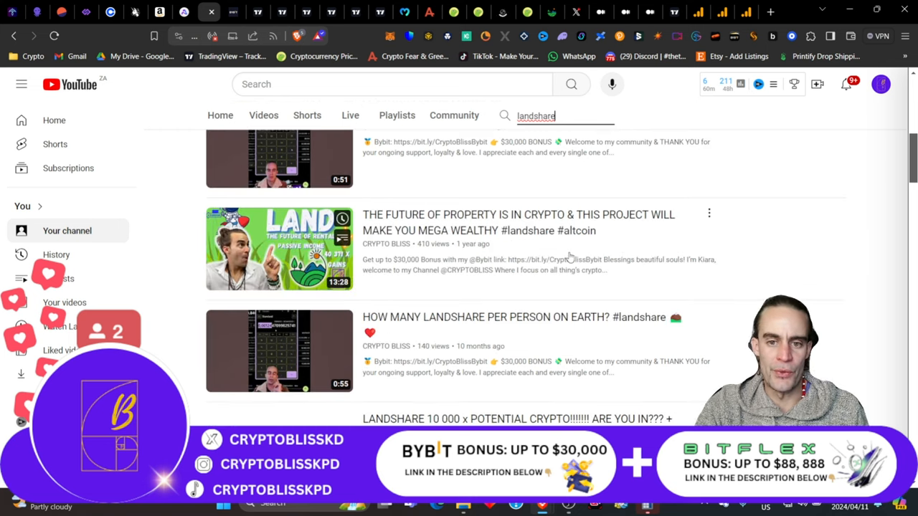
scroll("down", 3)
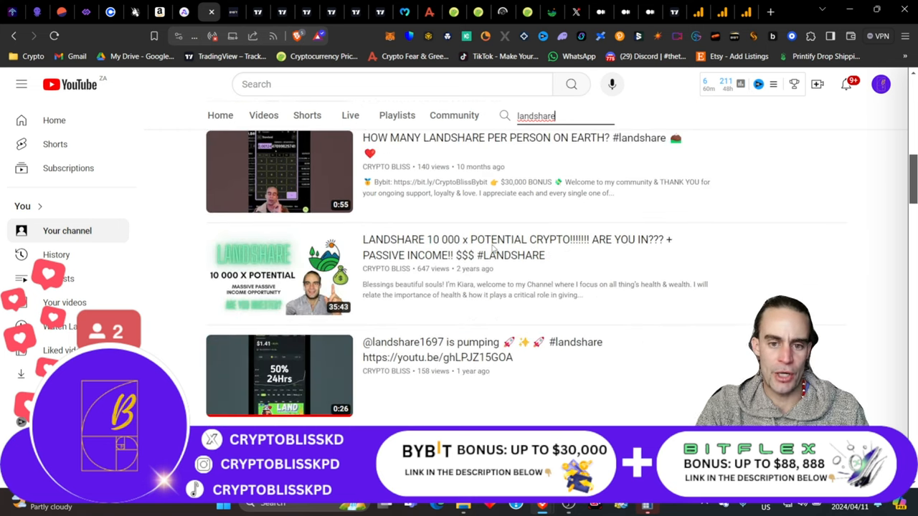
scroll("down", 3)
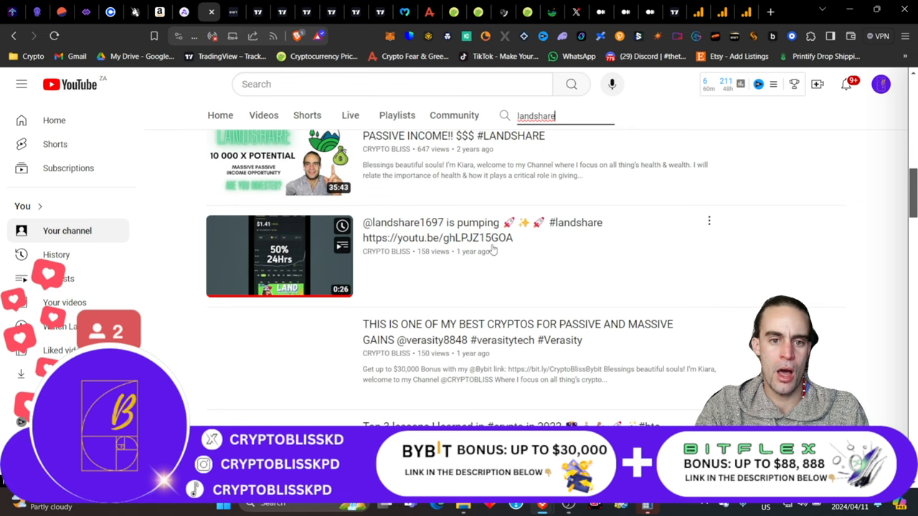
scroll("down", 3)
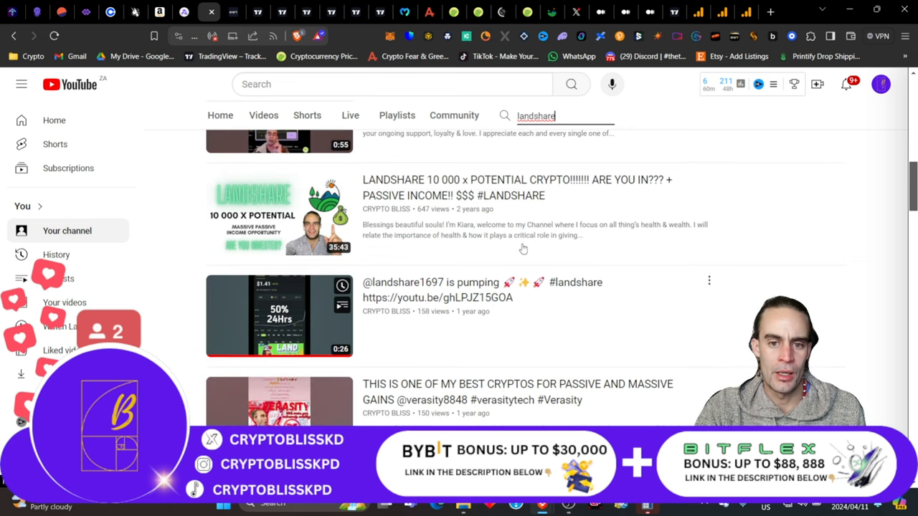
mouse_move(256, 207)
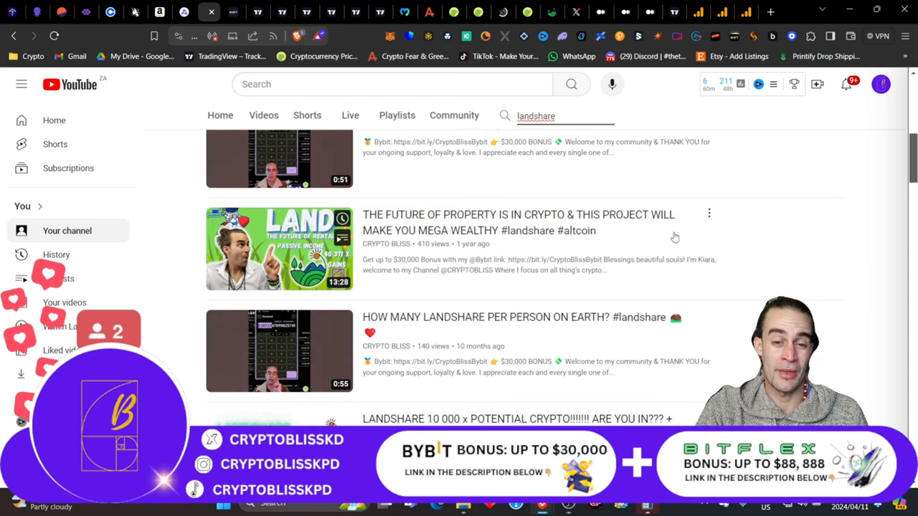
scroll("up", 3)
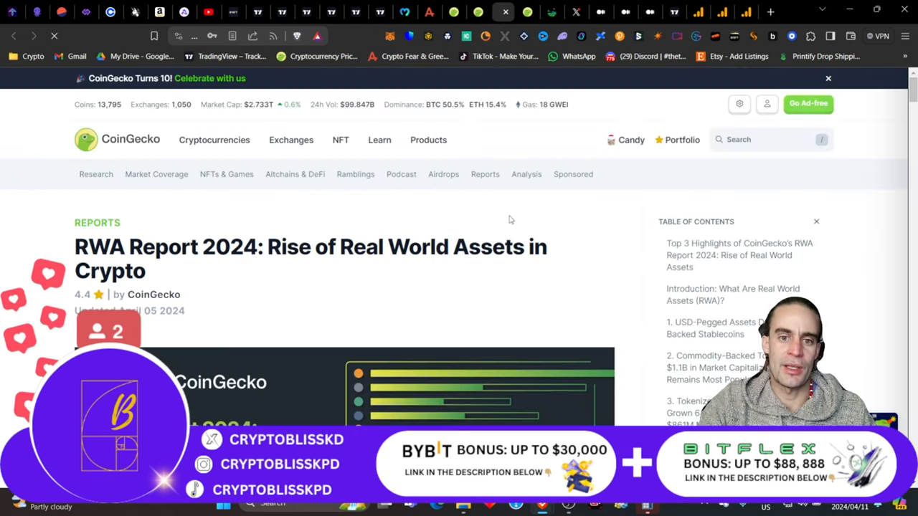
Scroll the RWA report and highlight the point about USD-pegged assets dominating stablecoins.
scroll("down", 3)
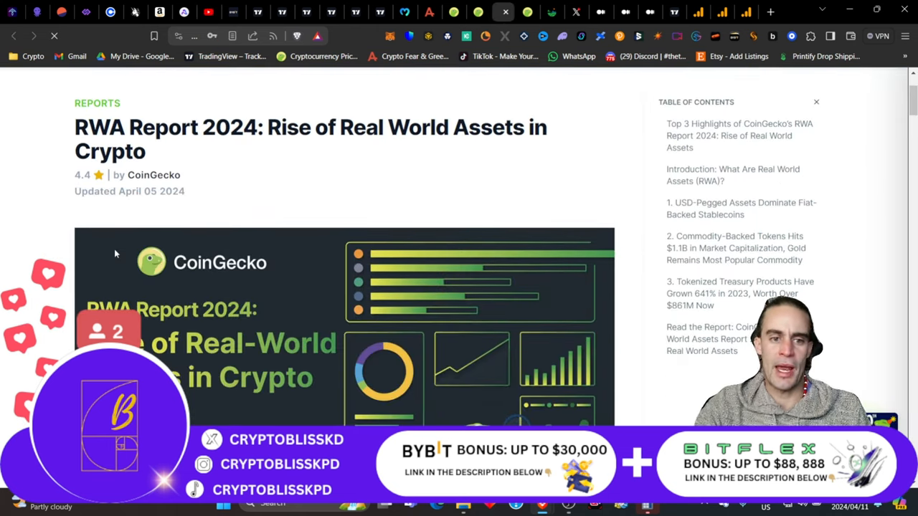
scroll("down", 3)
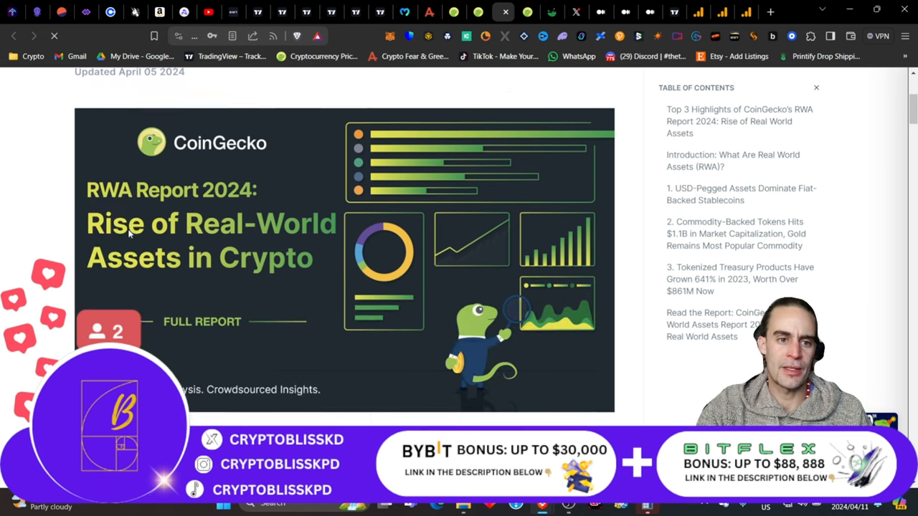
scroll("down", 3)
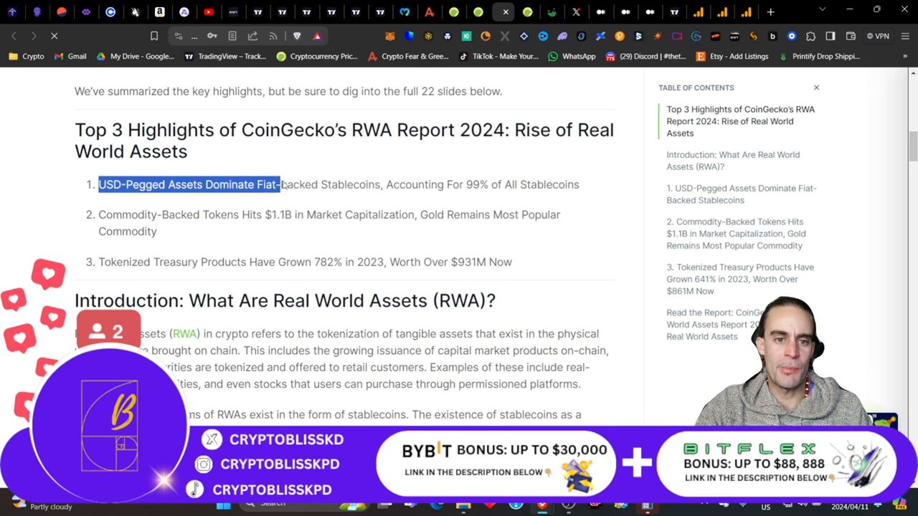
left_click_drag(279, 184, 393, 183)
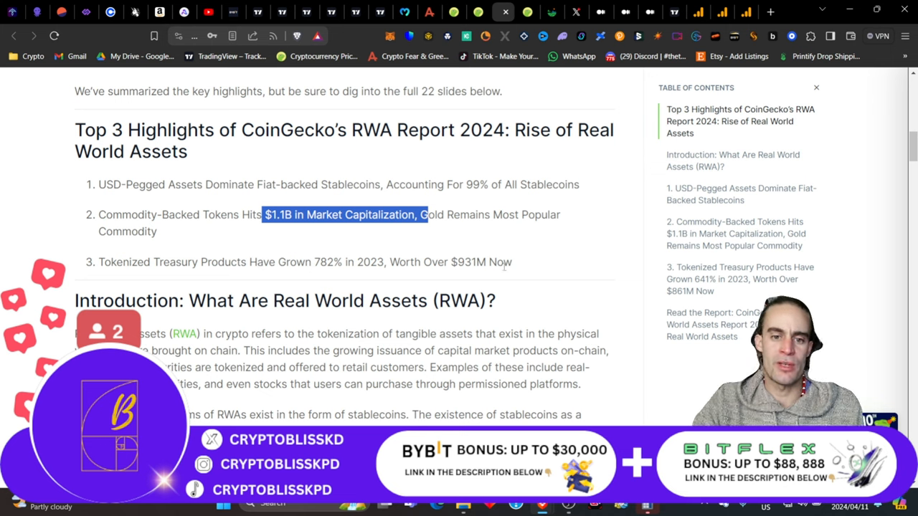
scroll("down", 3)
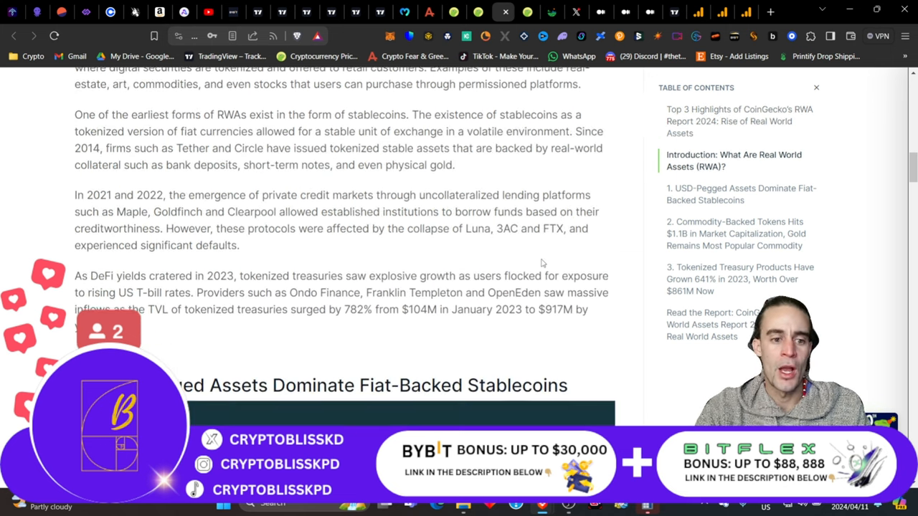
scroll("down", 3)
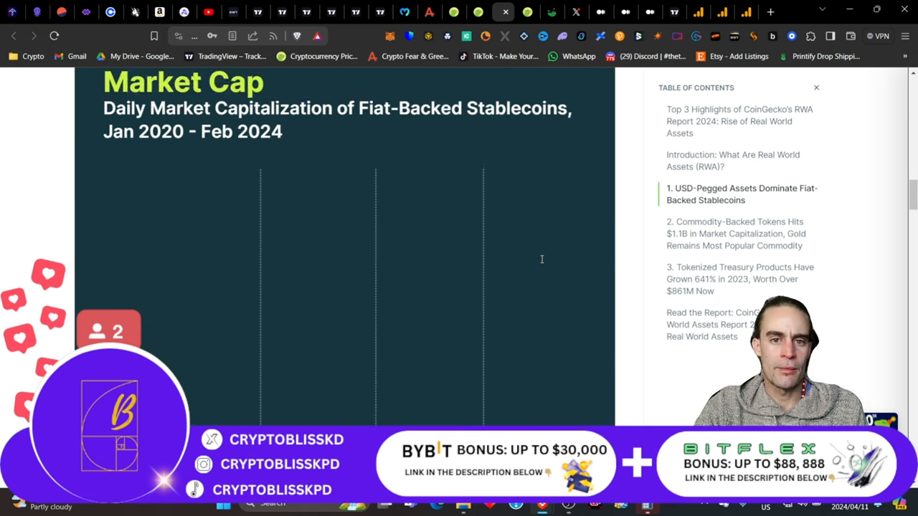
scroll("down", 3)
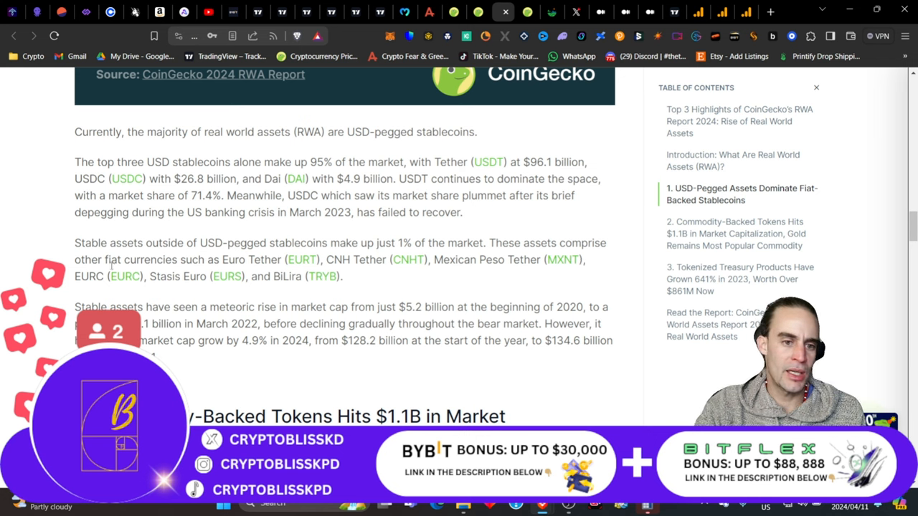
mouse_move(319, 279)
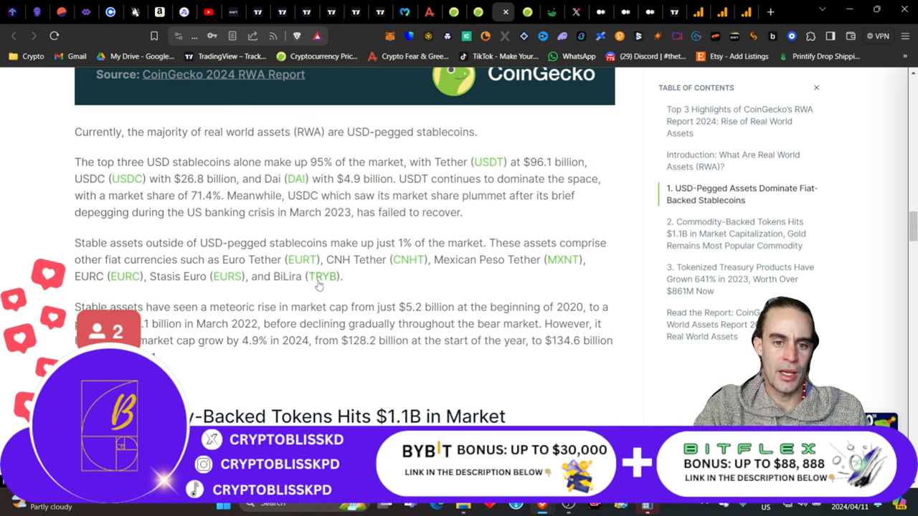
Pick out the $5.2 billion 2020 and $128.2 billion start-of-2024 stablecoin market cap figures.
scroll("down", 3)
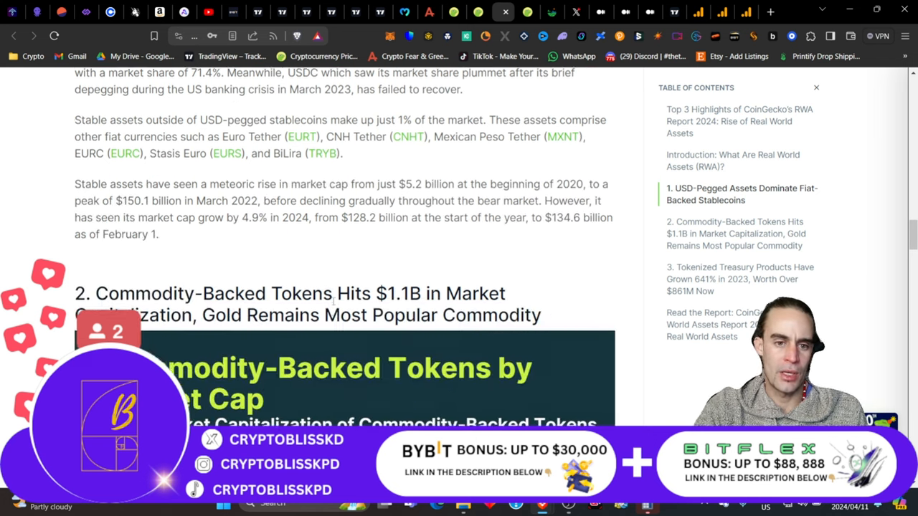
scroll("down", 3)
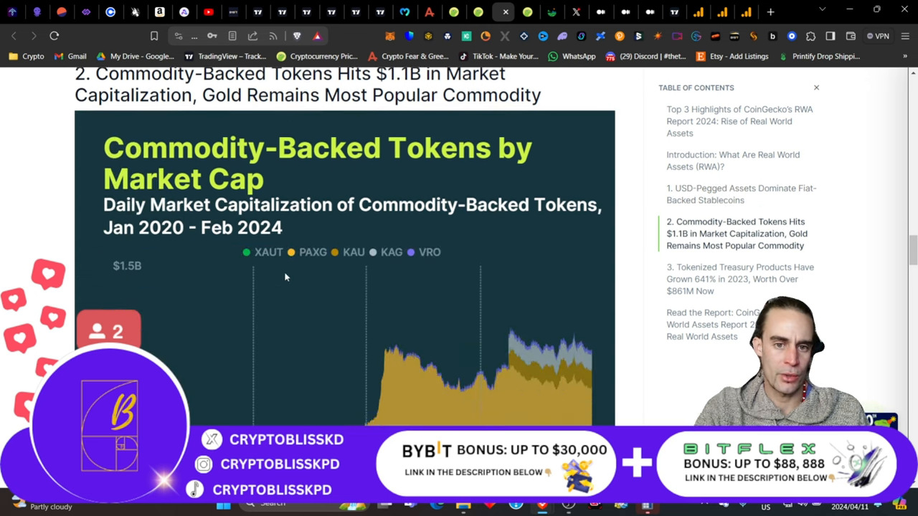
scroll("up", 3)
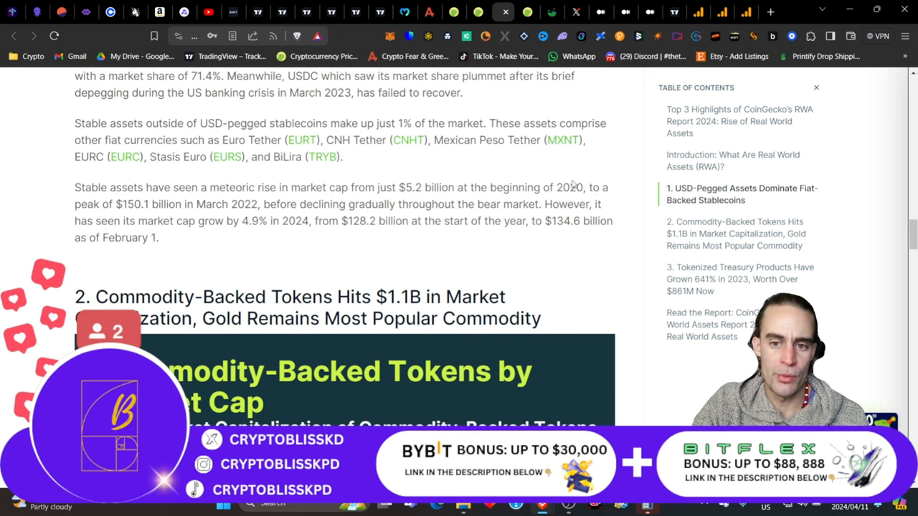
mouse_move(201, 237)
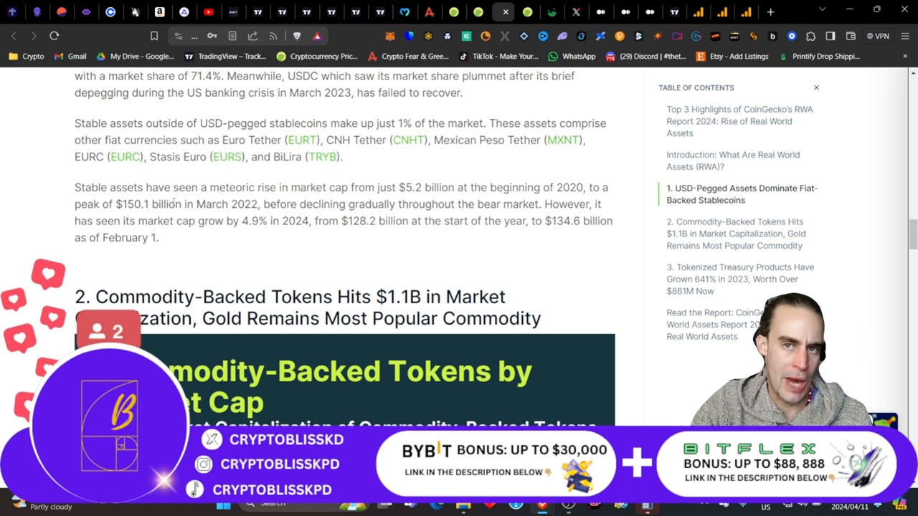
mouse_move(367, 200)
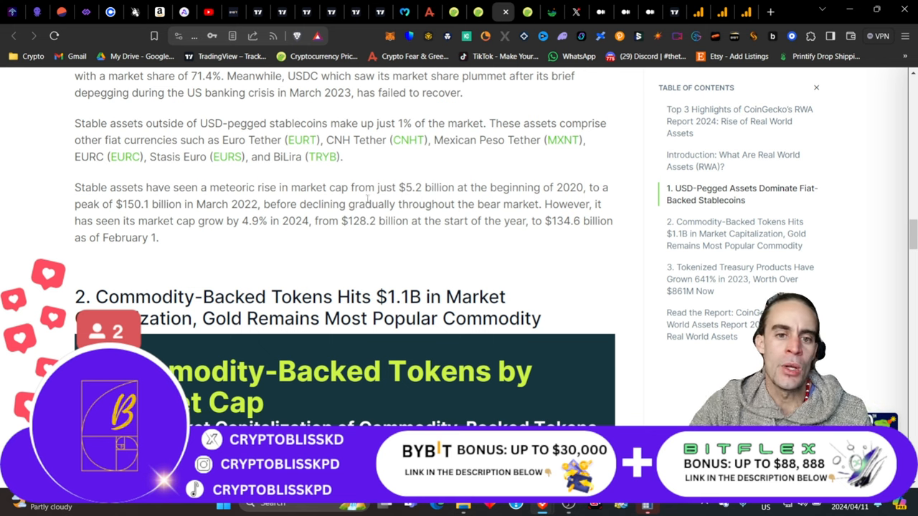
double_click(424, 186)
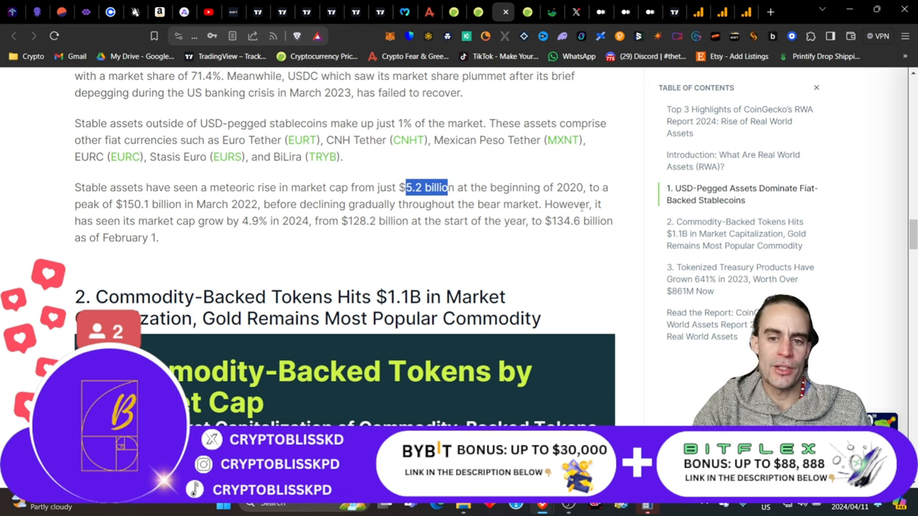
mouse_move(233, 235)
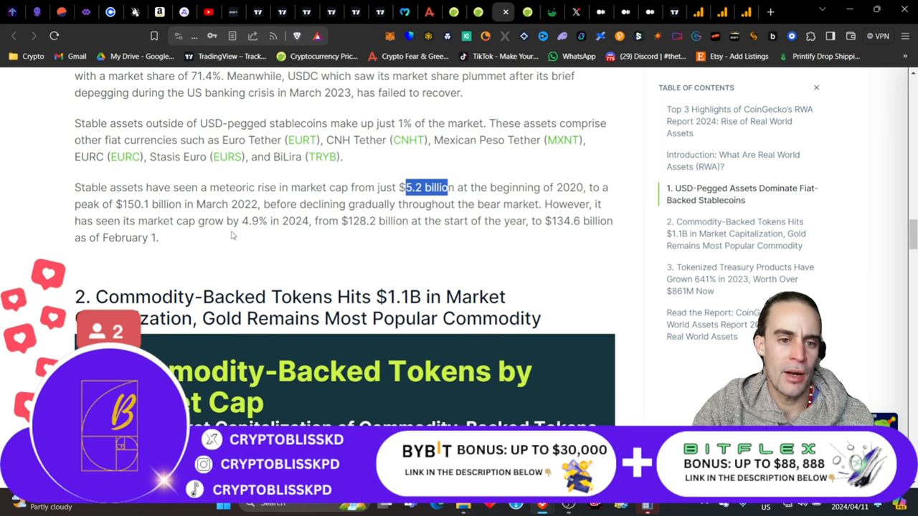
mouse_move(294, 235)
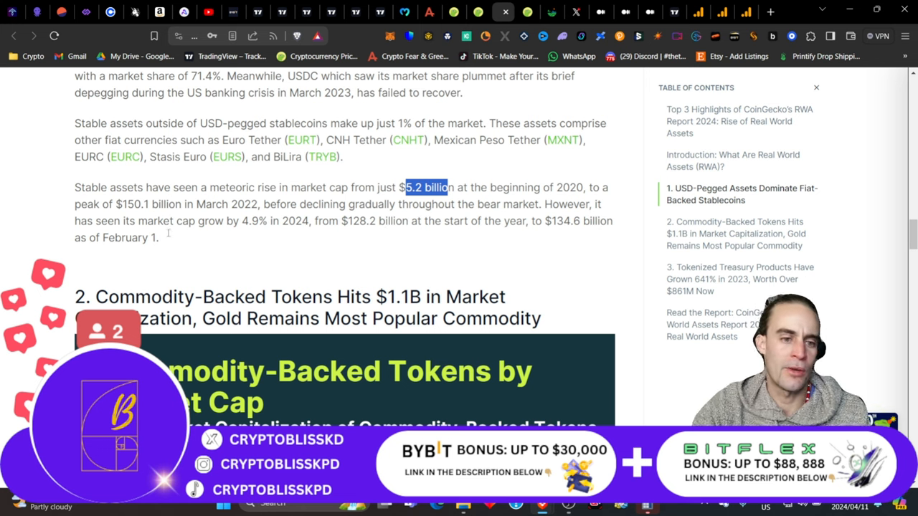
mouse_move(301, 255)
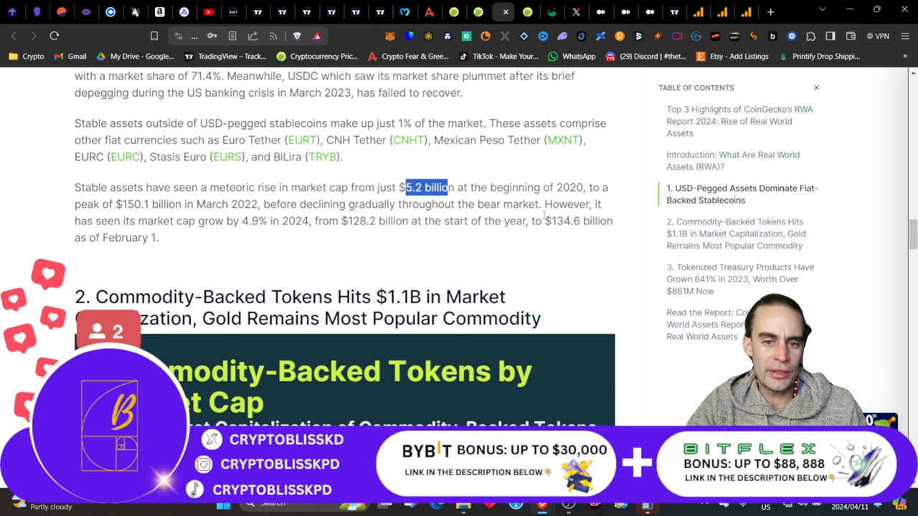
double_click(379, 221)
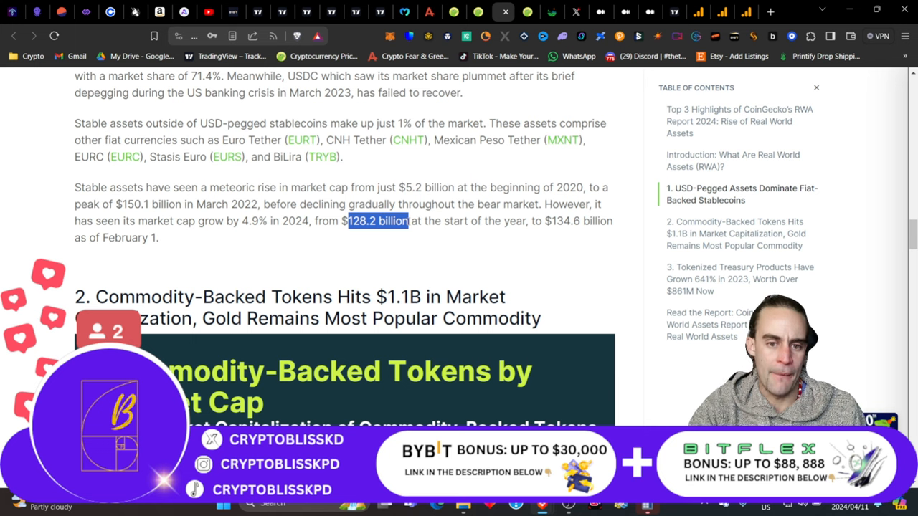
mouse_move(647, 508)
type("128")
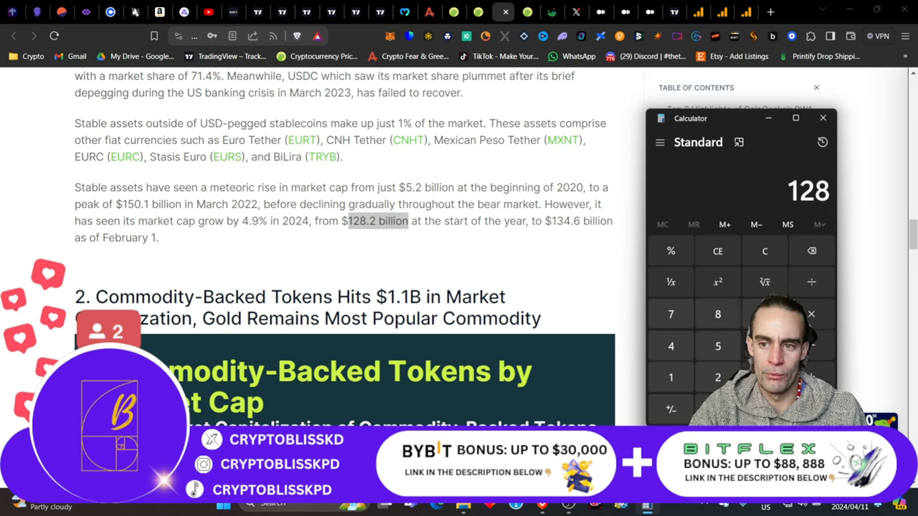
Compute 128,200,000,000 × 30 = 3,846,000,000,000 in Calculator, then minimize it.
left_click(717, 377)
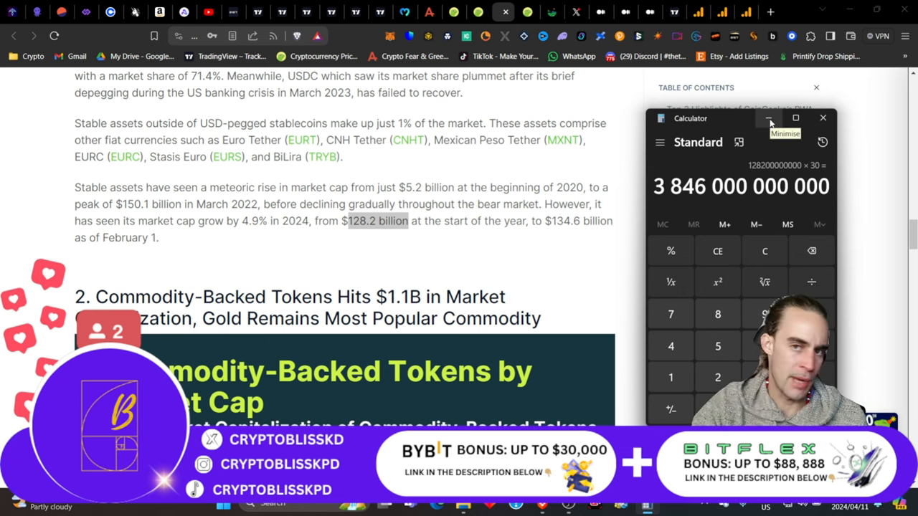
left_click(769, 118)
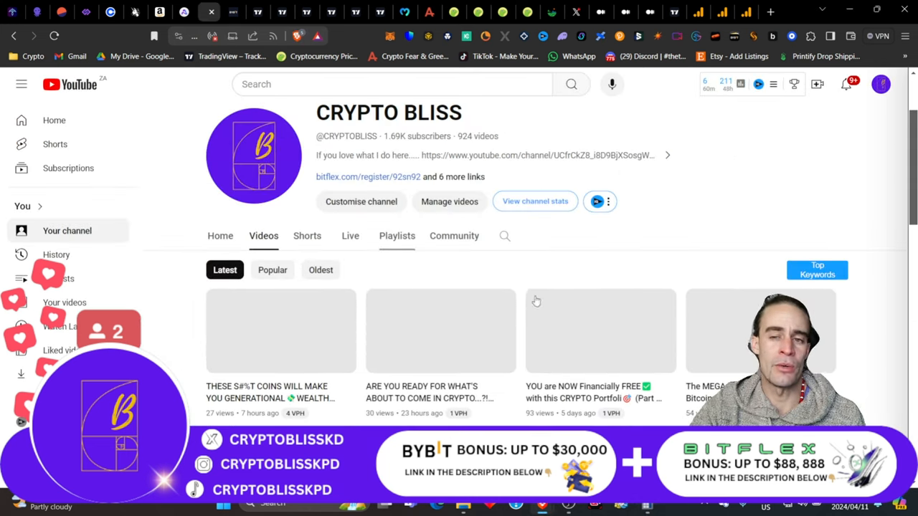
Switch from YouTube back to the CoinGecko RWA report with its $128.2 billion figure.
scroll("up", 3)
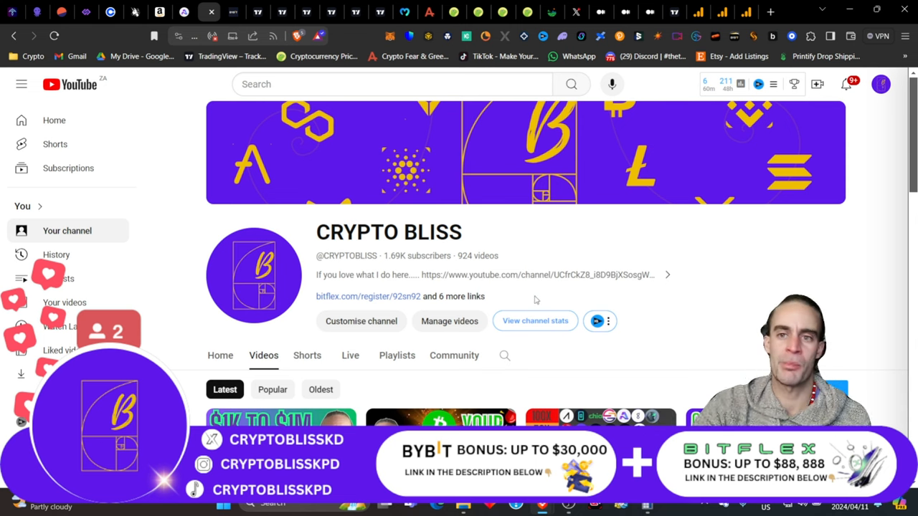
mouse_move(552, 12)
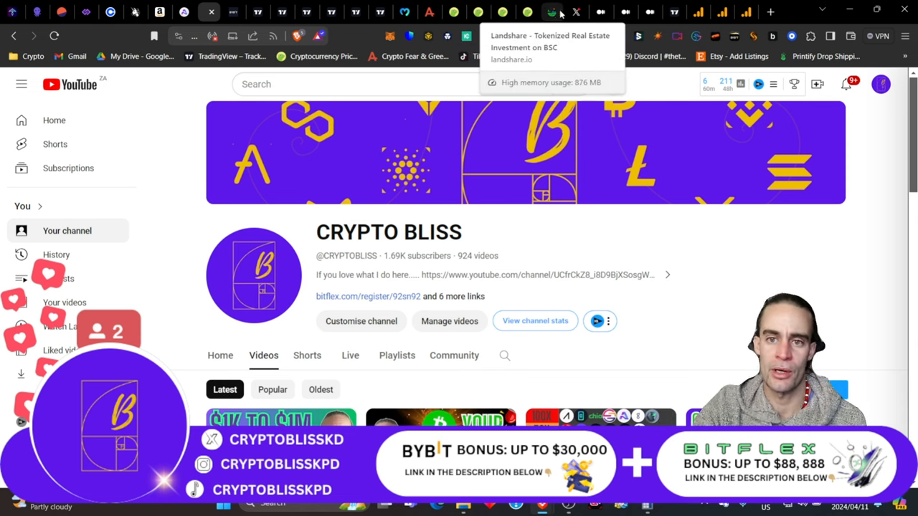
left_click(479, 12)
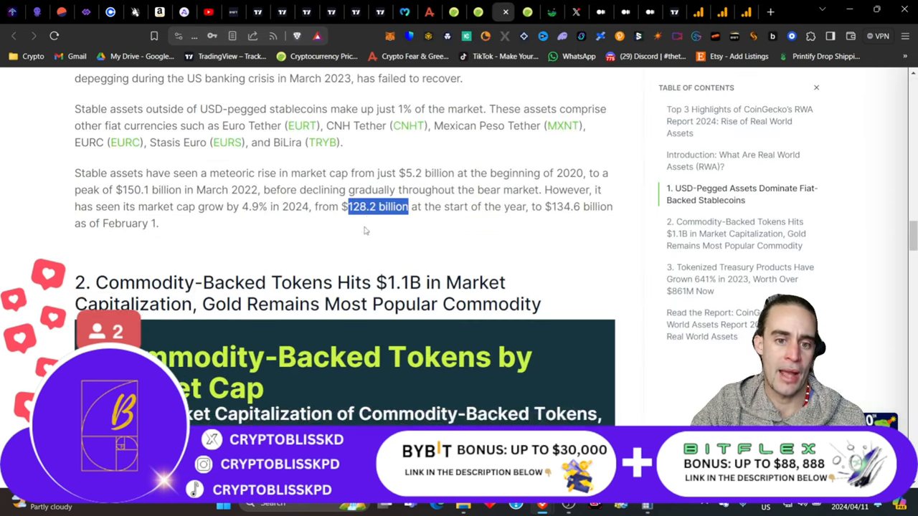
Scroll past the commodity-backed token charts to the tokenized treasuries text citing 782% growth.
scroll("down", 3)
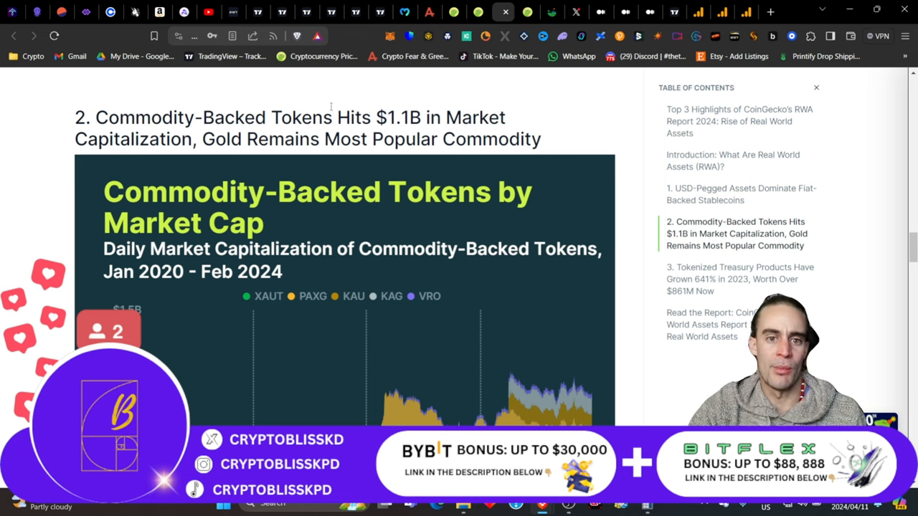
scroll("down", 3)
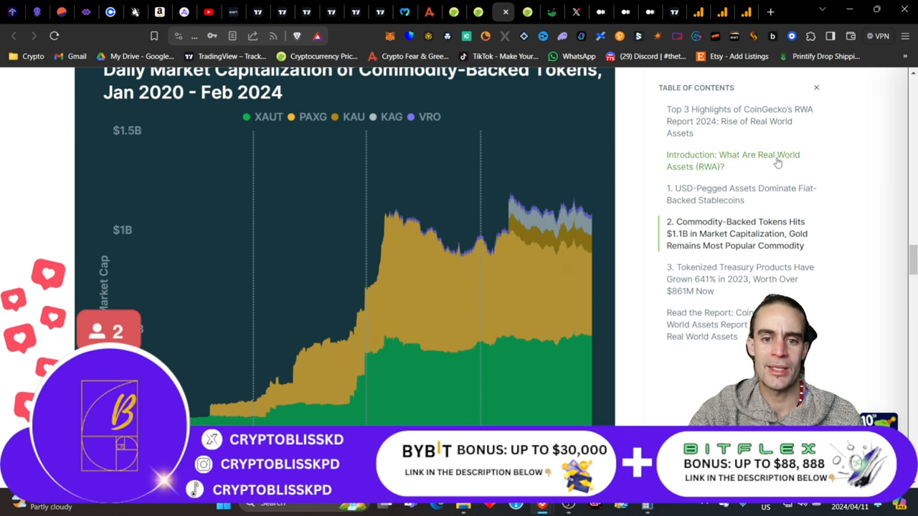
scroll("down", 3)
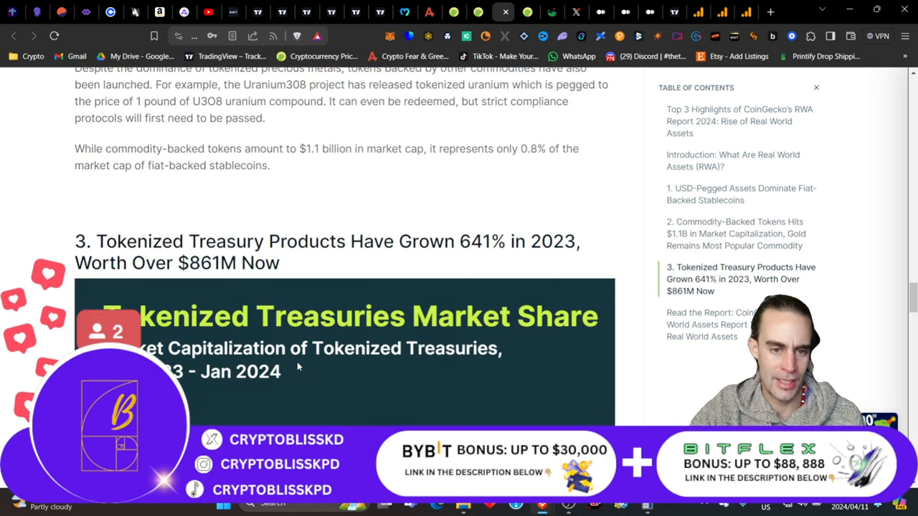
scroll("down", 3)
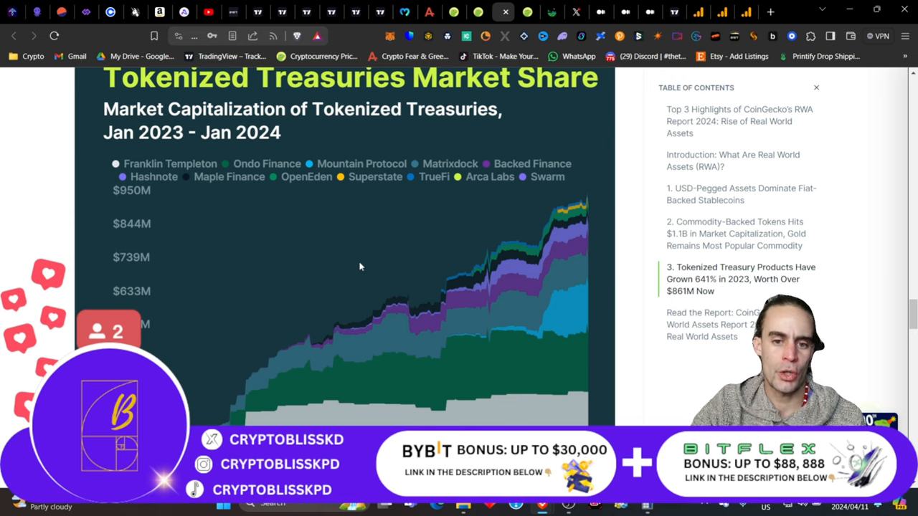
scroll("down", 3)
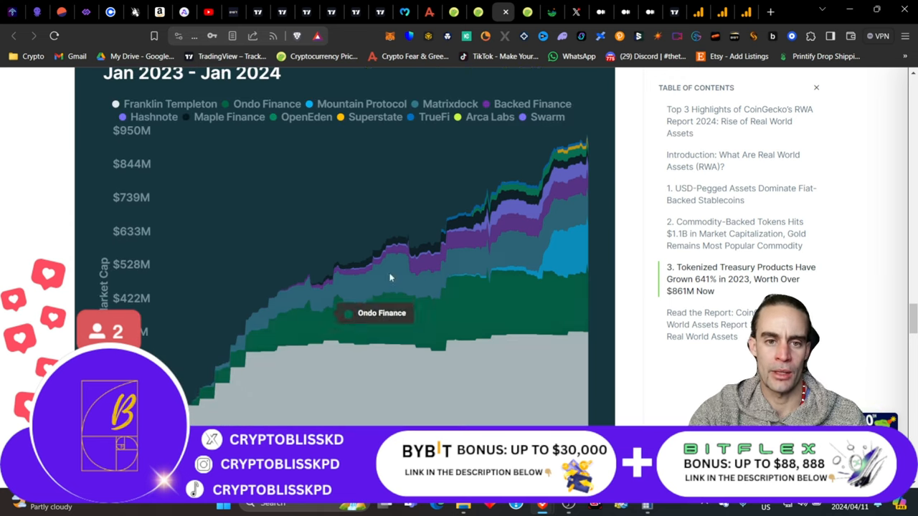
scroll("up", 3)
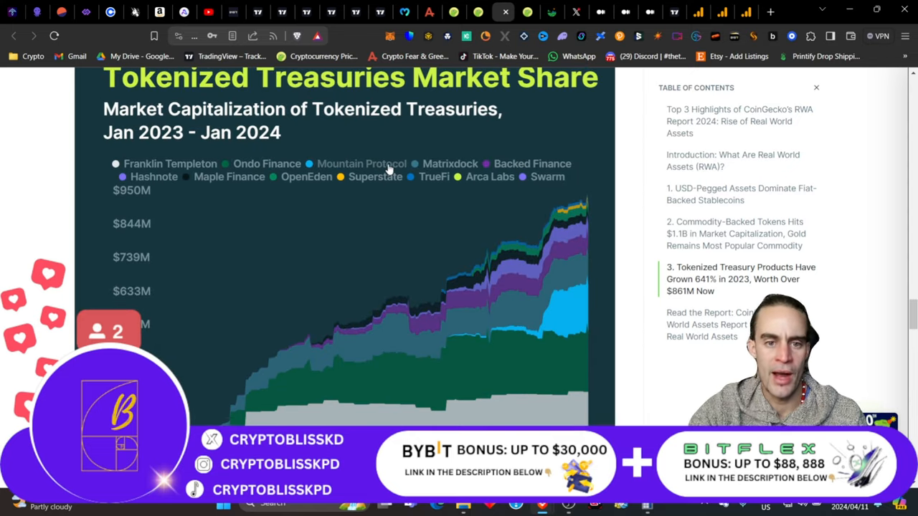
mouse_move(566, 181)
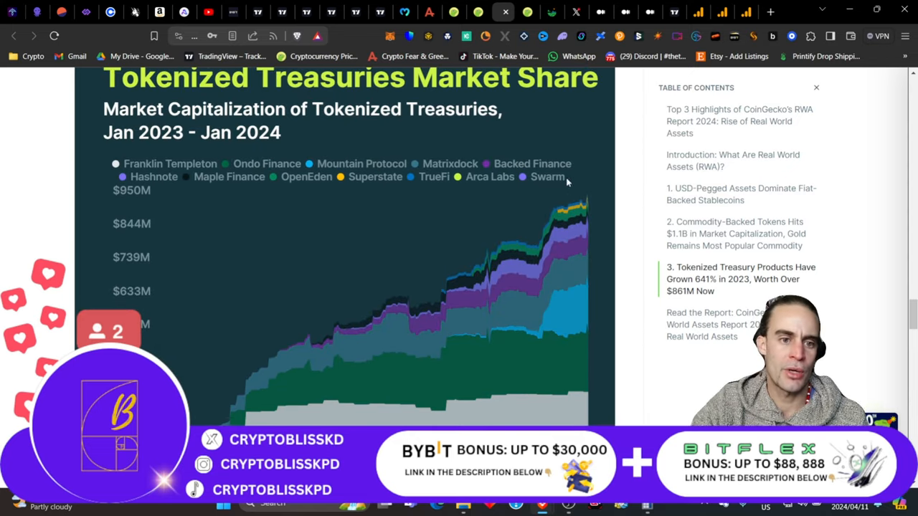
mouse_move(203, 224)
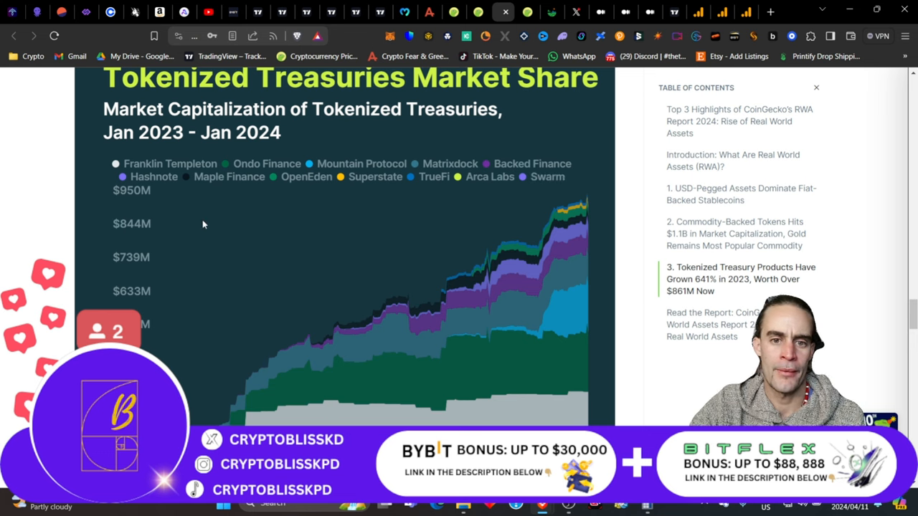
scroll("down", 3)
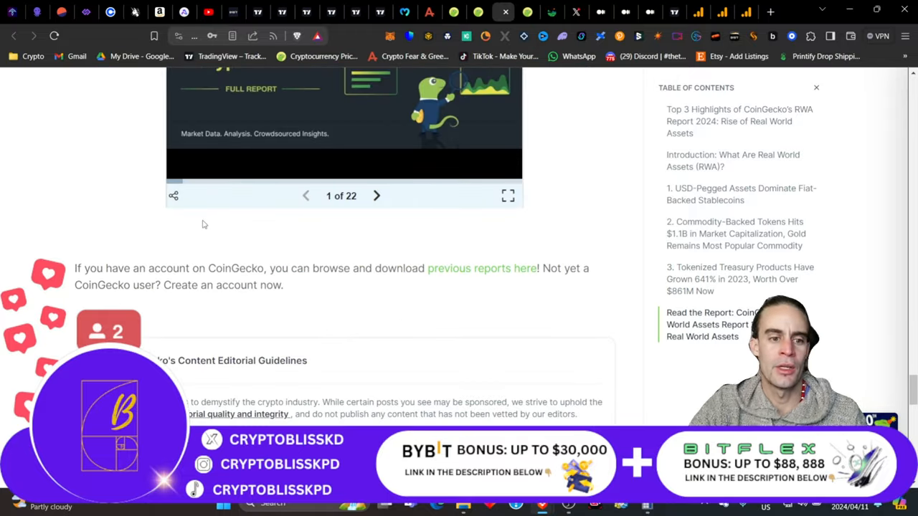
scroll("down", 3)
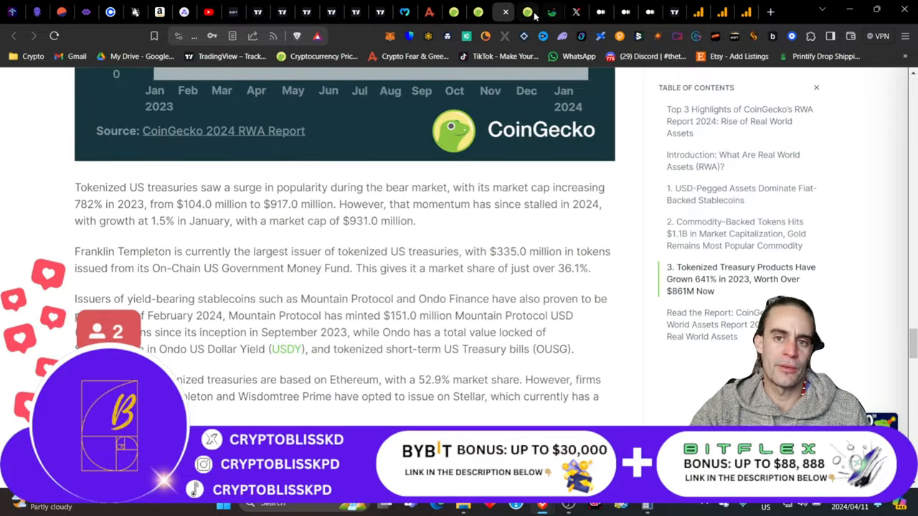
Switch to the Landshare coin page and scroll to its About section and FAQ.
left_click(527, 12)
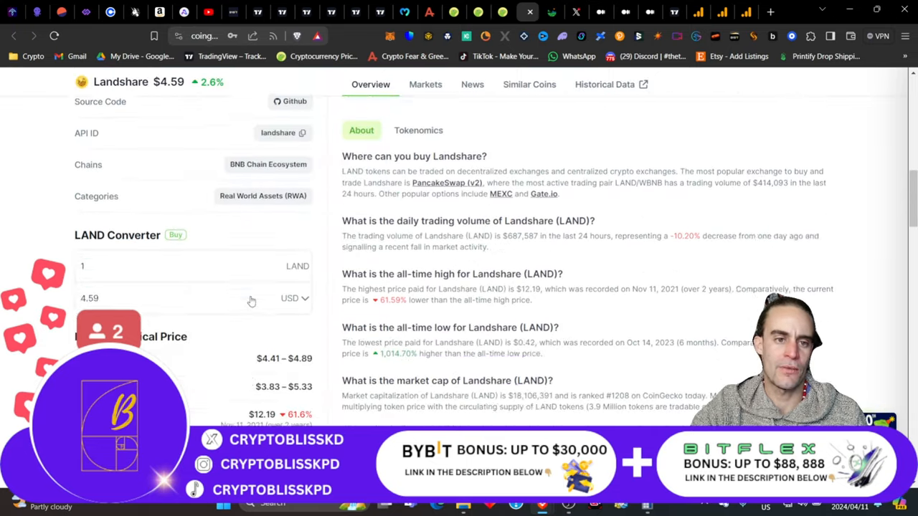
scroll("down", 3)
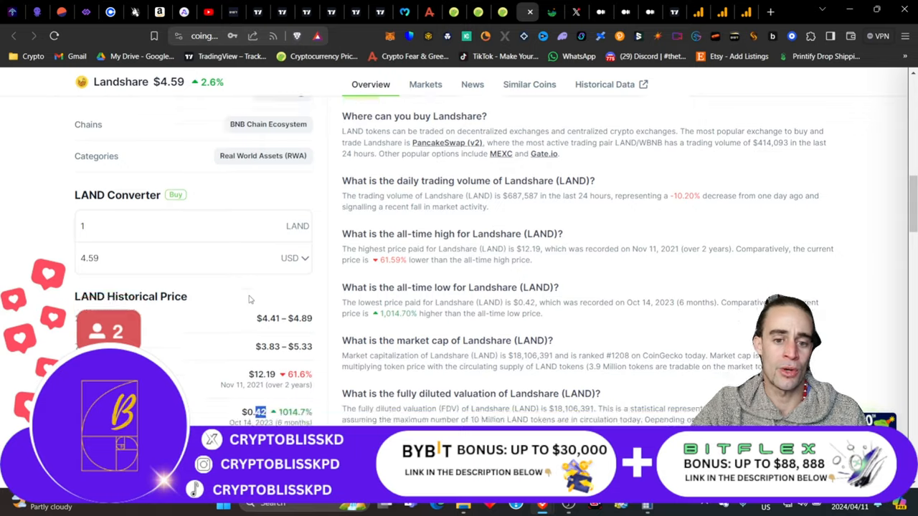
scroll("down", 3)
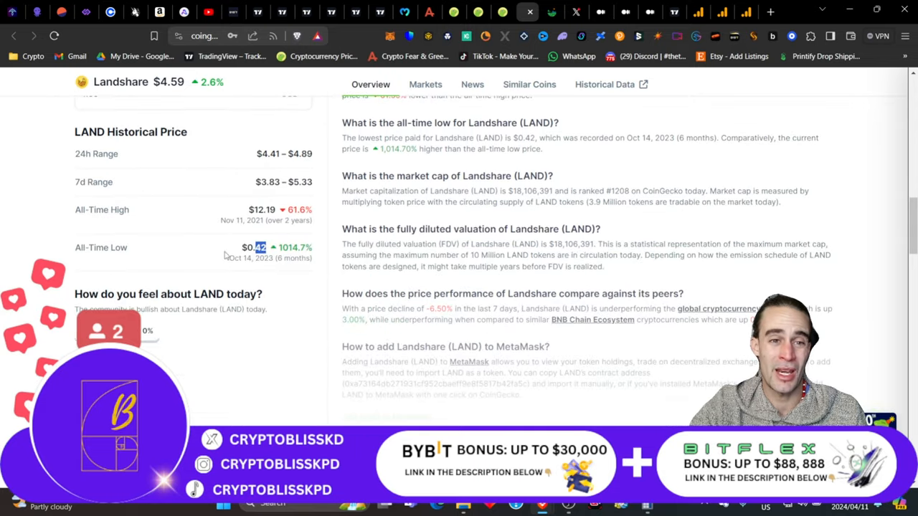
scroll("up", 3)
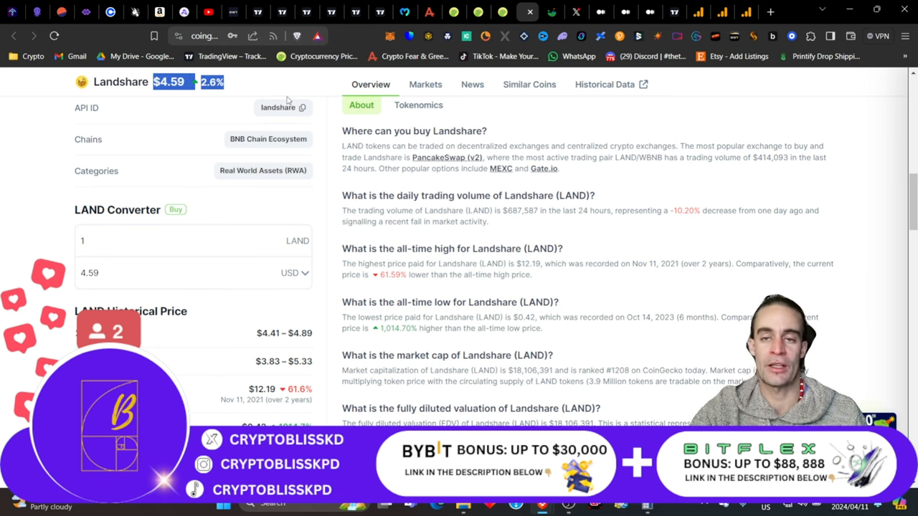
scroll("down", 3)
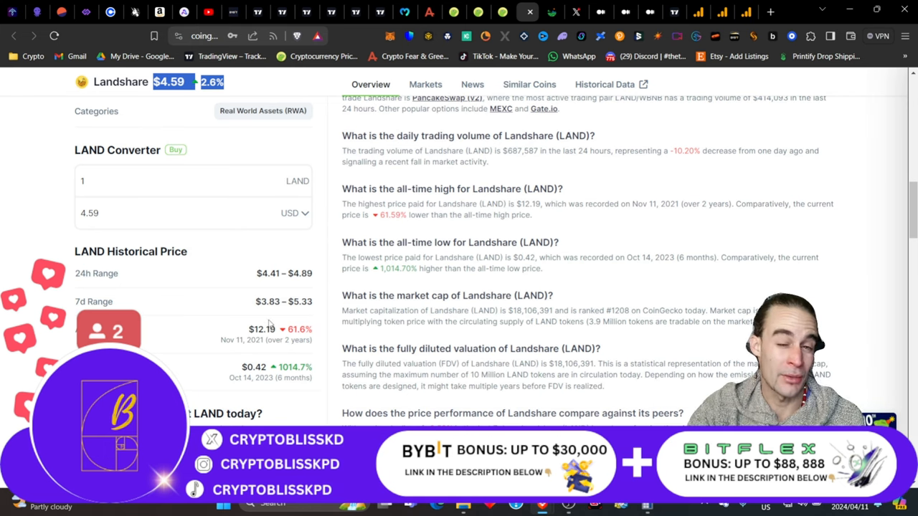
scroll("up", 3)
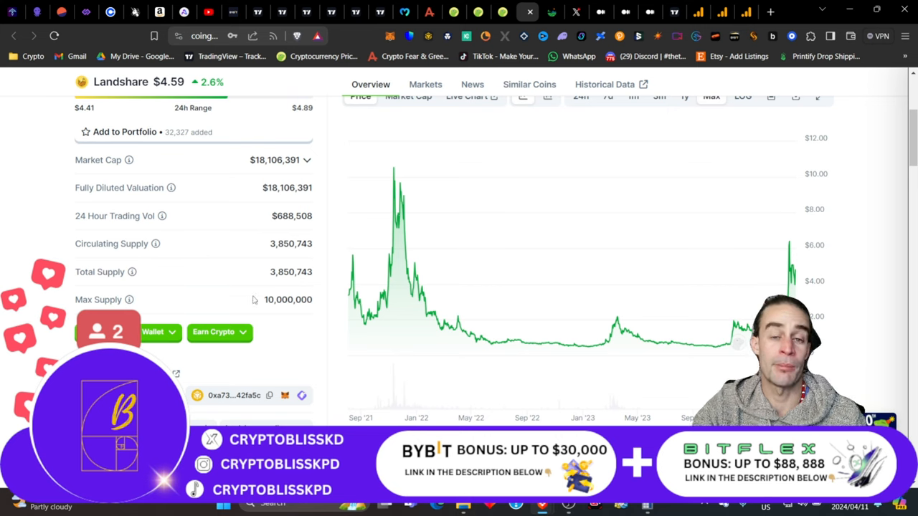
scroll("down", 3)
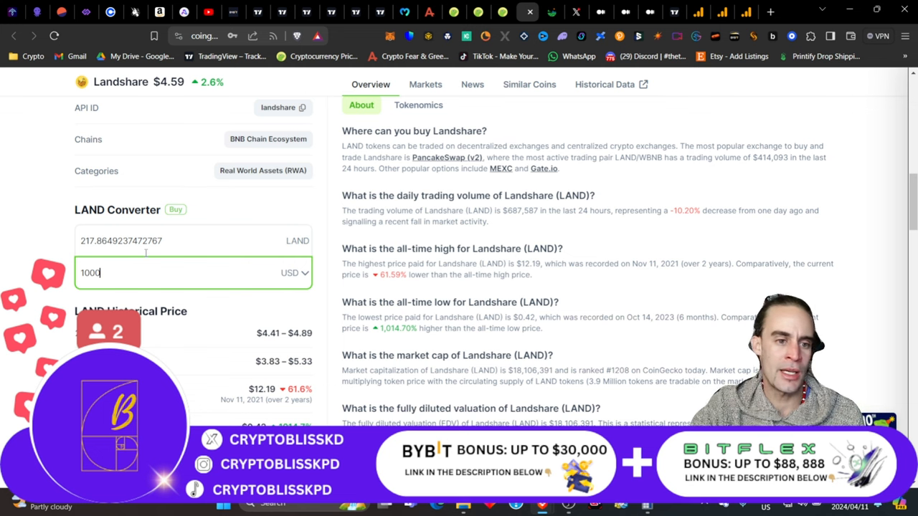
Enter $10,000 in the LAND converter, showing about 2,178.65 LAND.
type("0")
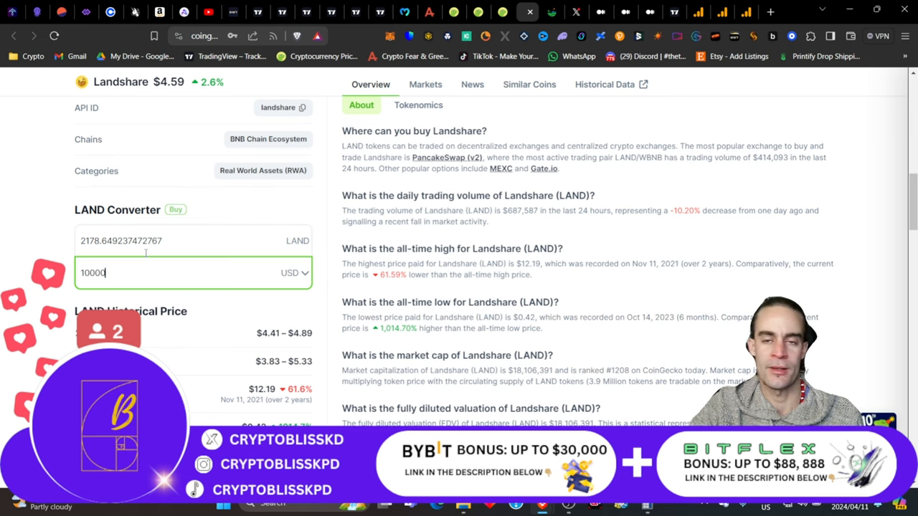
scroll("up", 3)
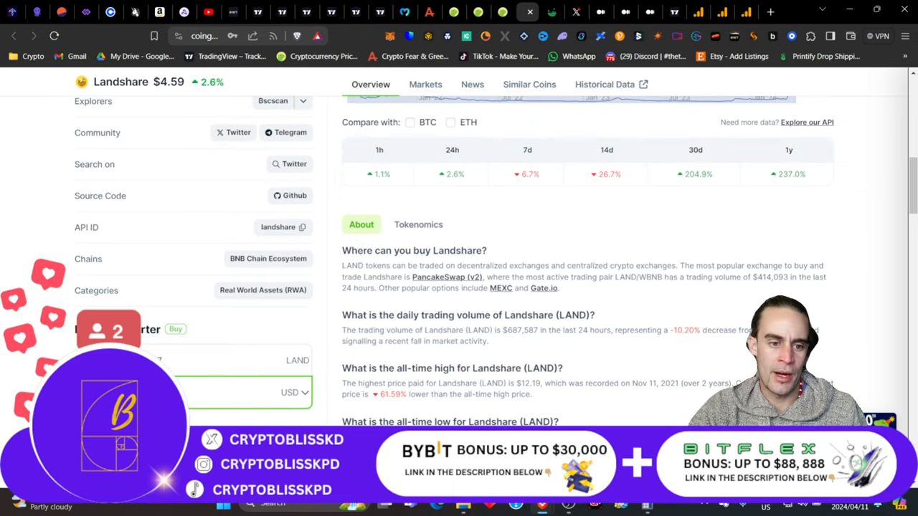
left_click(232, 393)
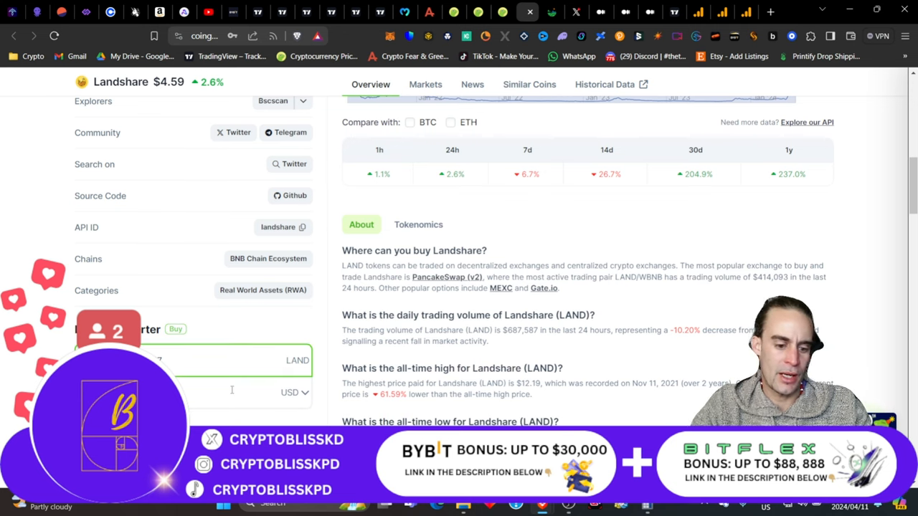
scroll("up", 3)
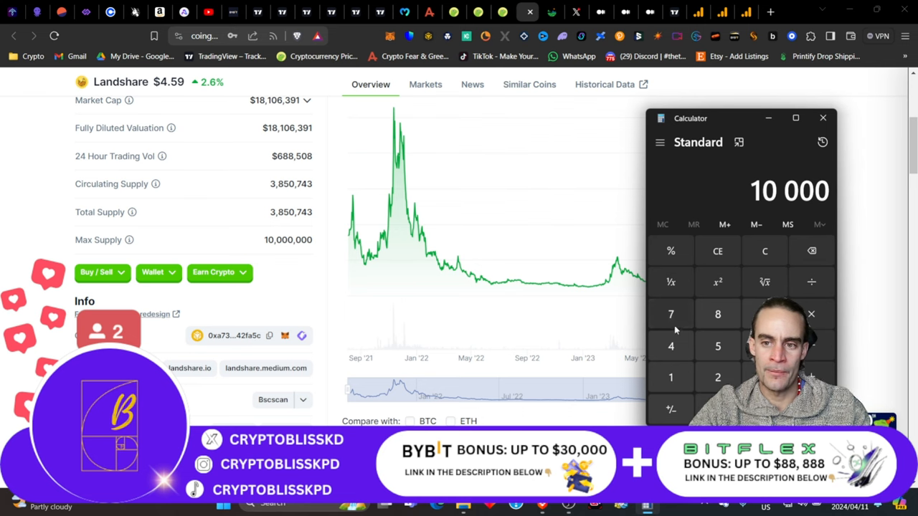
Divide 10,000 and then 10,000,000 by 2,178 in Calculator, getting about 4,591, then go to Landshare's site.
scroll("down", 3)
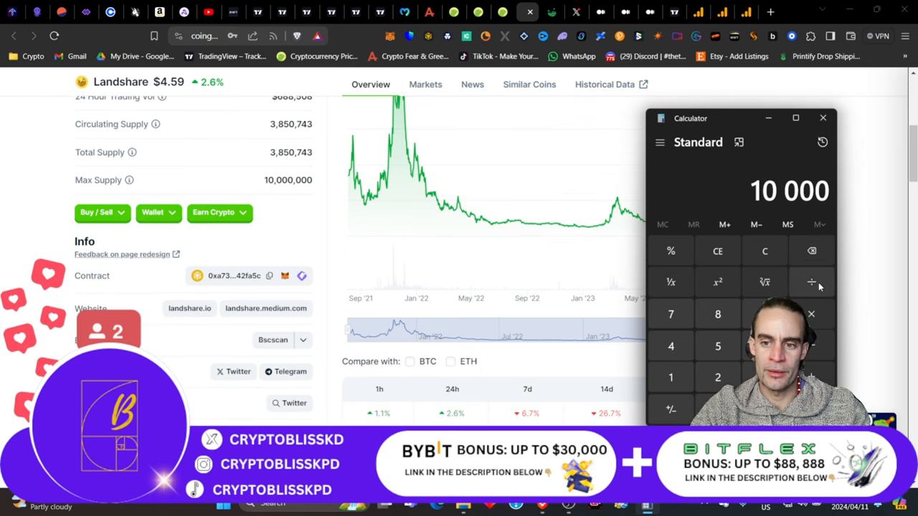
left_click(812, 281)
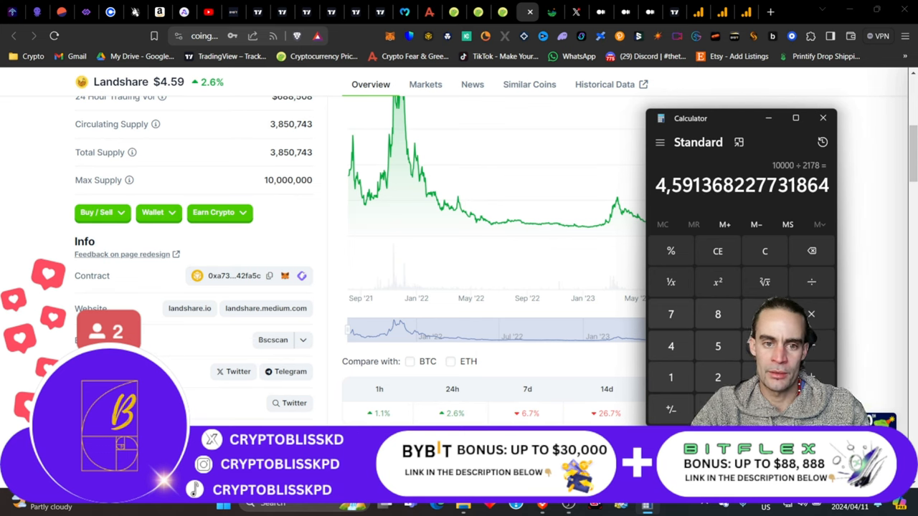
left_click(764, 251)
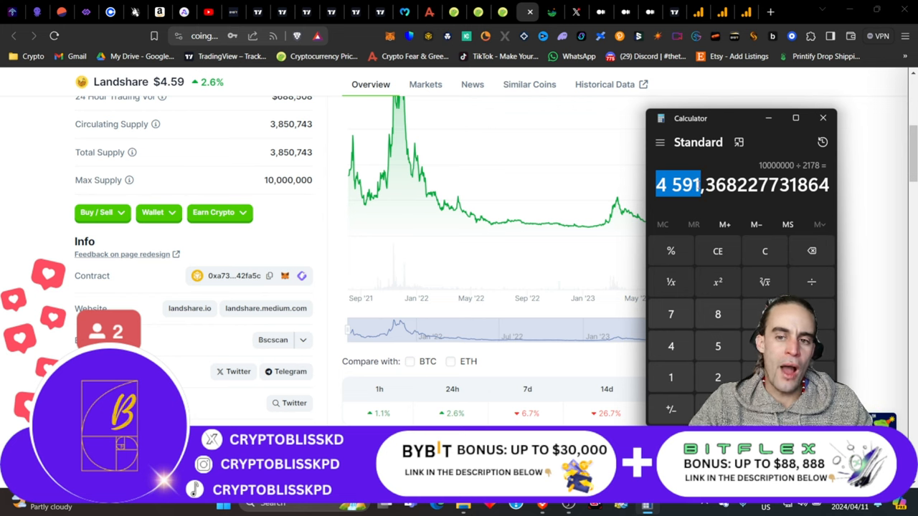
scroll("down", 3)
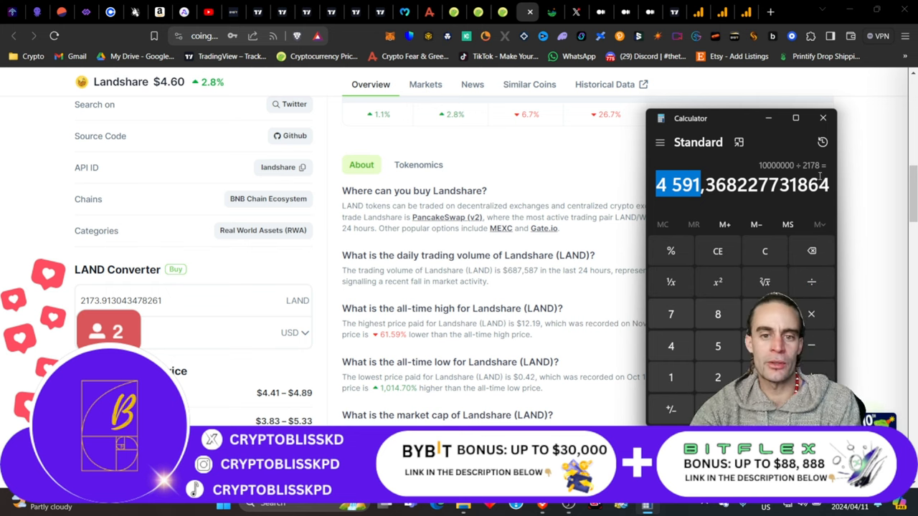
left_click(765, 251)
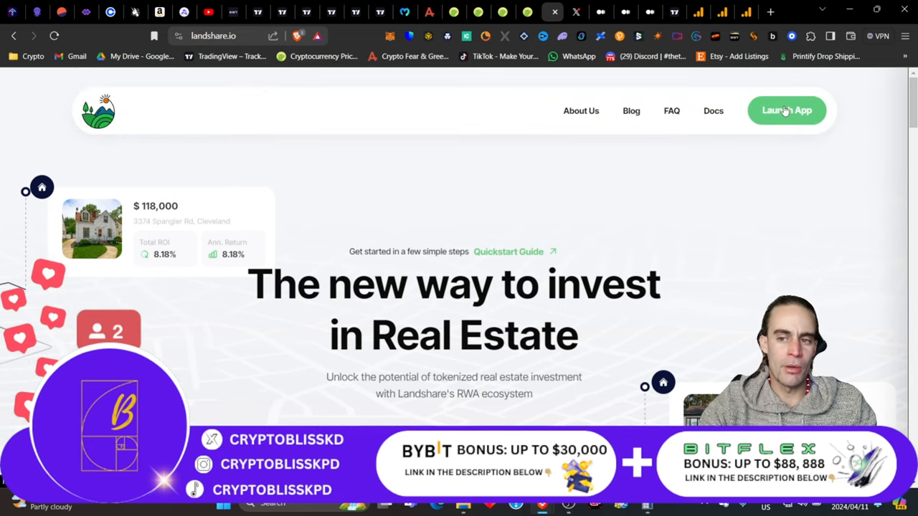
mouse_move(809, 203)
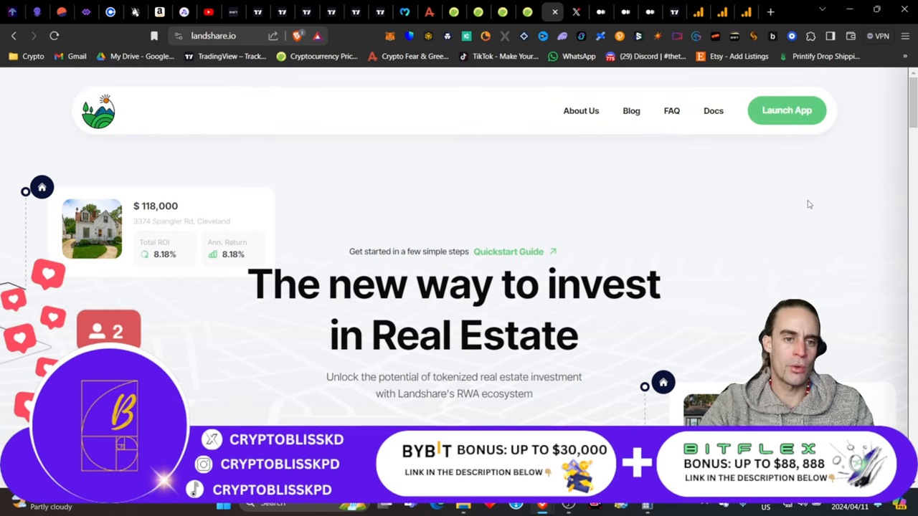
mouse_move(214, 235)
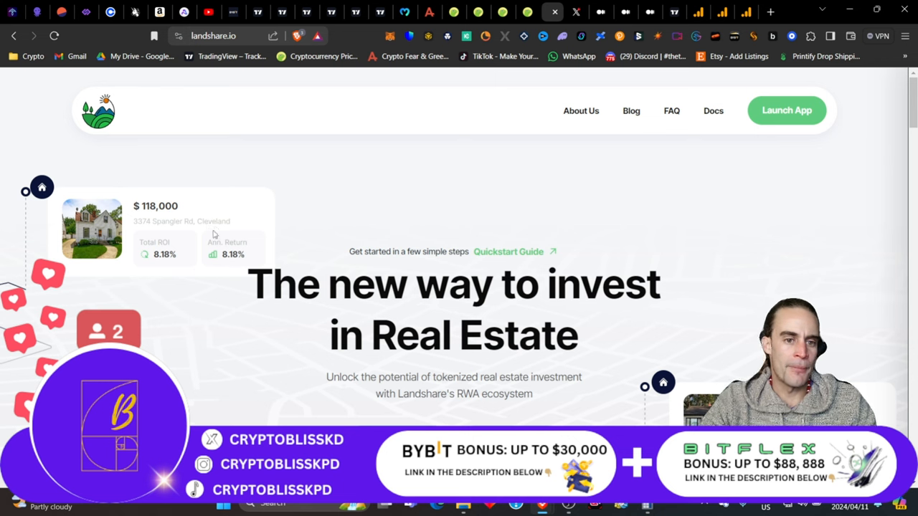
mouse_move(215, 235)
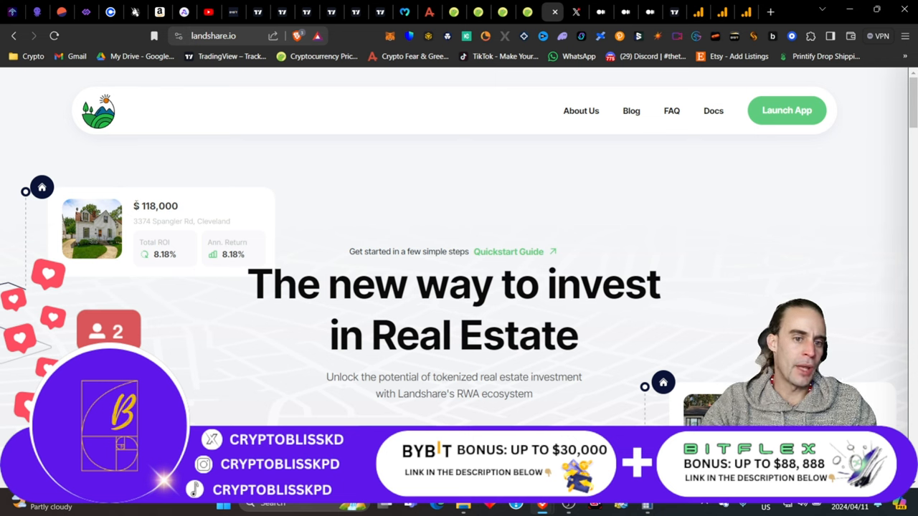
Highlight the $118,000 home price and scroll to the Real Estate Meets Blockchain section.
double_click(155, 207)
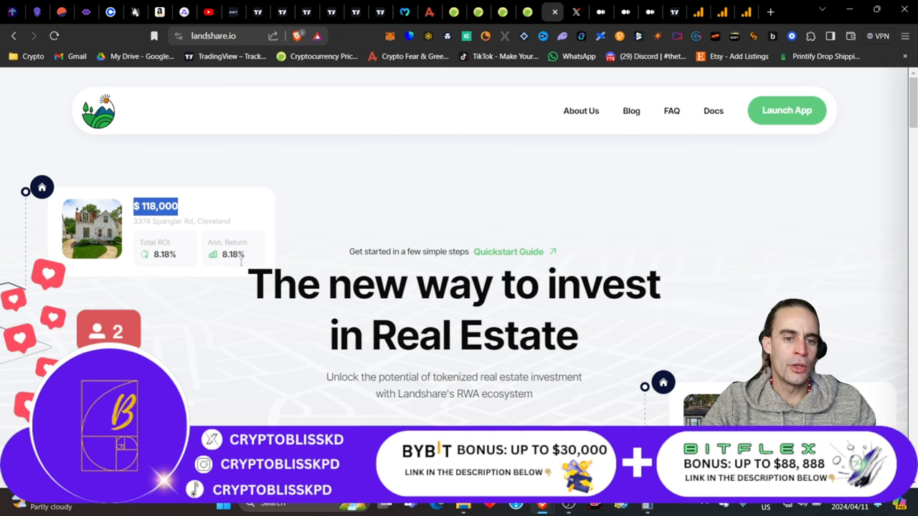
mouse_move(134, 241)
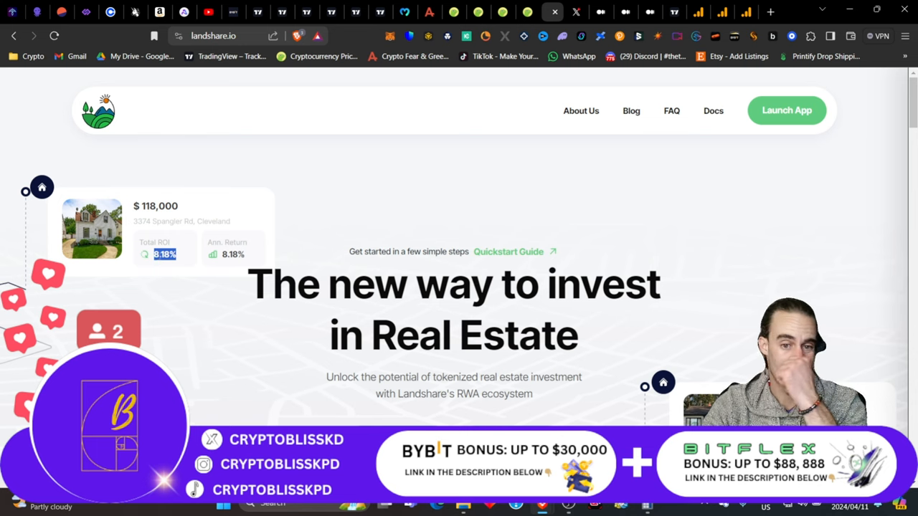
scroll("down", 3)
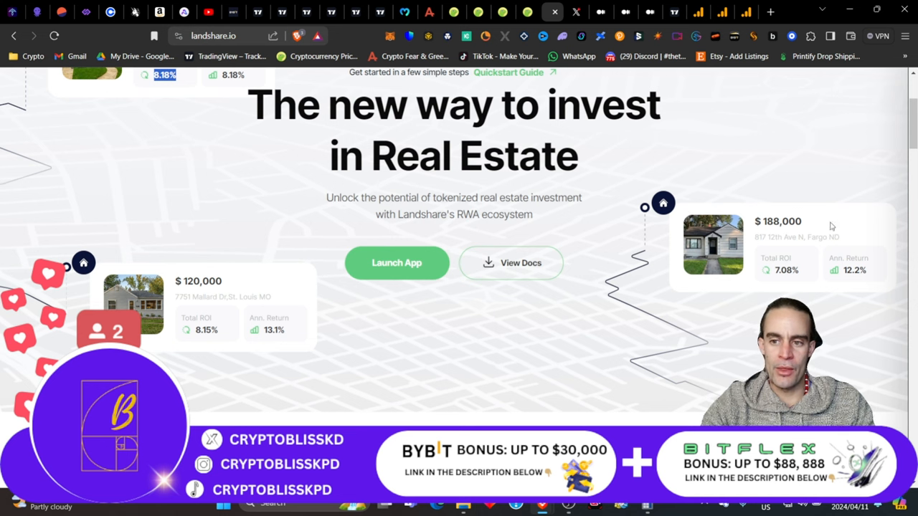
mouse_move(832, 227)
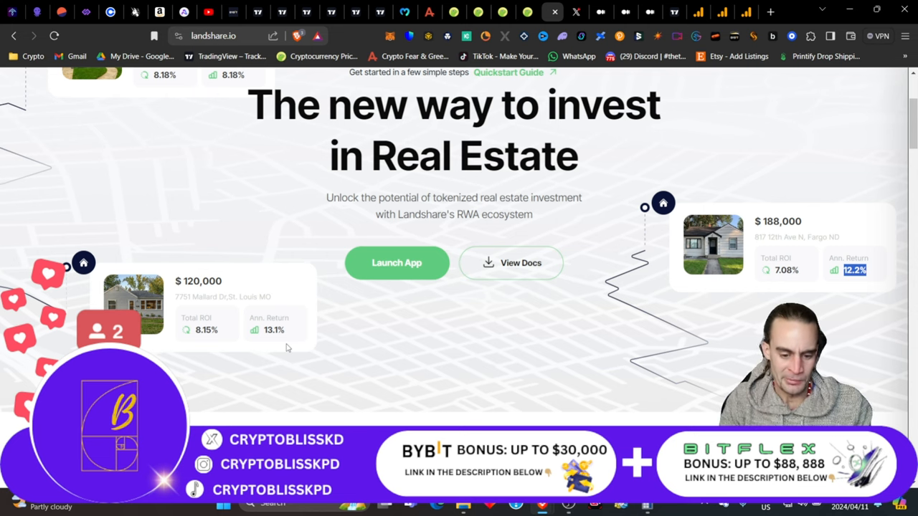
mouse_move(213, 258)
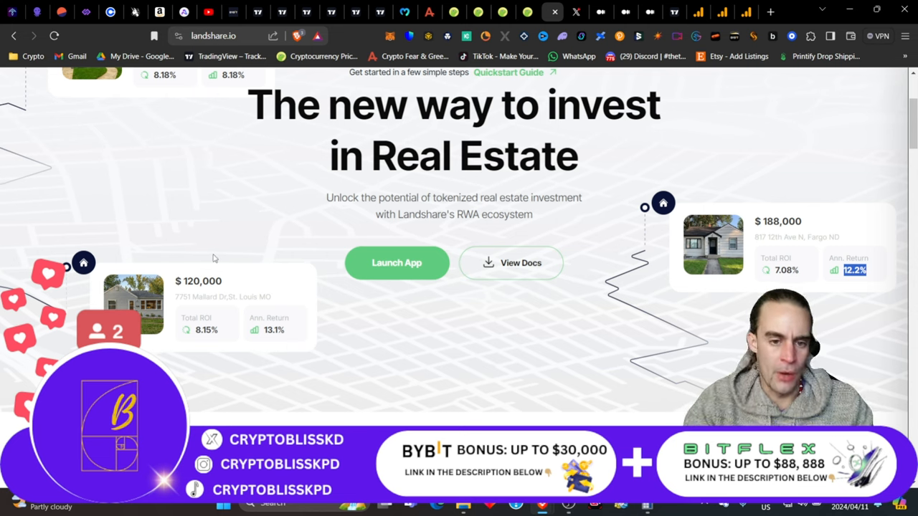
scroll("down", 3)
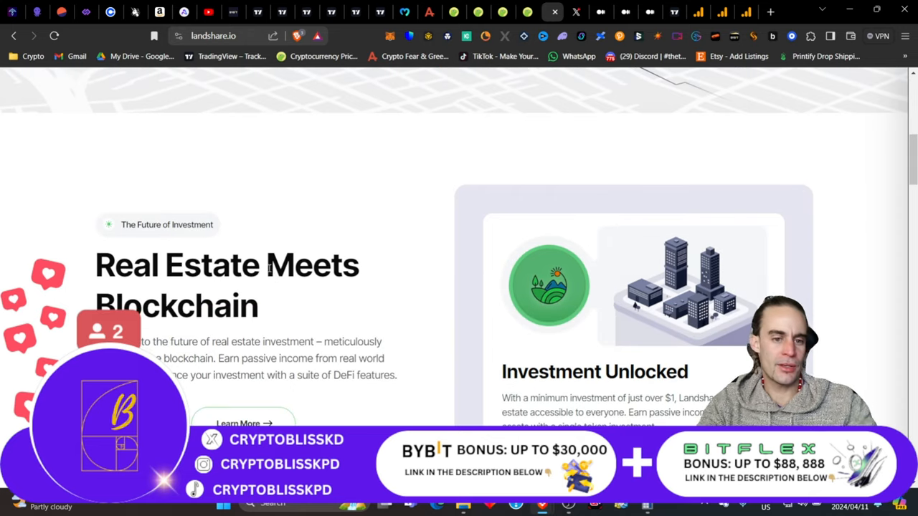
scroll("down", 3)
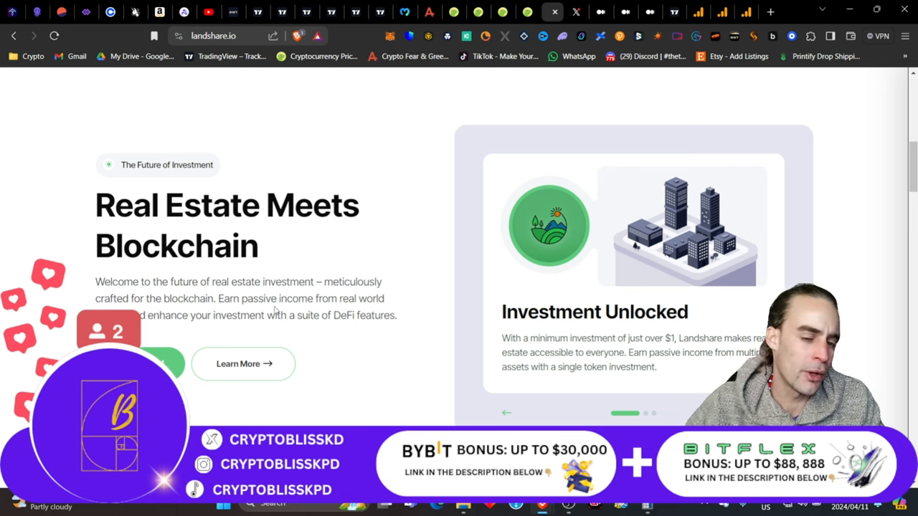
mouse_move(350, 344)
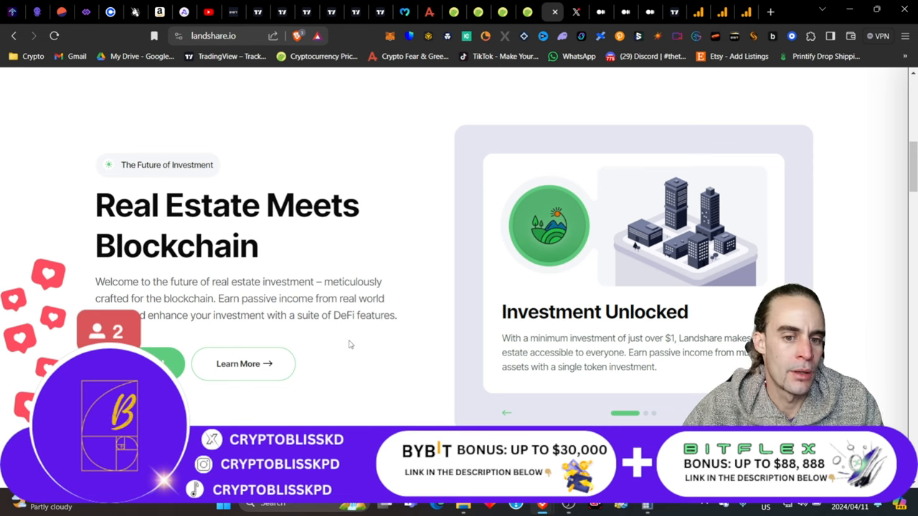
Scroll back to the listings and highlight the $120,000 St. Louis home with 13.1% annual return.
scroll("up", 3)
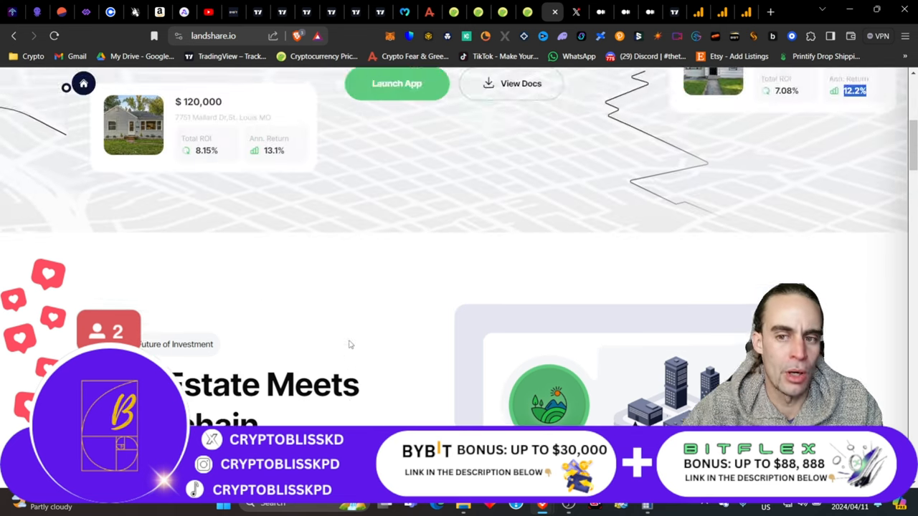
scroll("up", 3)
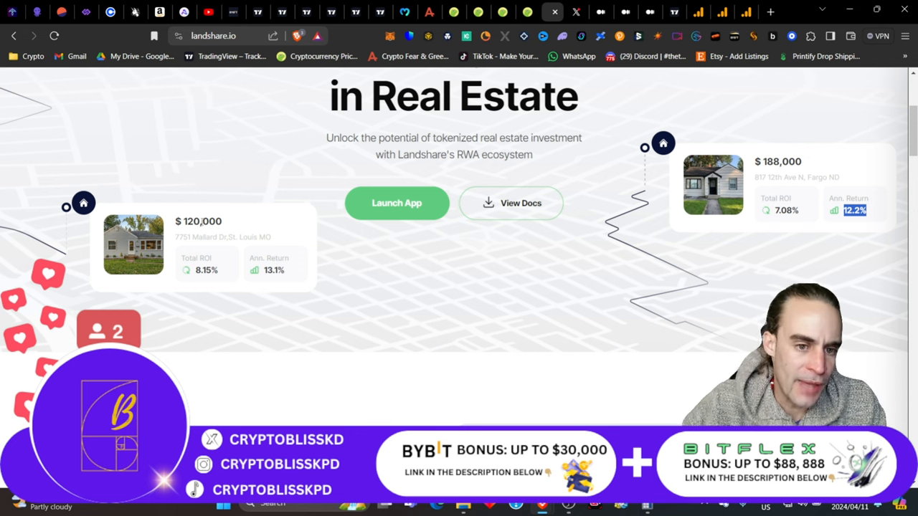
double_click(201, 221)
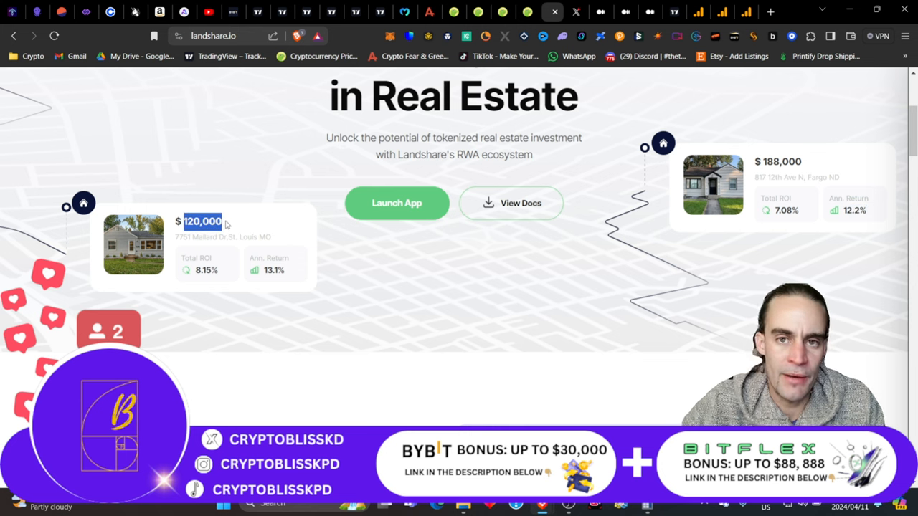
mouse_move(227, 224)
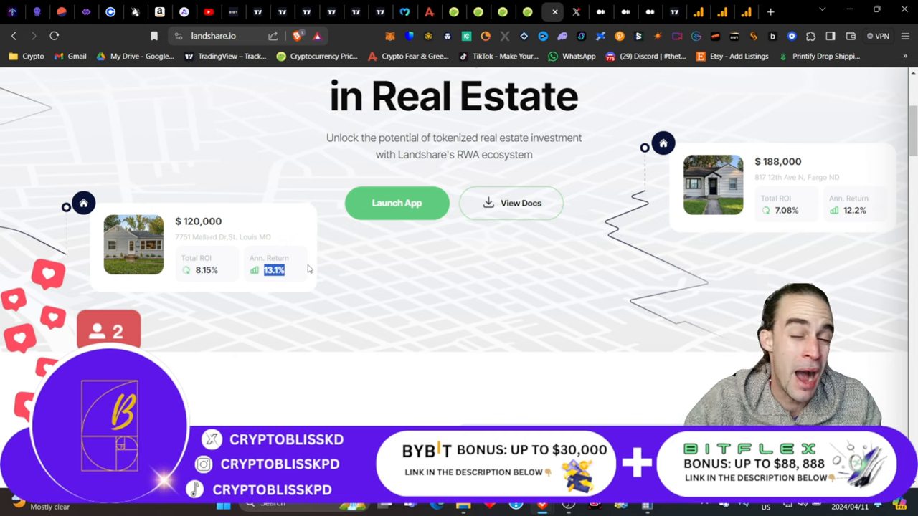
mouse_move(372, 246)
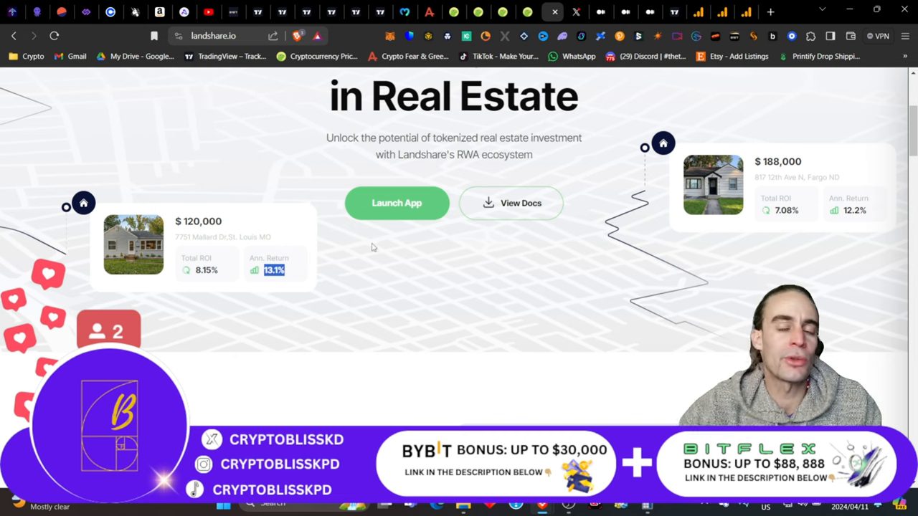
scroll("down", 3)
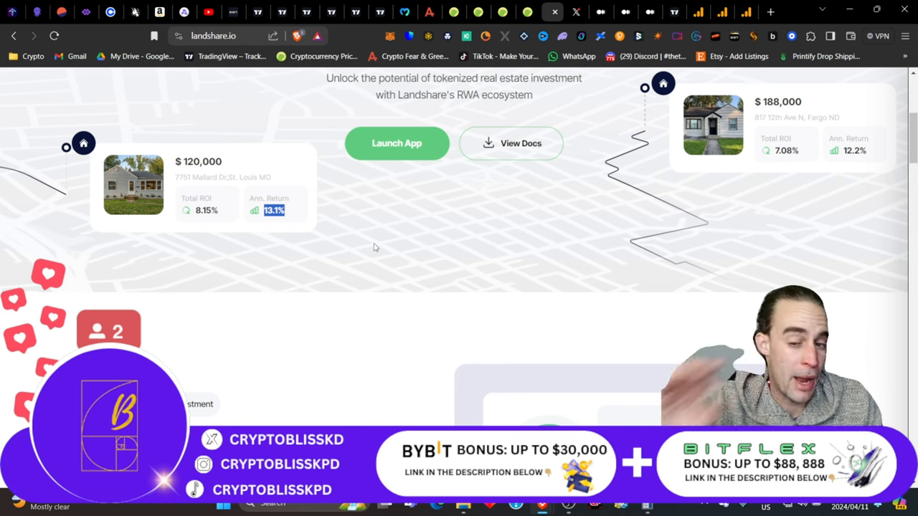
Scroll to the Real Estate Meets Blockchain section showing its DeFi Compatible card.
scroll("up", 3)
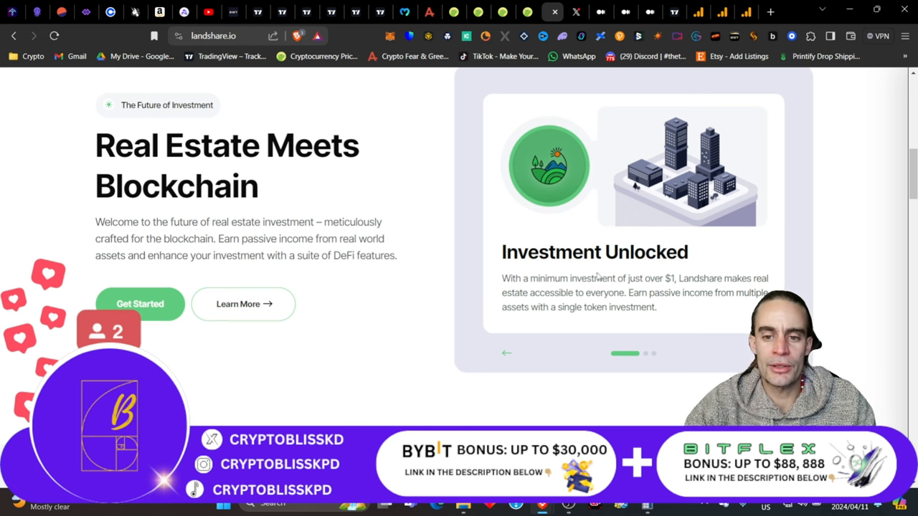
mouse_move(708, 351)
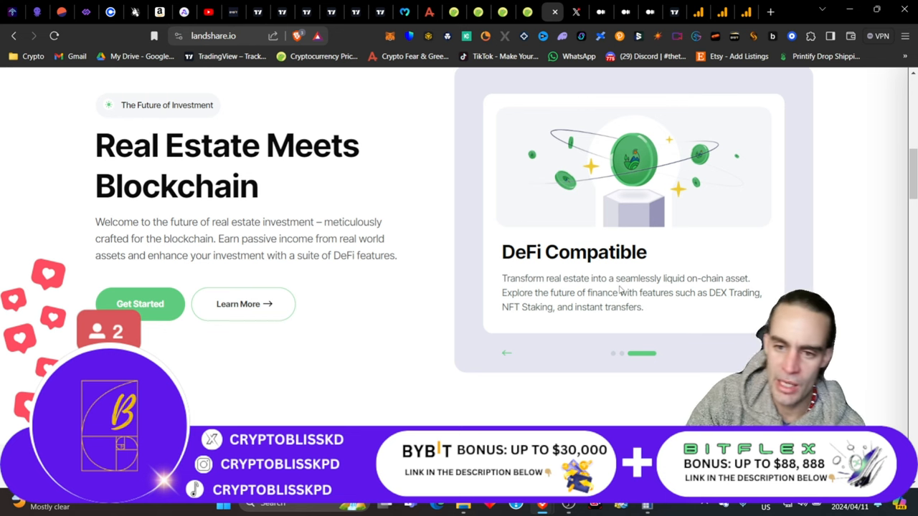
mouse_move(618, 287)
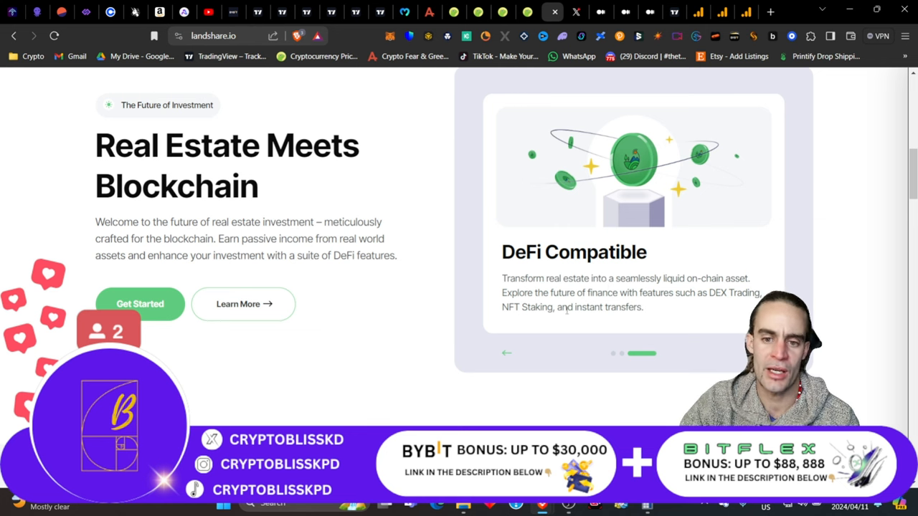
Scroll down the Landshare homepage to its Real Assets, Real Returns section.
scroll("down", 3)
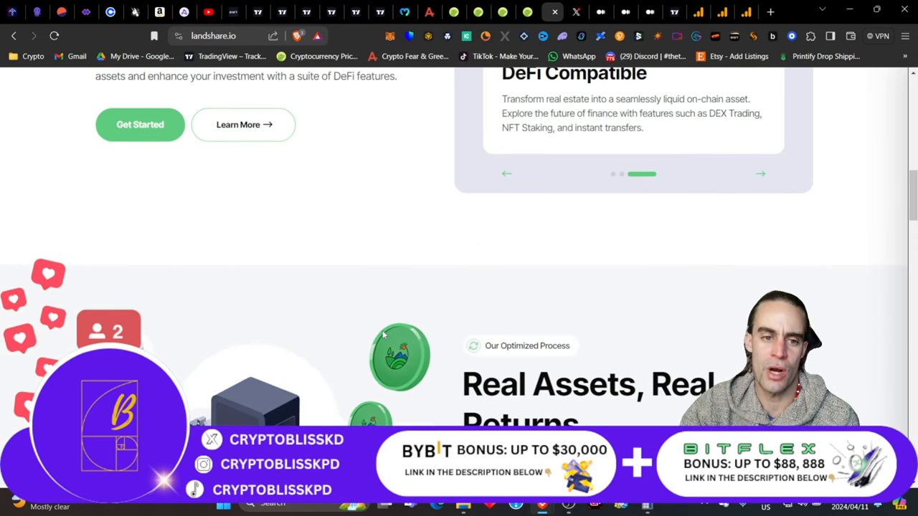
scroll("down", 3)
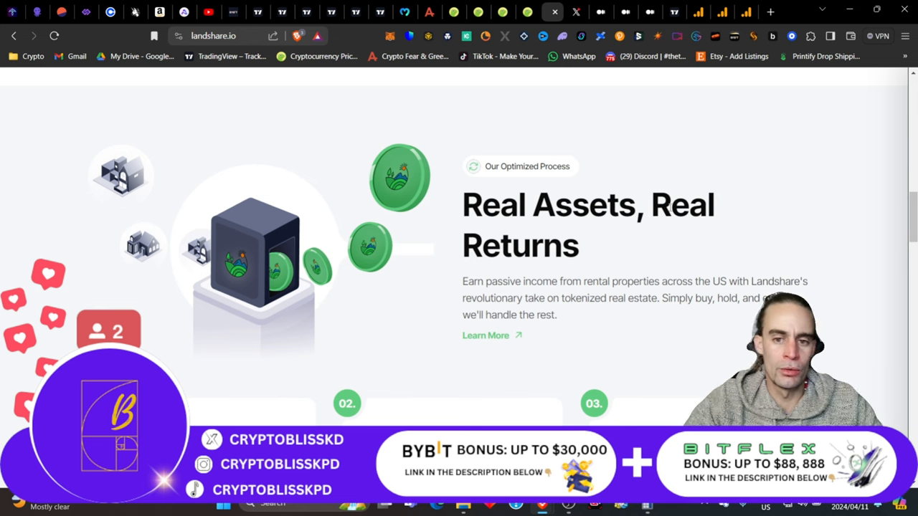
mouse_move(445, 198)
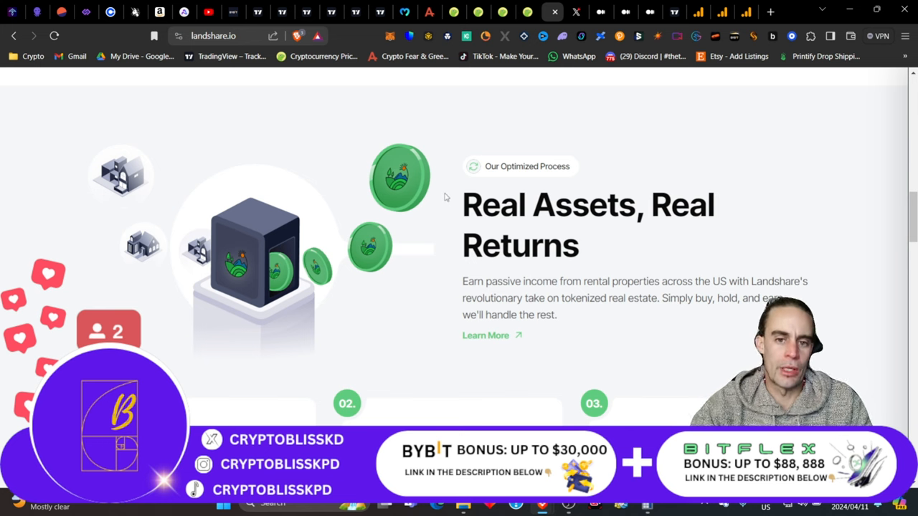
mouse_move(404, 207)
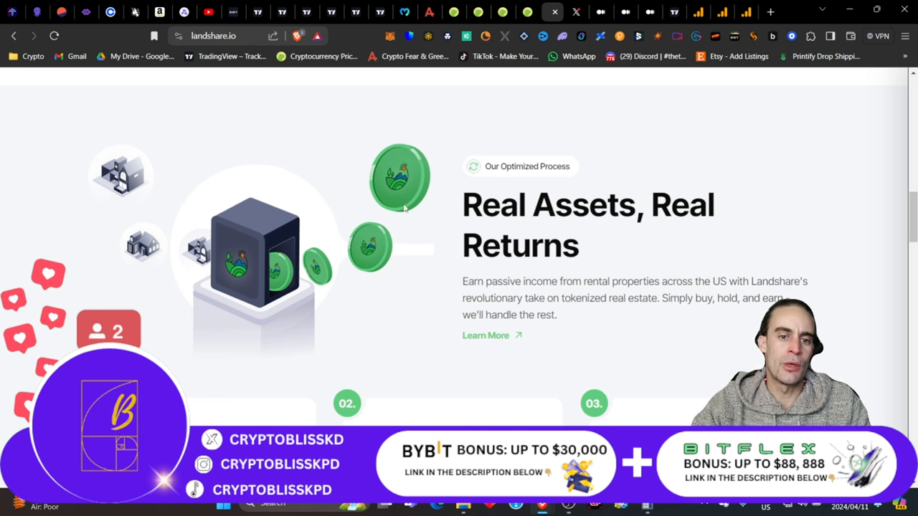
mouse_move(668, 255)
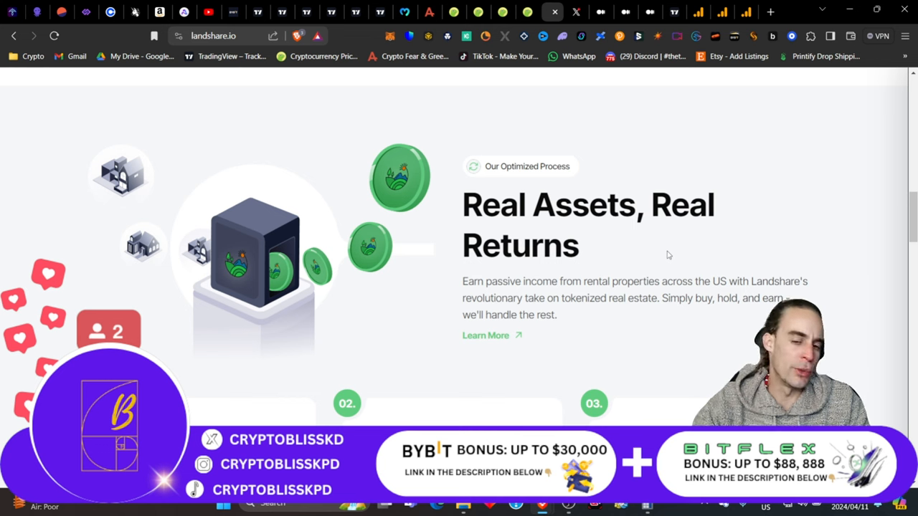
mouse_move(665, 256)
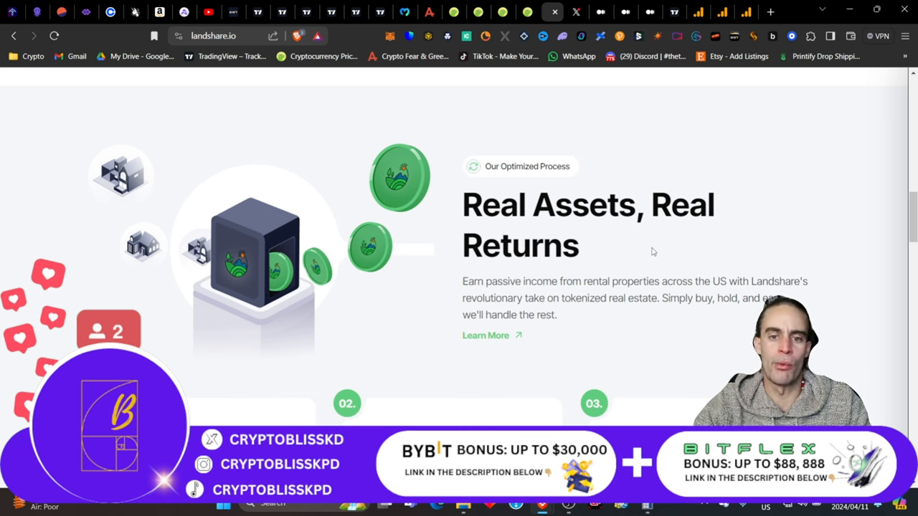
mouse_move(366, 178)
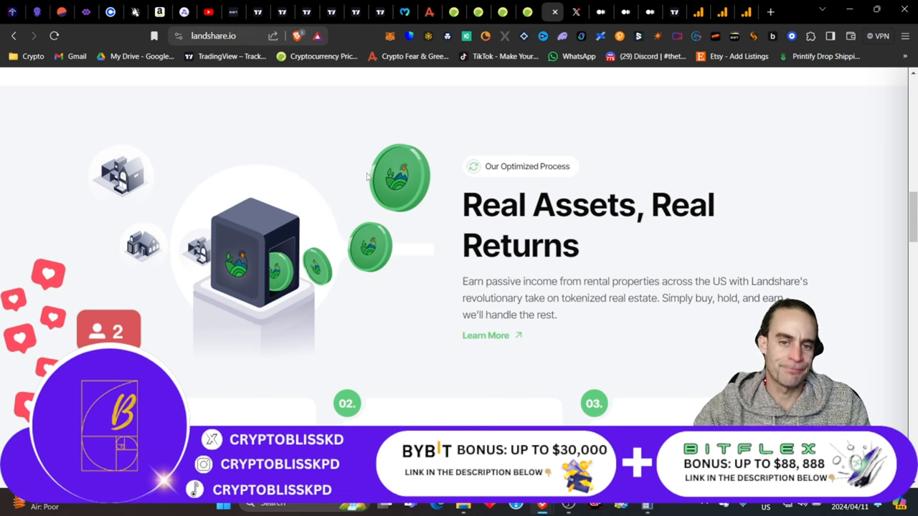
mouse_move(523, 85)
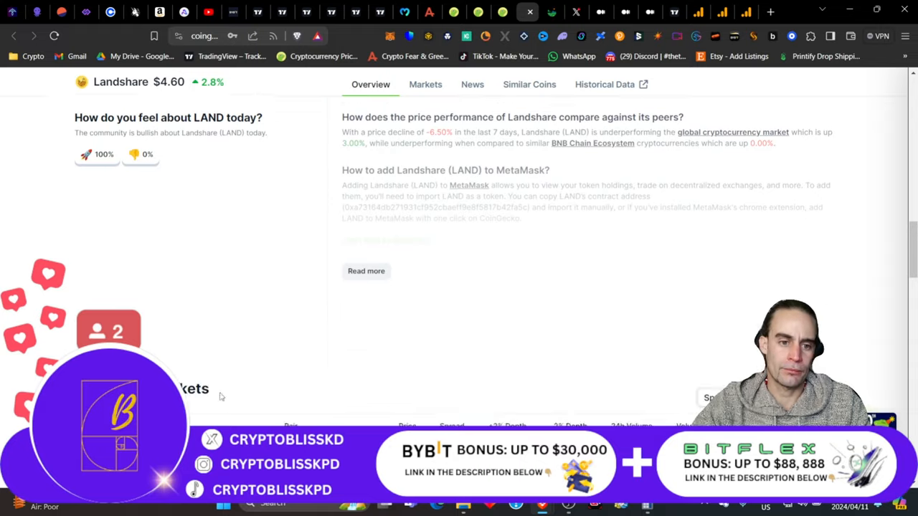
Glance at CoinGecko's LAND markets led by LAND/WBNB at $4.72, then return to Landshare.io.
scroll("down", 3)
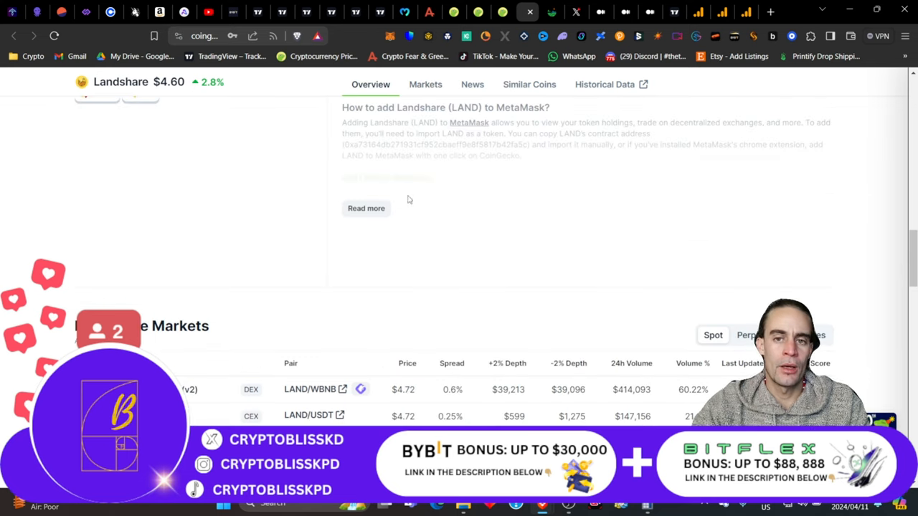
mouse_move(552, 12)
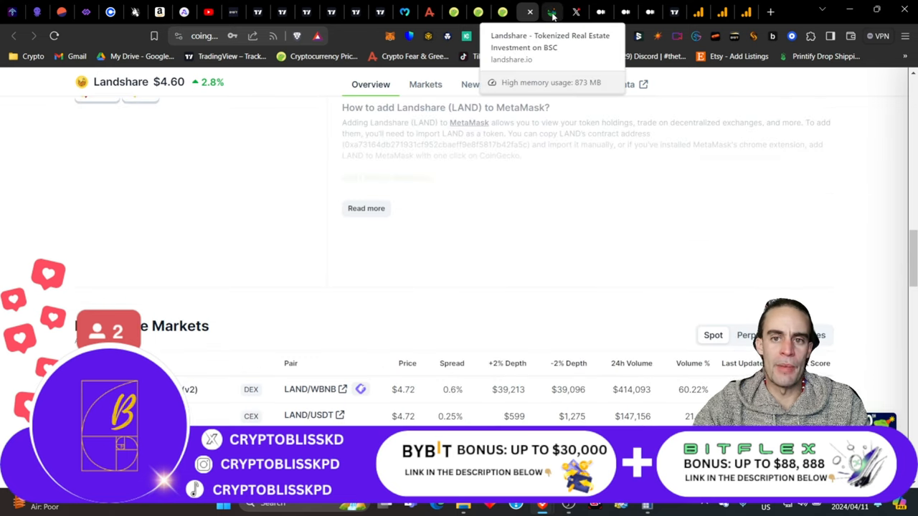
left_click(552, 11)
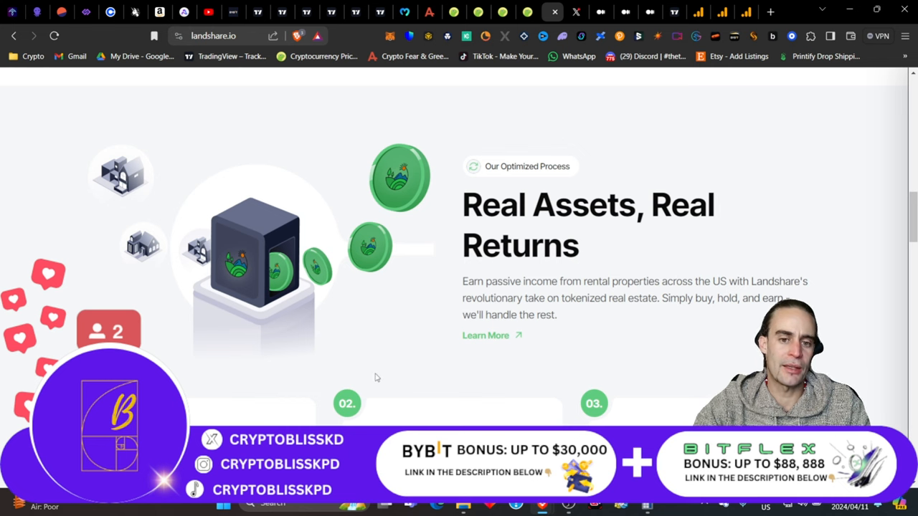
mouse_move(179, 319)
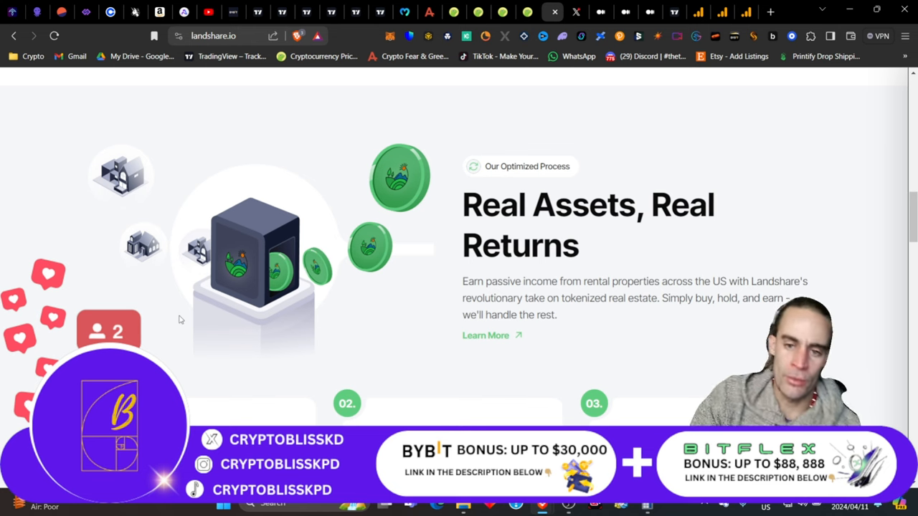
Scroll to the three-step cards: Tokenization of properties, Yield generation, Hold and Earn.
scroll("down", 3)
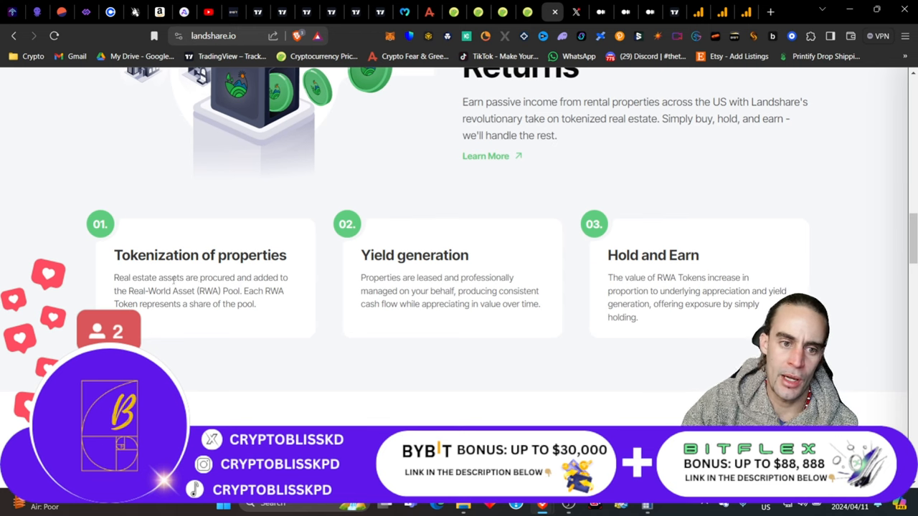
mouse_move(223, 327)
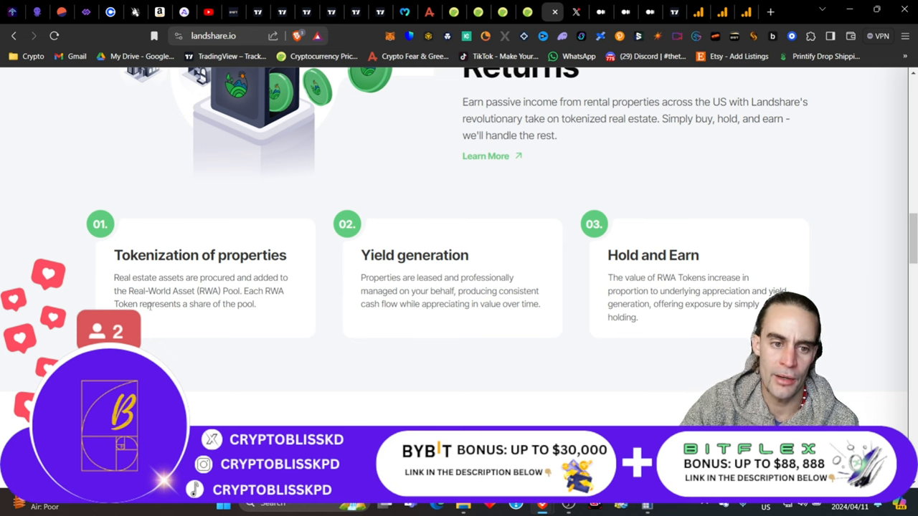
mouse_move(192, 329)
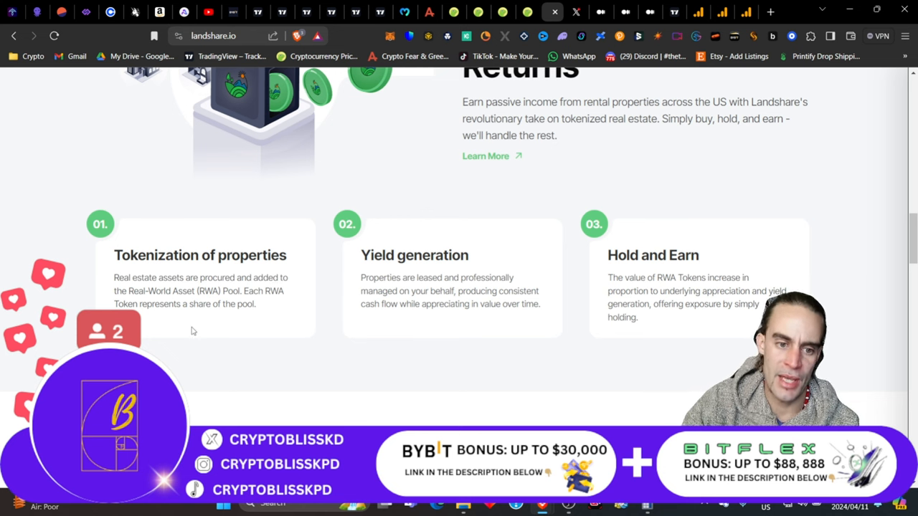
mouse_move(362, 307)
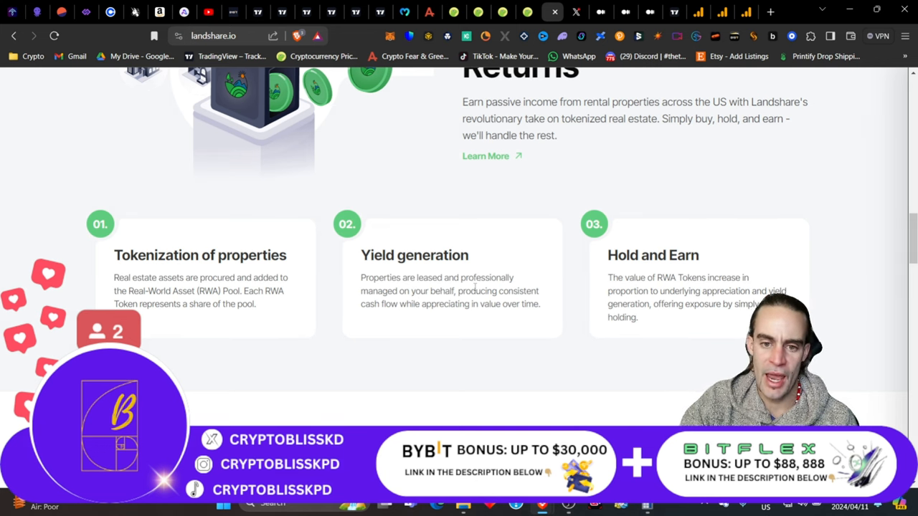
mouse_move(476, 288)
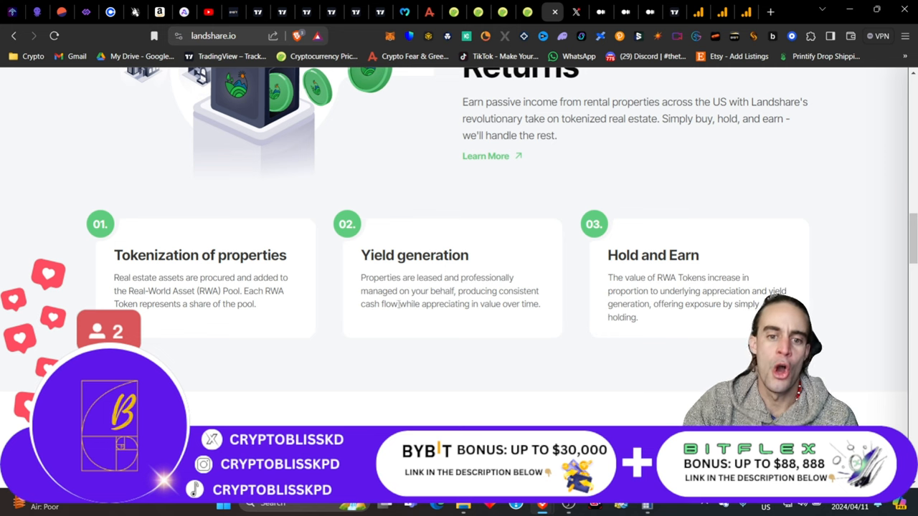
mouse_move(588, 329)
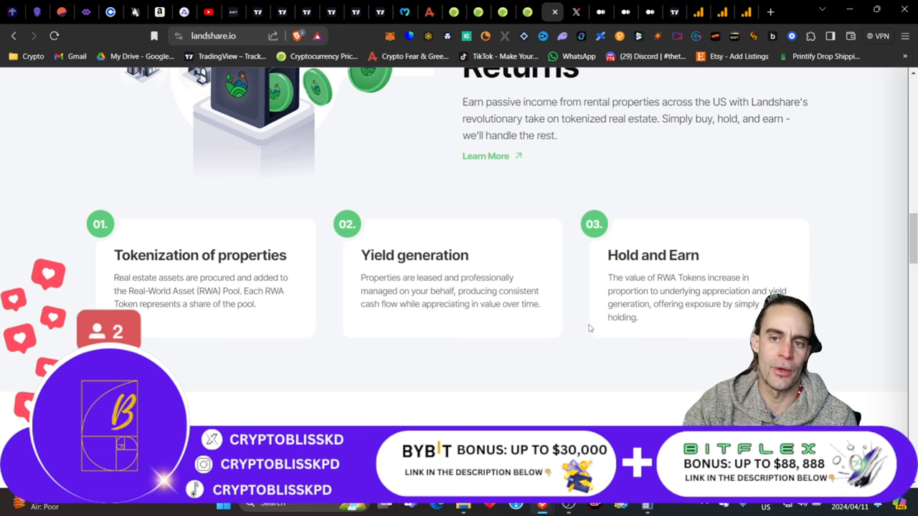
scroll("down", 3)
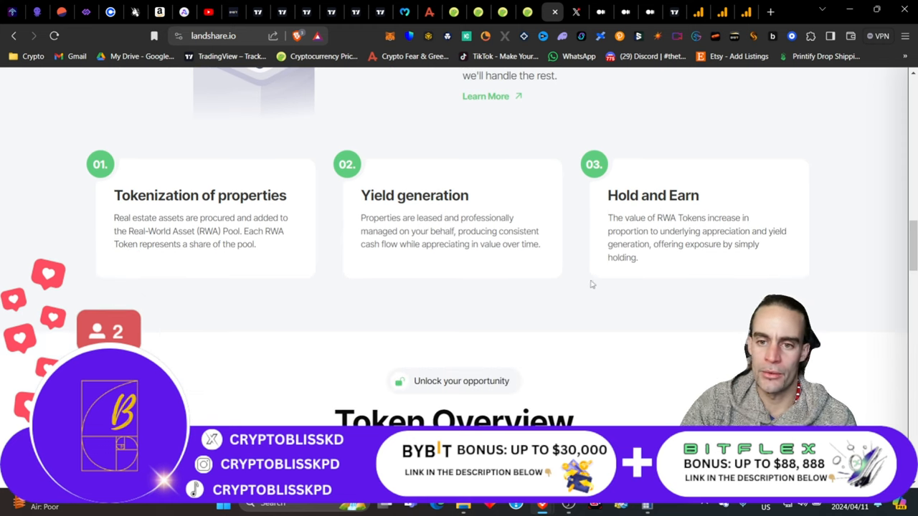
mouse_move(719, 224)
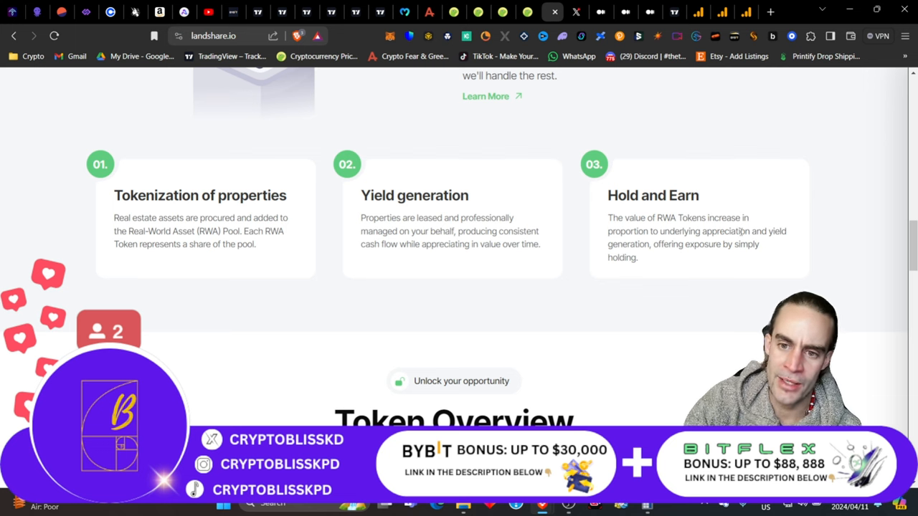
mouse_move(783, 246)
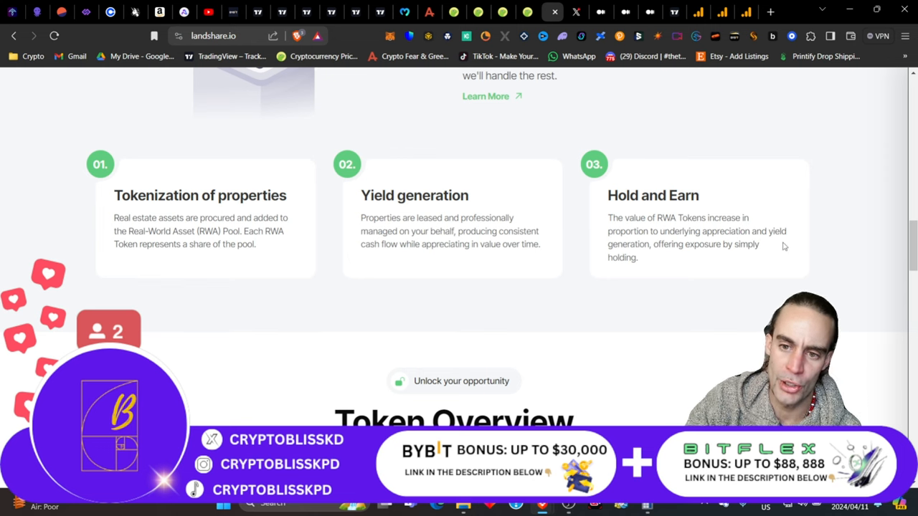
Scroll down the Landshare homepage to the LAND Token section and select its heading.
scroll("down", 3)
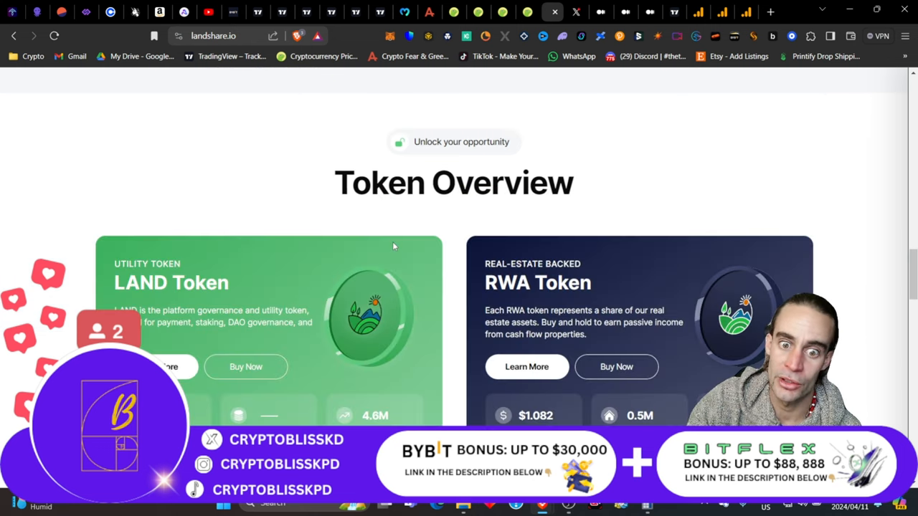
mouse_move(412, 164)
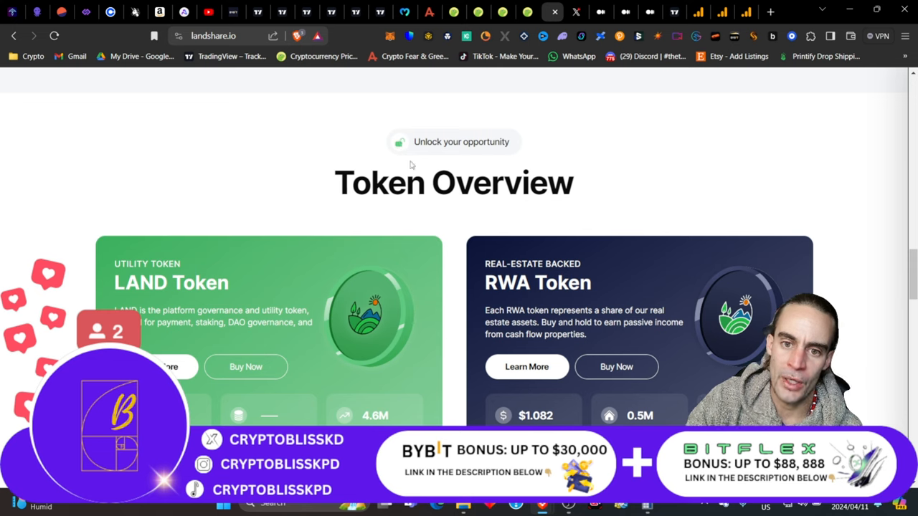
scroll("down", 3)
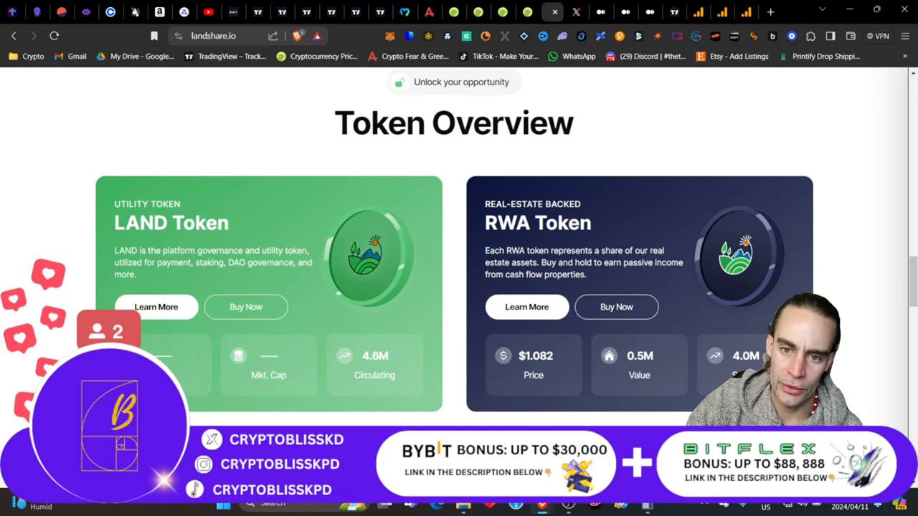
double_click(171, 222)
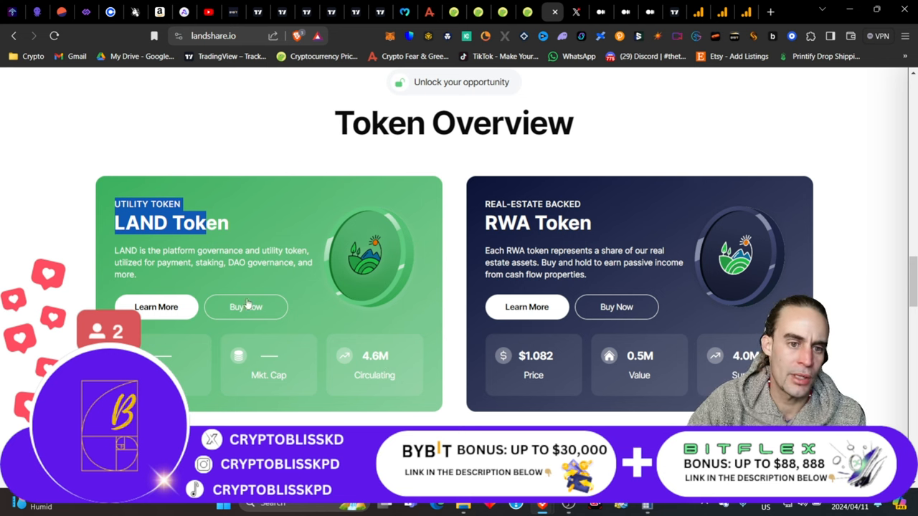
mouse_move(353, 231)
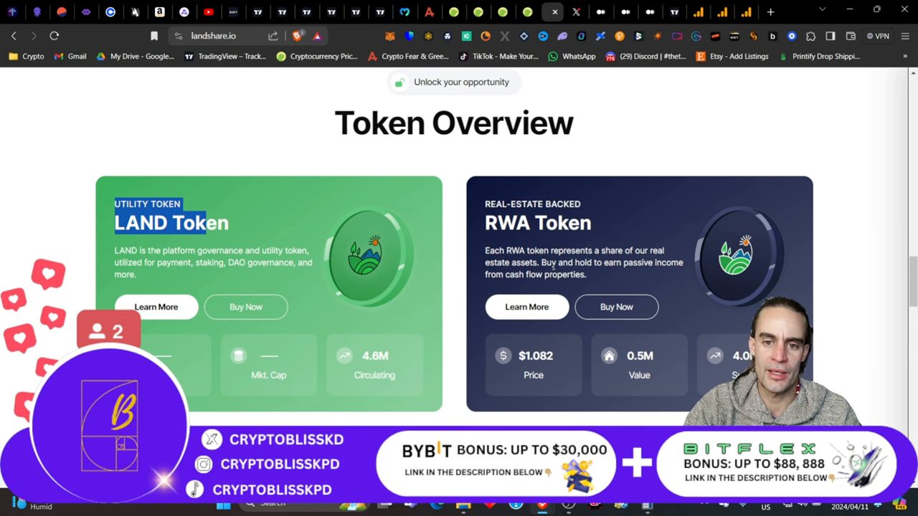
mouse_move(614, 272)
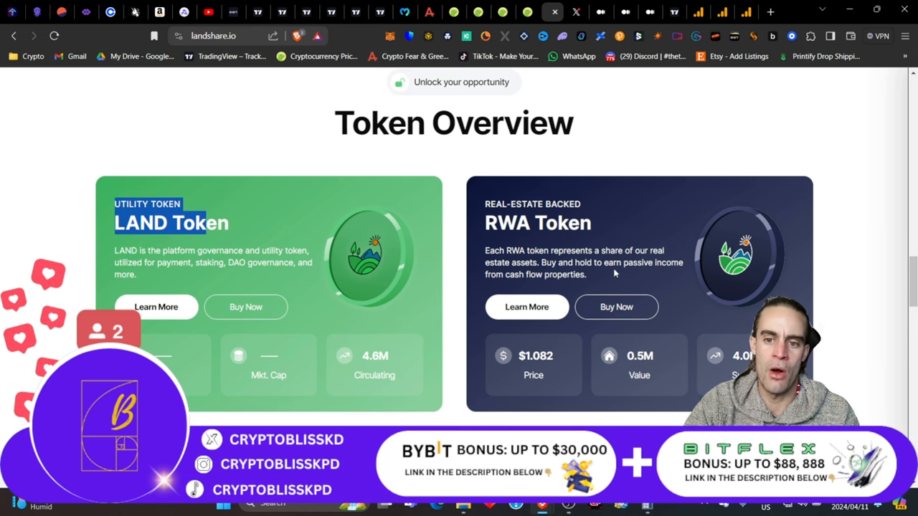
mouse_move(529, 294)
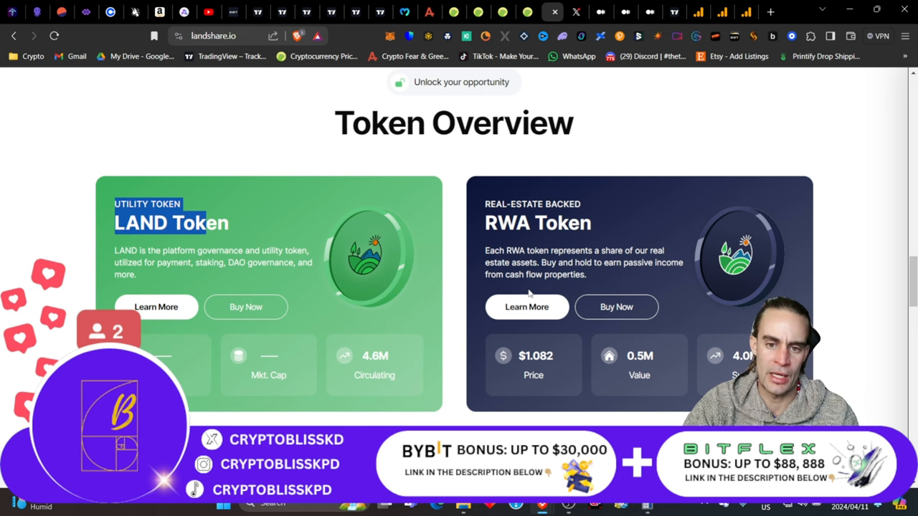
mouse_move(576, 288)
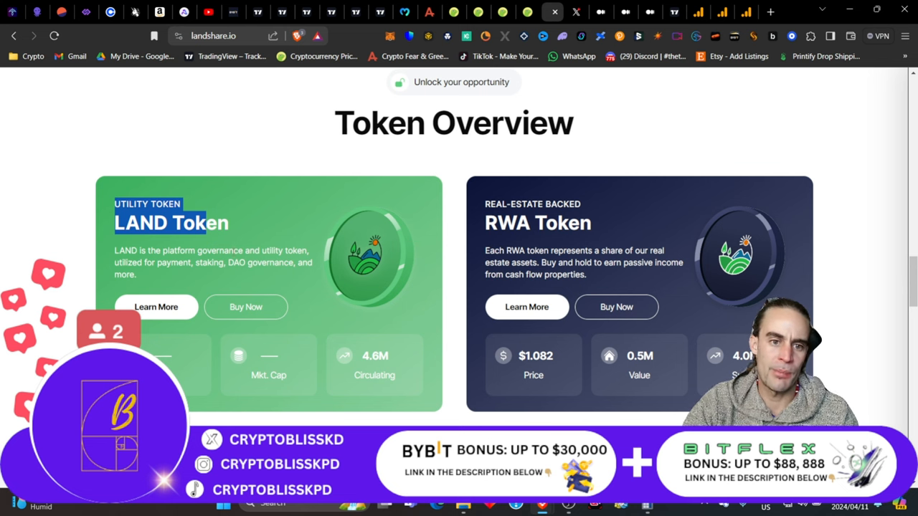
mouse_move(153, 278)
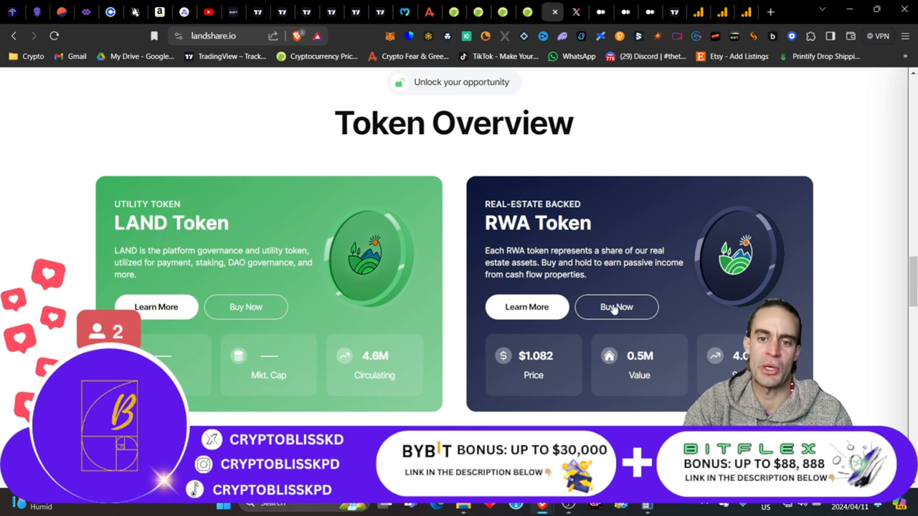
Continue down past the blog articles to the NFTs, Vaults and RWA Portal cards.
scroll("down", 3)
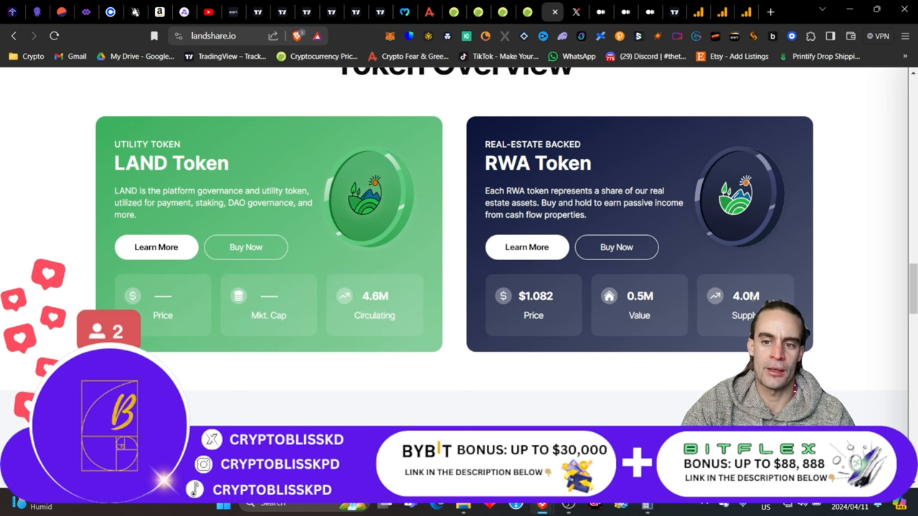
mouse_move(694, 270)
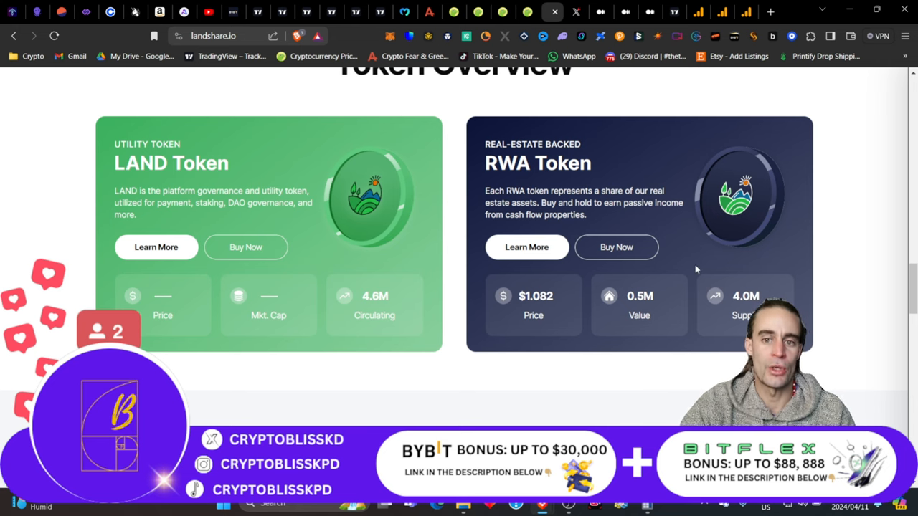
mouse_move(681, 264)
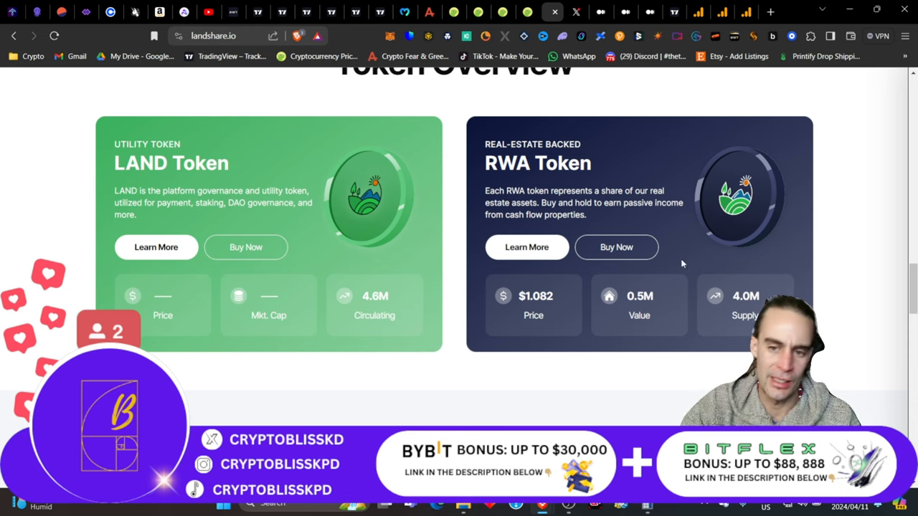
scroll("down", 3)
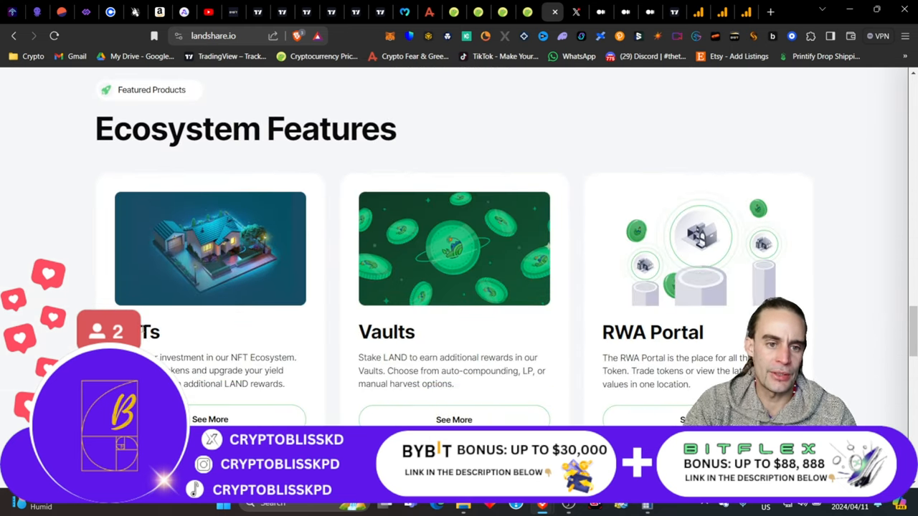
mouse_move(434, 292)
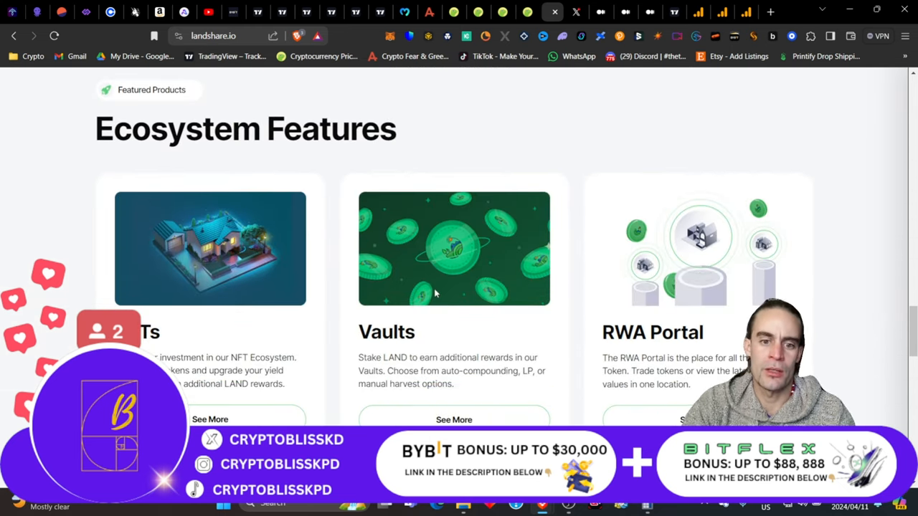
scroll("down", 3)
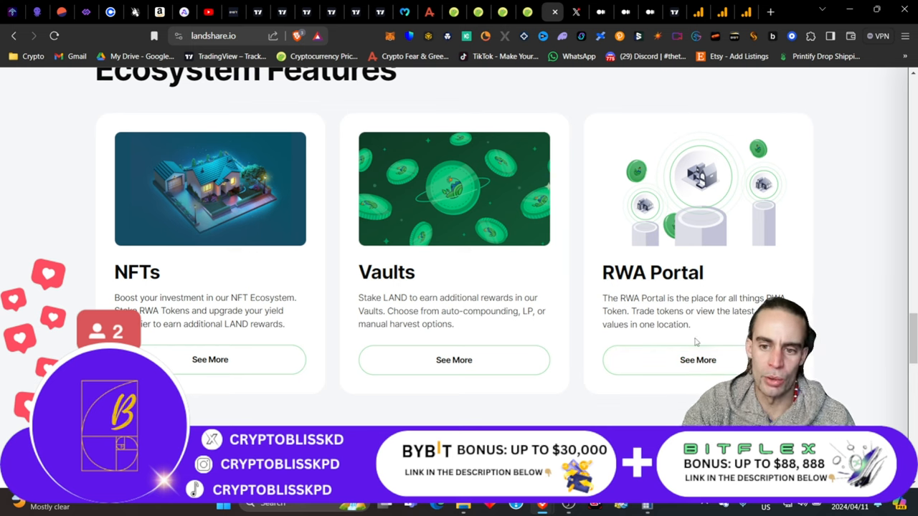
scroll("down", 3)
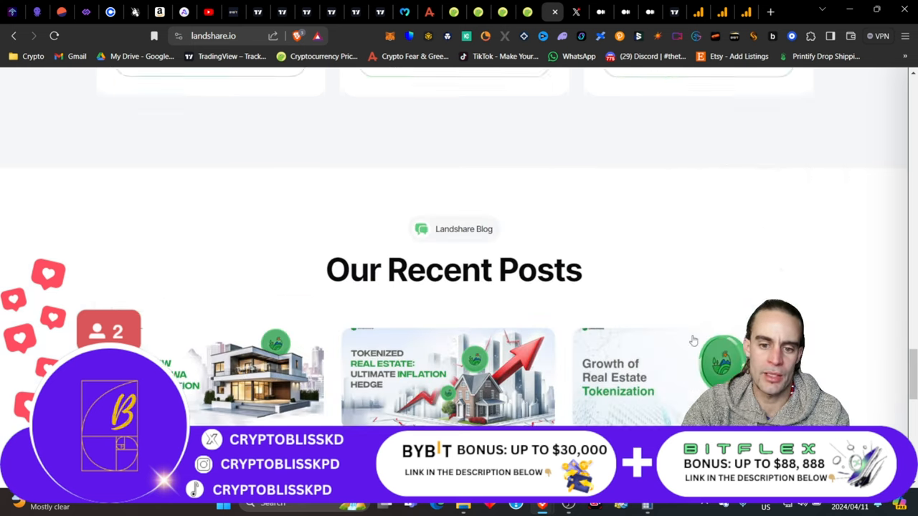
scroll("down", 3)
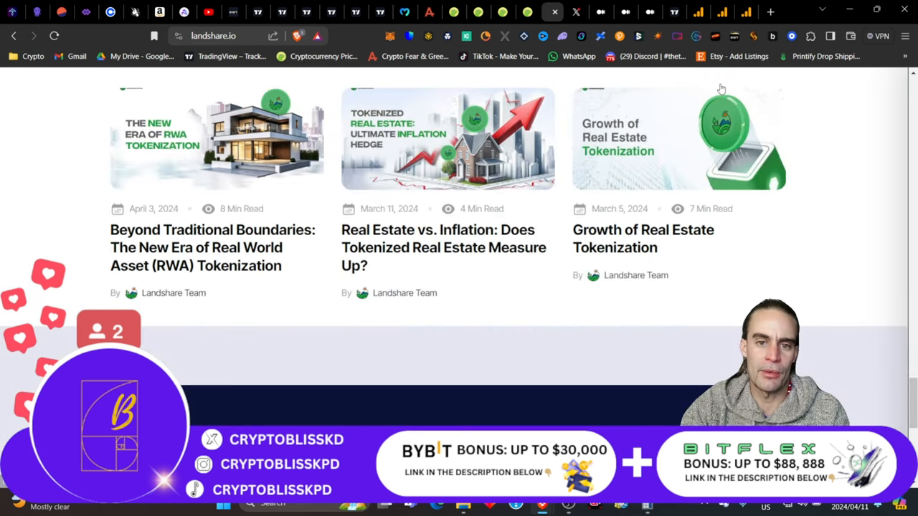
scroll("down", 3)
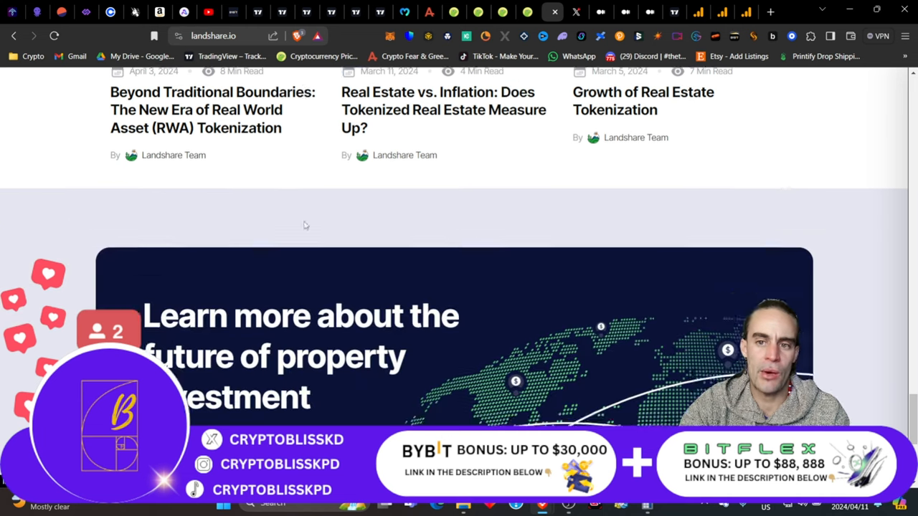
scroll("down", 3)
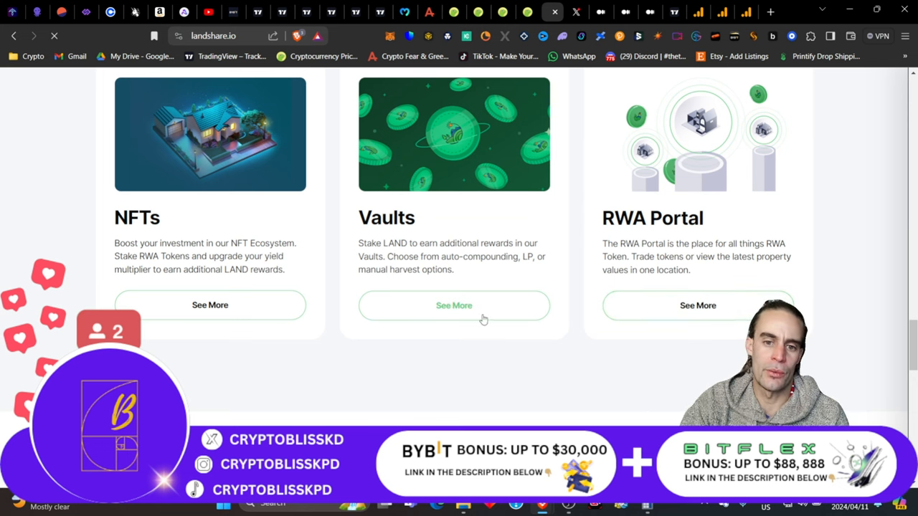
Open the Vaults 'See More' link and read the docs on the three LAND staking vaults.
right_click(453, 304)
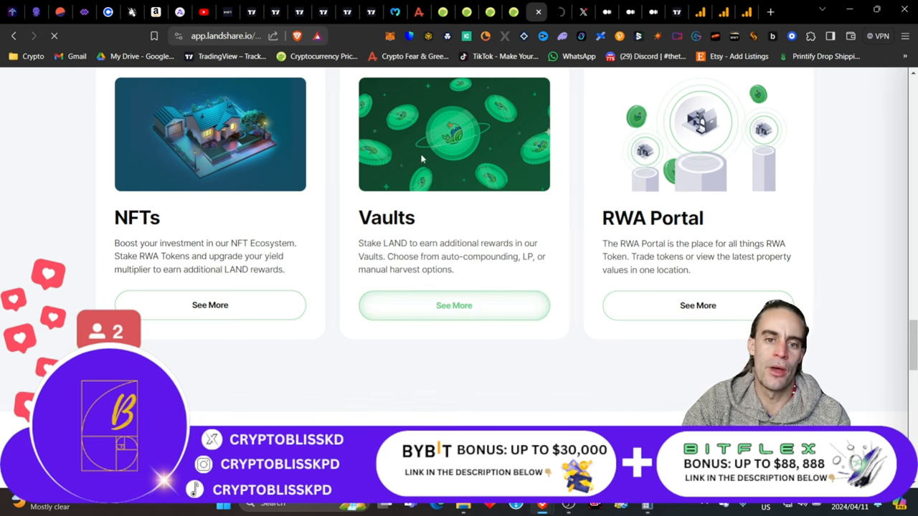
left_click(453, 304)
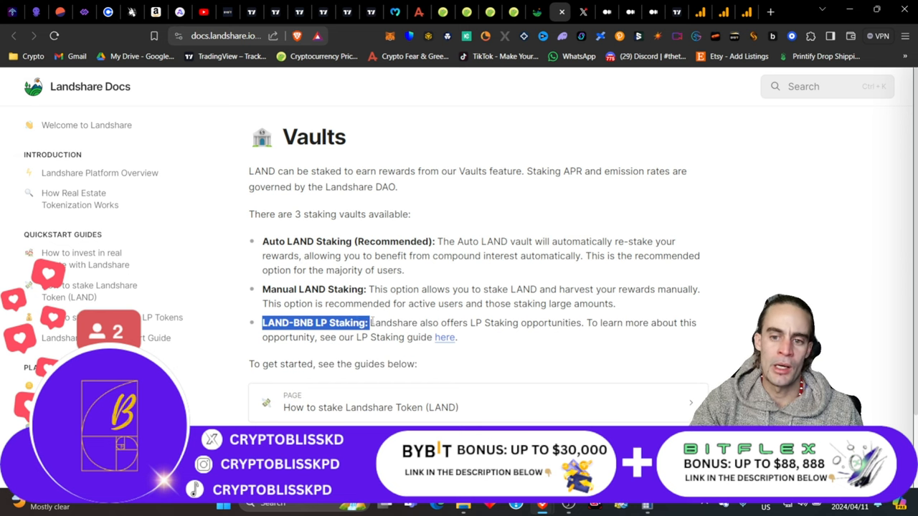
scroll("down", 3)
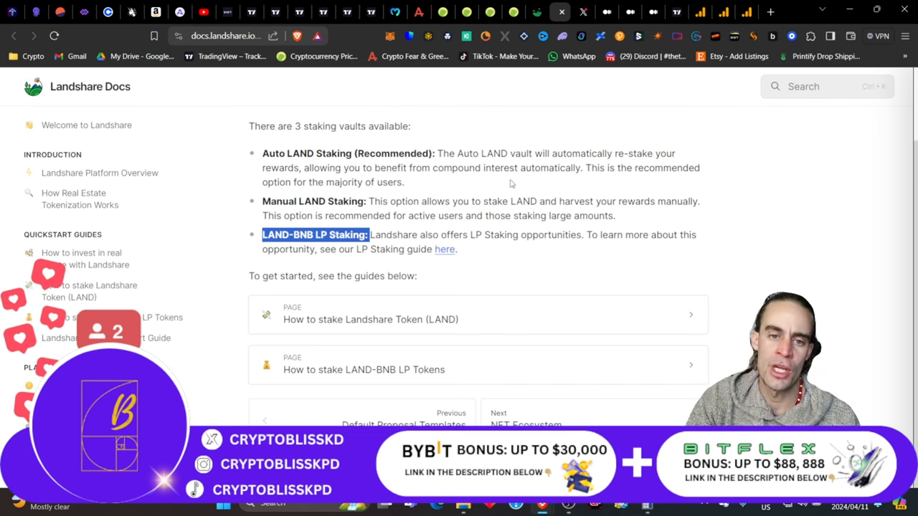
scroll("up", 3)
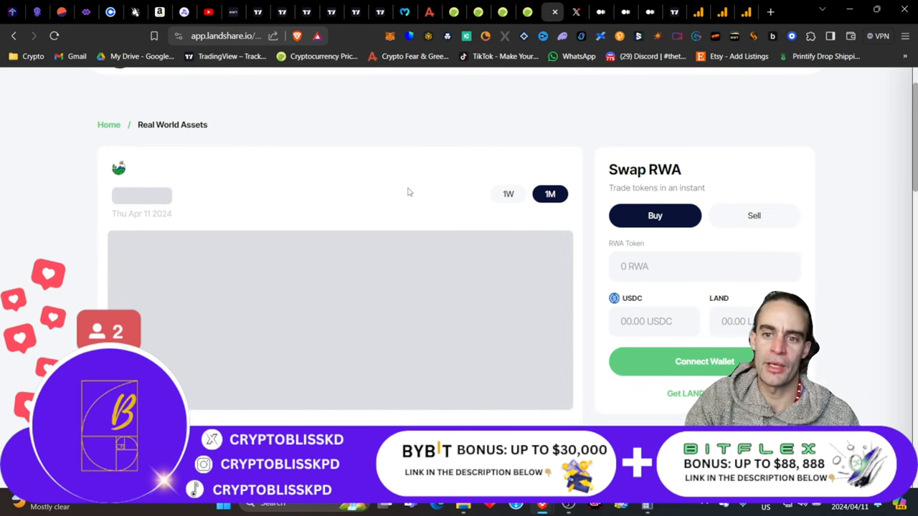
Scroll the Real World Assets page to the Financial Summary, mark the 450,915 figure, and return to the top.
scroll("down", 3)
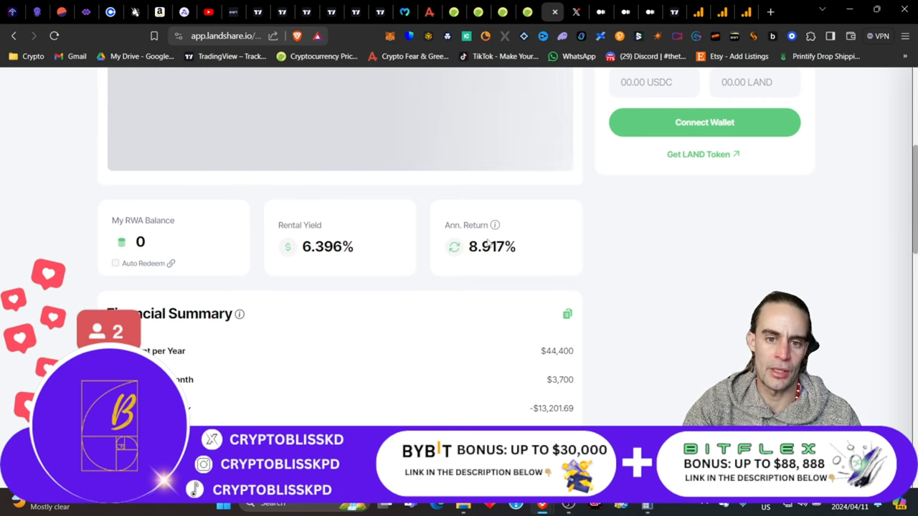
mouse_move(386, 255)
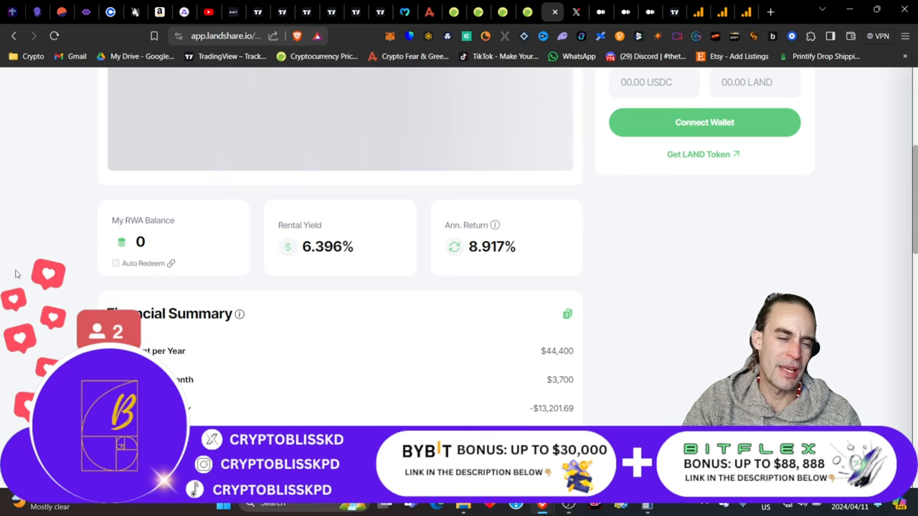
scroll("down", 3)
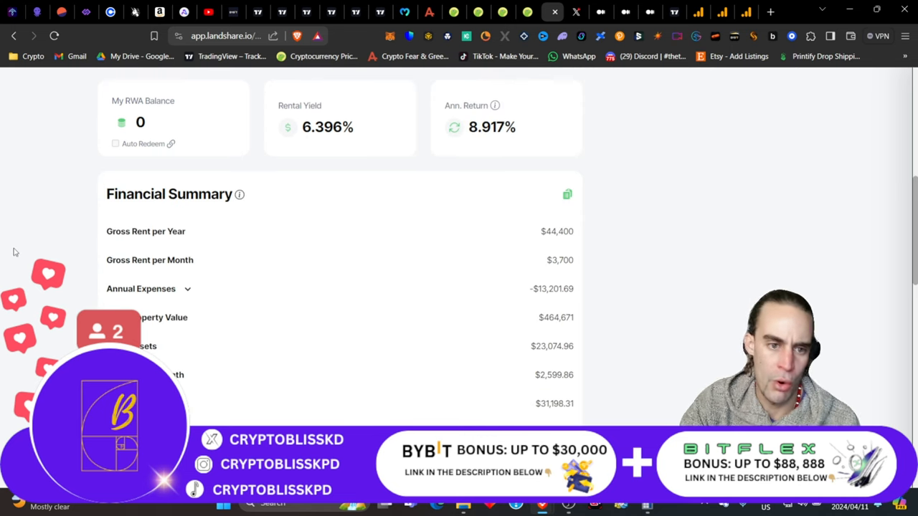
scroll("down", 3)
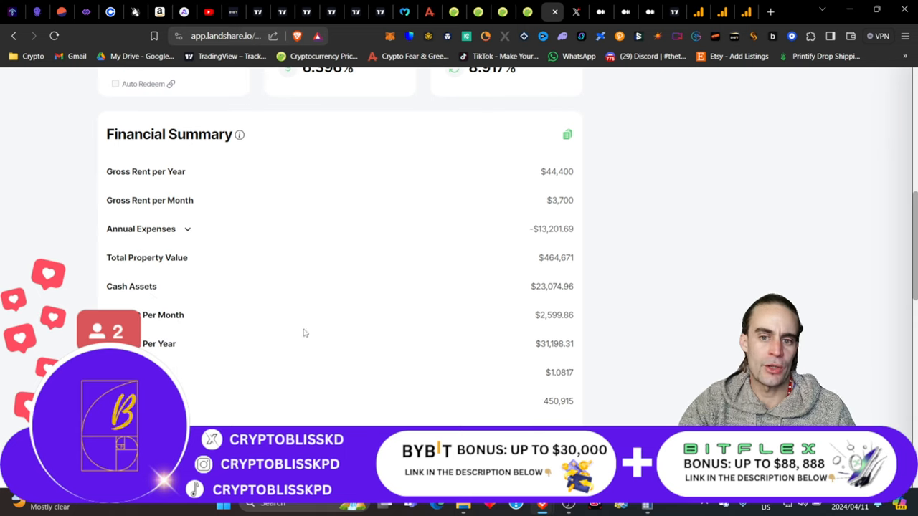
mouse_move(582, 275)
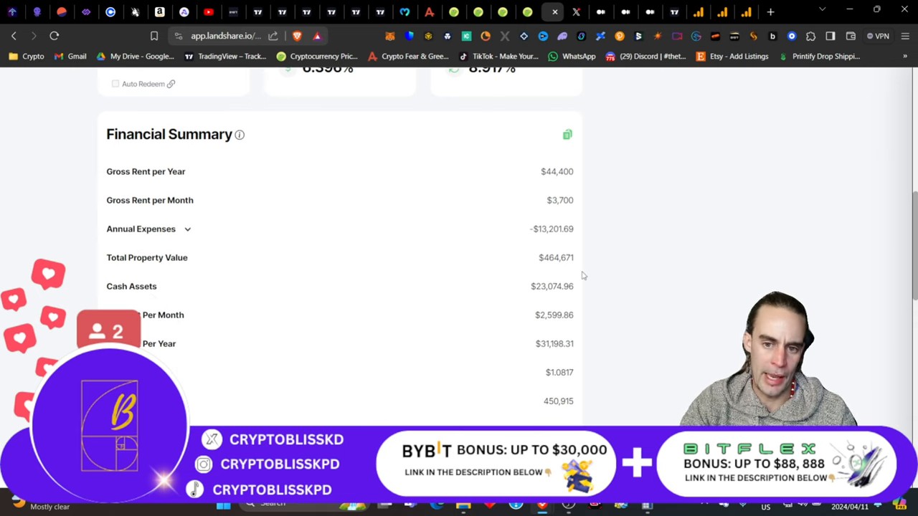
mouse_move(686, 236)
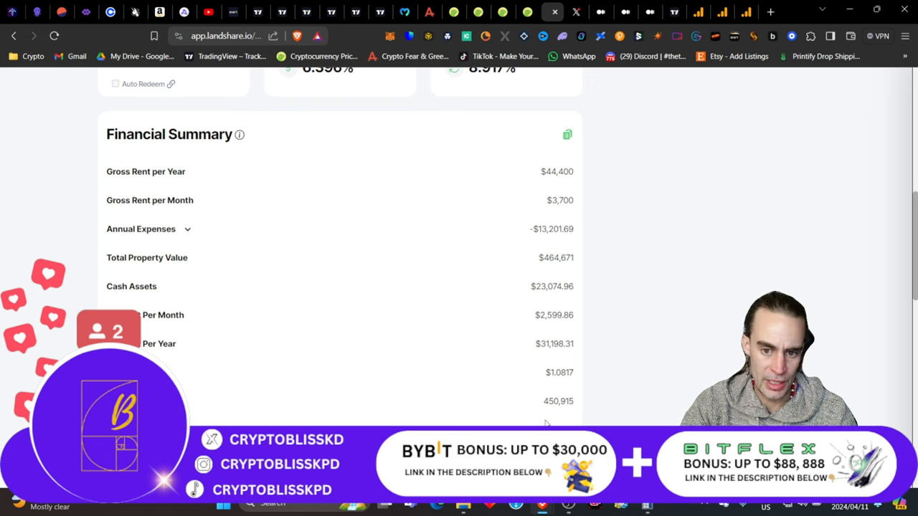
double_click(558, 401)
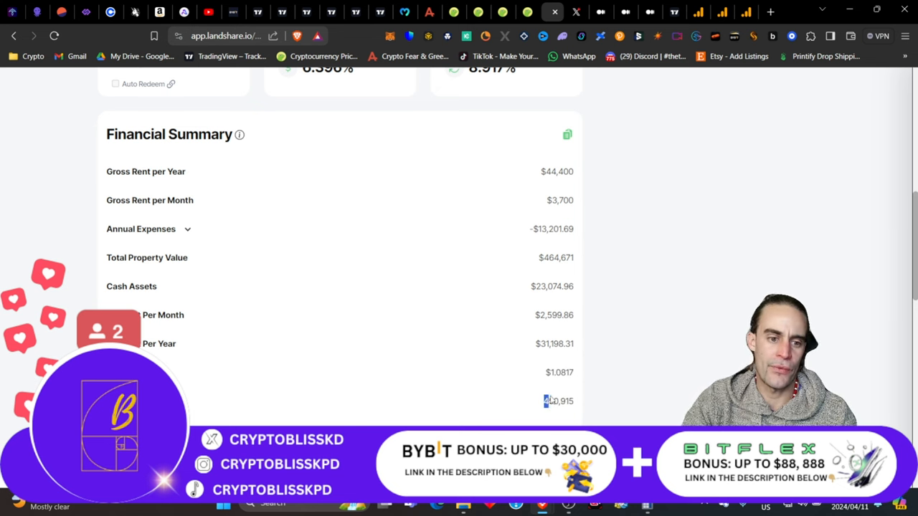
scroll("up", 3)
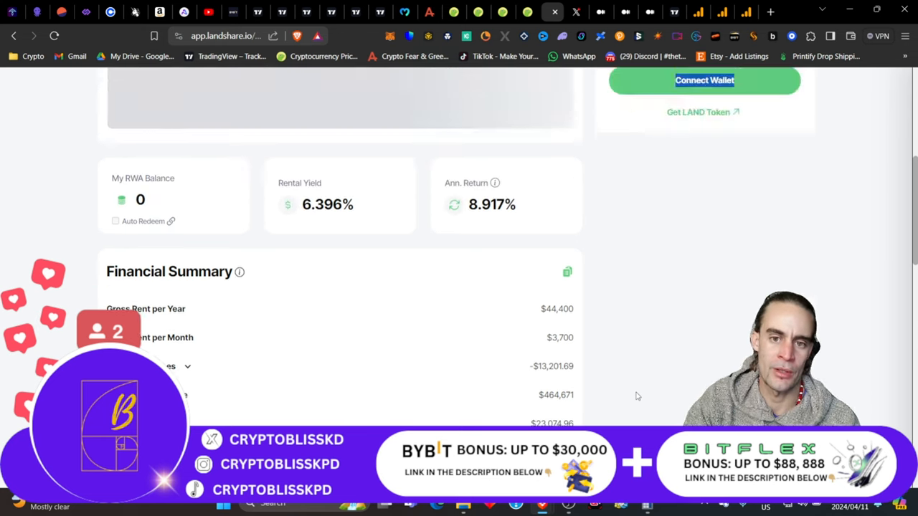
scroll("up", 3)
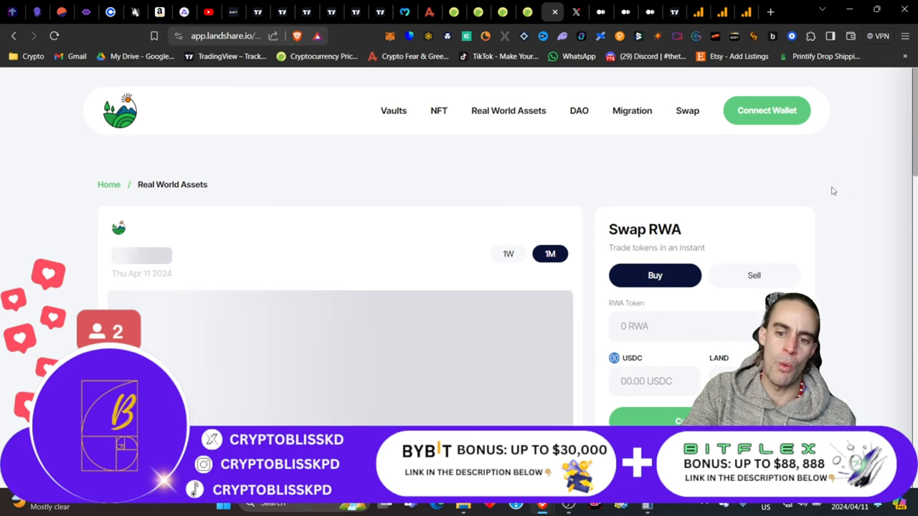
mouse_move(705, 152)
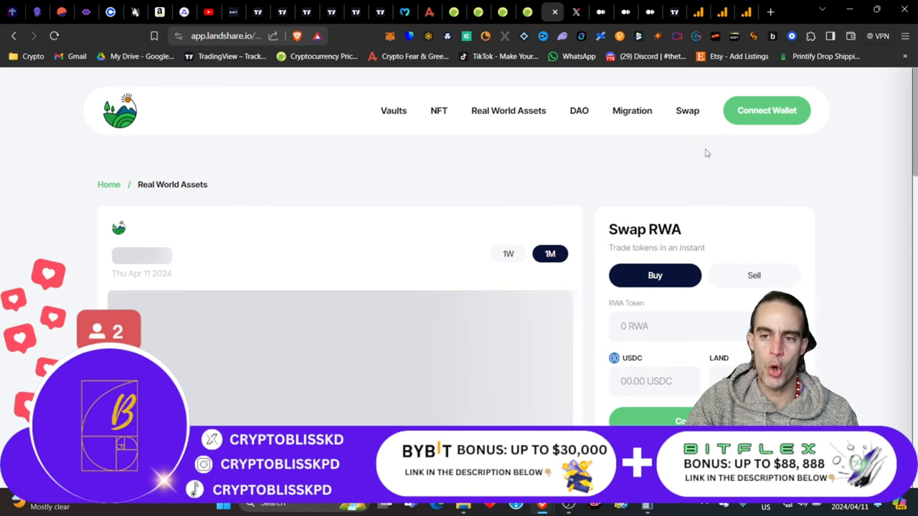
mouse_move(631, 86)
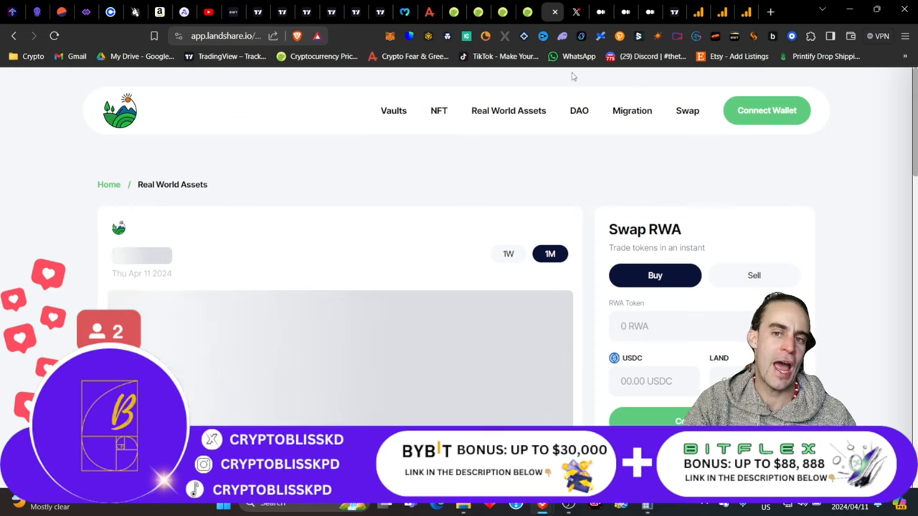
mouse_move(553, 13)
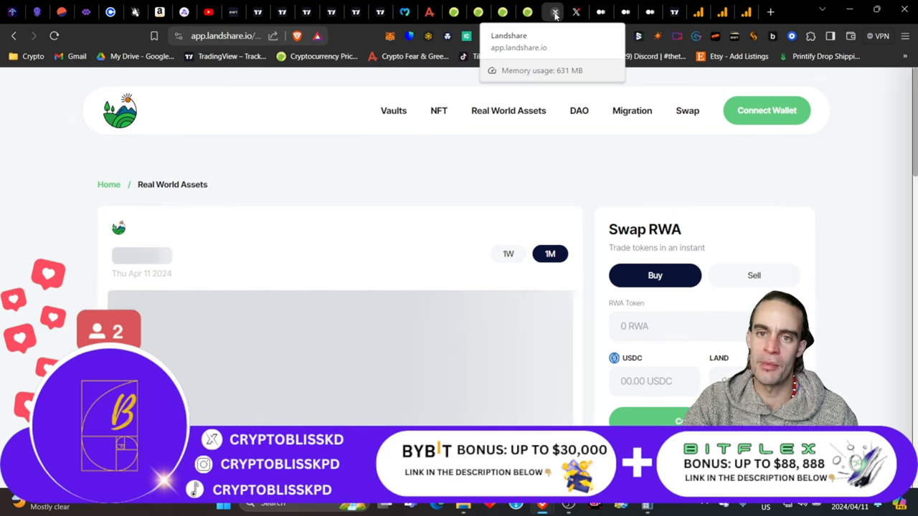
Switch through the Medium, X, CoinGecko and RWA report tabs, ending on Moralis Money.
left_click(552, 11)
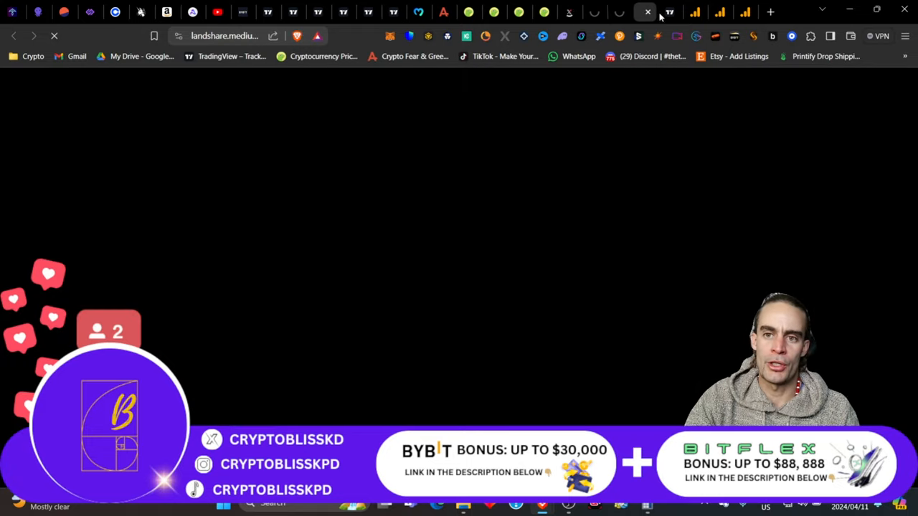
left_click(645, 12)
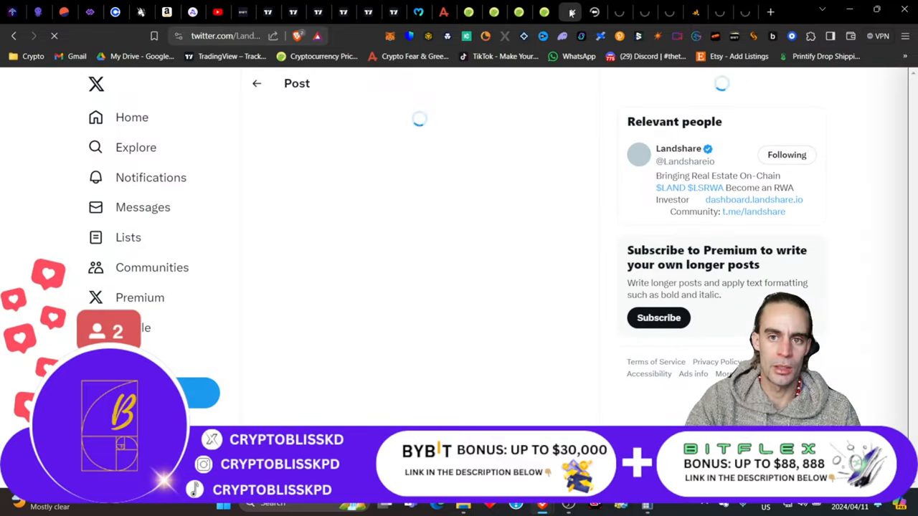
left_click(520, 11)
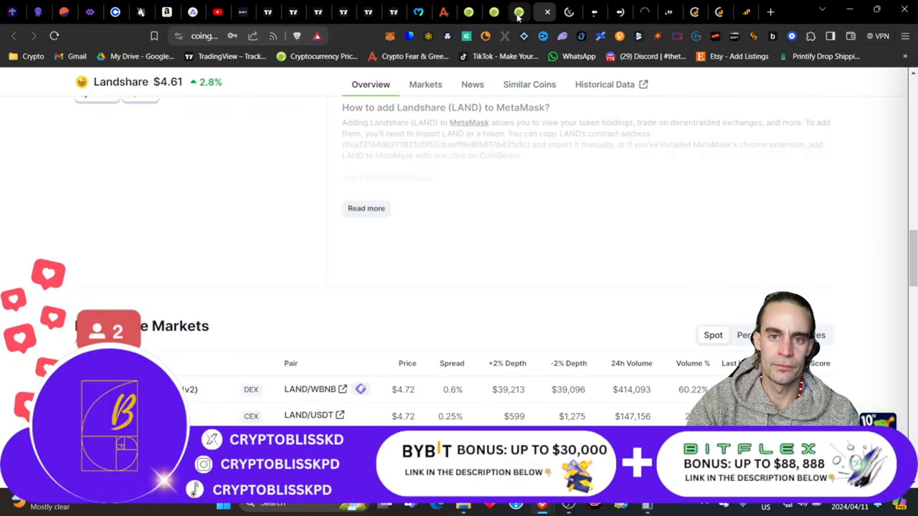
left_click(493, 12)
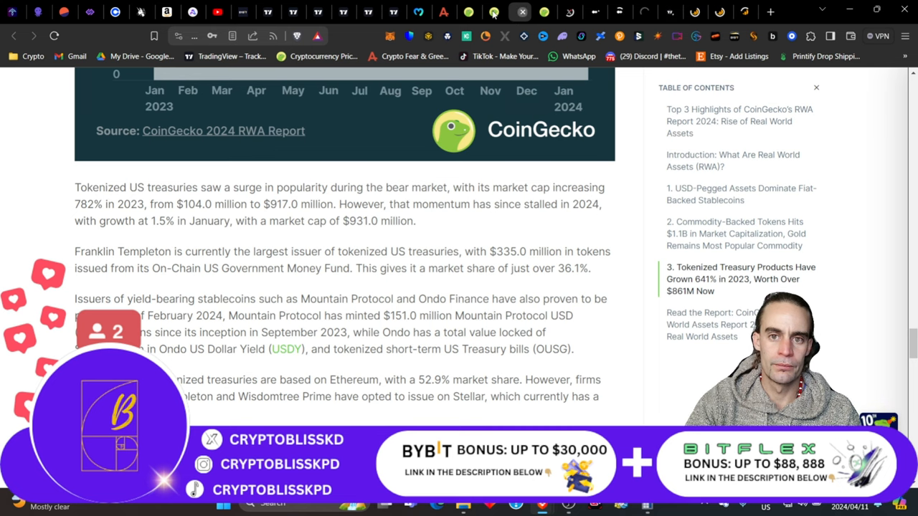
left_click(493, 12)
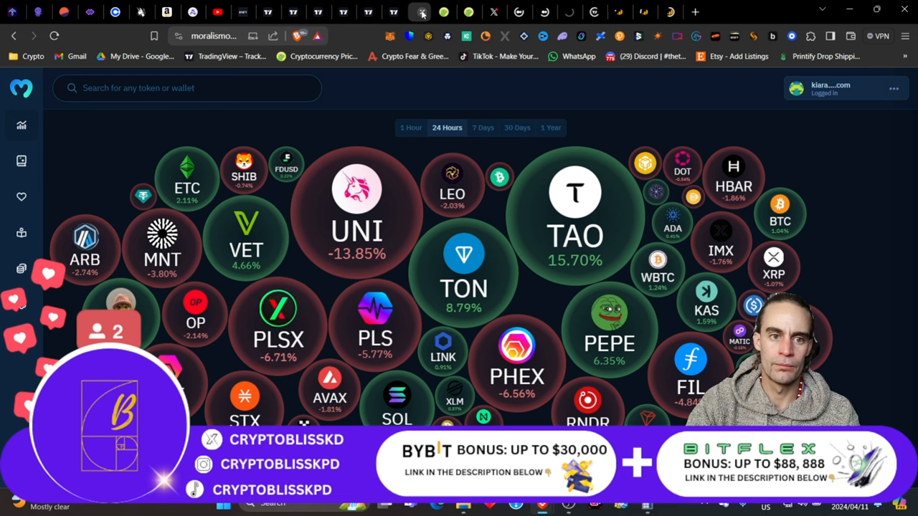
Search Moralis Money for 'landshare', then shorten the query to 'land' after no tokens match.
left_click(187, 87)
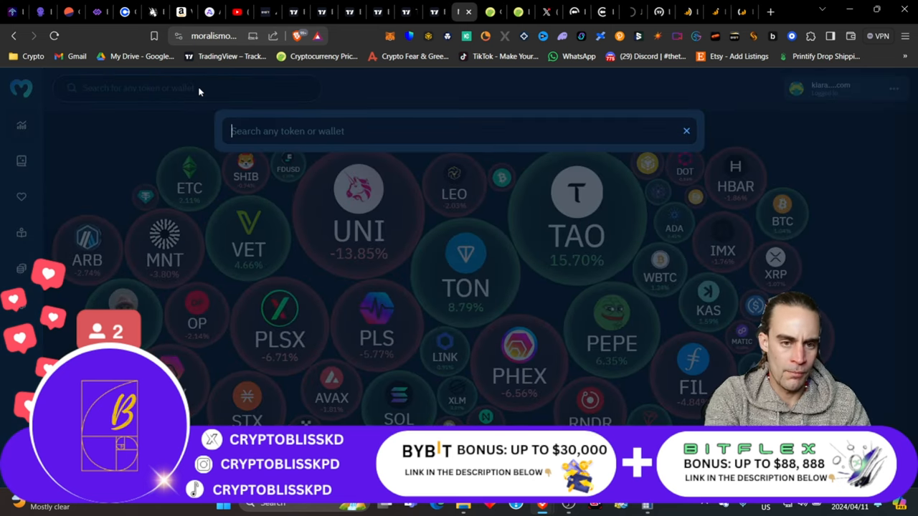
type("landshar")
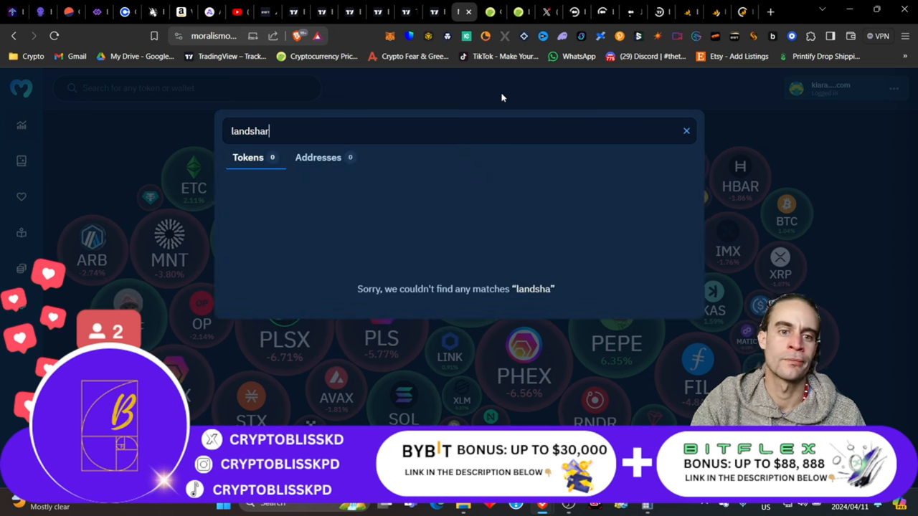
type("e")
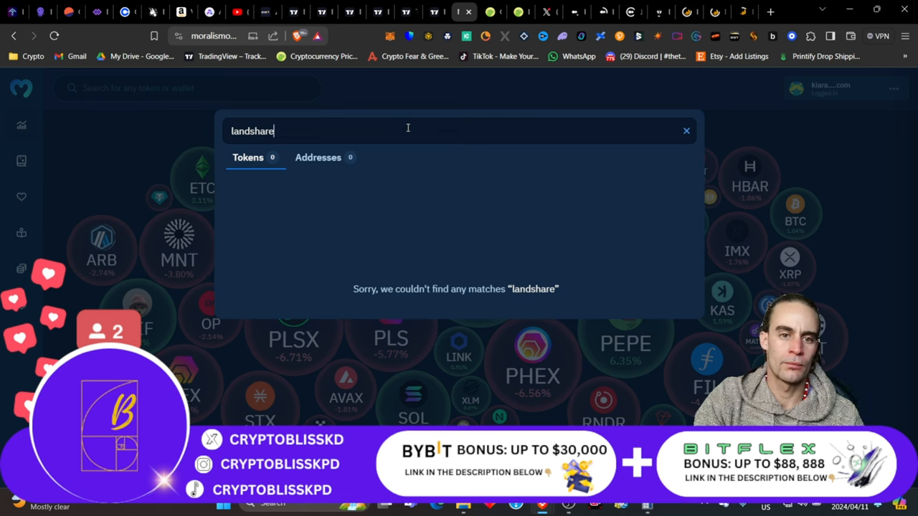
key("Backspace")
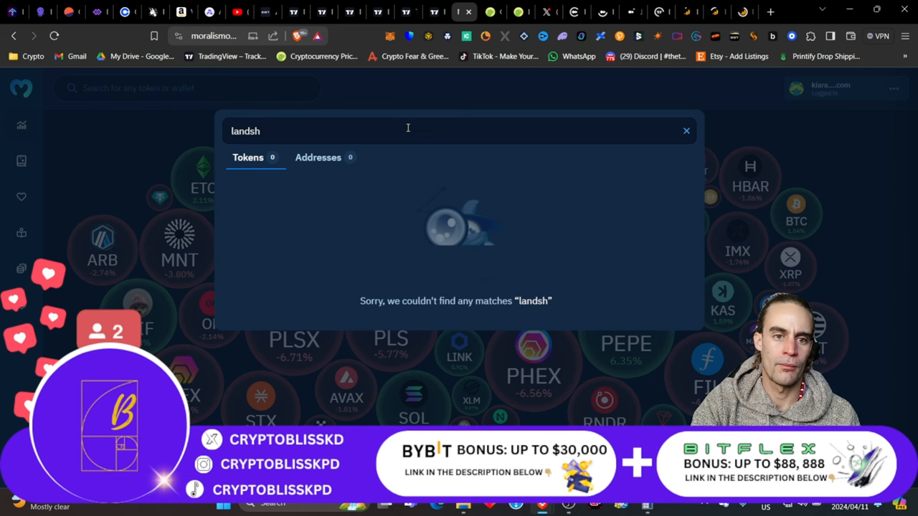
key("Backspace")
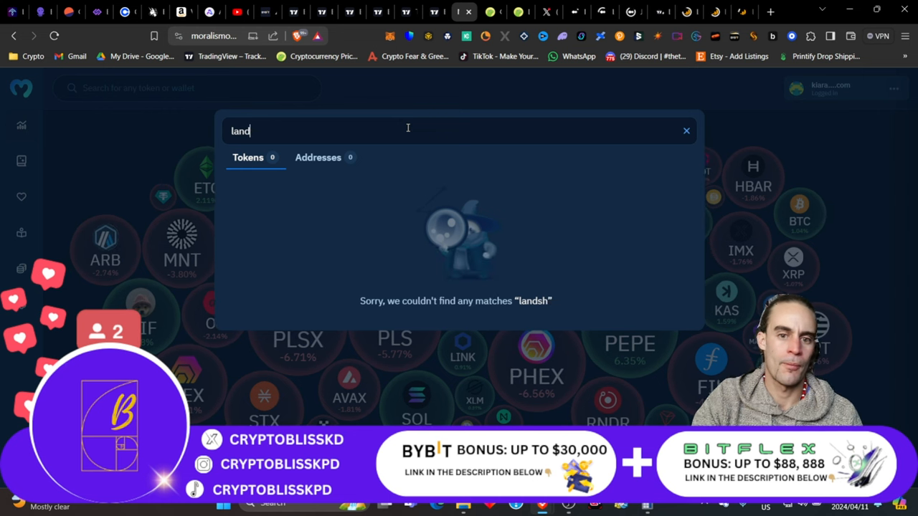
key("Backspace")
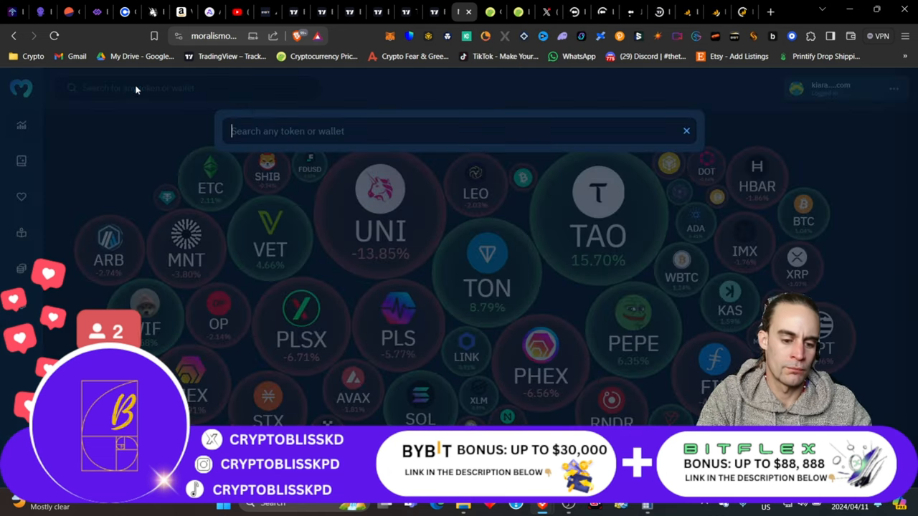
type("land")
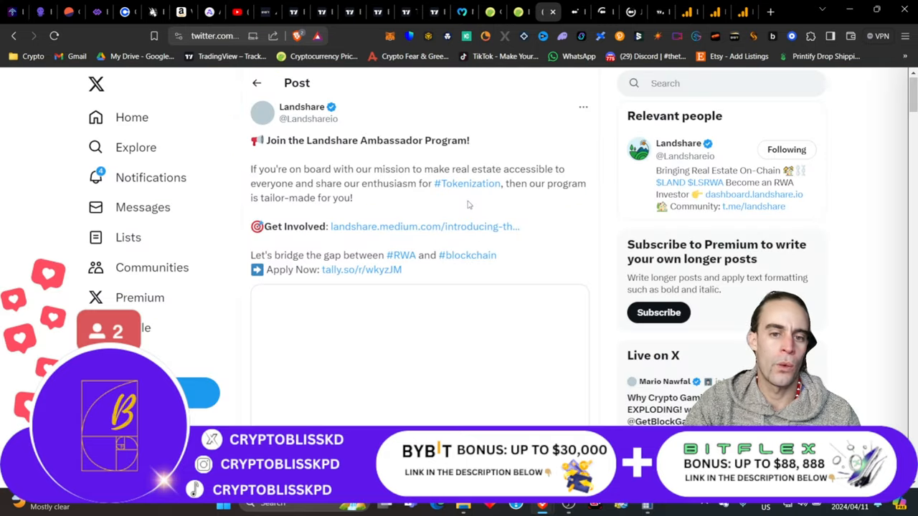
mouse_move(537, 204)
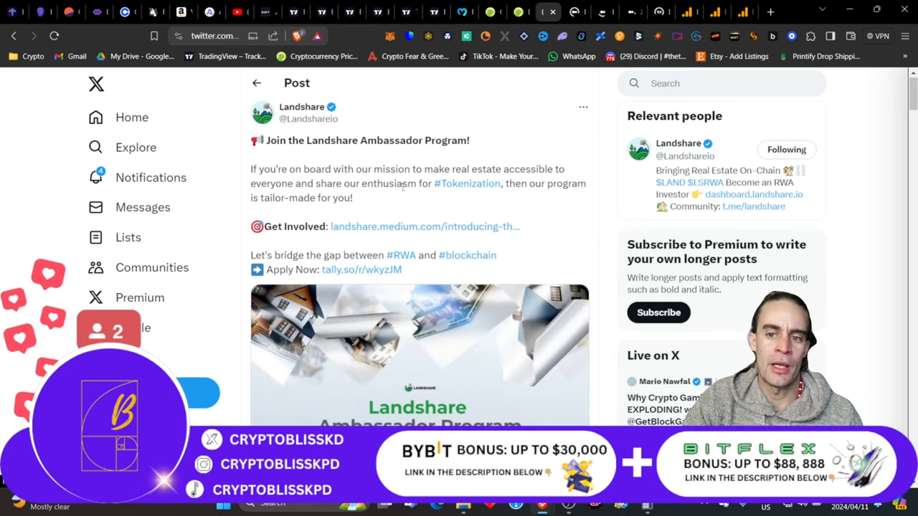
Look through the replies to Landshare's Ambassador Program post, then move to the Medium development update.
scroll("down", 3)
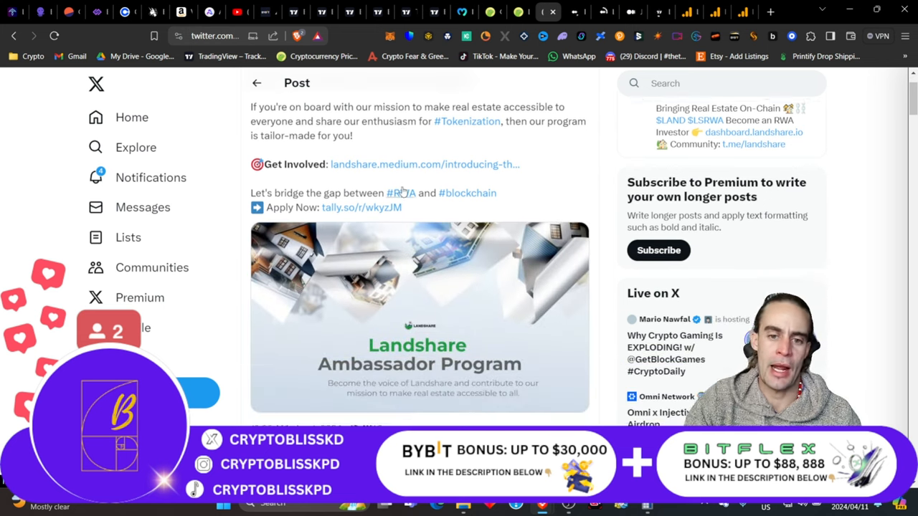
scroll("down", 3)
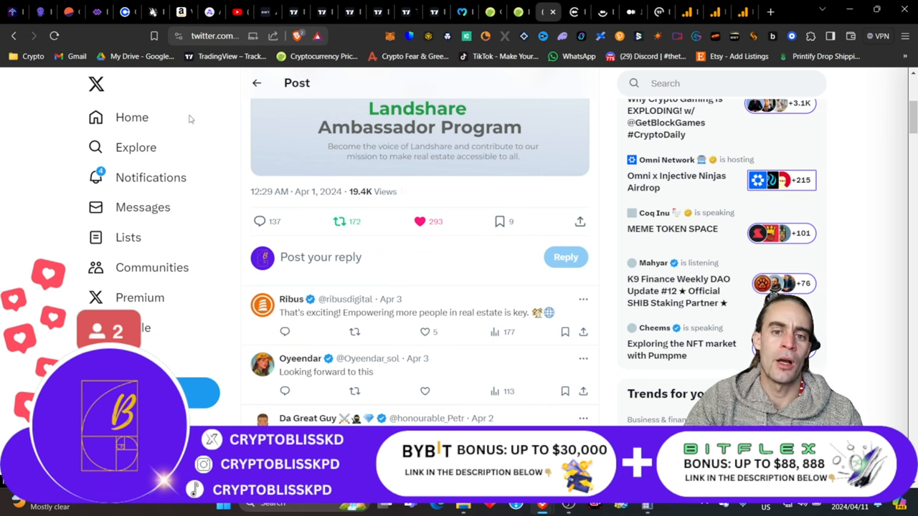
mouse_move(872, 240)
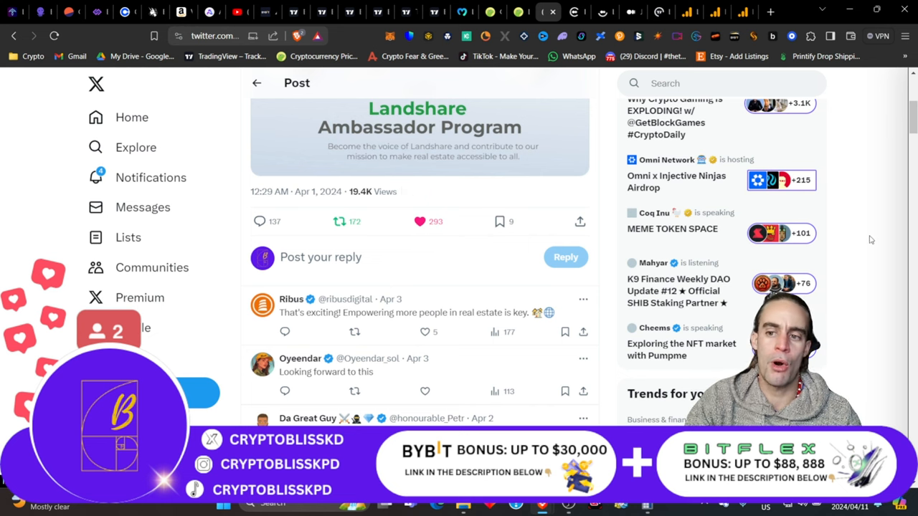
scroll("up", 3)
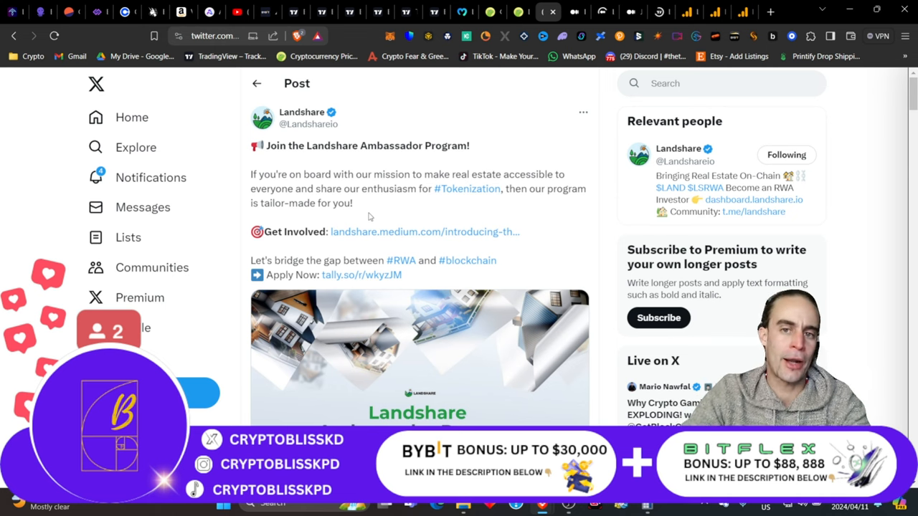
mouse_move(504, 129)
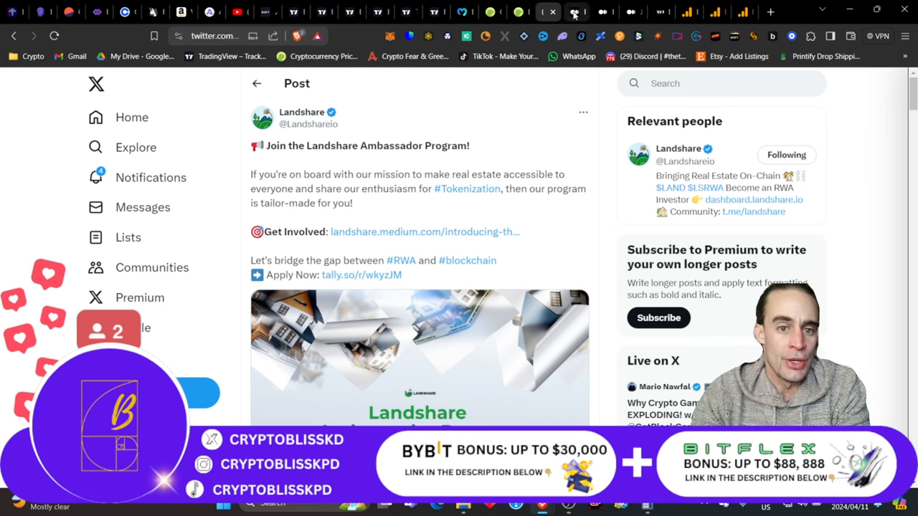
left_click(424, 231)
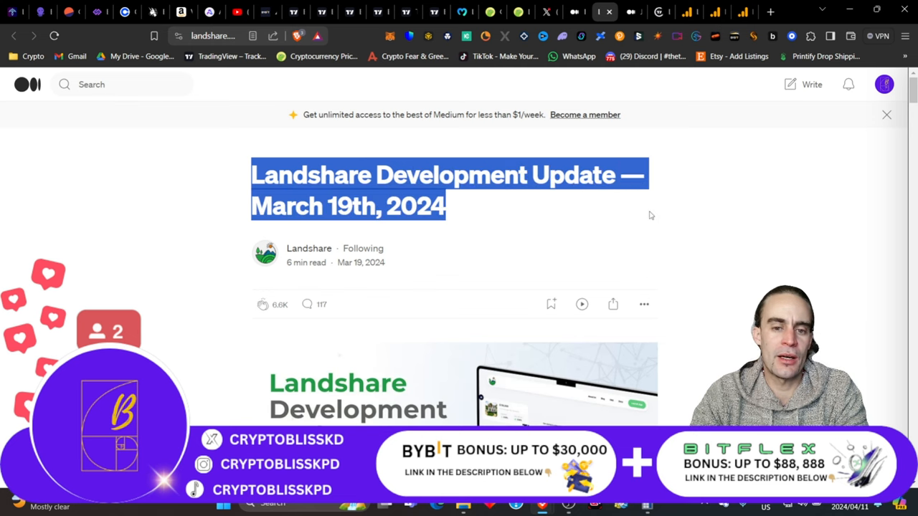
mouse_move(740, 218)
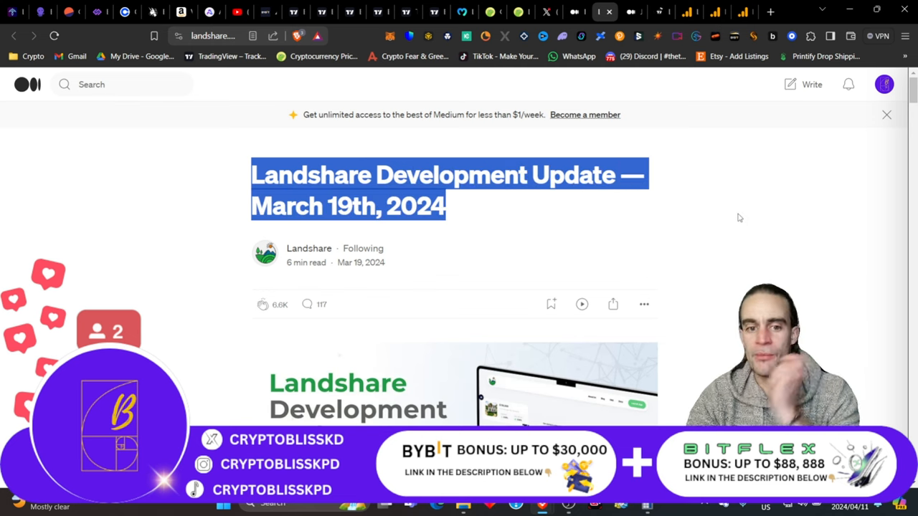
Read the Development Update's opening sections on CEX listing and DS Swap.
scroll("down", 3)
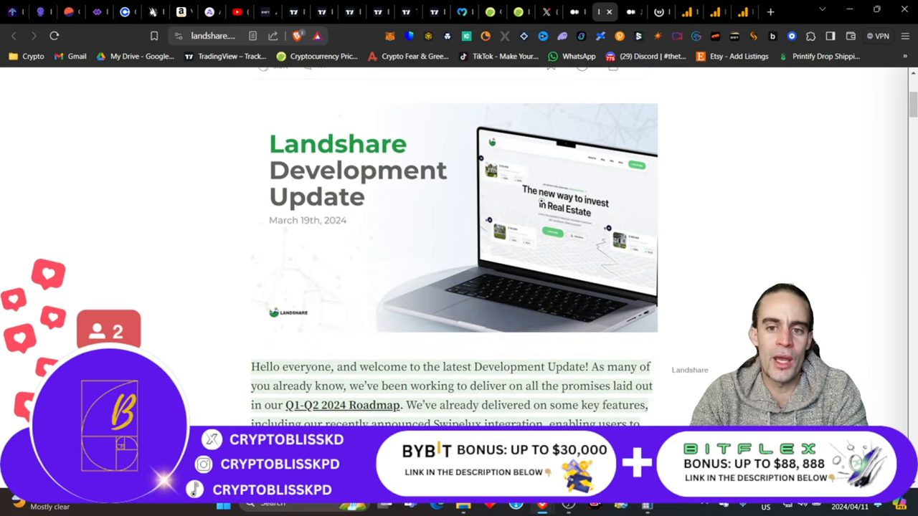
scroll("down", 3)
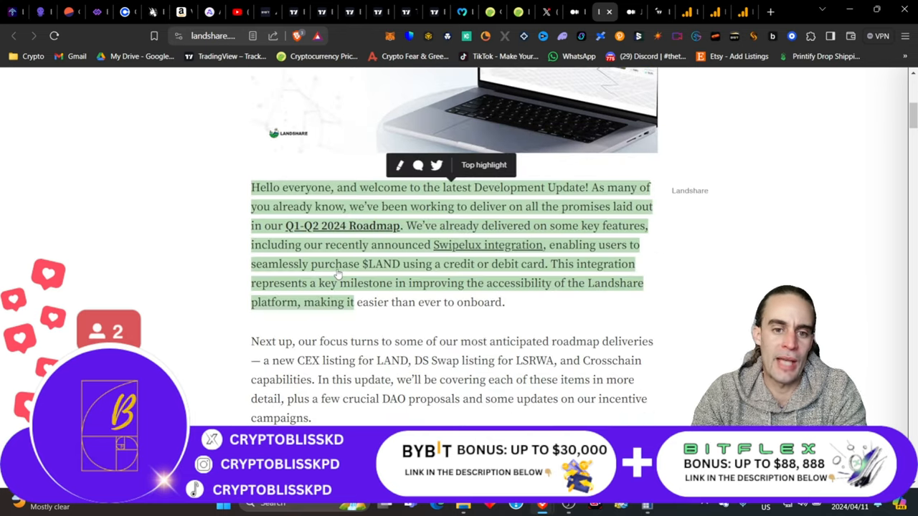
scroll("down", 3)
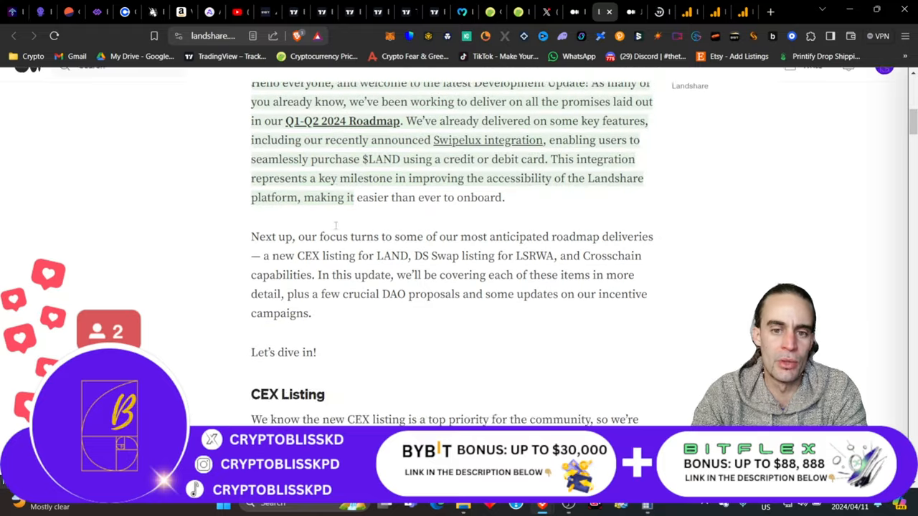
scroll("down", 3)
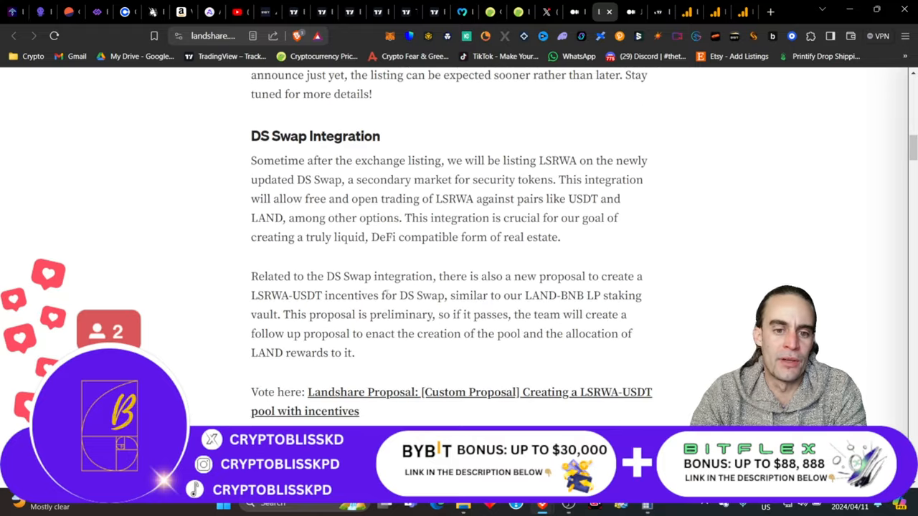
scroll("up", 3)
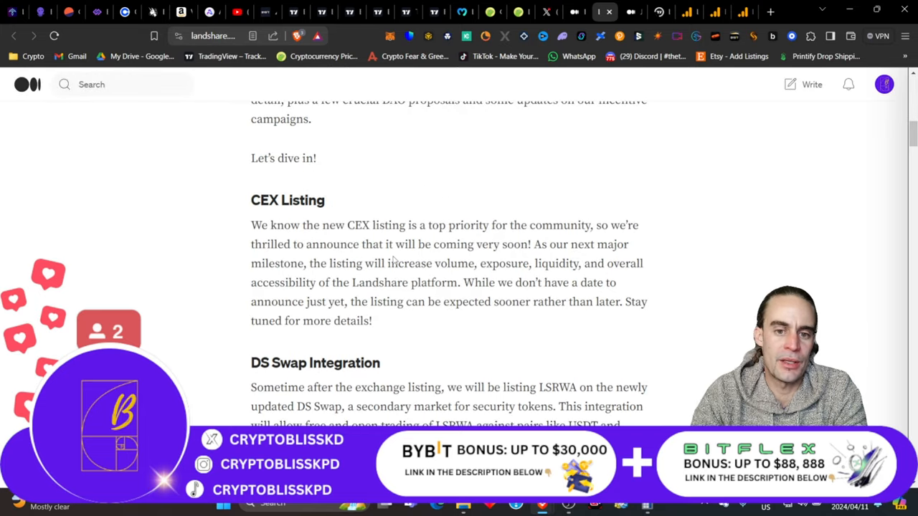
mouse_move(265, 213)
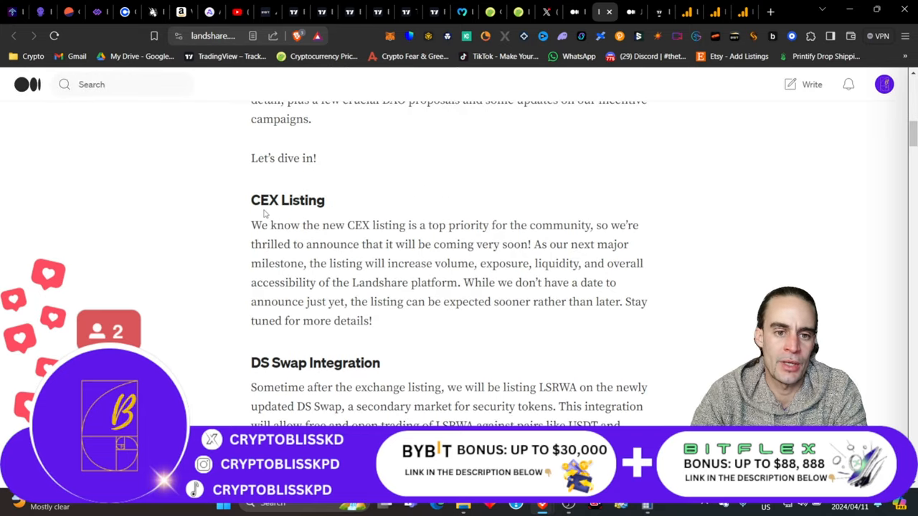
mouse_move(371, 341)
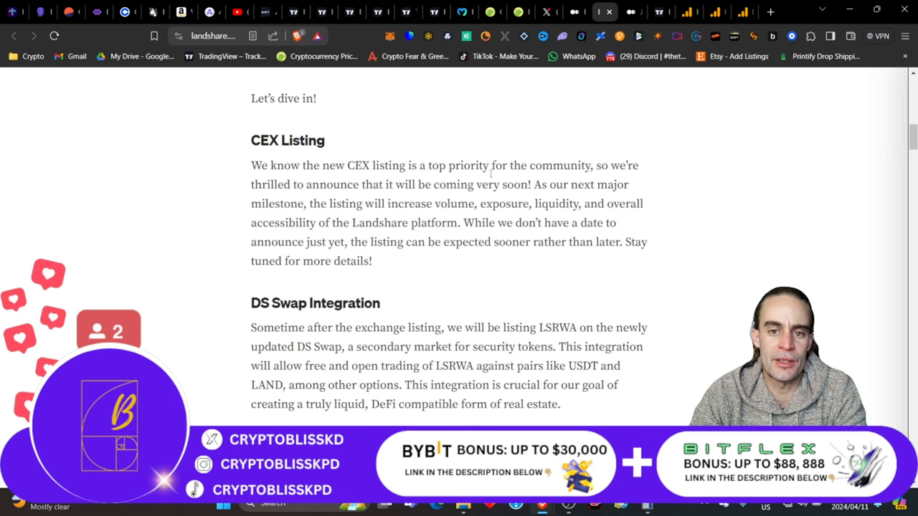
mouse_move(423, 188)
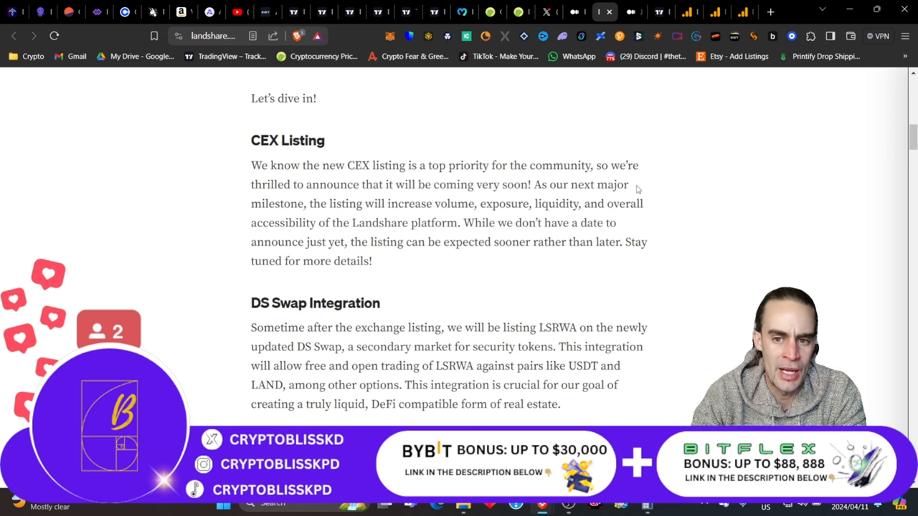
mouse_move(410, 224)
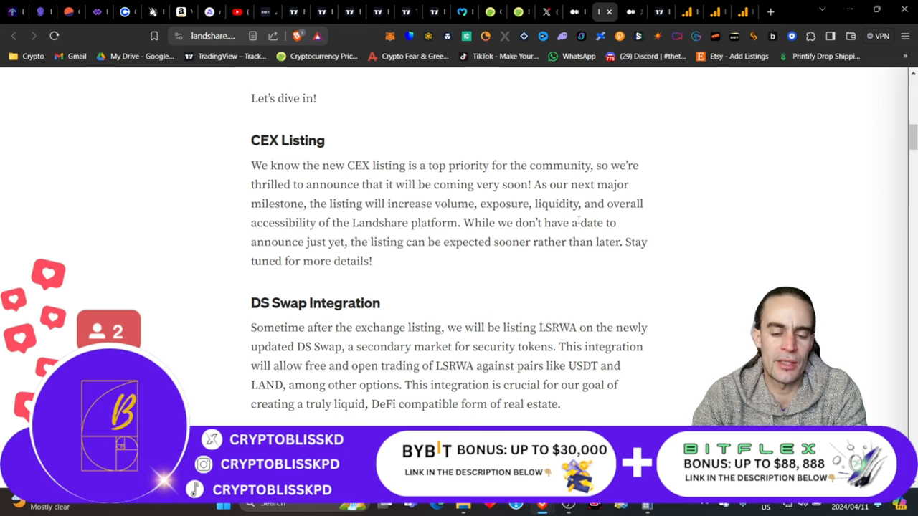
Continue down through cross-chain plans to the listing fund proposal's Pros and Cons.
scroll("down", 3)
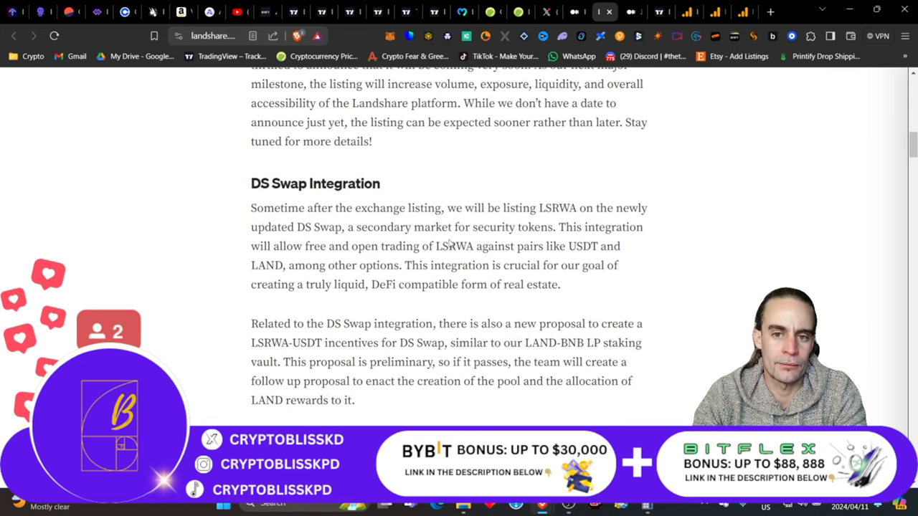
mouse_move(261, 198)
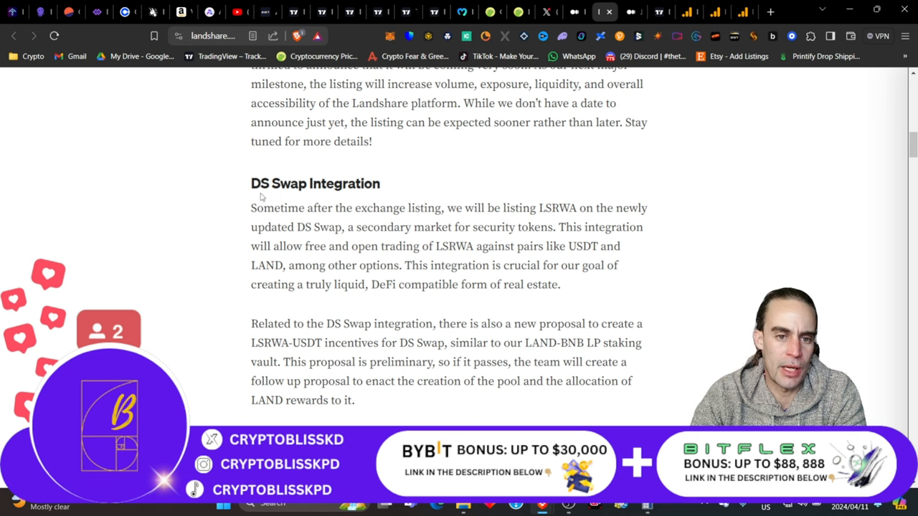
scroll("down", 3)
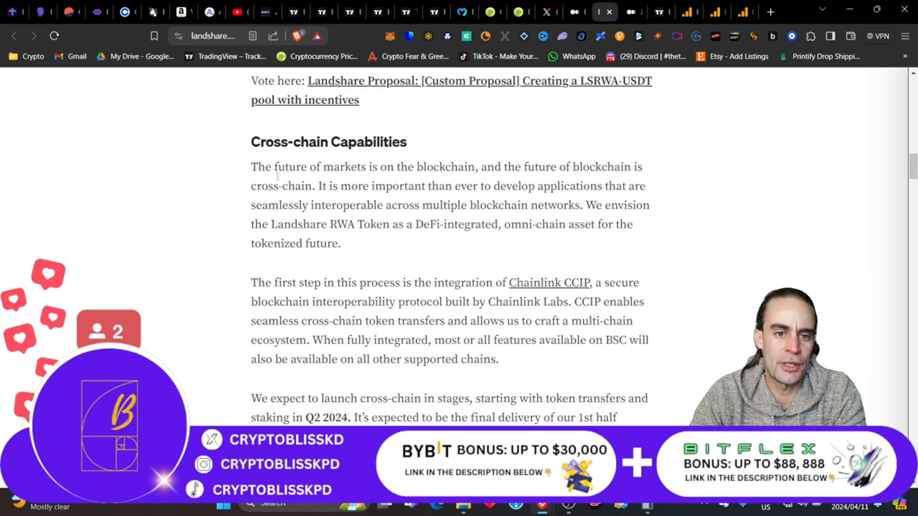
scroll("down", 3)
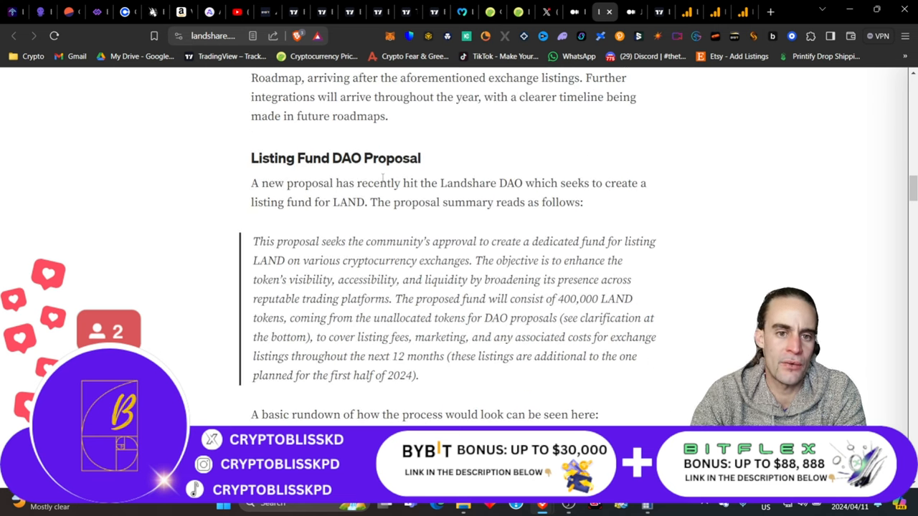
scroll("down", 3)
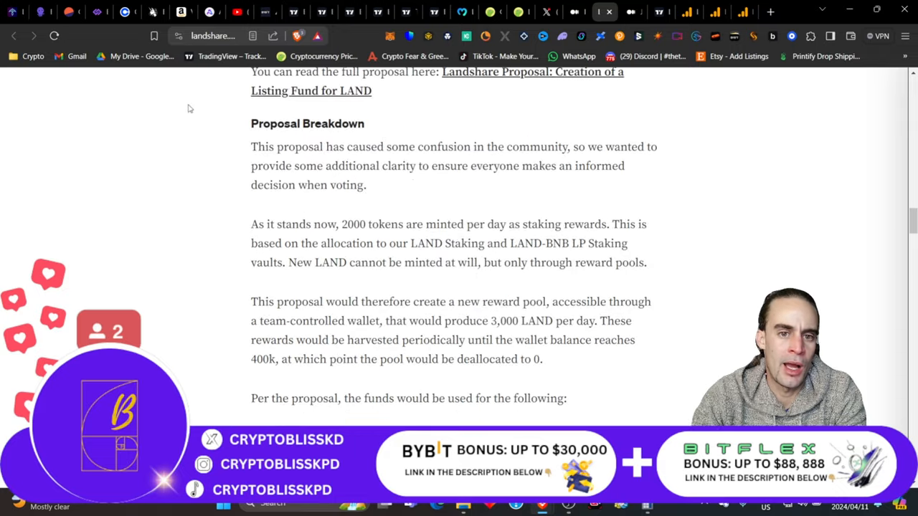
scroll("down", 3)
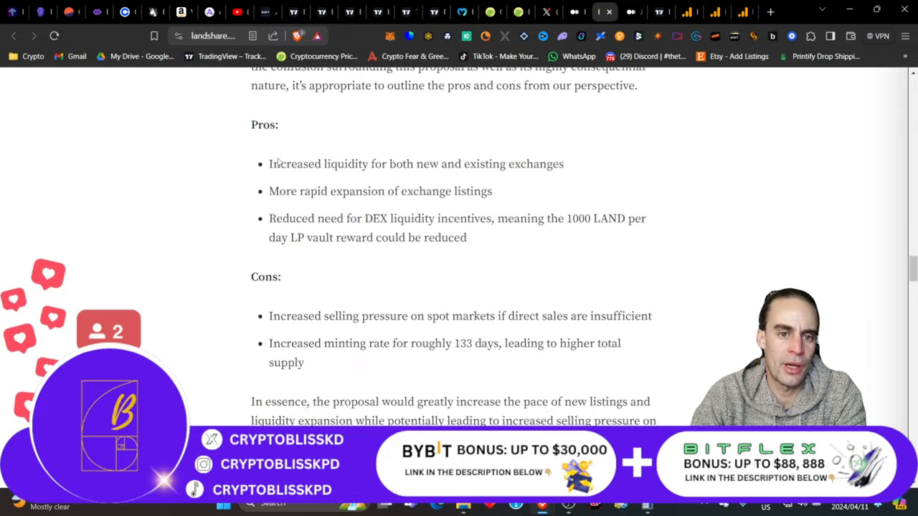
scroll("down", 3)
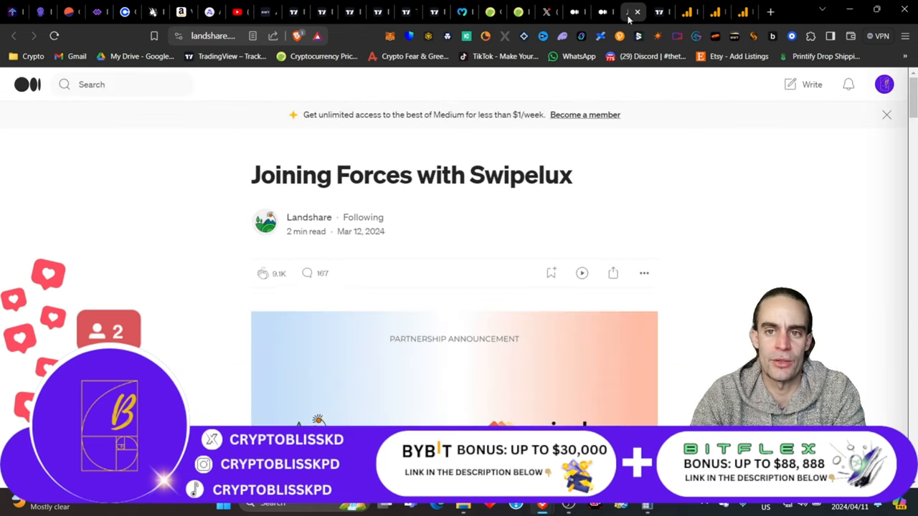
triple_click(410, 175)
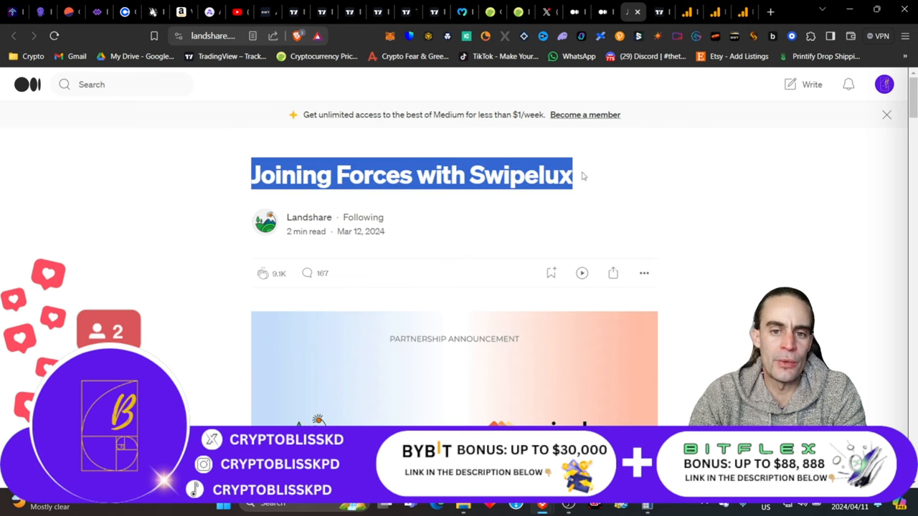
scroll("down", 3)
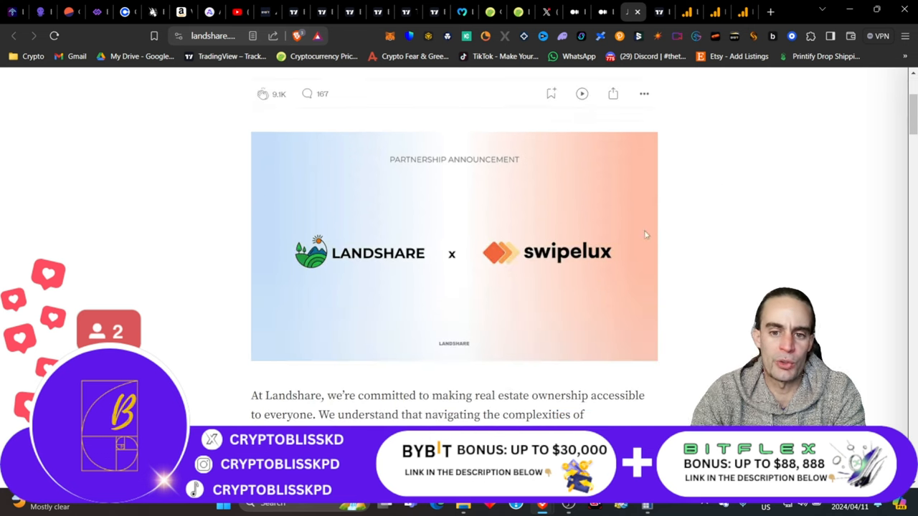
scroll("down", 3)
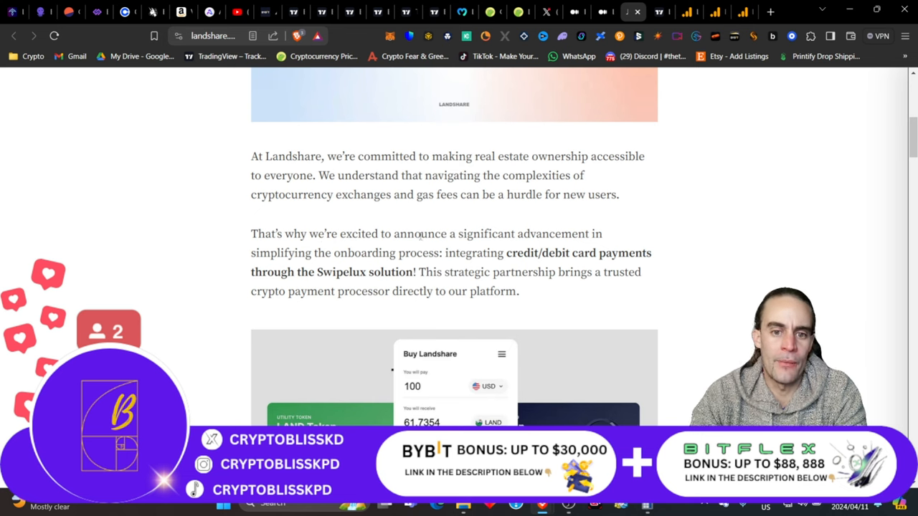
scroll("down", 3)
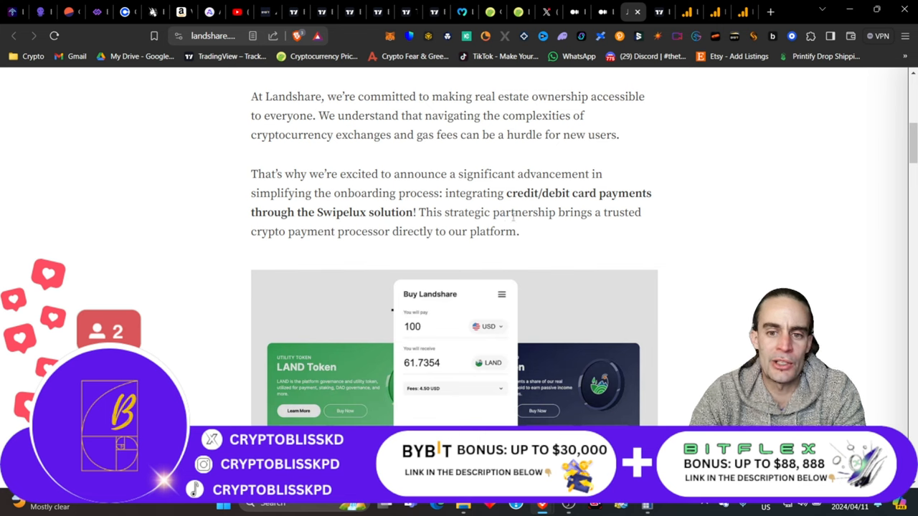
mouse_move(147, 214)
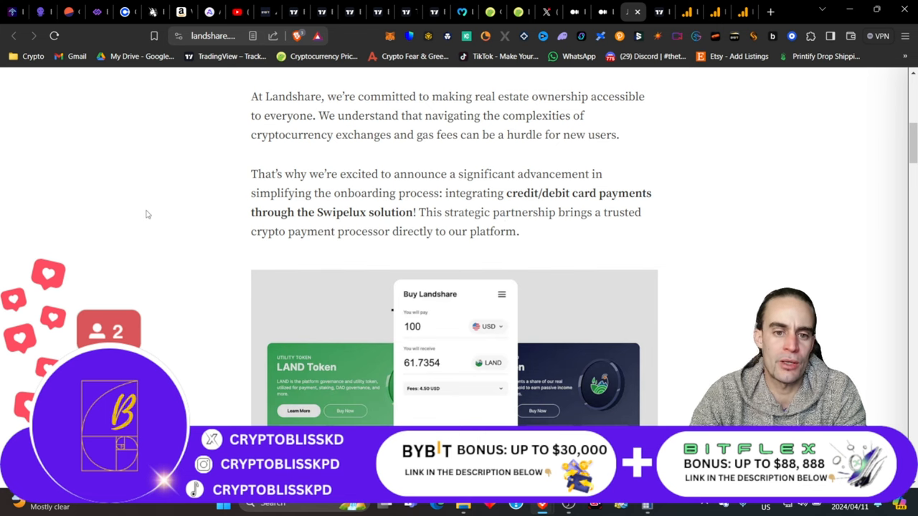
scroll("down", 3)
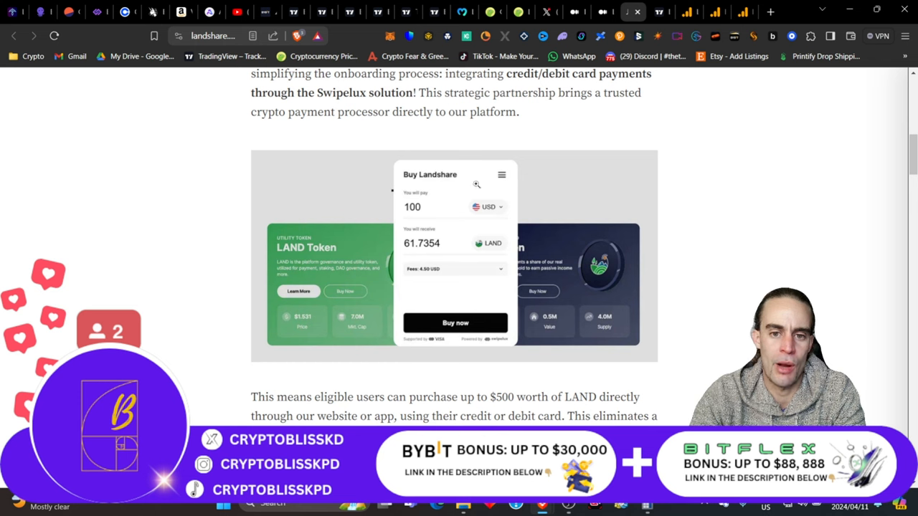
mouse_move(506, 244)
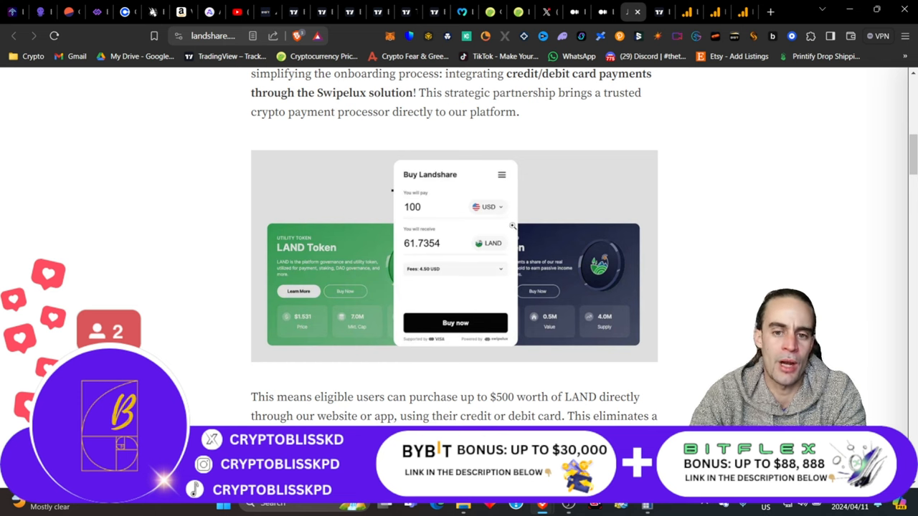
mouse_move(442, 237)
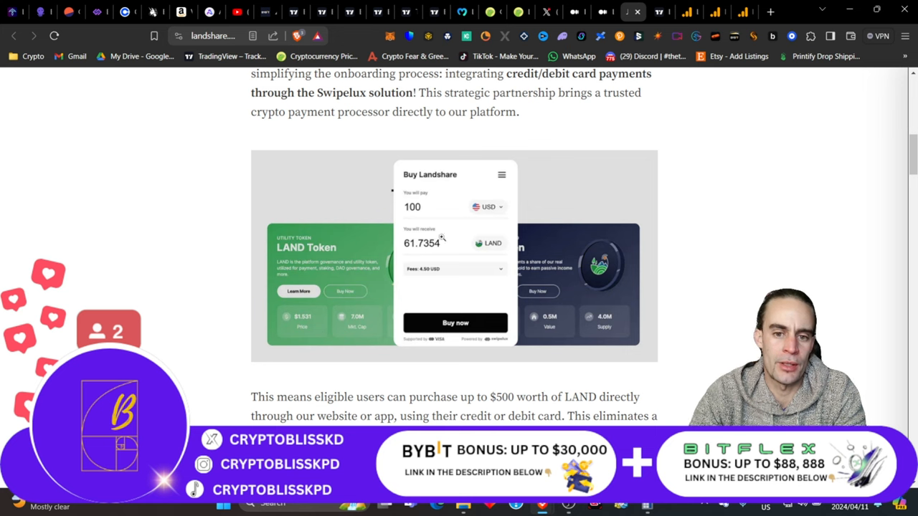
mouse_move(61, 290)
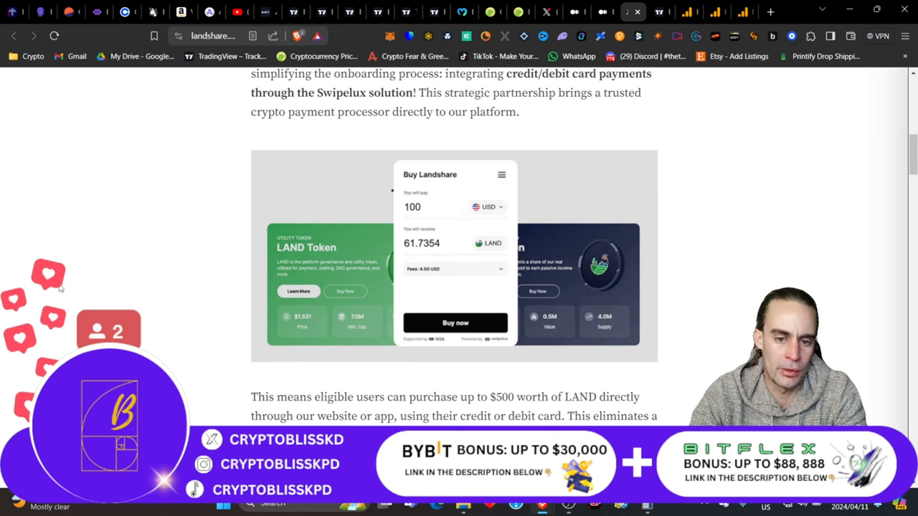
scroll("down", 3)
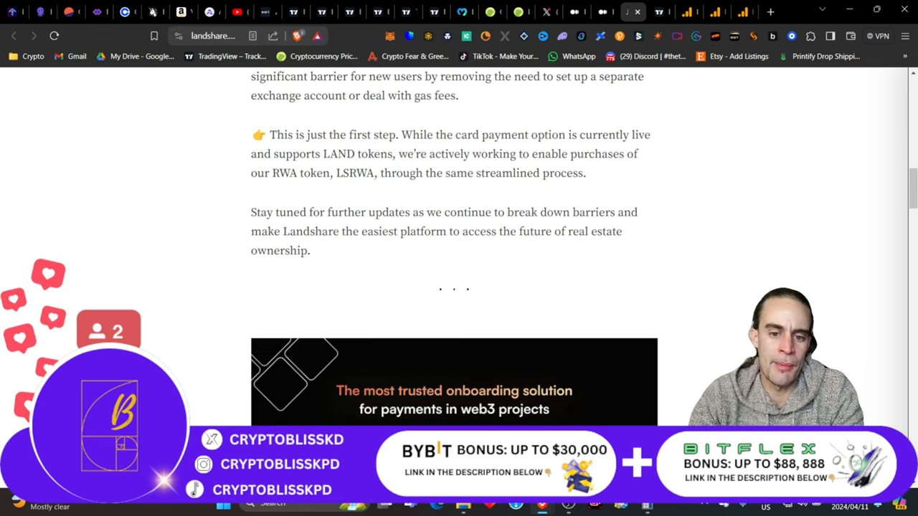
scroll("down", 3)
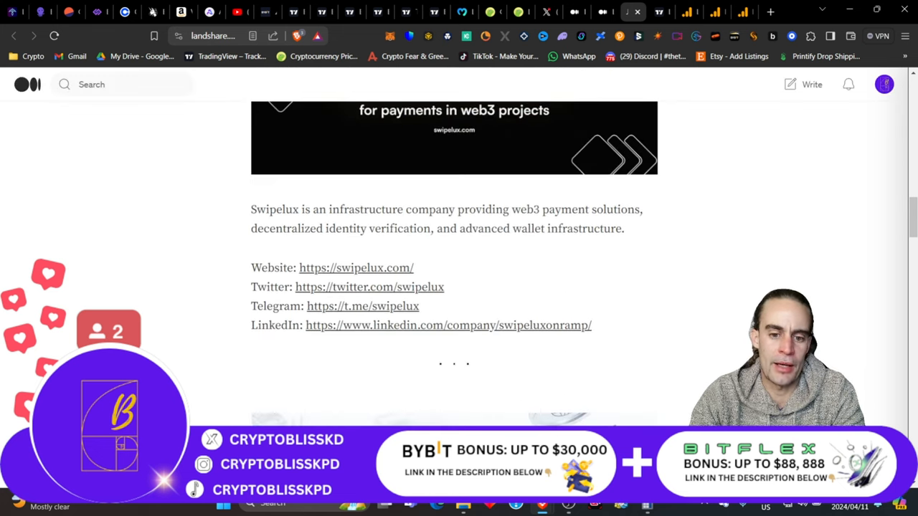
scroll("down", 3)
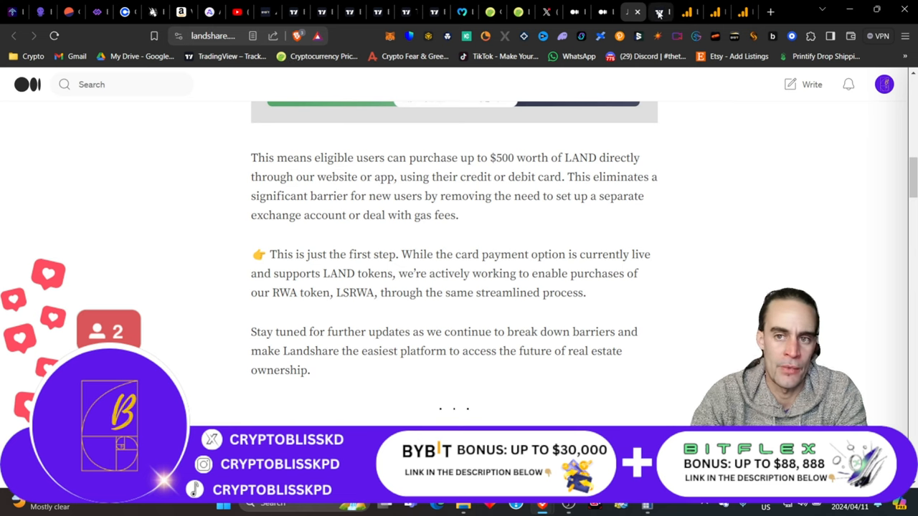
left_click(659, 11)
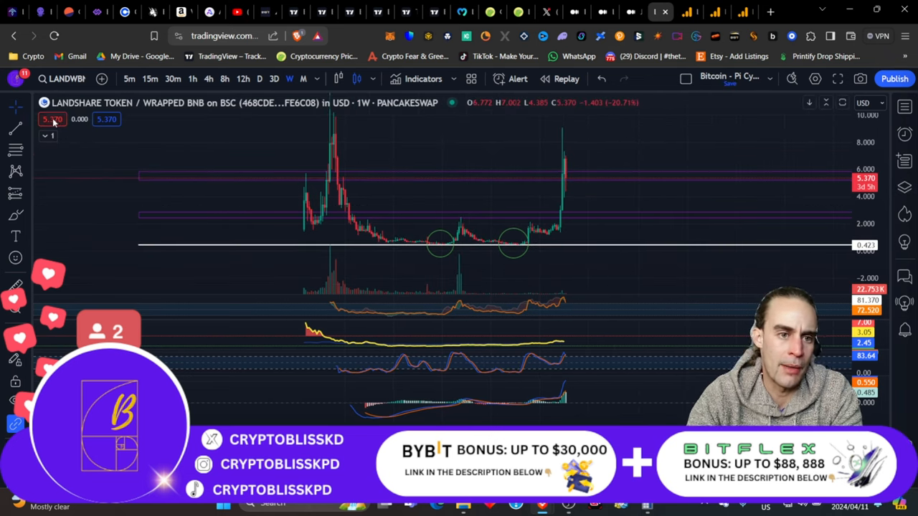
mouse_move(66, 189)
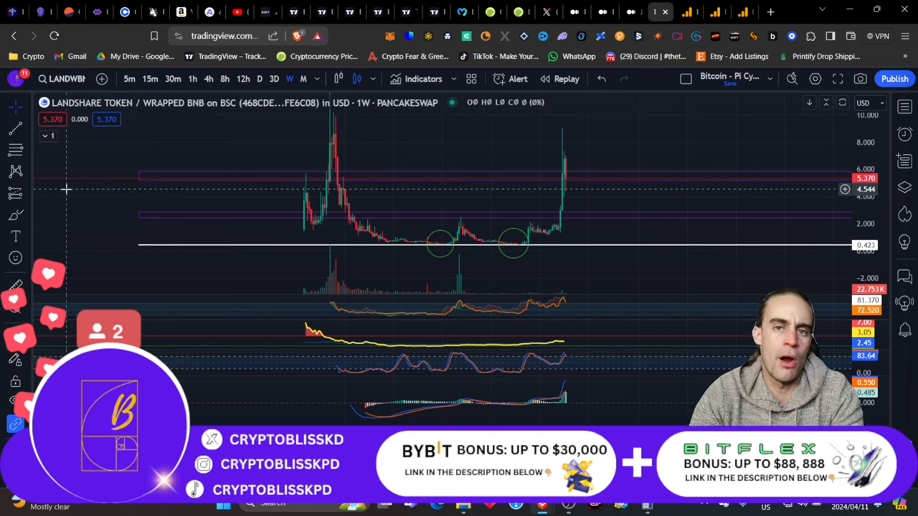
mouse_move(129, 138)
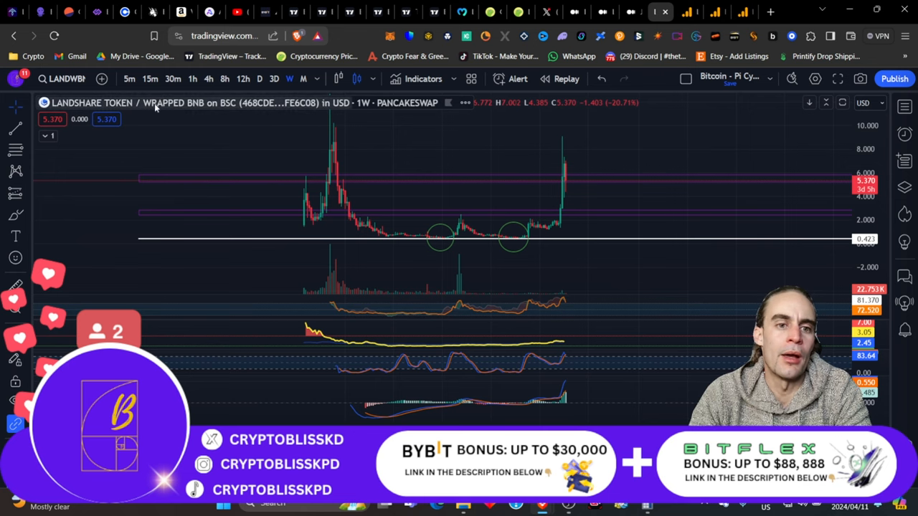
mouse_move(232, 115)
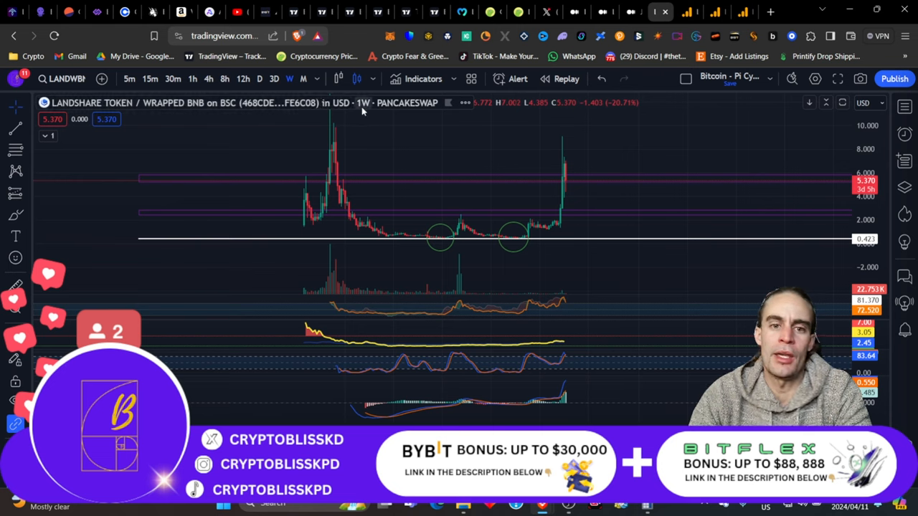
mouse_move(780, 185)
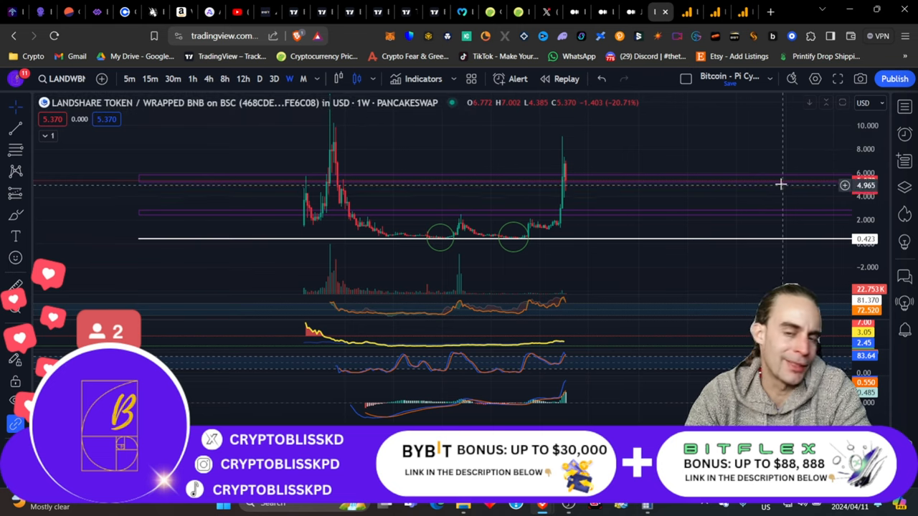
mouse_move(429, 134)
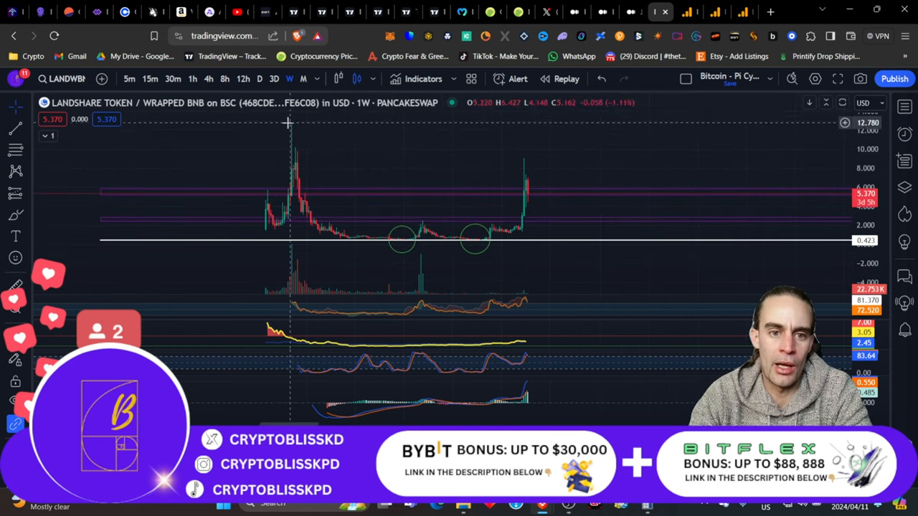
mouse_move(255, 123)
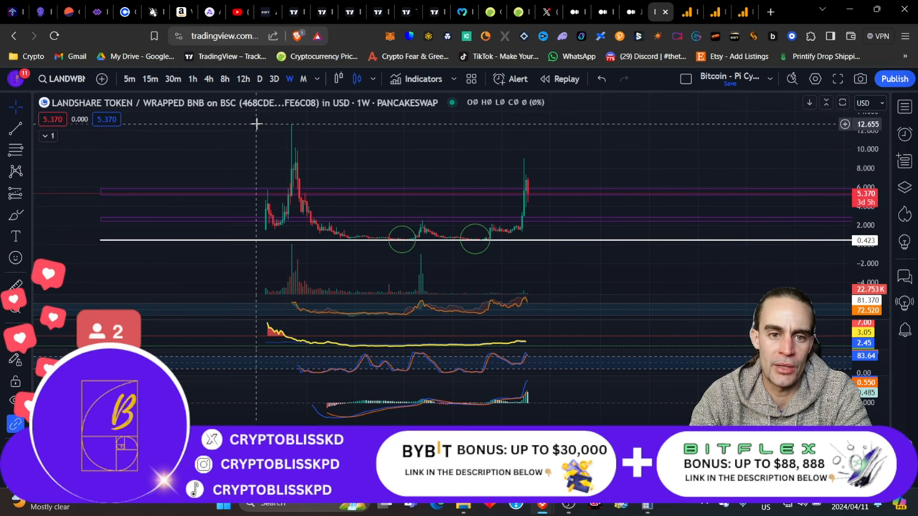
mouse_move(404, 158)
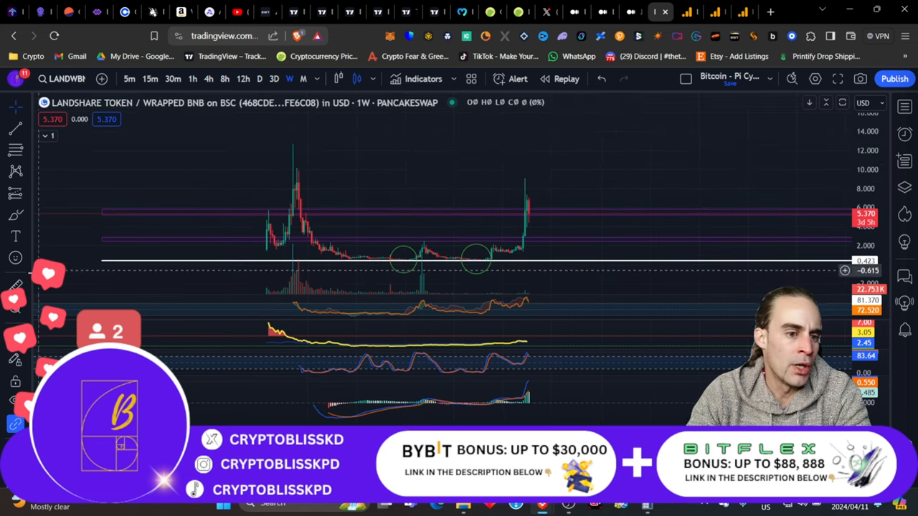
mouse_move(549, 177)
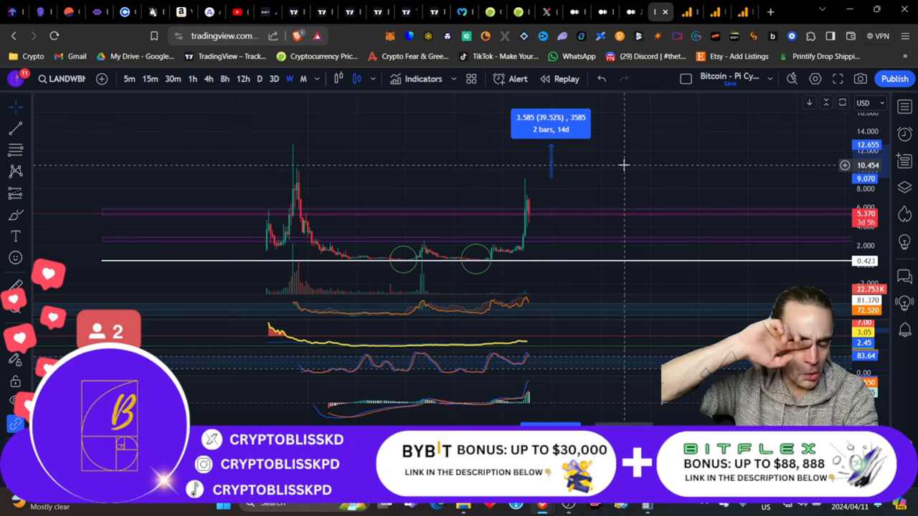
mouse_move(231, 192)
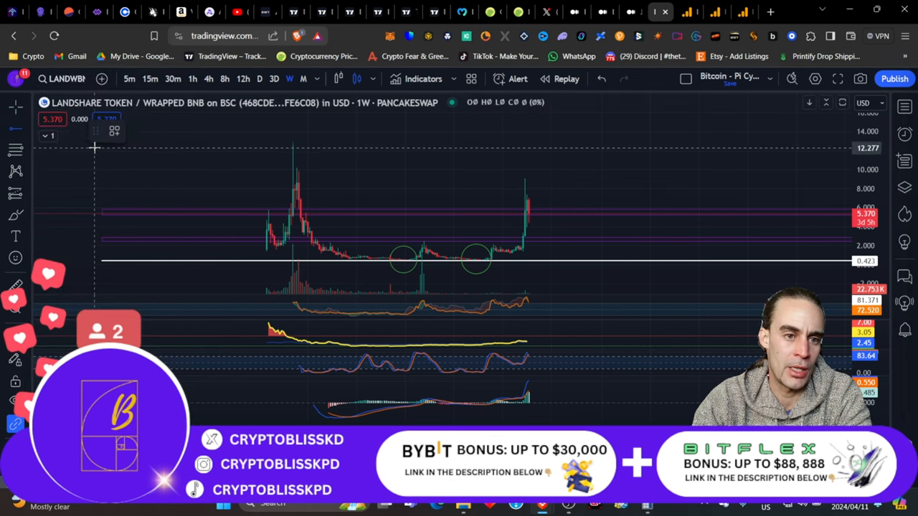
mouse_move(99, 145)
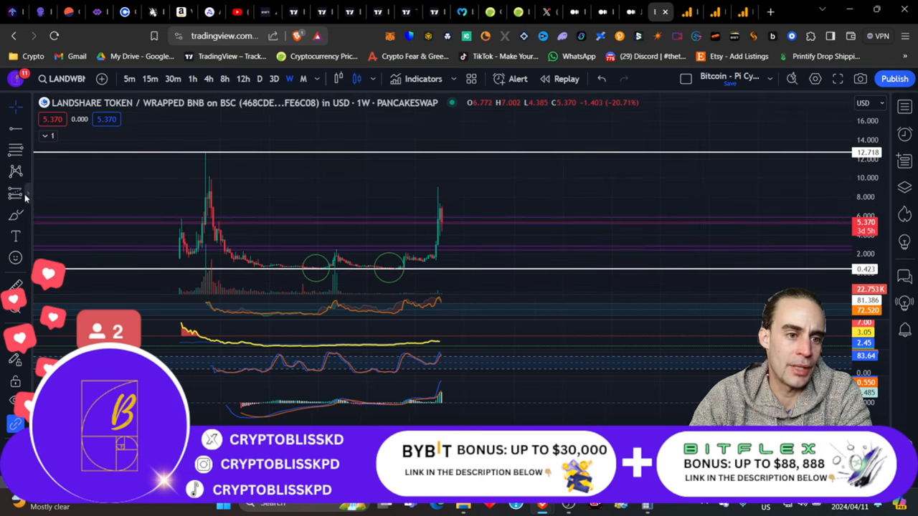
mouse_move(16, 171)
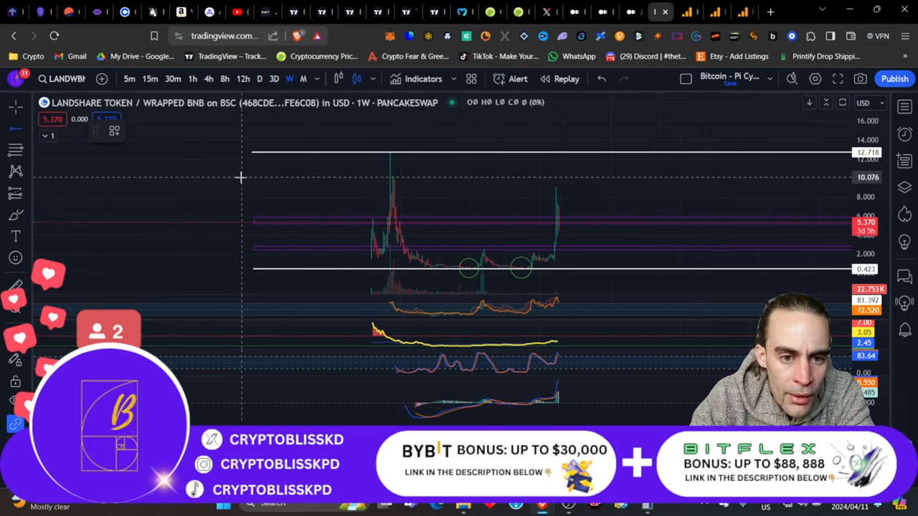
mouse_move(251, 181)
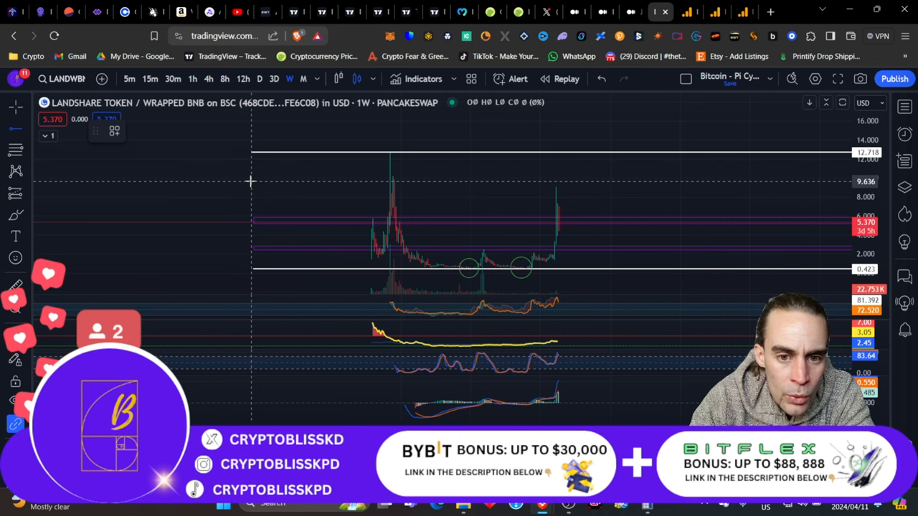
mouse_move(249, 186)
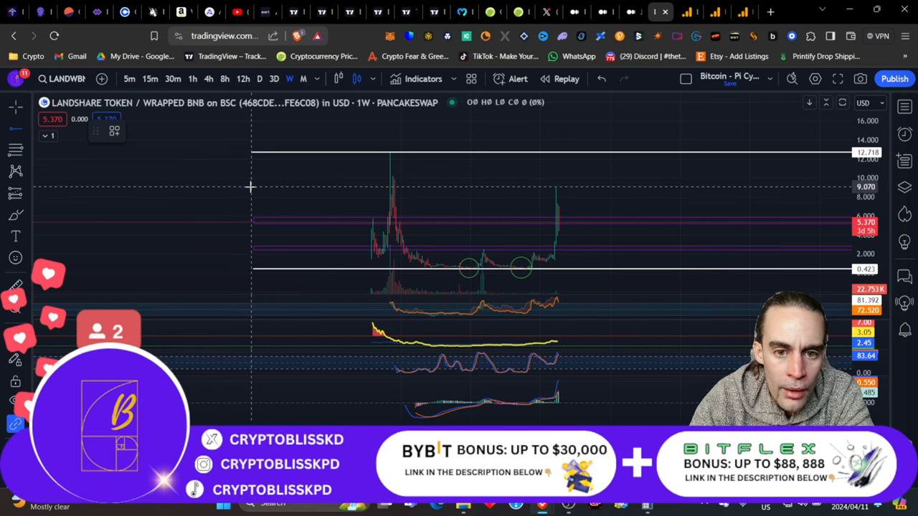
mouse_move(255, 192)
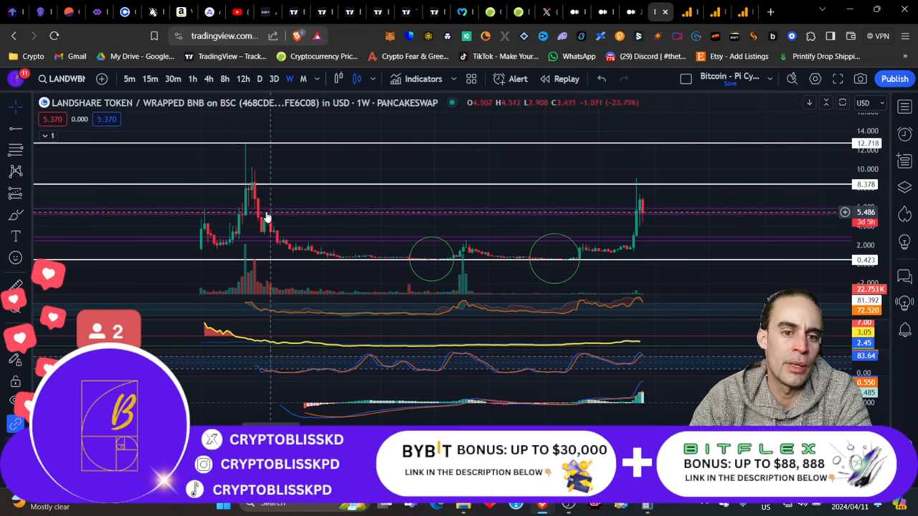
mouse_move(241, 215)
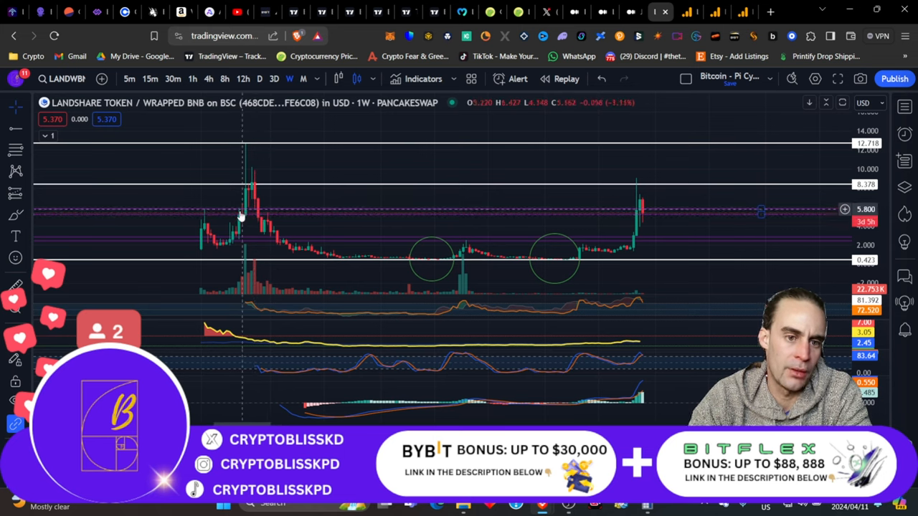
mouse_move(381, 200)
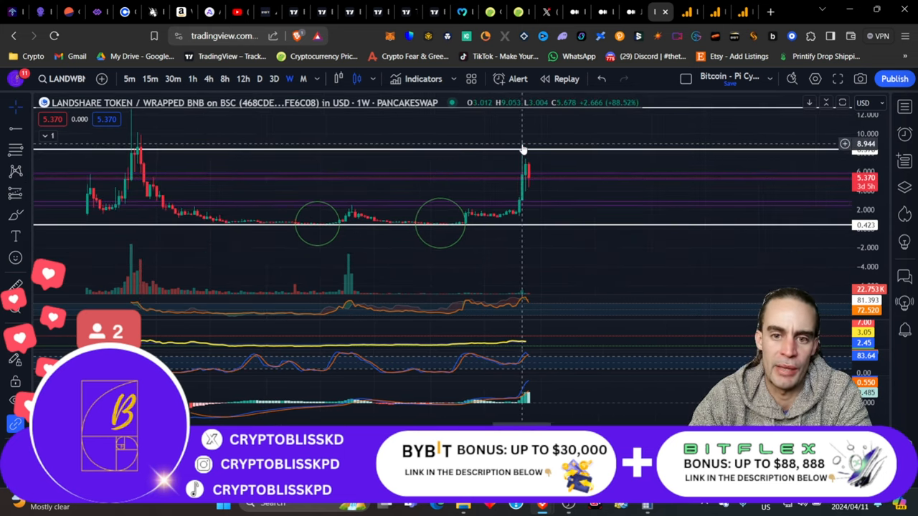
mouse_move(519, 230)
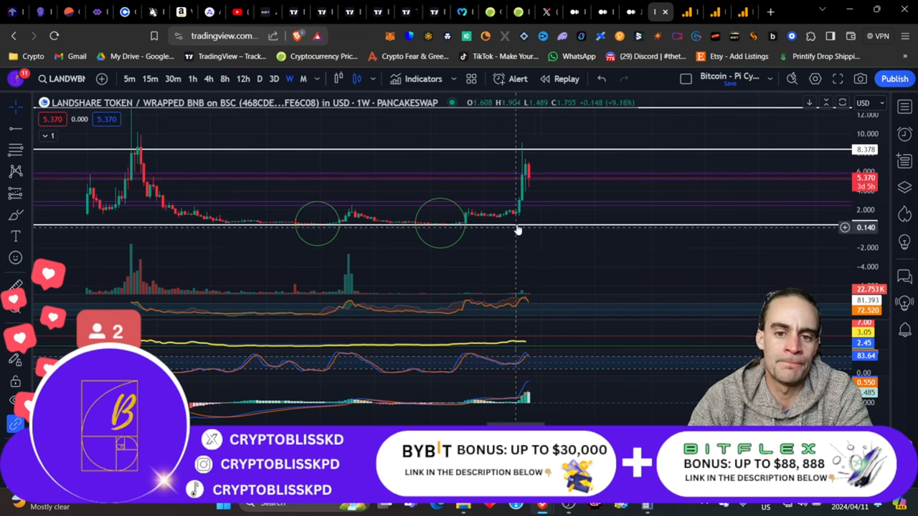
mouse_move(557, 206)
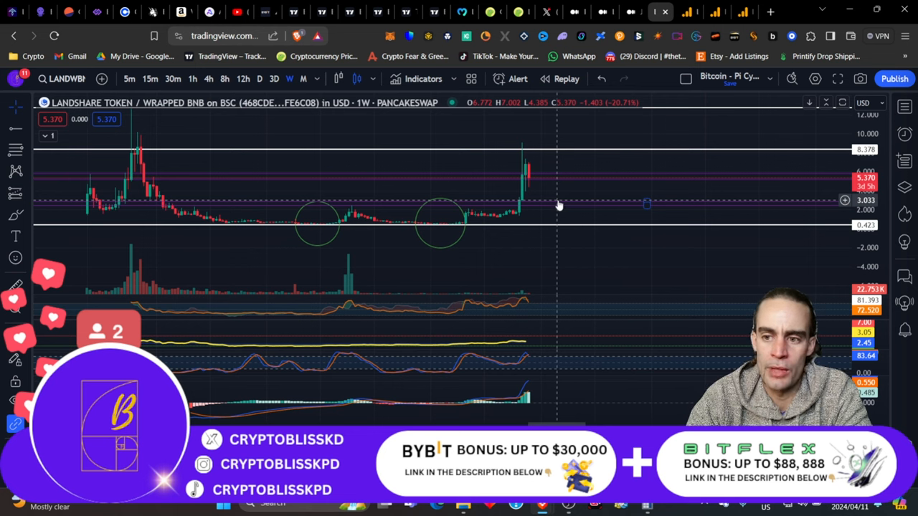
mouse_move(561, 204)
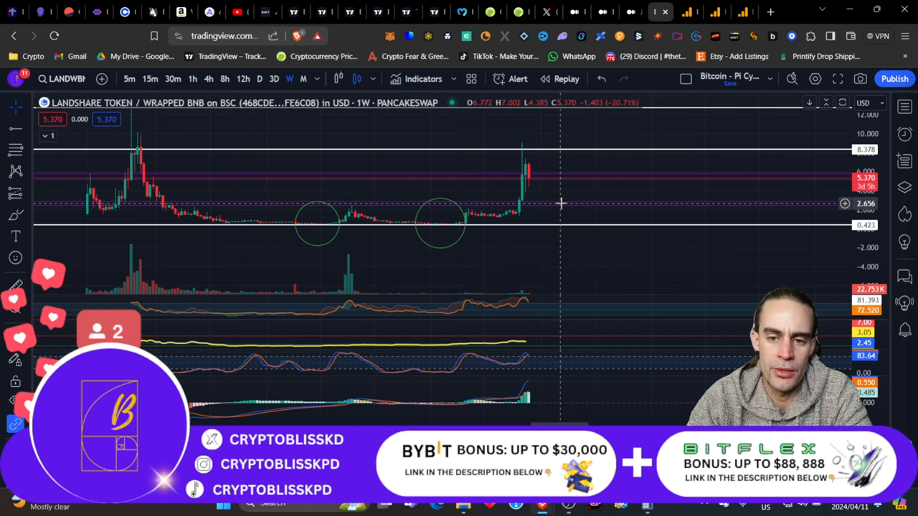
mouse_move(561, 207)
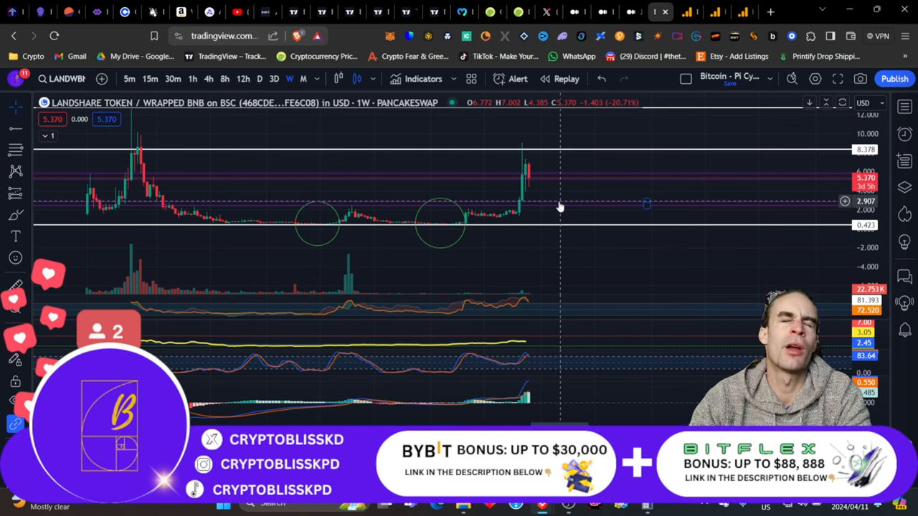
mouse_move(556, 208)
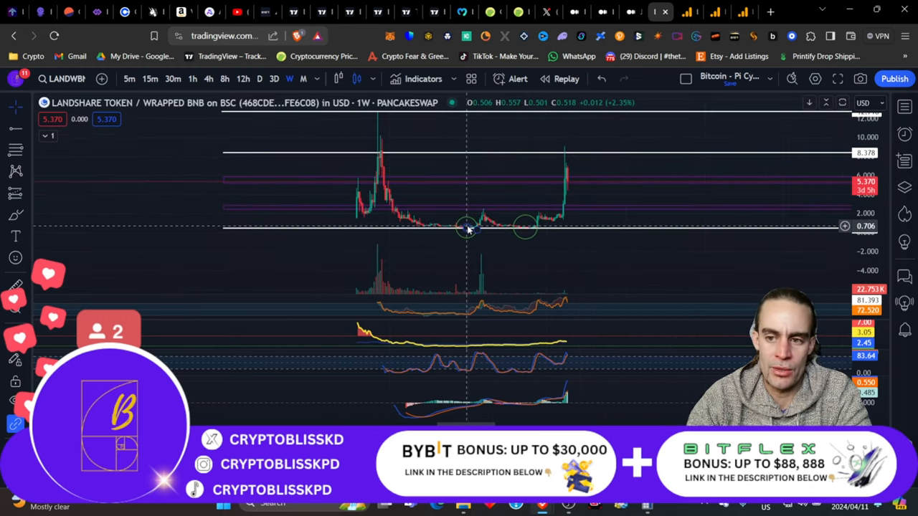
mouse_move(486, 284)
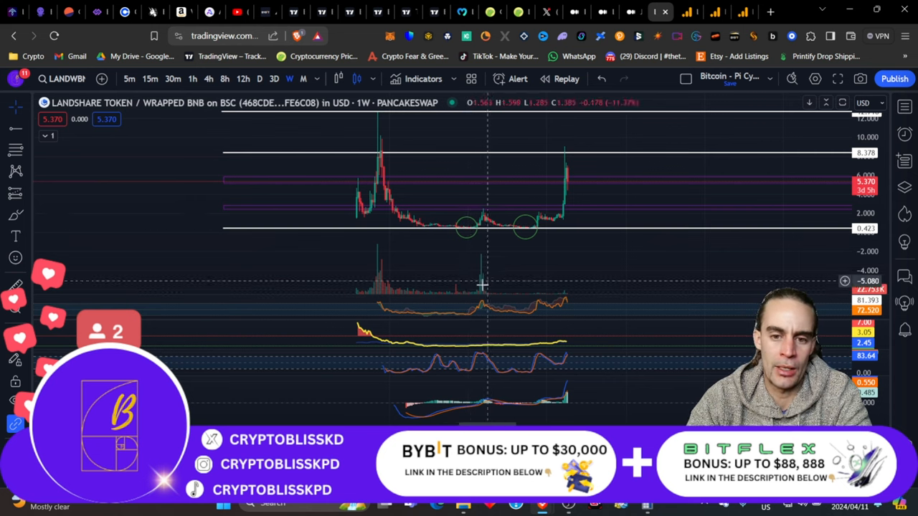
mouse_move(496, 241)
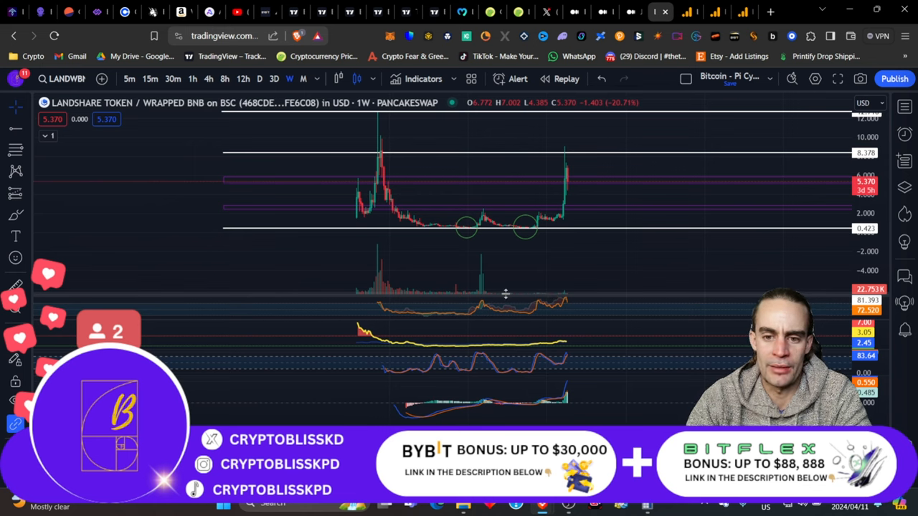
mouse_move(568, 291)
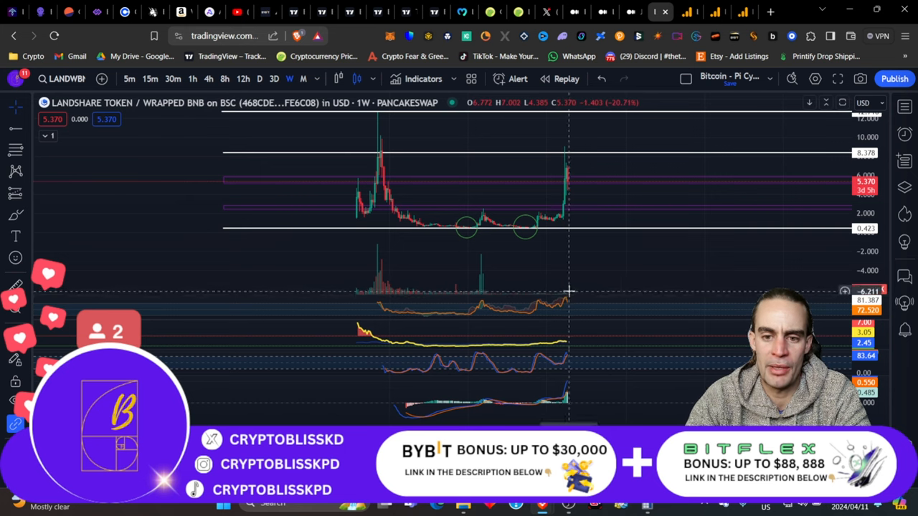
mouse_move(568, 310)
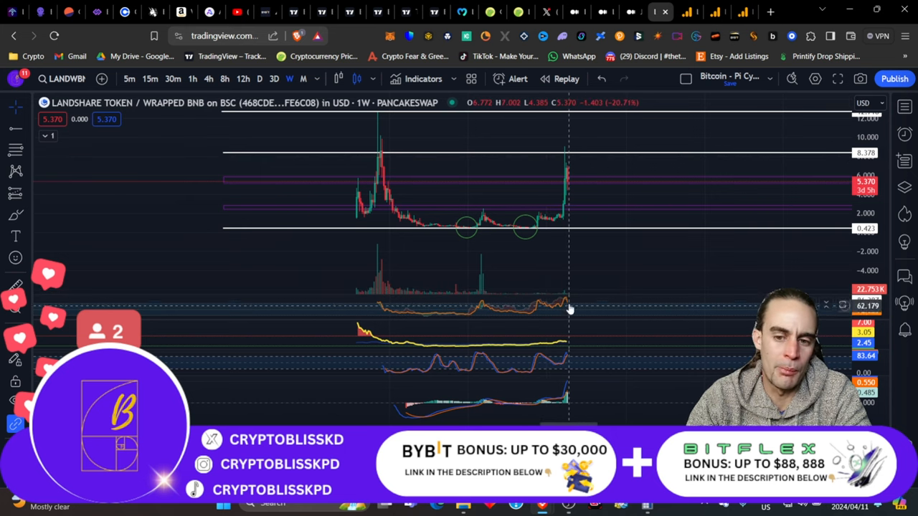
mouse_move(563, 192)
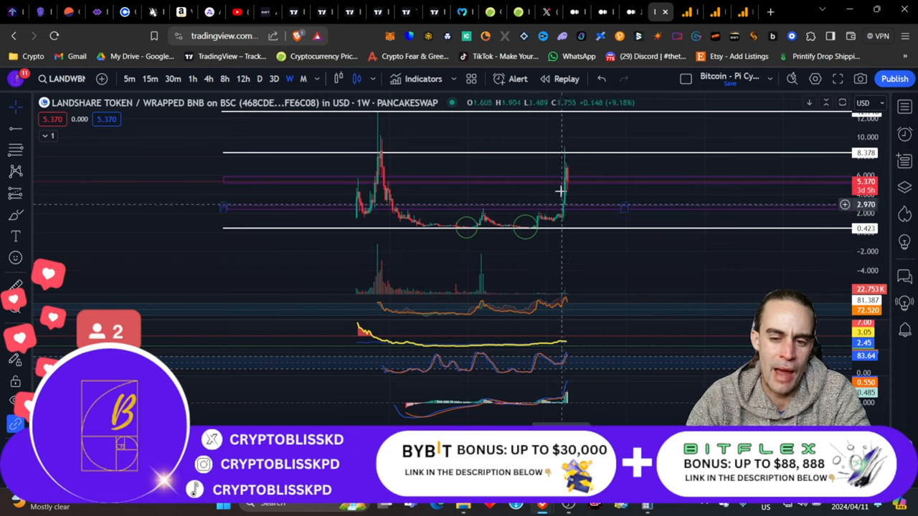
mouse_move(565, 265)
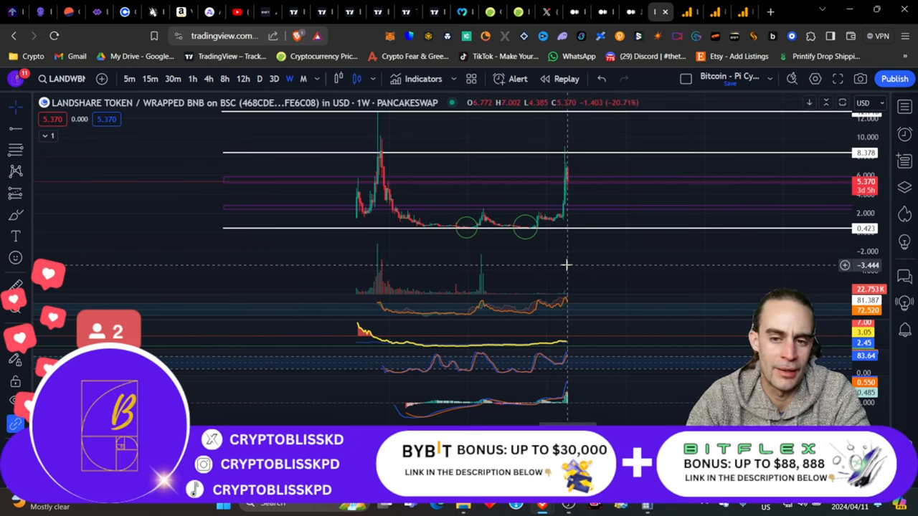
mouse_move(588, 270)
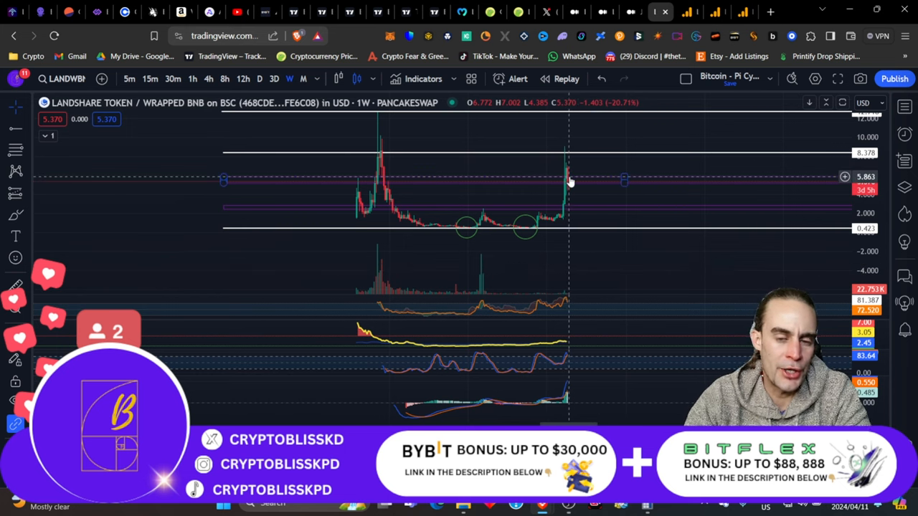
mouse_move(465, 243)
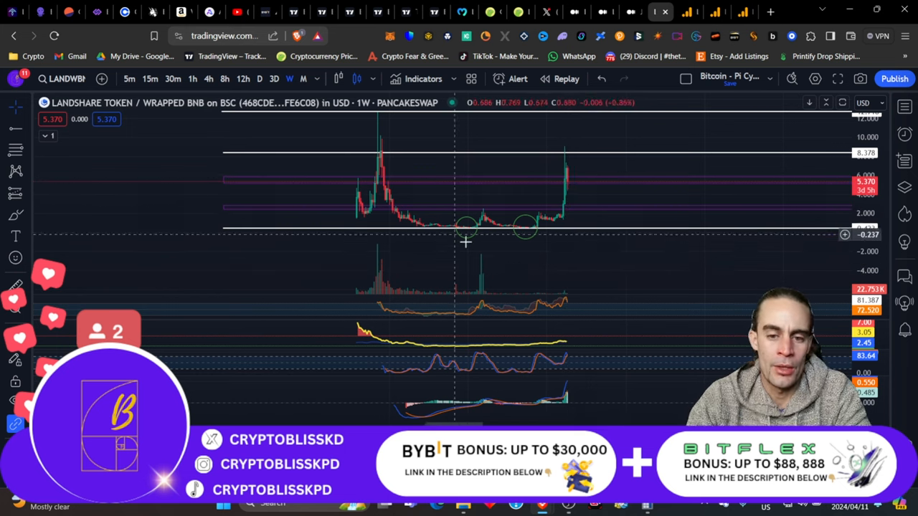
mouse_move(516, 224)
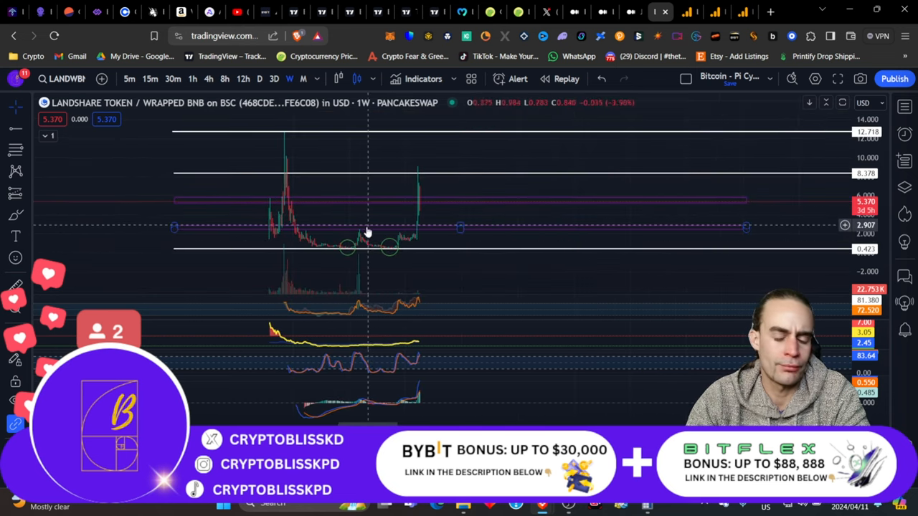
mouse_move(343, 178)
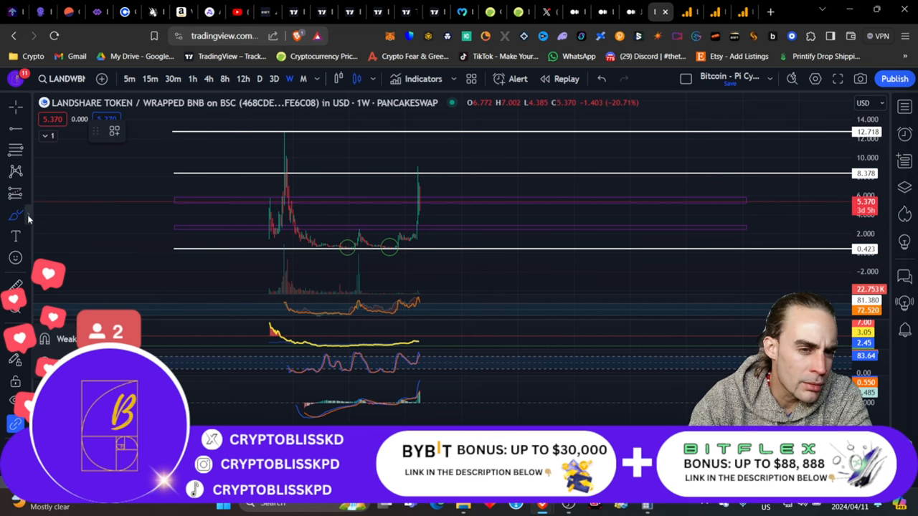
Draw a cup-shaped arc across the LAND/WBNB weekly chart from the old peak through the lows to the recent rally.
left_click(15, 215)
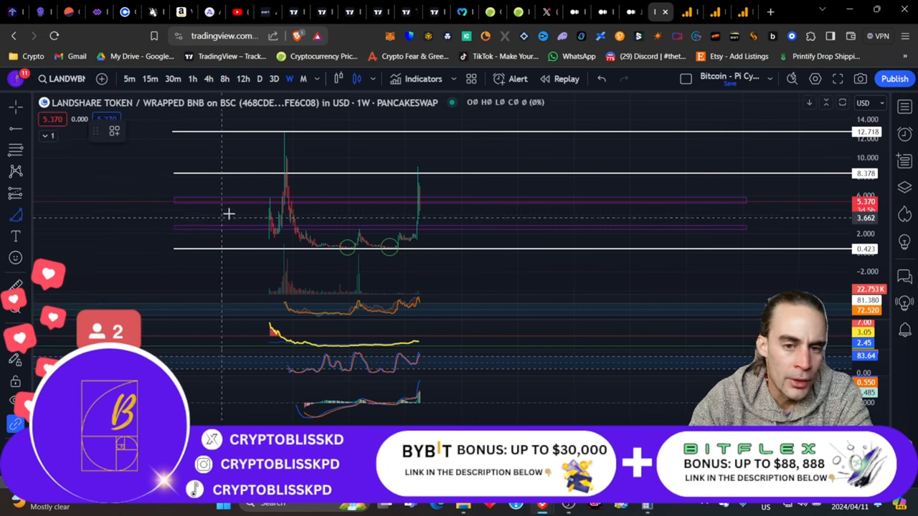
left_click_drag(284, 132, 418, 266)
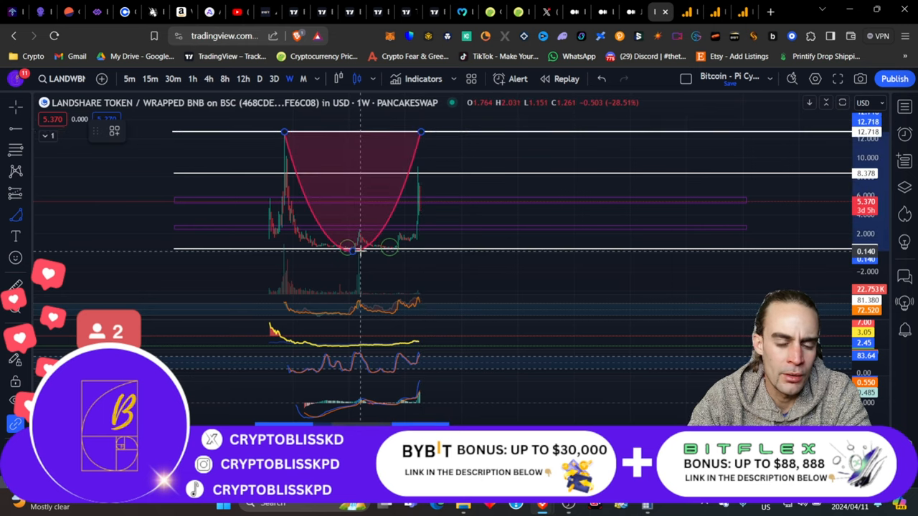
mouse_move(370, 253)
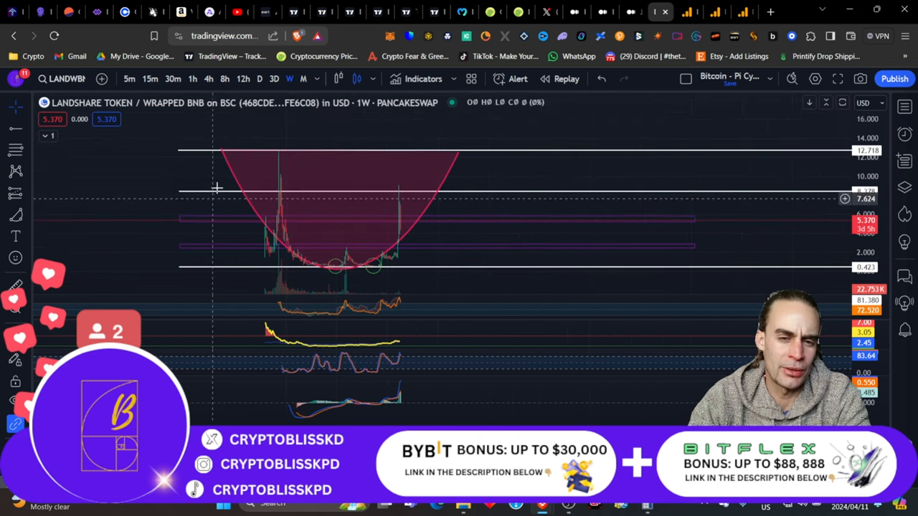
mouse_move(326, 209)
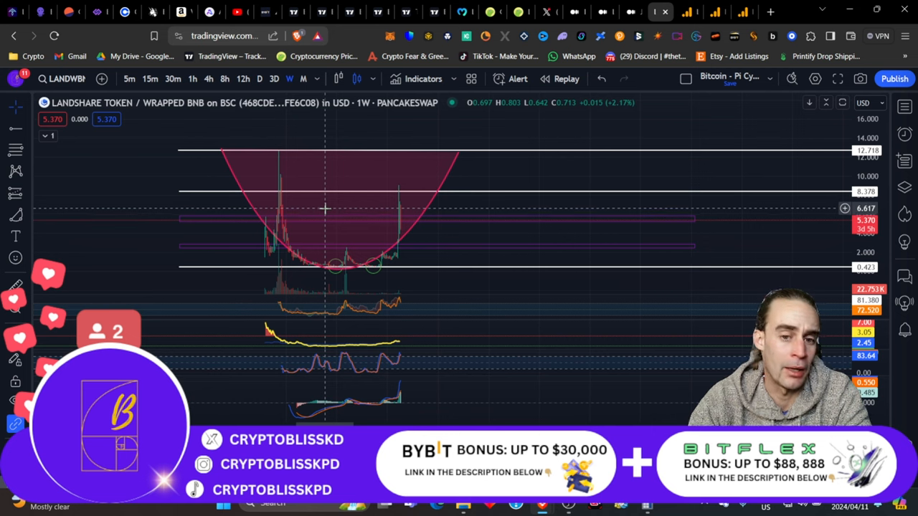
mouse_move(408, 202)
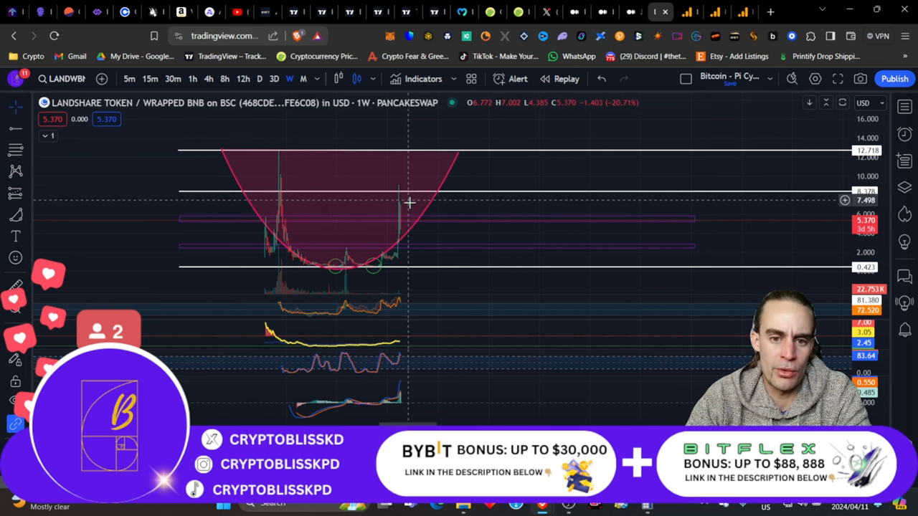
mouse_move(419, 223)
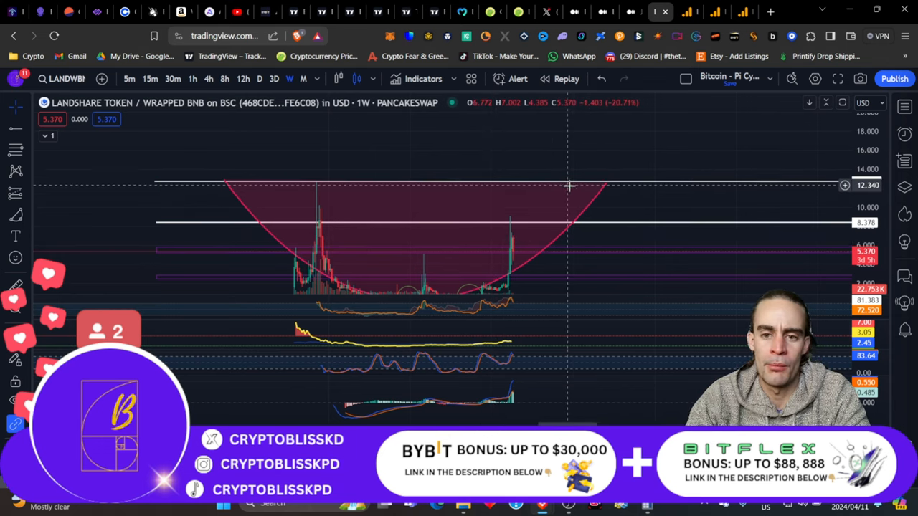
mouse_move(567, 185)
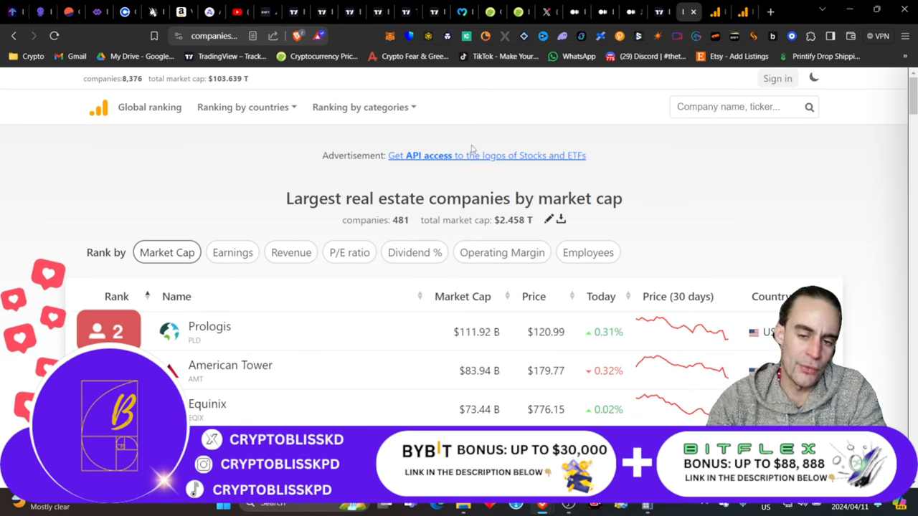
mouse_move(628, 232)
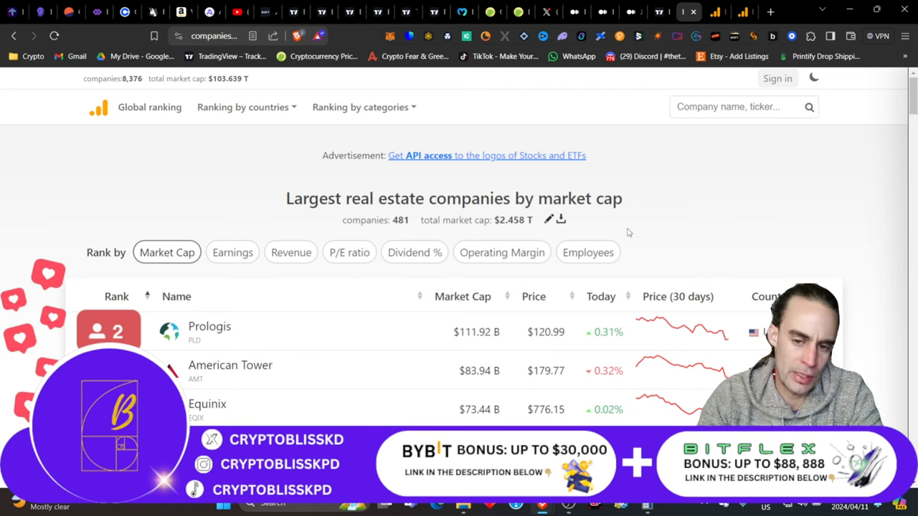
Select Prologis's $111.92 B market cap in the real estate ranking and open its market cap page.
scroll("down", 3)
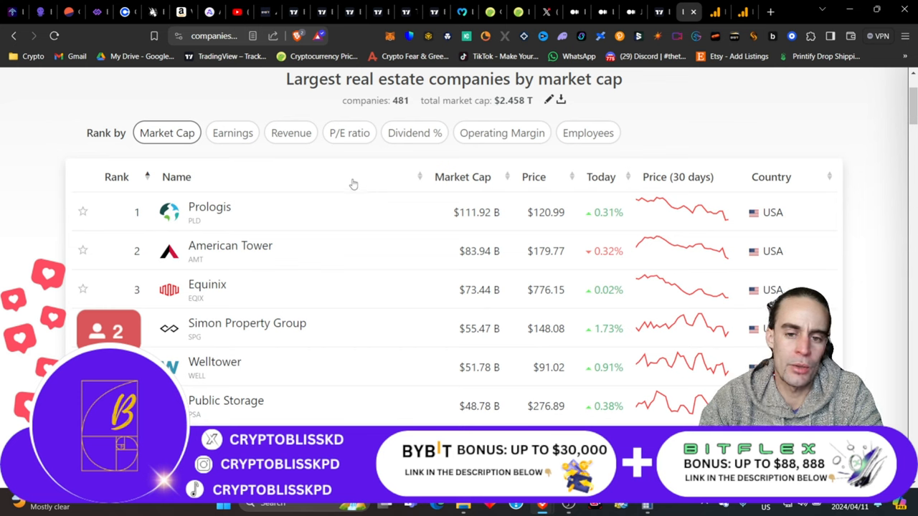
double_click(476, 213)
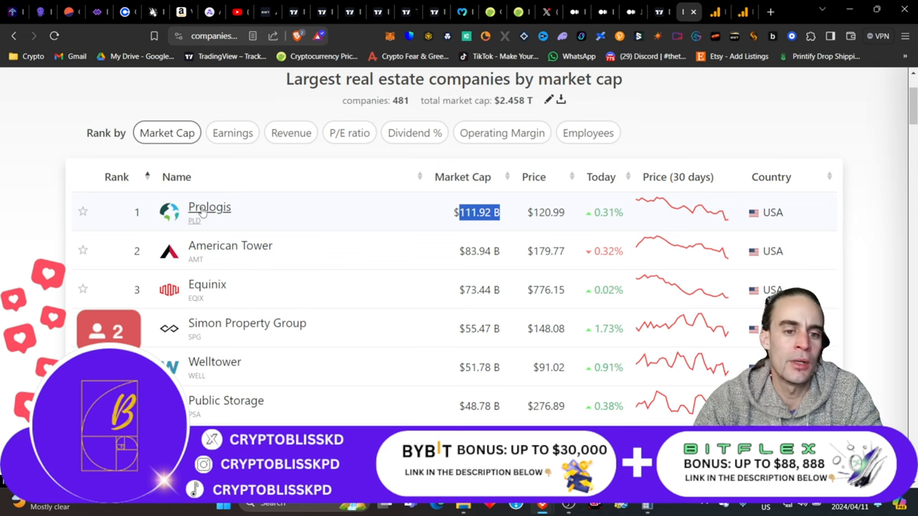
left_click(209, 207)
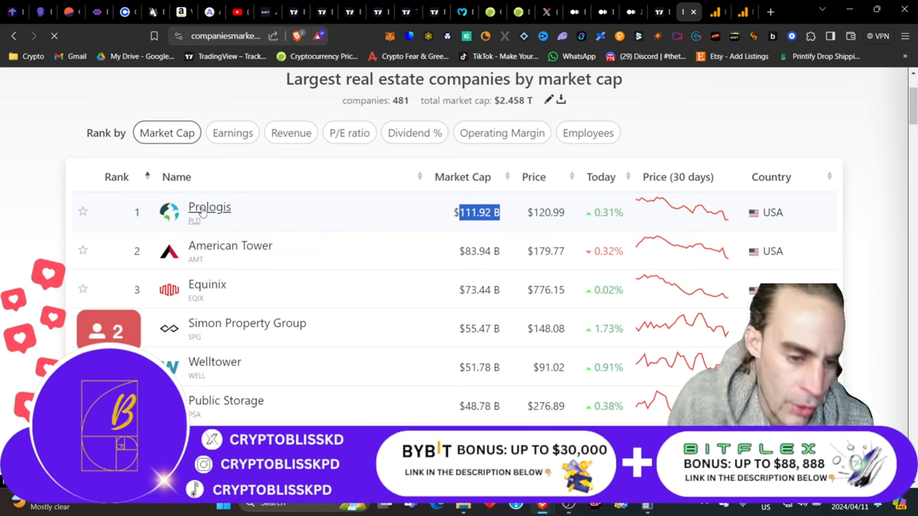
mouse_move(278, 212)
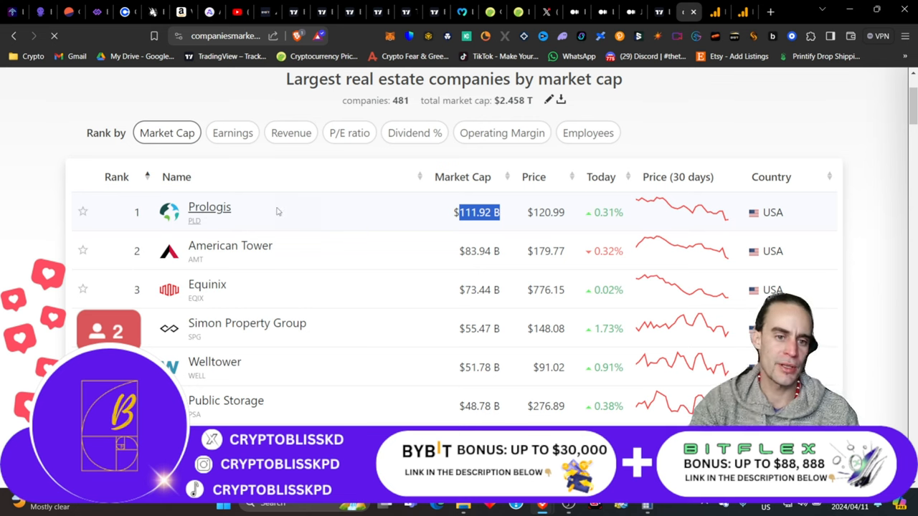
left_click(210, 206)
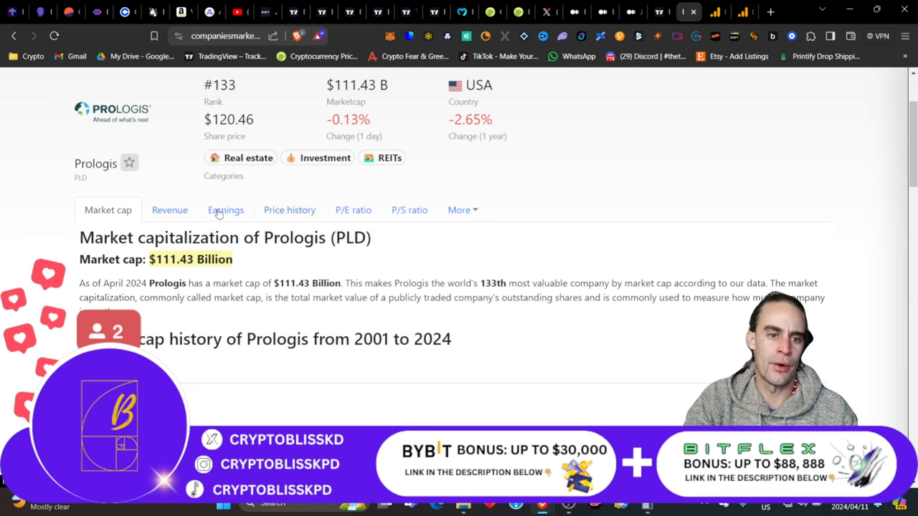
Look over the Prologis 2001–2024 market cap history chart.
scroll("down", 3)
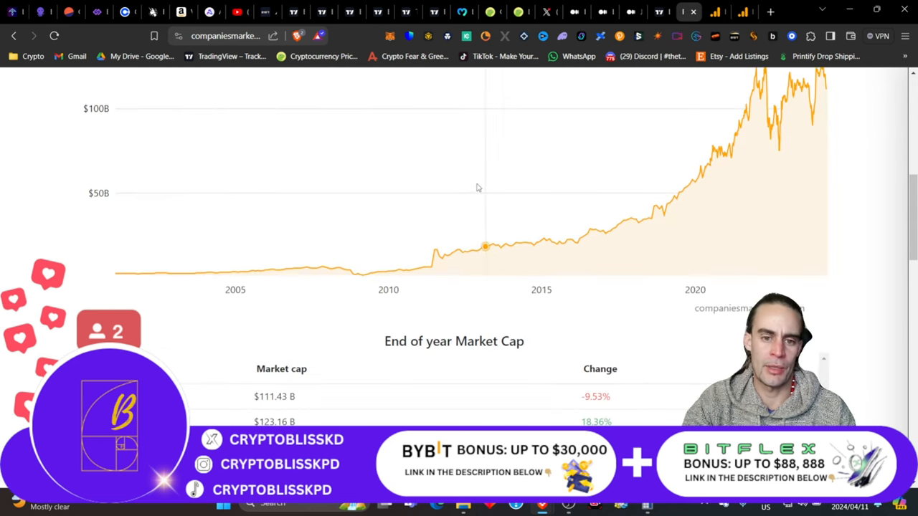
scroll("up", 3)
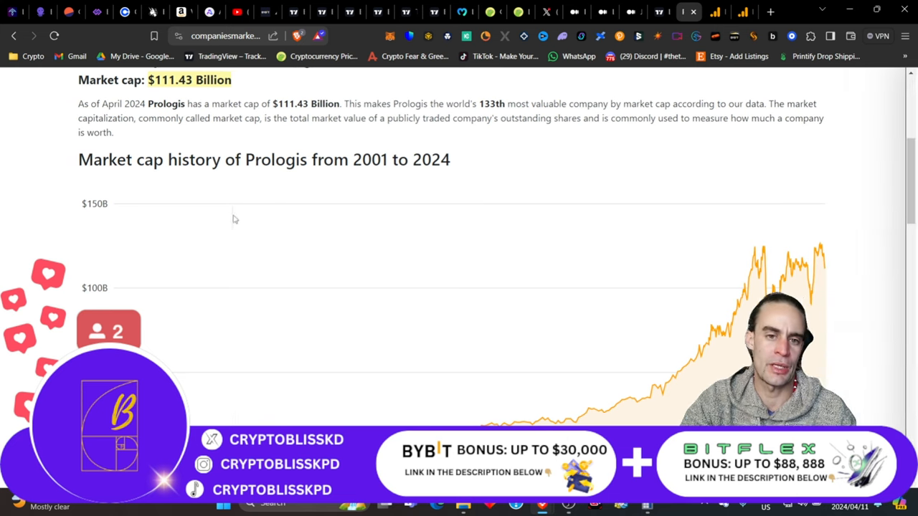
left_click(14, 35)
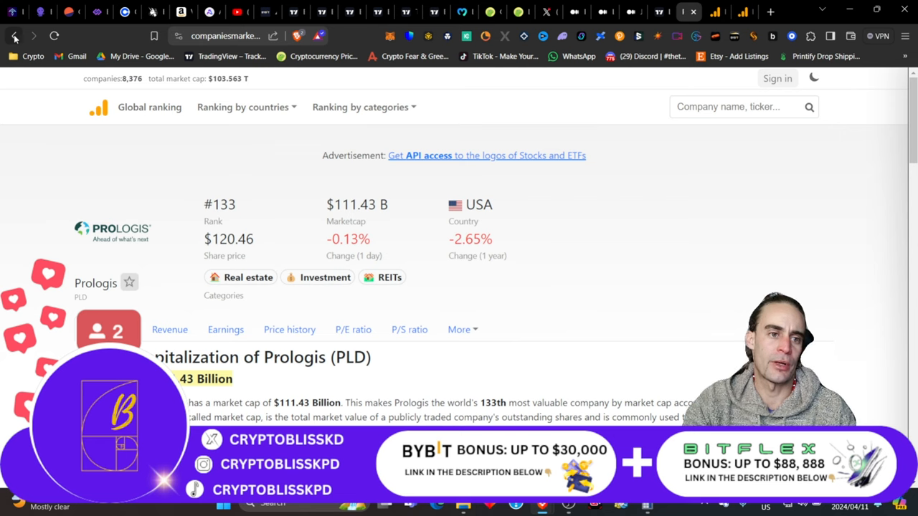
Go back to the largest real estate companies ranking and scan it down to rank 100 and back up.
left_click(14, 35)
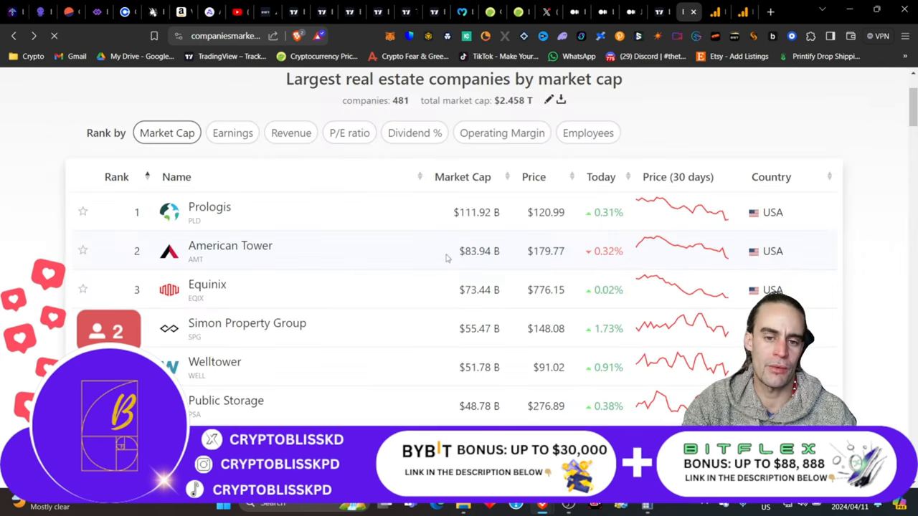
scroll("down", 3)
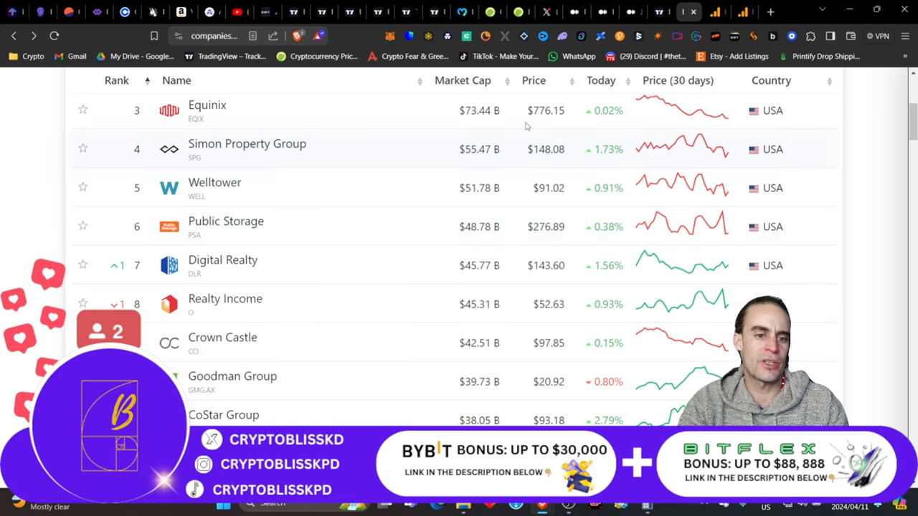
scroll("down", 3)
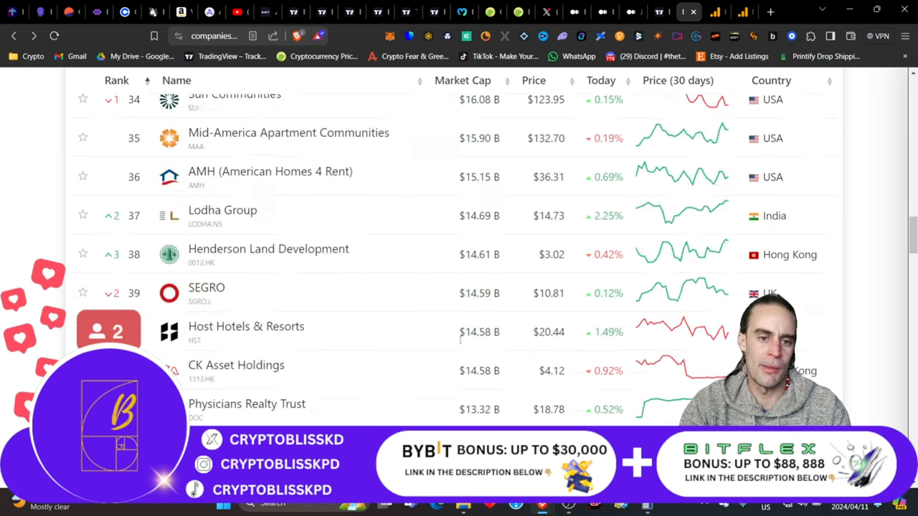
scroll("down", 3)
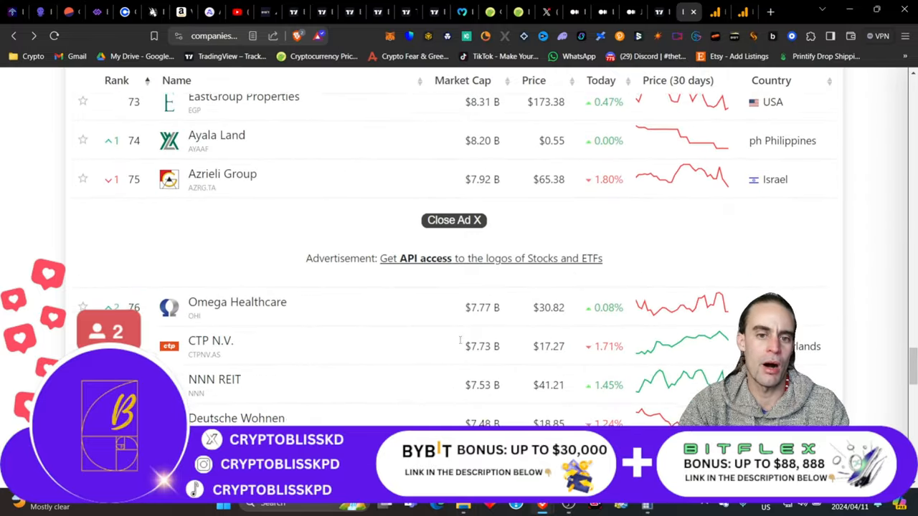
scroll("down", 3)
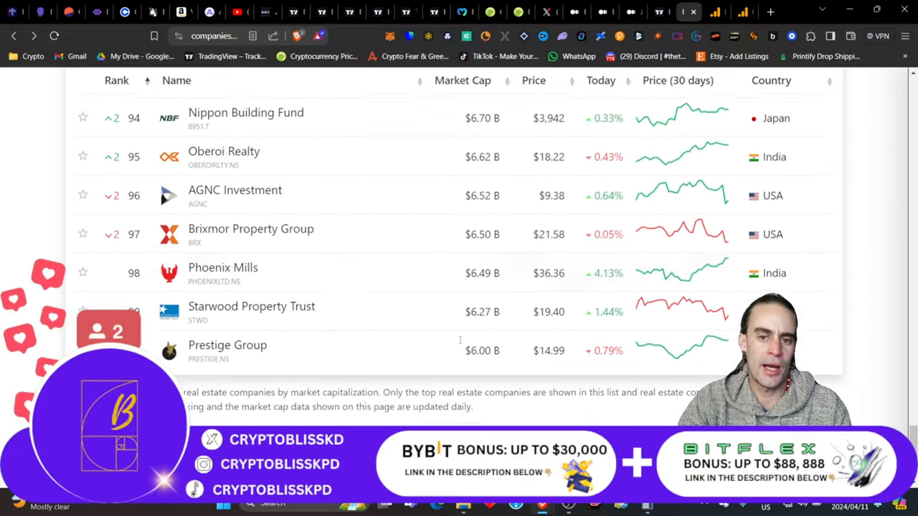
scroll("down", 3)
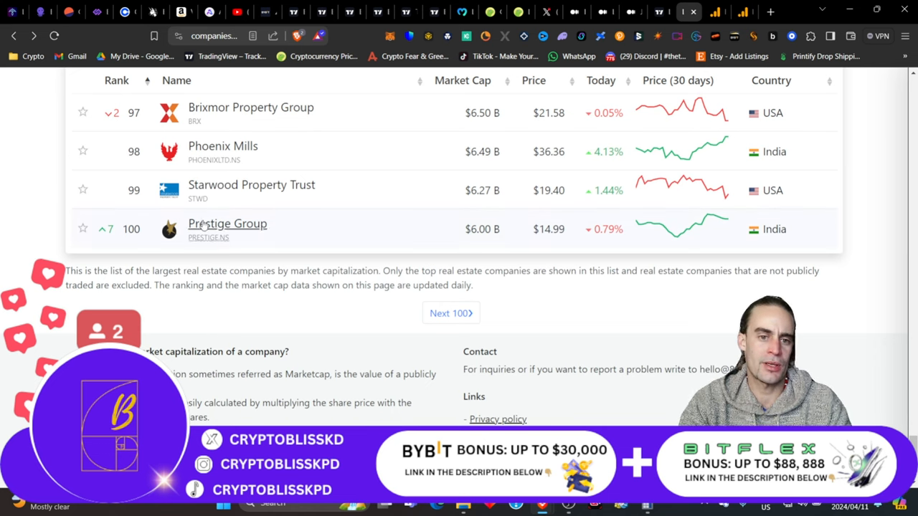
scroll("up", 3)
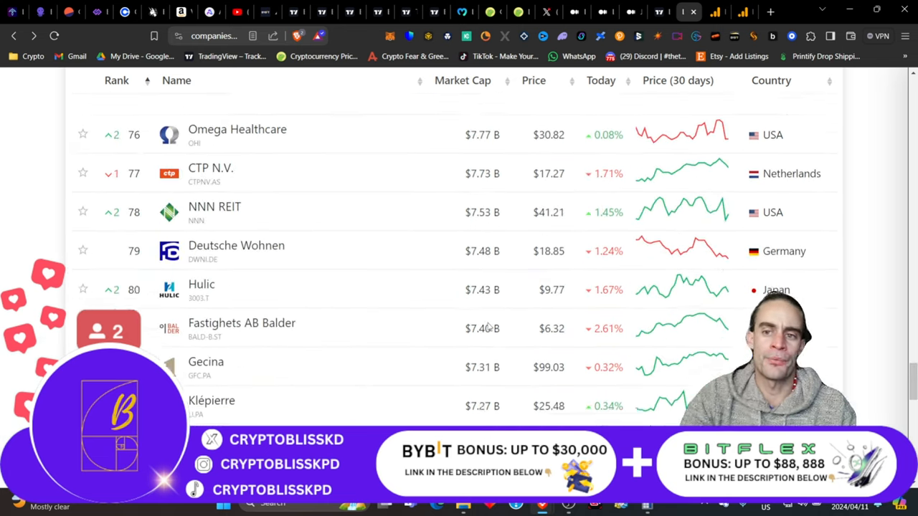
scroll("up", 3)
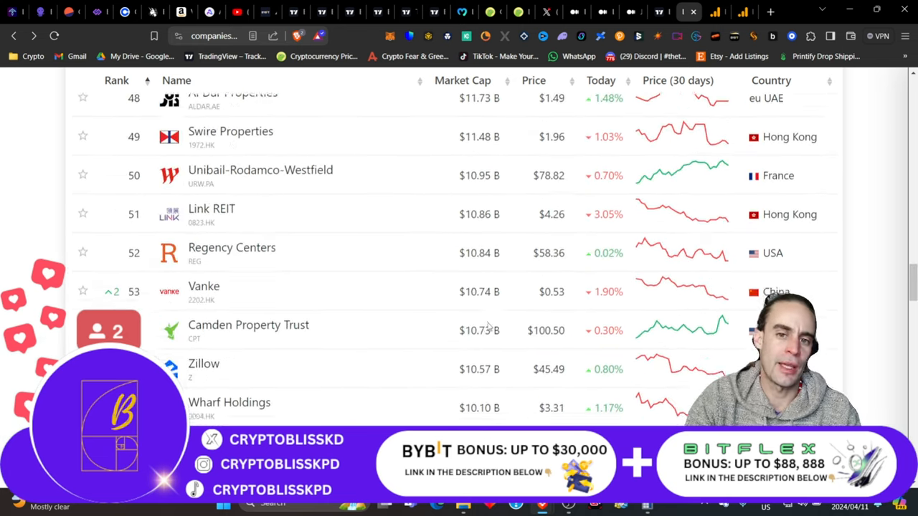
scroll("up", 3)
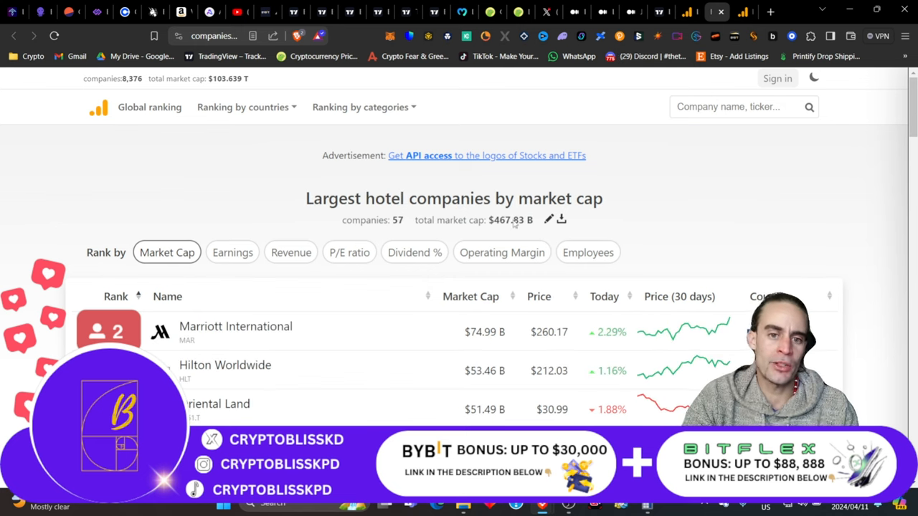
mouse_move(353, 178)
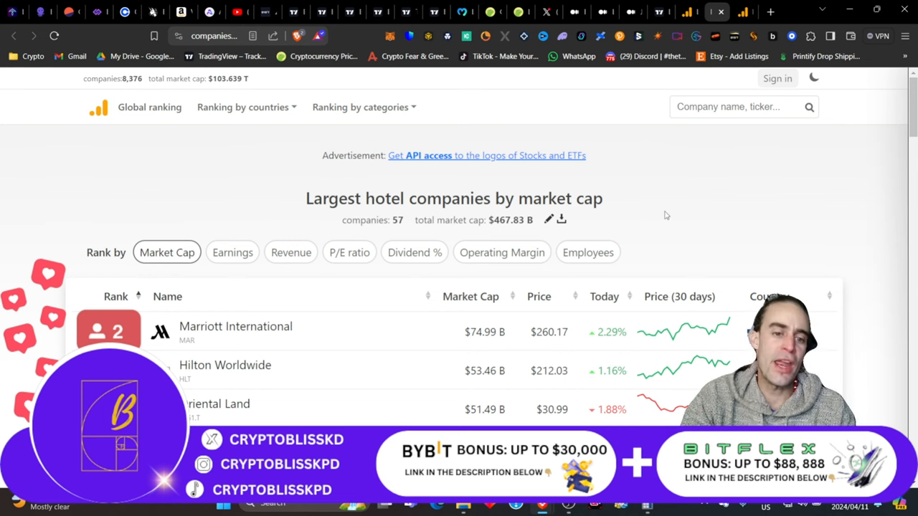
Scroll through the largest hotel companies ranking, Hilton second at $53.46B.
scroll("down", 3)
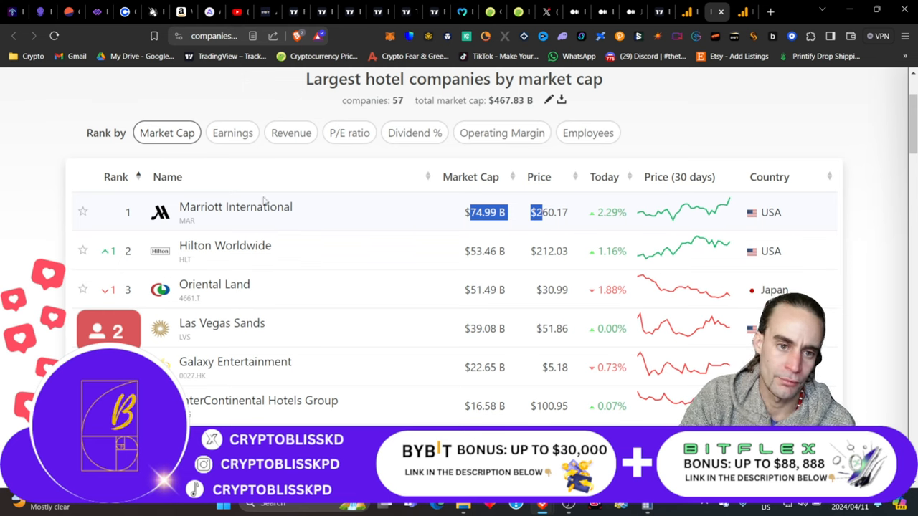
mouse_move(487, 228)
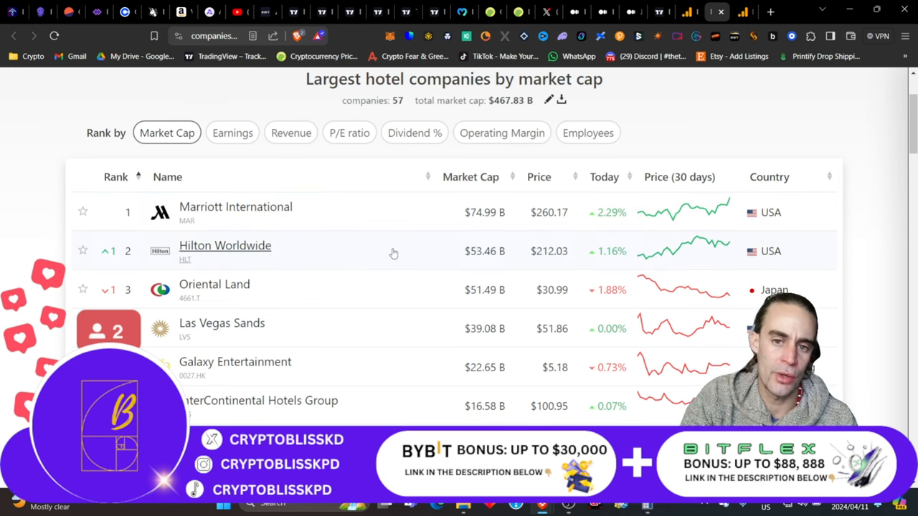
scroll("up", 3)
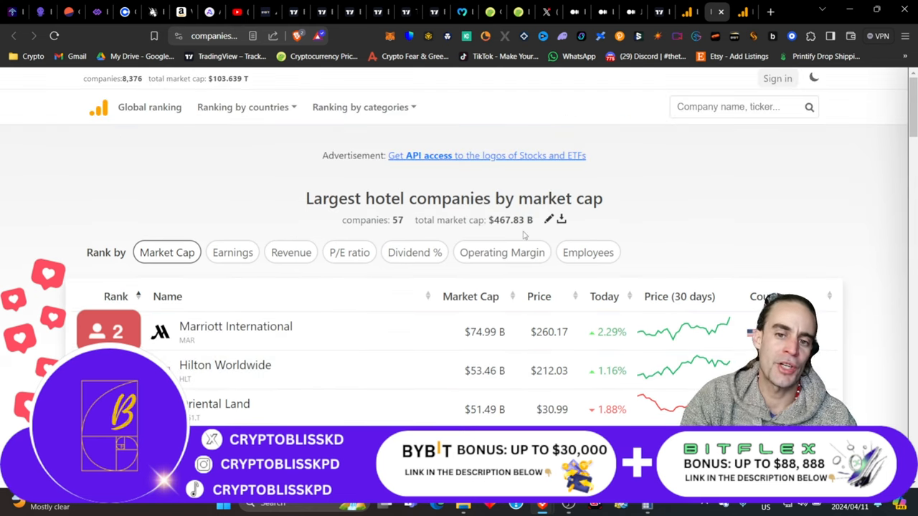
mouse_move(100, 280)
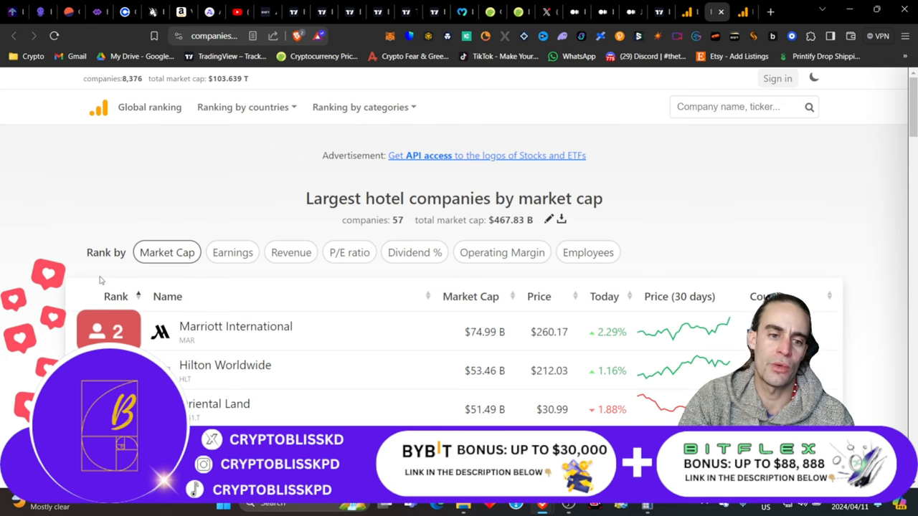
mouse_move(108, 272)
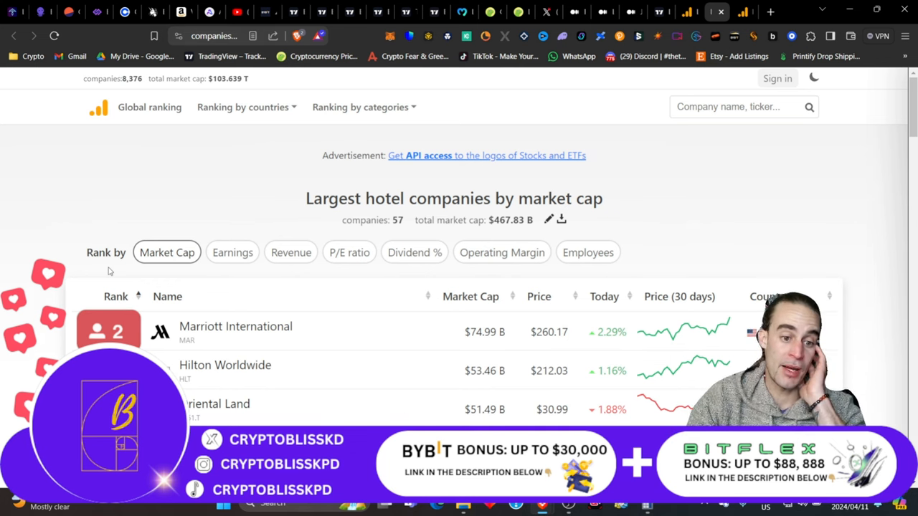
mouse_move(760, 4)
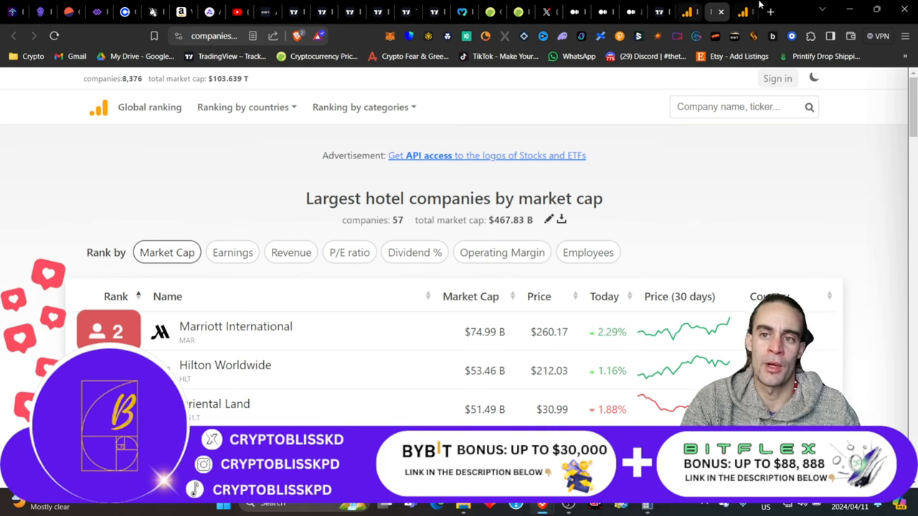
mouse_move(742, 11)
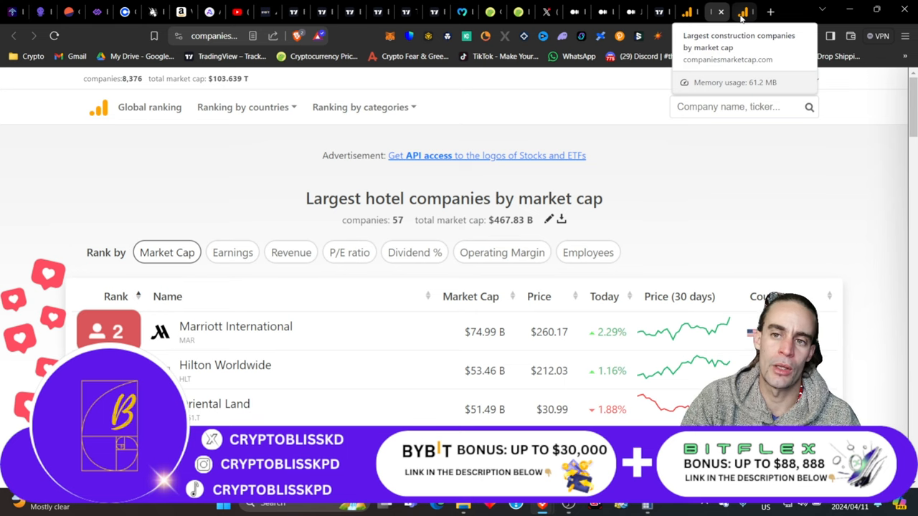
Review the construction ranking led by Vinci at $68.98B, then switch to real estate companies.
left_click(743, 12)
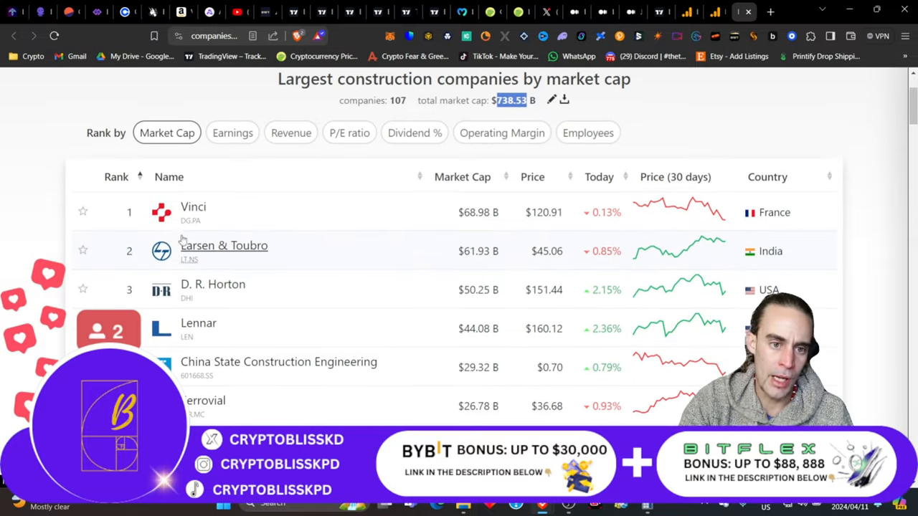
mouse_move(717, 221)
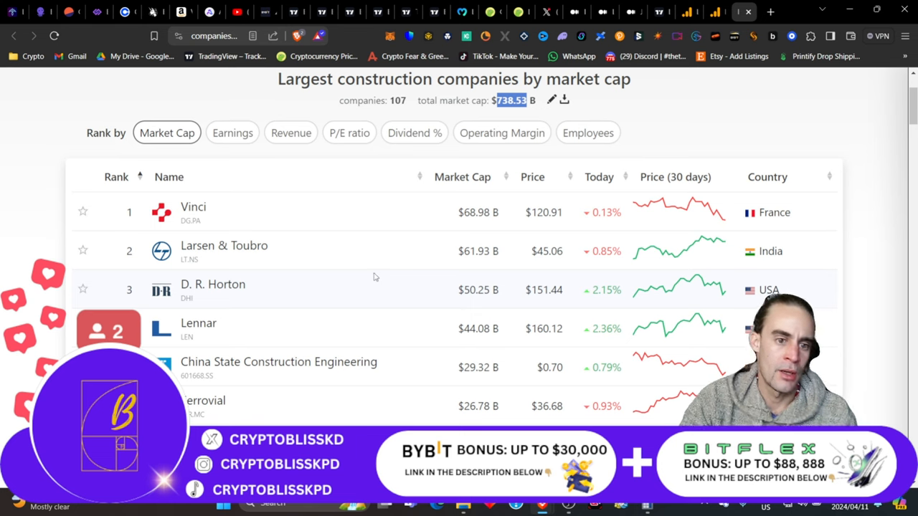
scroll("down", 3)
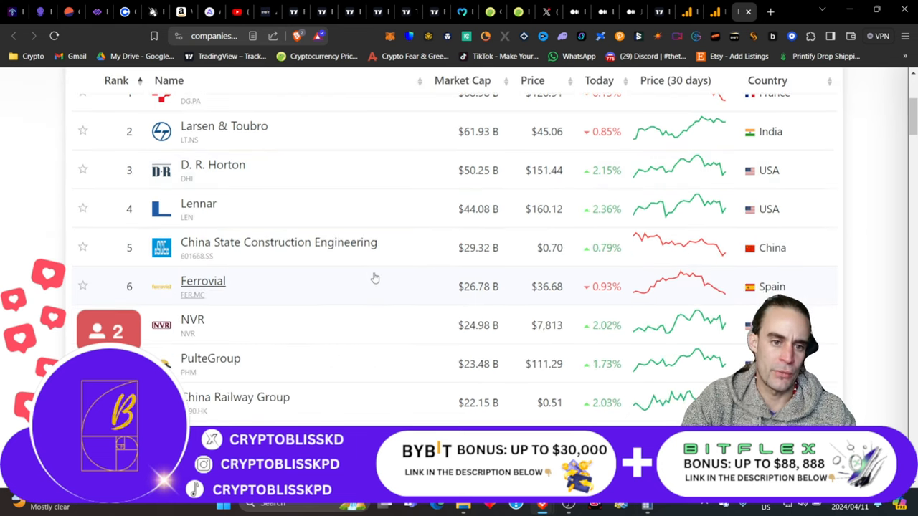
scroll("up", 3)
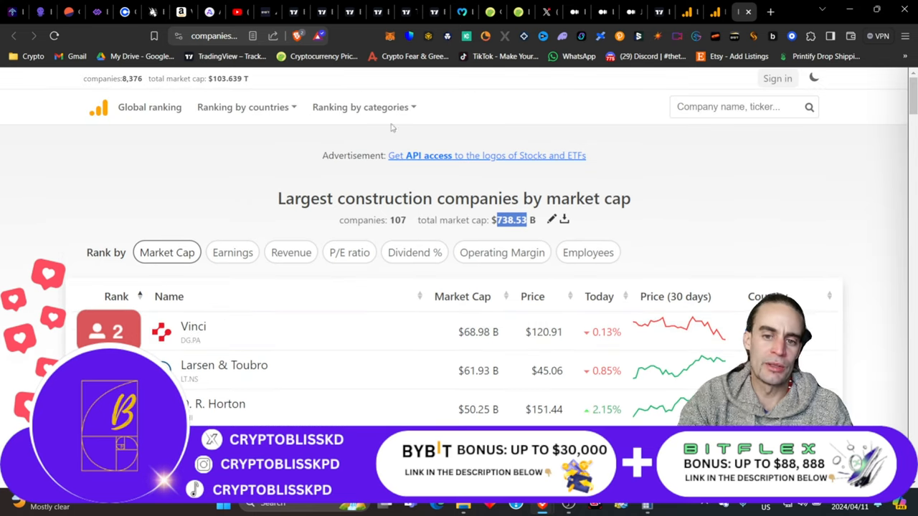
mouse_move(360, 235)
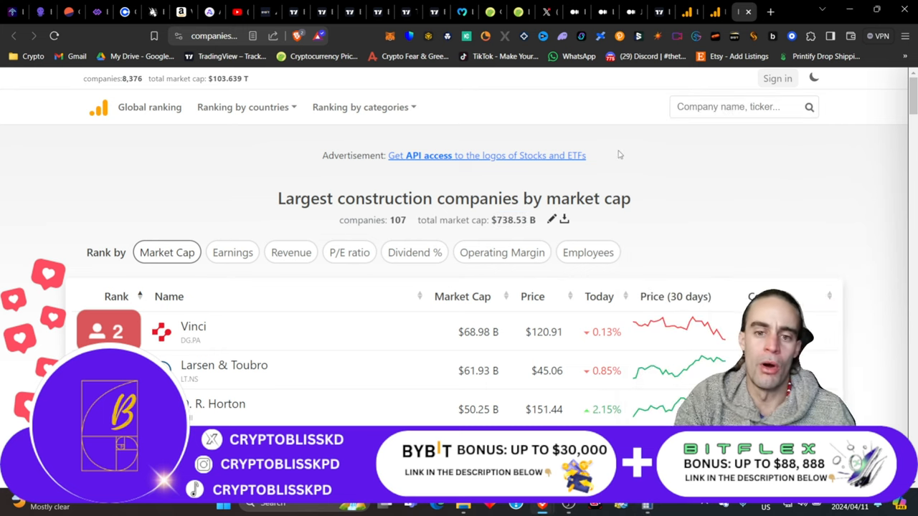
mouse_move(582, 179)
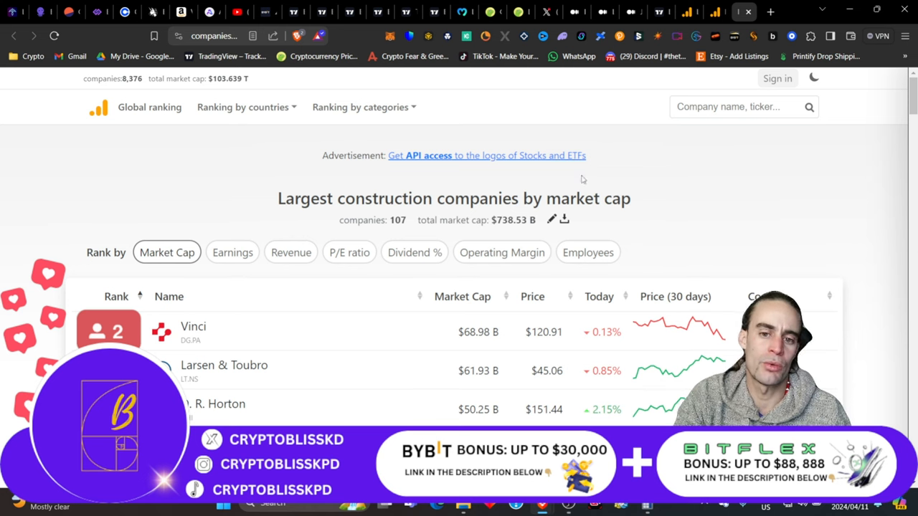
mouse_move(350, 172)
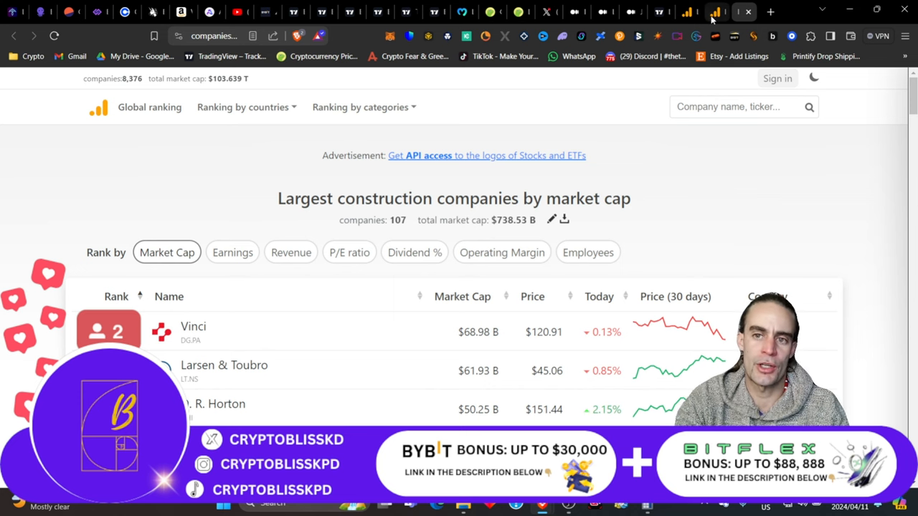
left_click(715, 12)
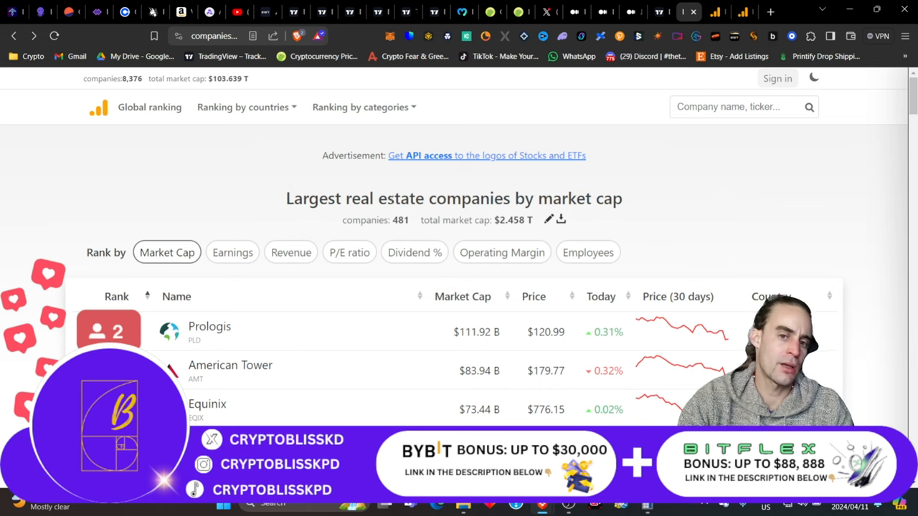
mouse_move(663, 198)
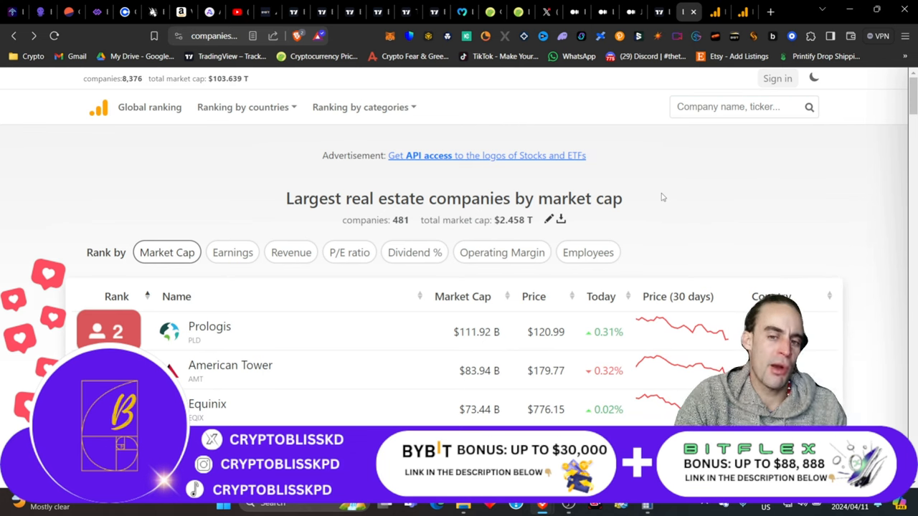
mouse_move(415, 253)
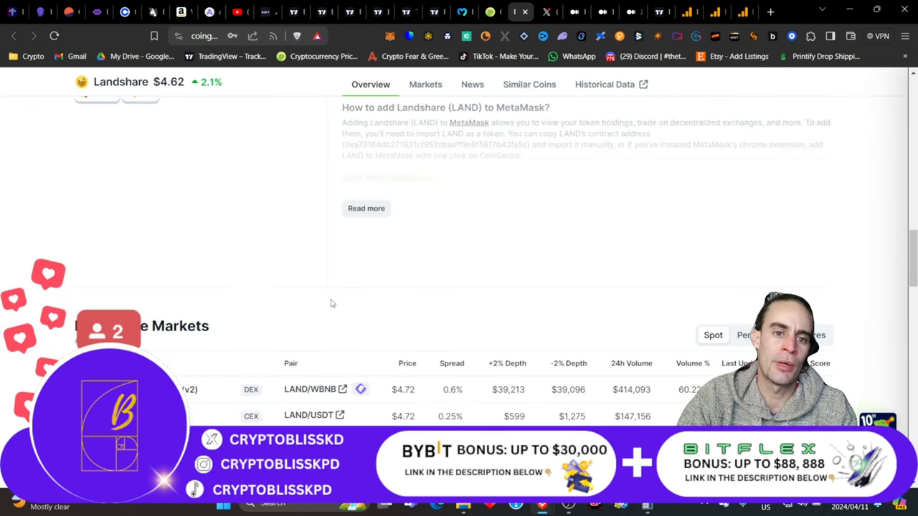
Scroll the Landshare page back up to the $18,106,391 market cap and 3,850,743 supply.
scroll("up", 3)
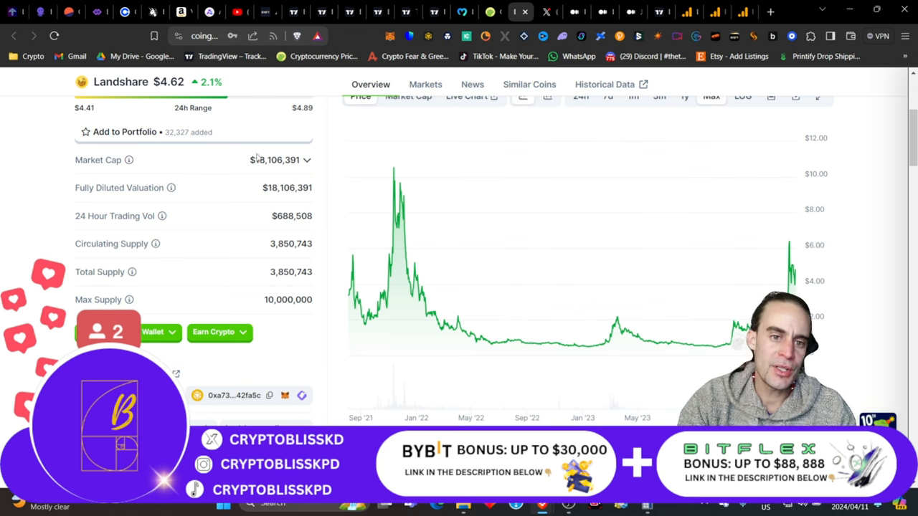
mouse_move(443, 287)
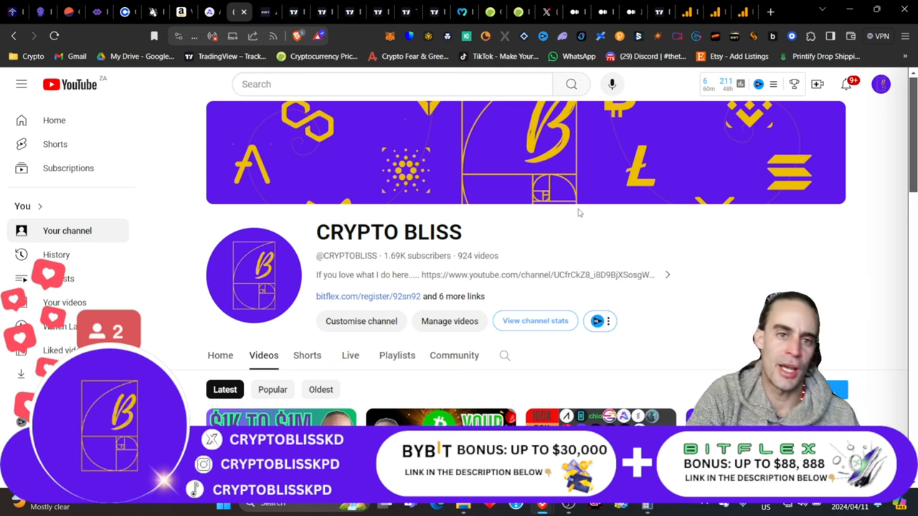
mouse_move(396, 185)
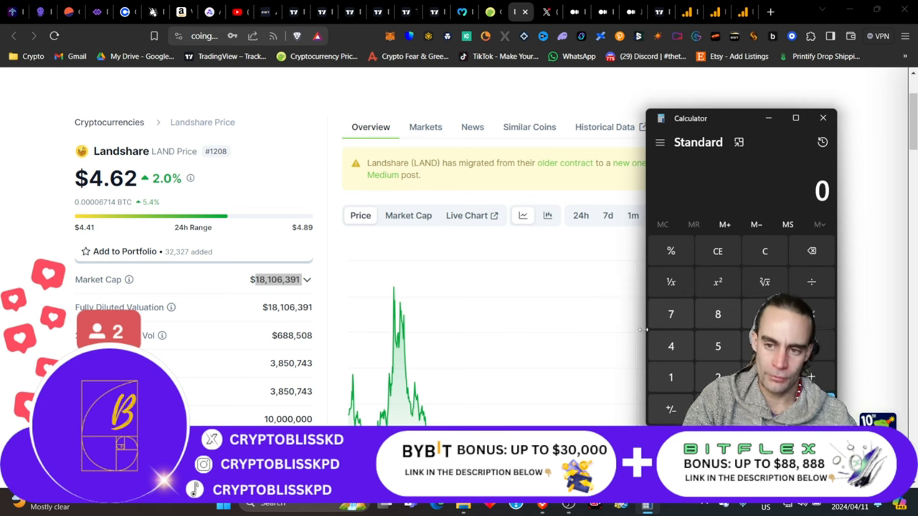
Enter the 18,106,391 market cap in Calculator and select it on the CoinGecko page.
left_click(671, 376)
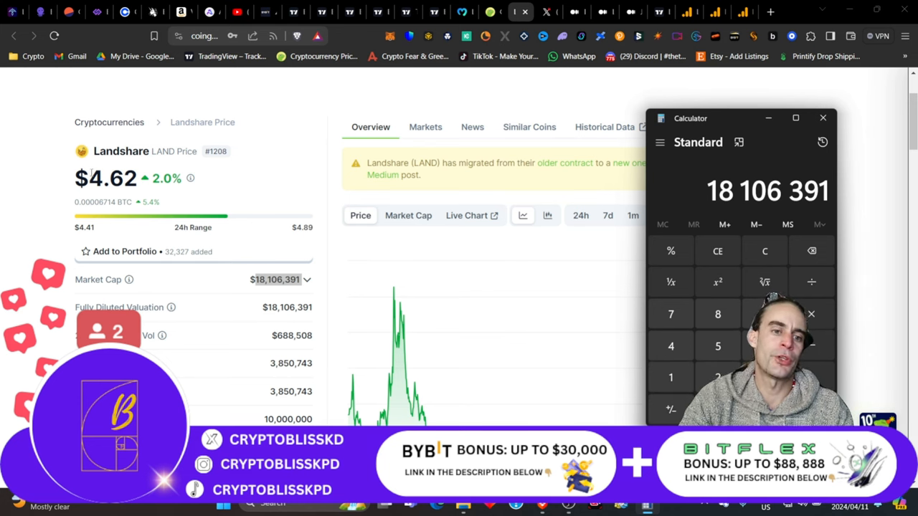
left_click(823, 117)
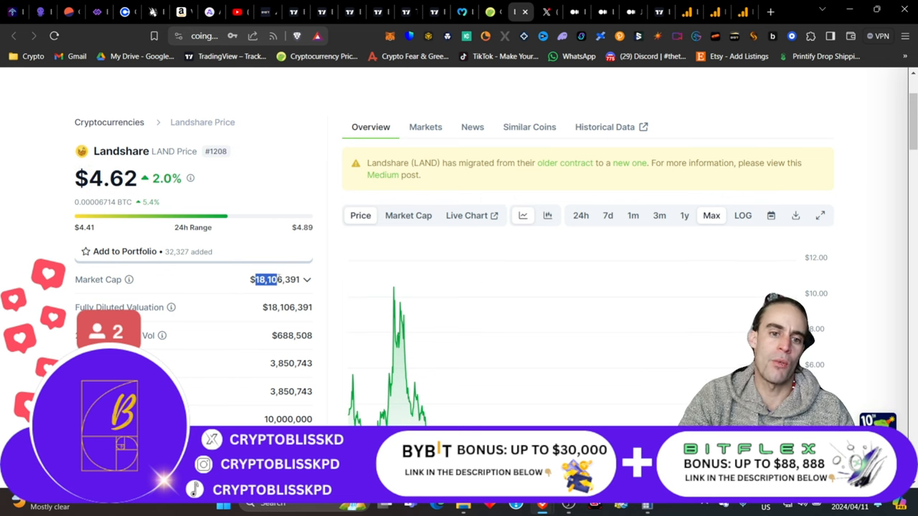
double_click(275, 280)
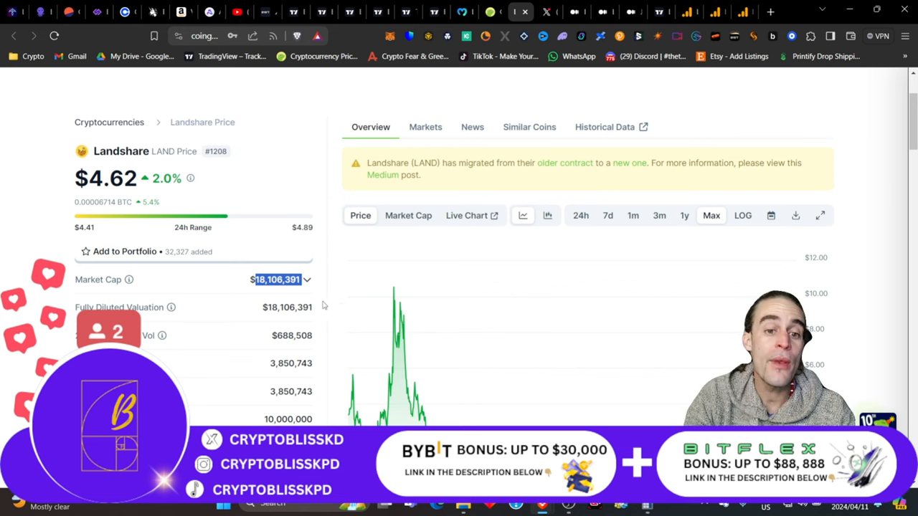
mouse_move(347, 337)
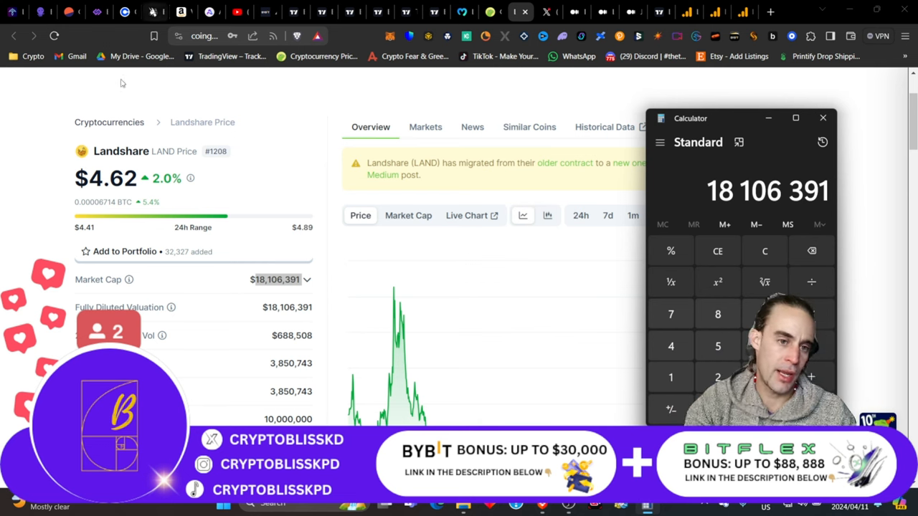
left_click(823, 117)
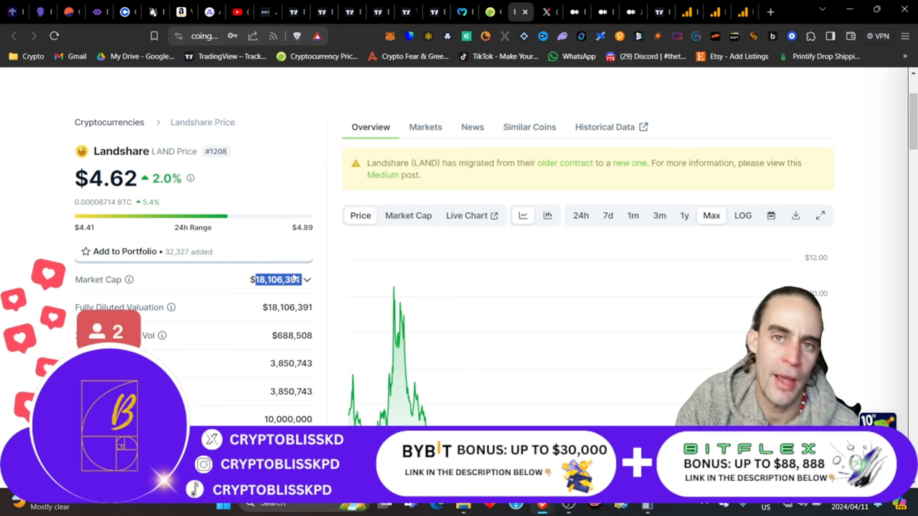
mouse_move(287, 261)
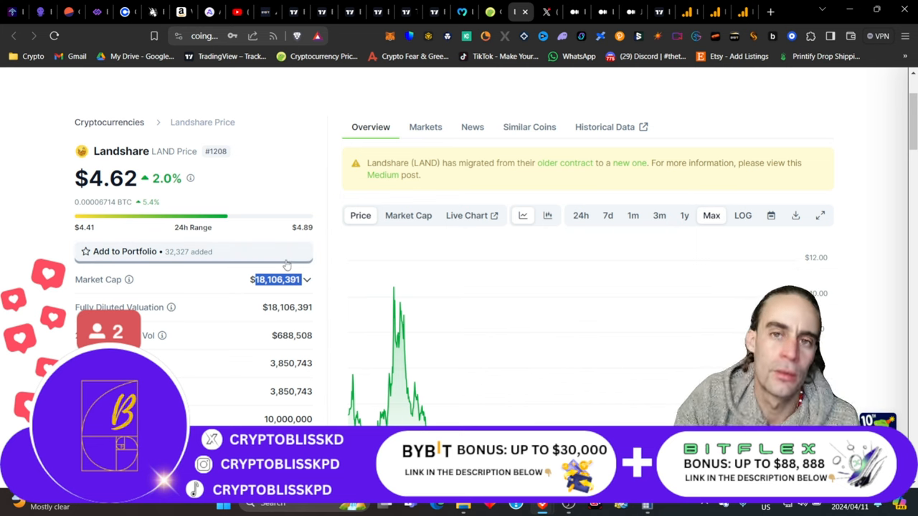
mouse_move(284, 255)
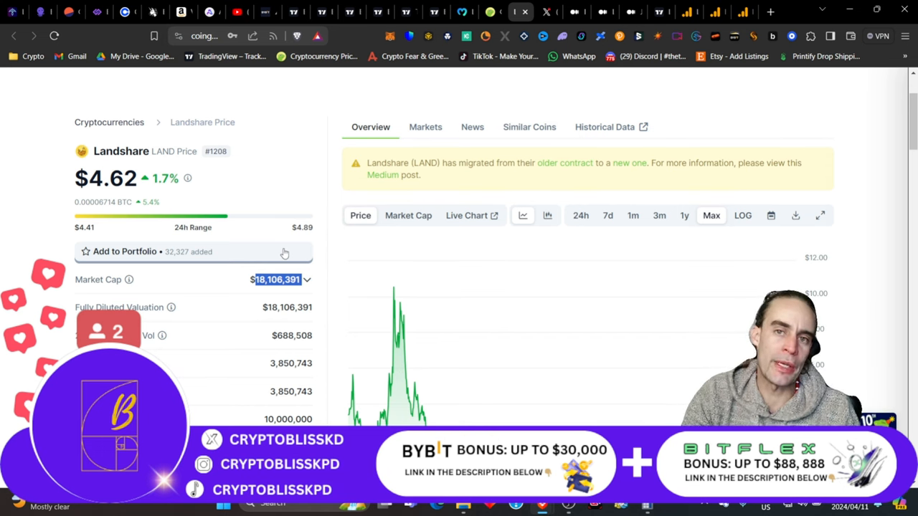
mouse_move(286, 253)
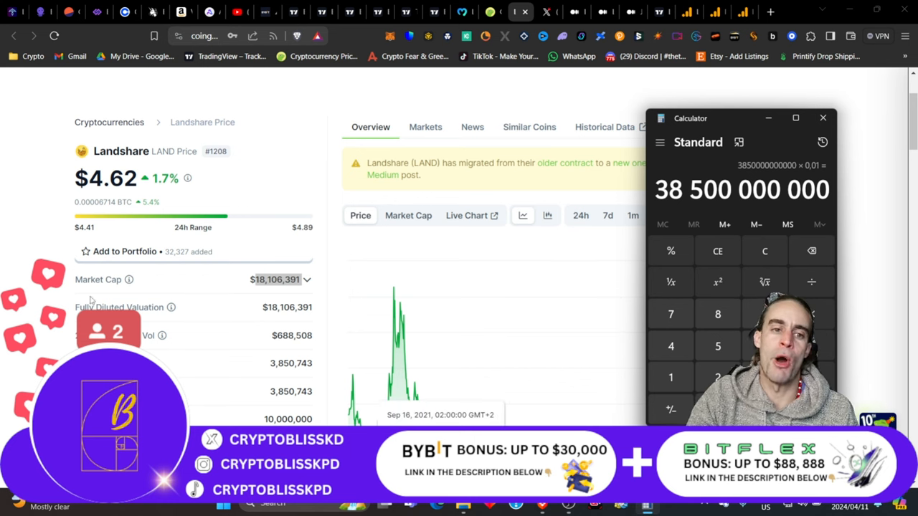
Hide the 38,500,000,000 result and select the $4.62 price and 18,106,391 market cap.
left_click(823, 117)
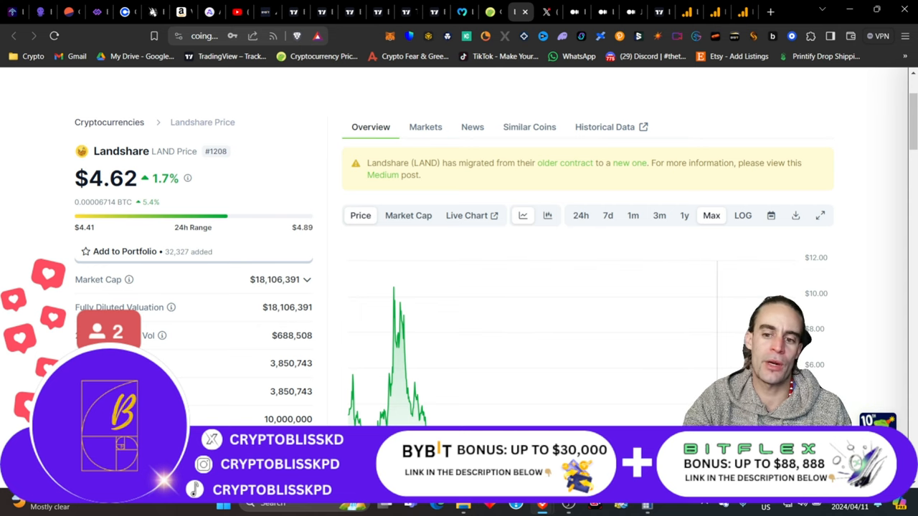
scroll("down", 3)
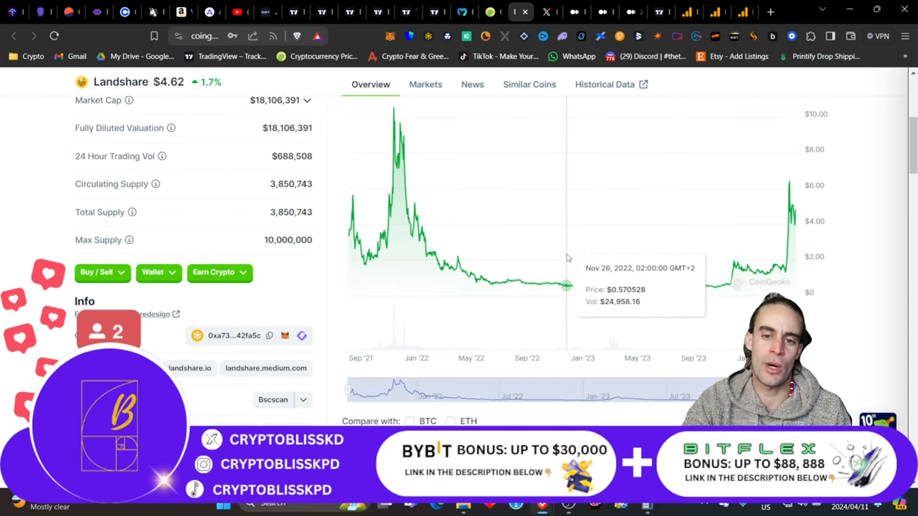
scroll("up", 3)
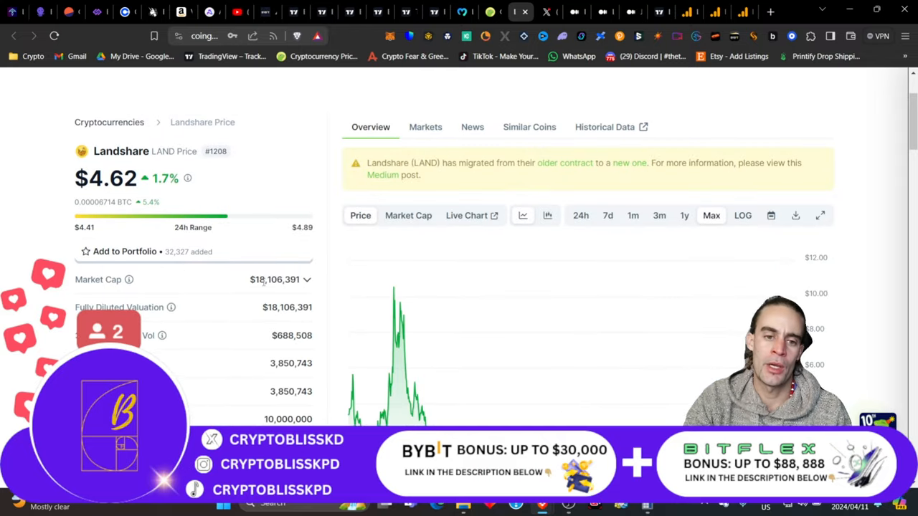
double_click(106, 178)
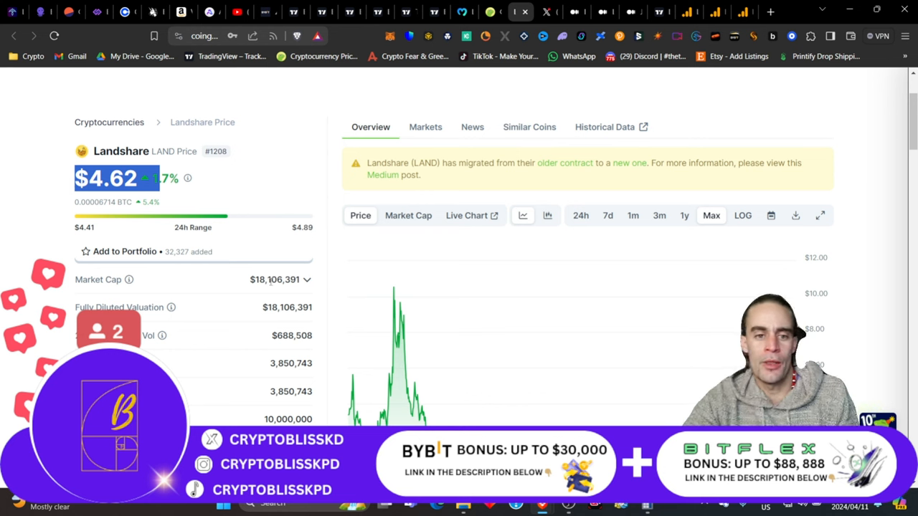
double_click(274, 279)
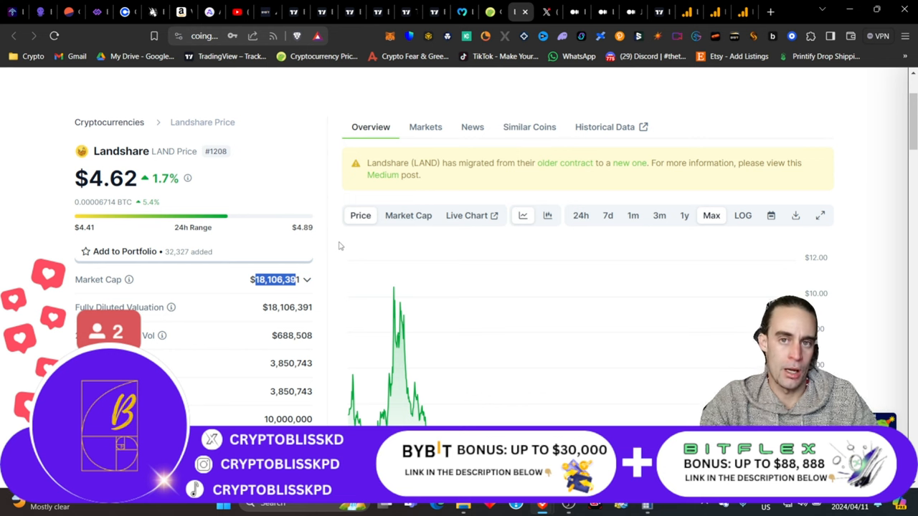
mouse_move(480, 402)
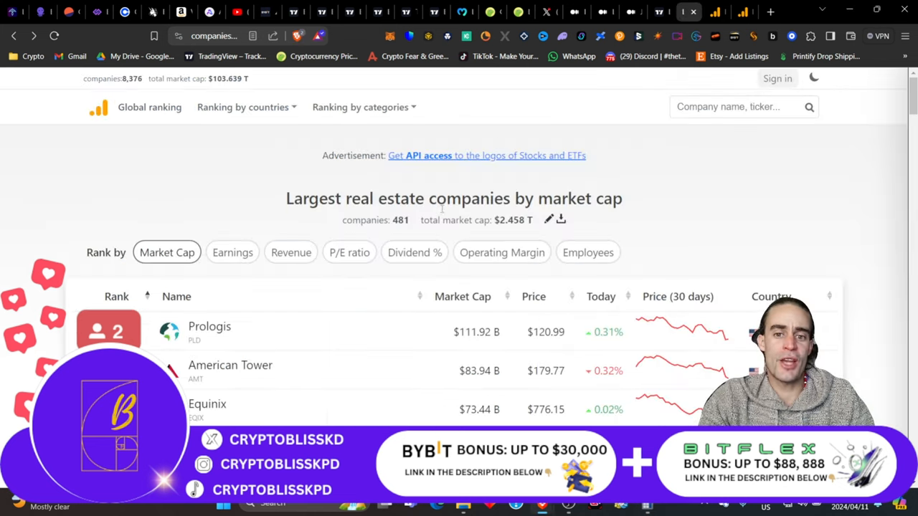
Scroll the real estate ranking led by Prologis at $111.92B, then return to the Landshare page.
scroll("down", 3)
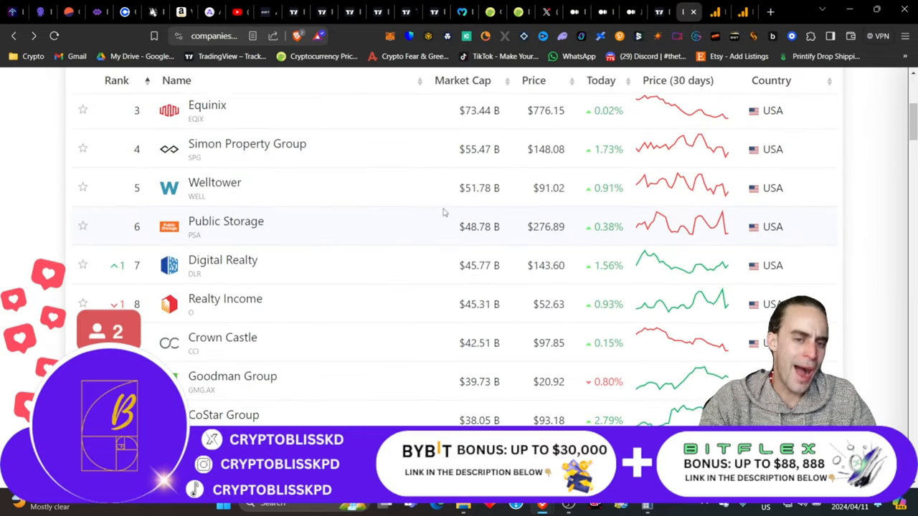
scroll("down", 3)
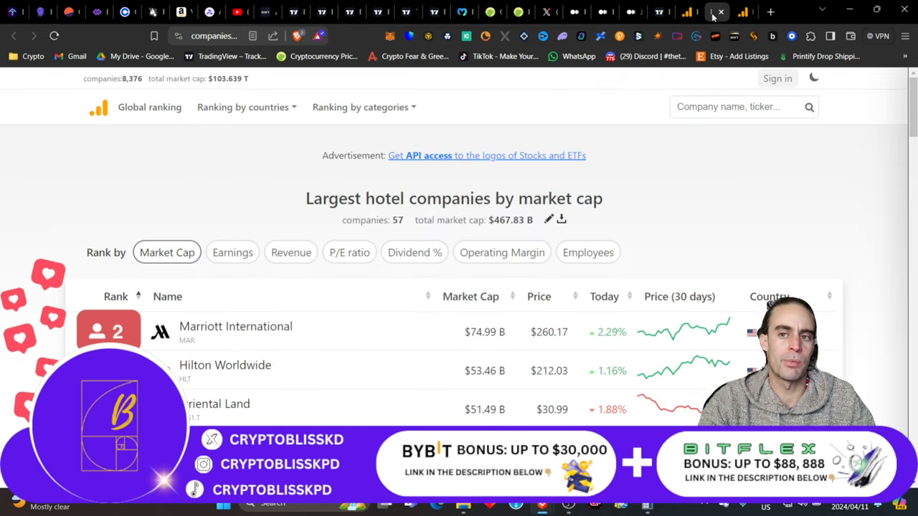
mouse_move(654, 164)
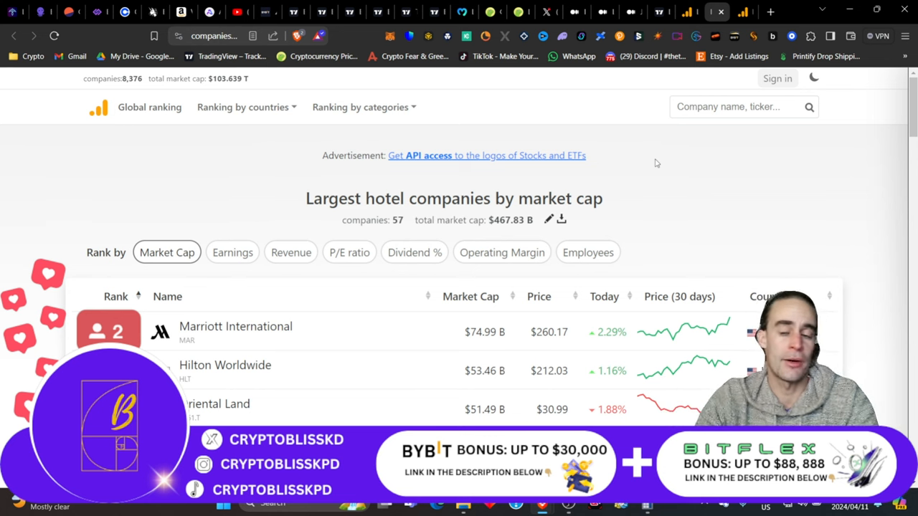
mouse_move(505, 26)
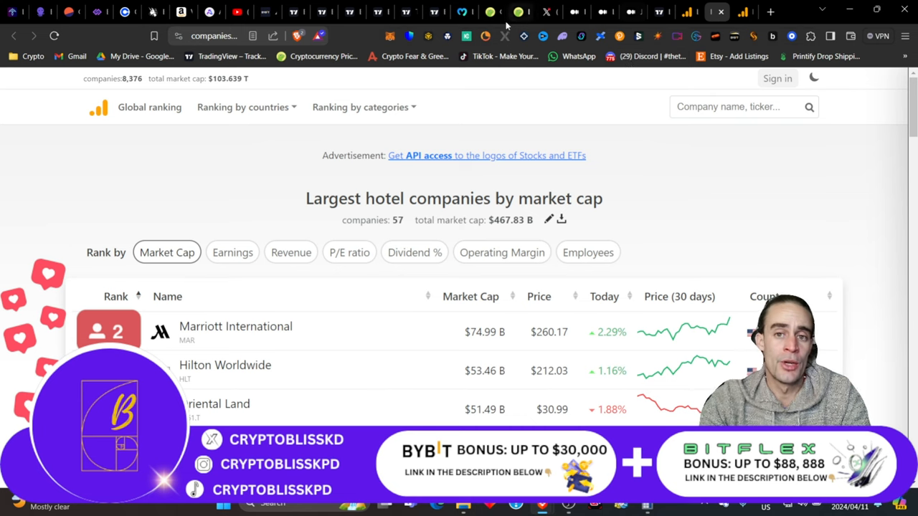
left_click(520, 11)
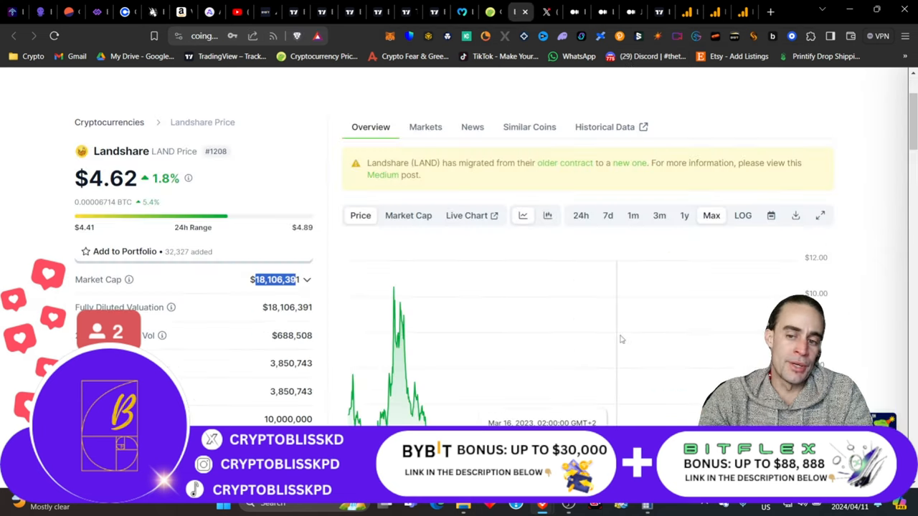
Divide 38,500,000,000 by 18,106,391 in Calculator, then switch to the YouTube channel page.
scroll("down", 3)
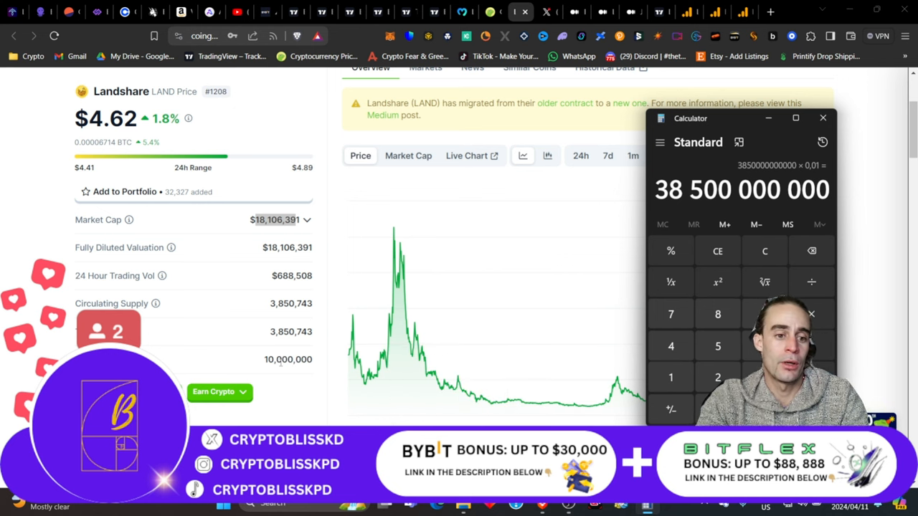
mouse_move(502, 283)
type("18")
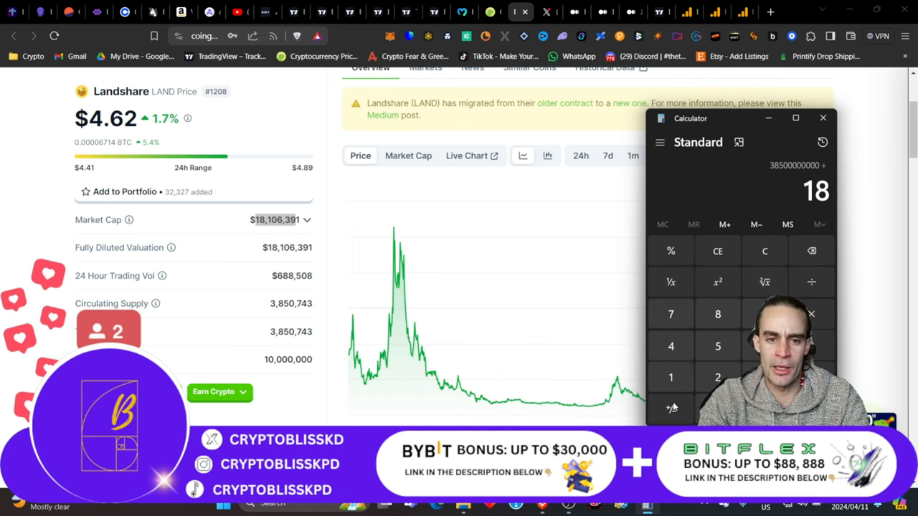
type("106")
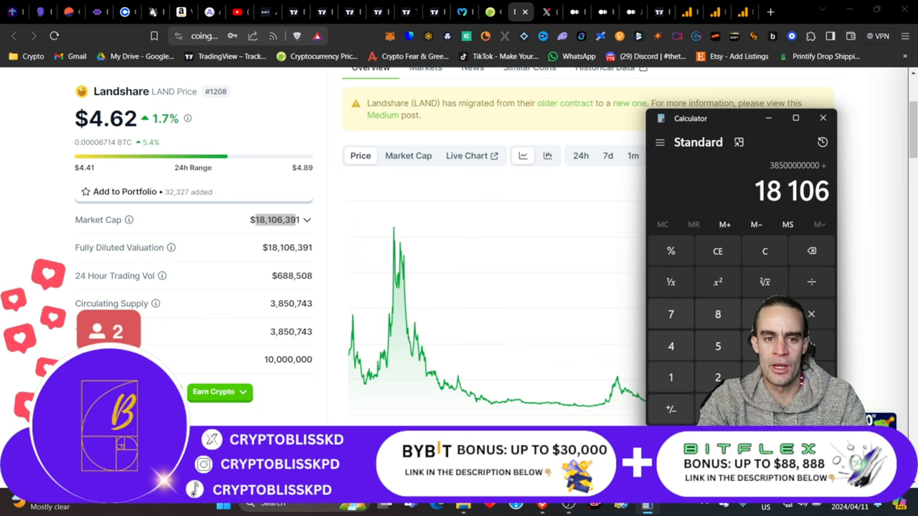
type("391")
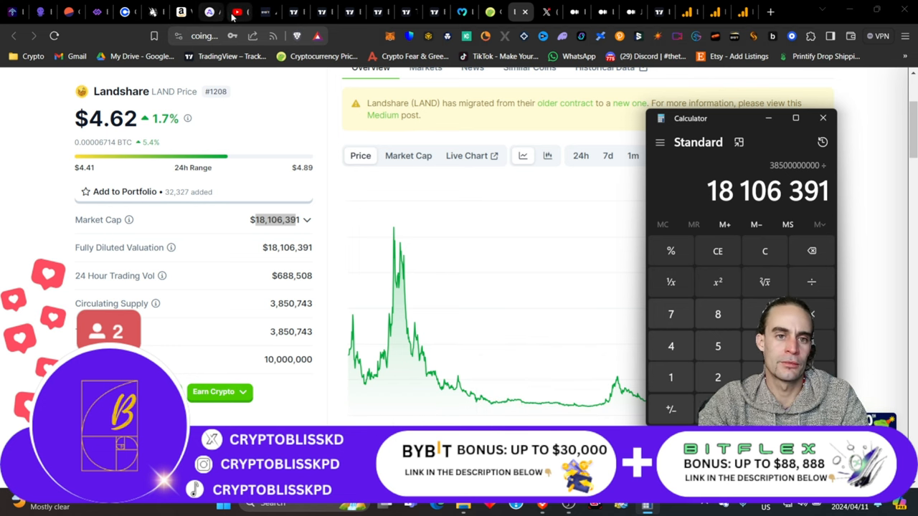
mouse_move(238, 11)
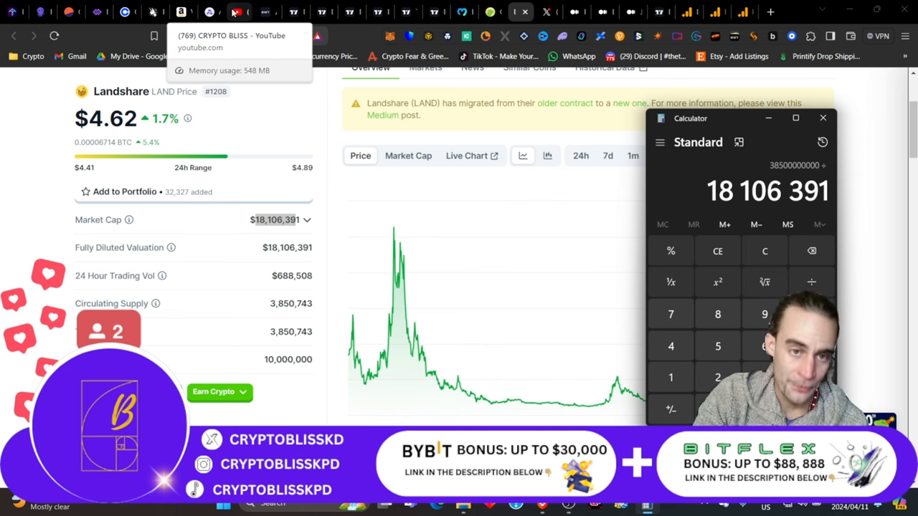
left_click(209, 12)
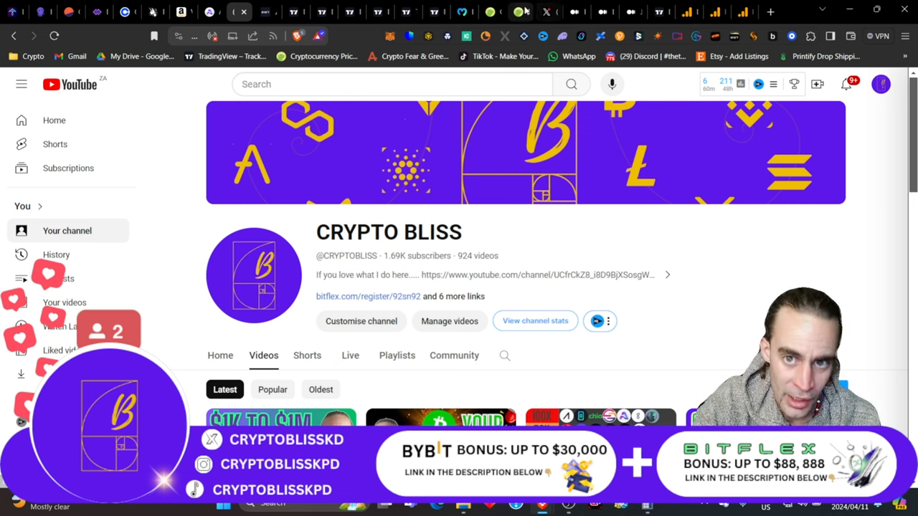
mouse_move(519, 11)
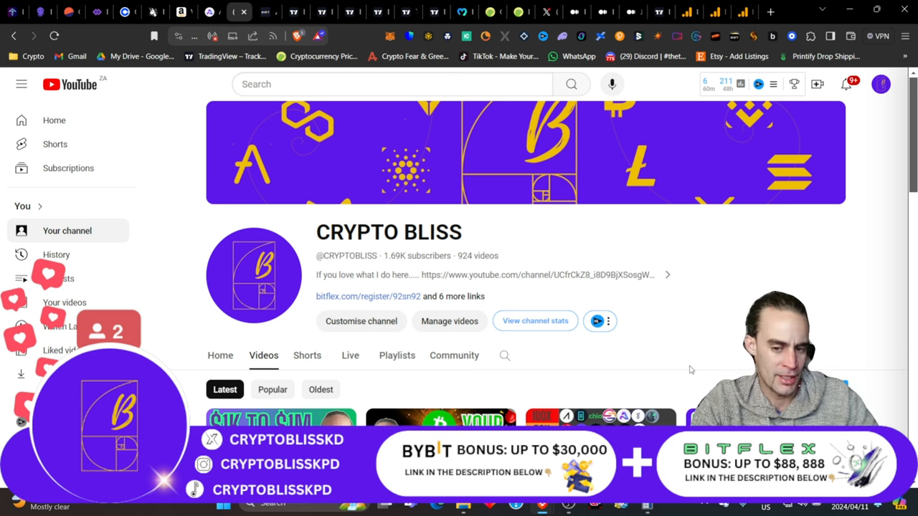
mouse_move(519, 12)
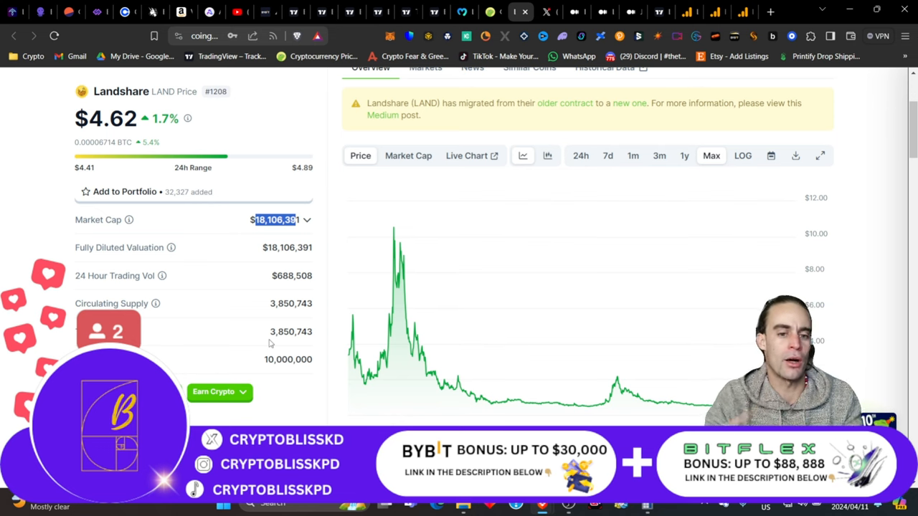
Set the LAND converter to 10 LAND (46.2 USD) and select the $4.62 price.
scroll("down", 3)
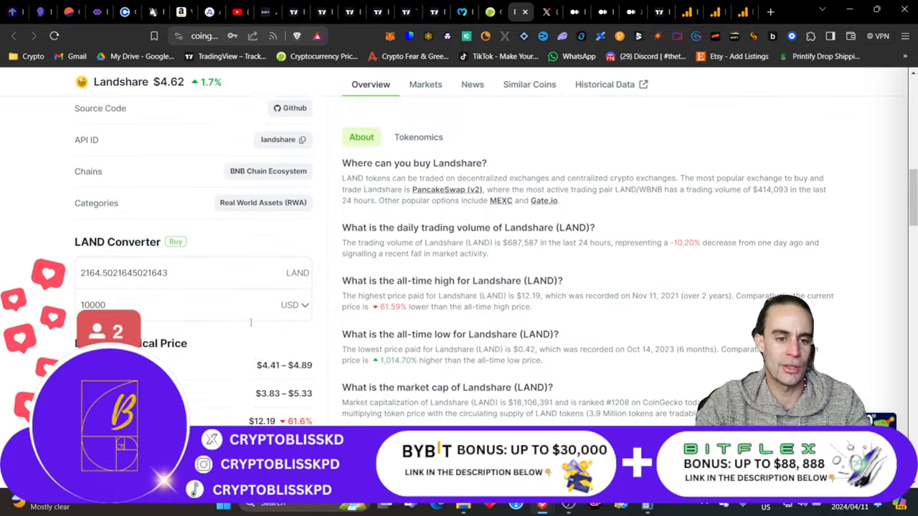
scroll("up", 3)
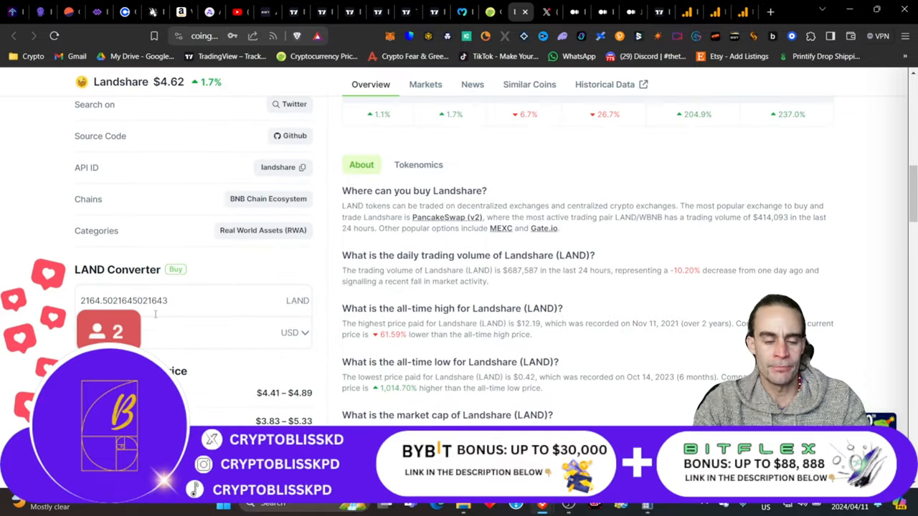
left_click(215, 333)
type("10")
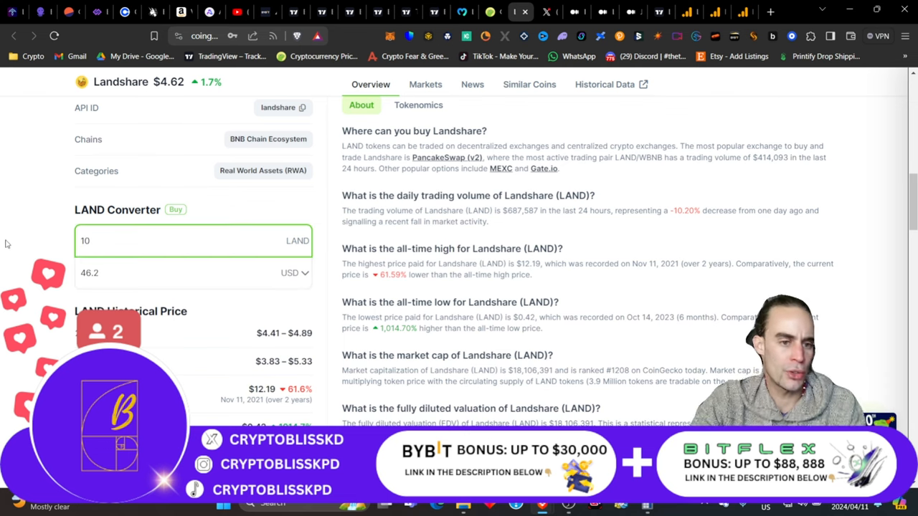
scroll("up", 3)
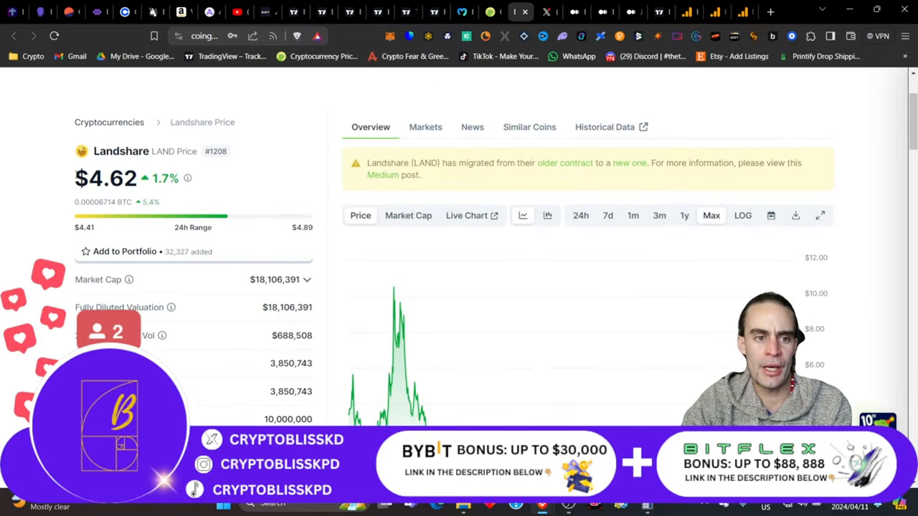
double_click(106, 178)
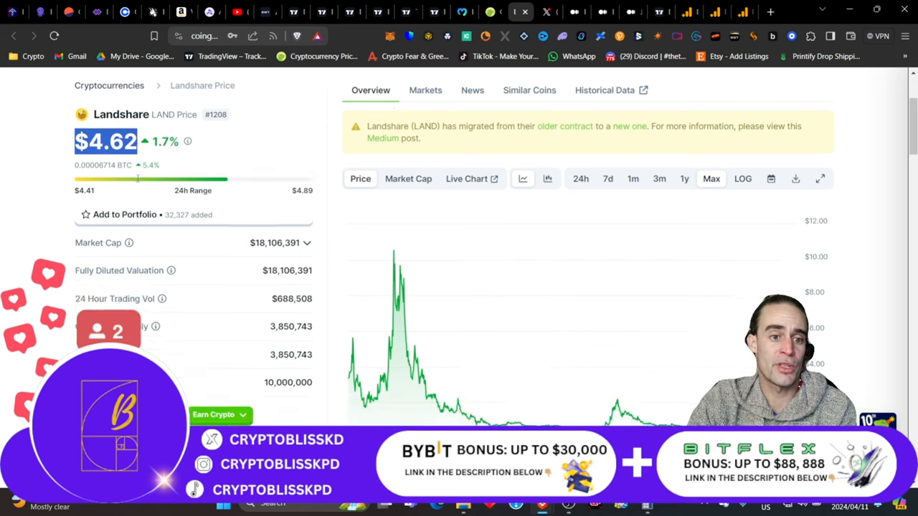
Scroll the Landshare page to review the market data and return to the overview.
scroll("down", 3)
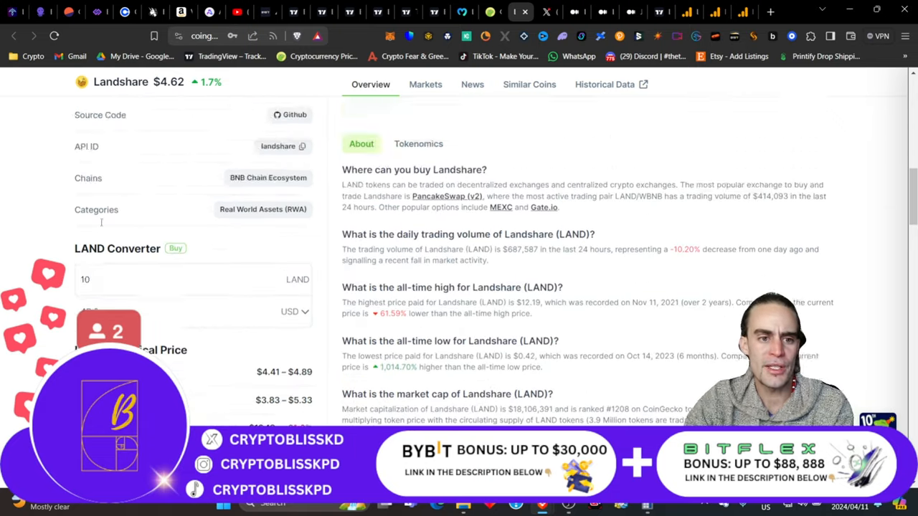
scroll("up", 3)
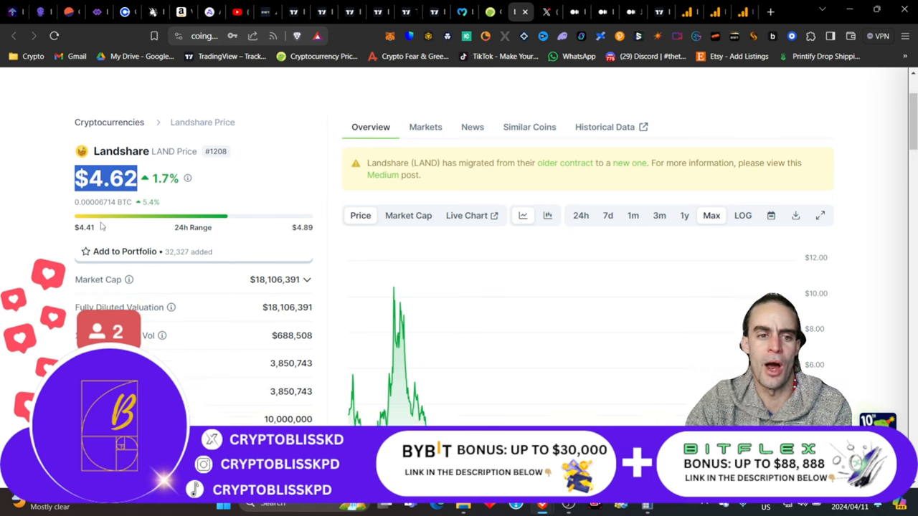
mouse_move(86, 201)
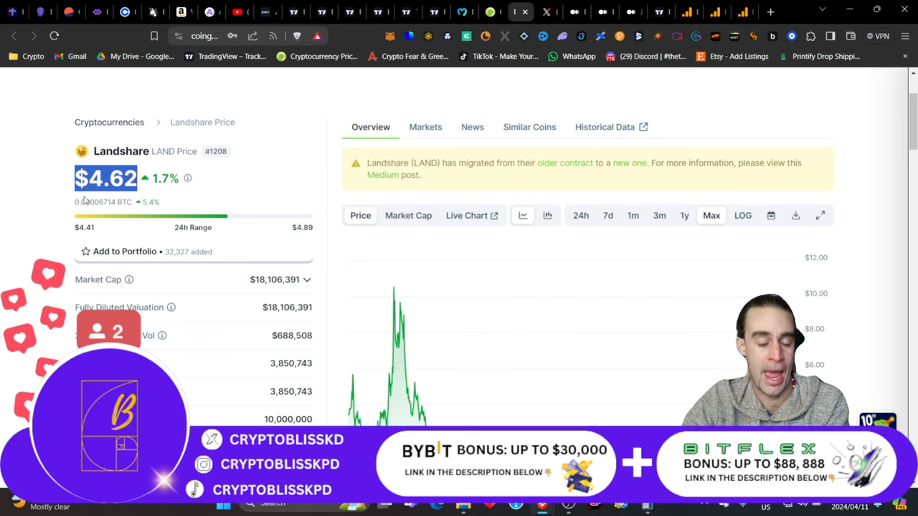
scroll("down", 3)
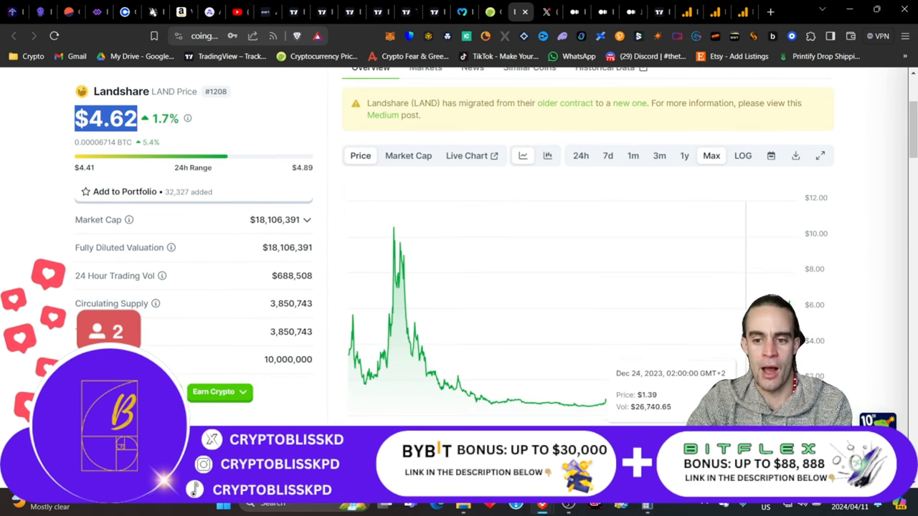
scroll("up", 3)
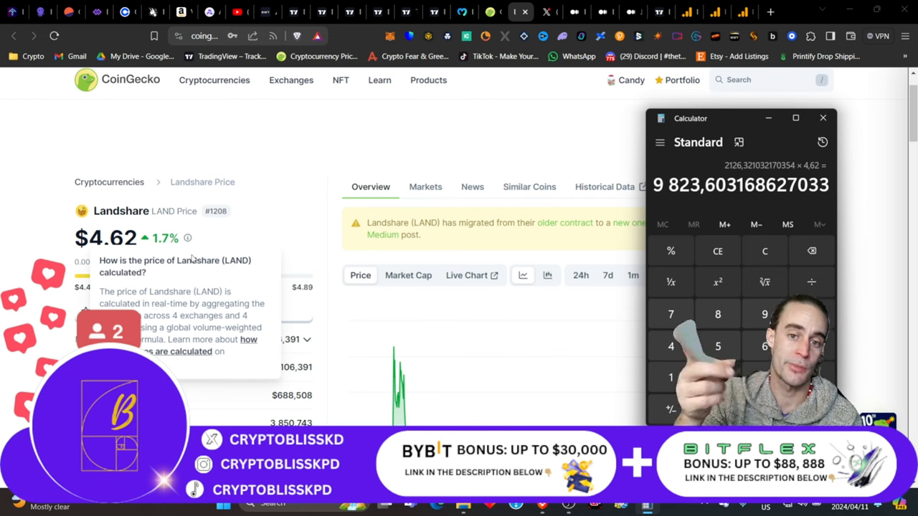
Scroll the Landshare page while Calculator shows 2126.32 × 4.62 ≈ 9,823.60.
scroll("down", 3)
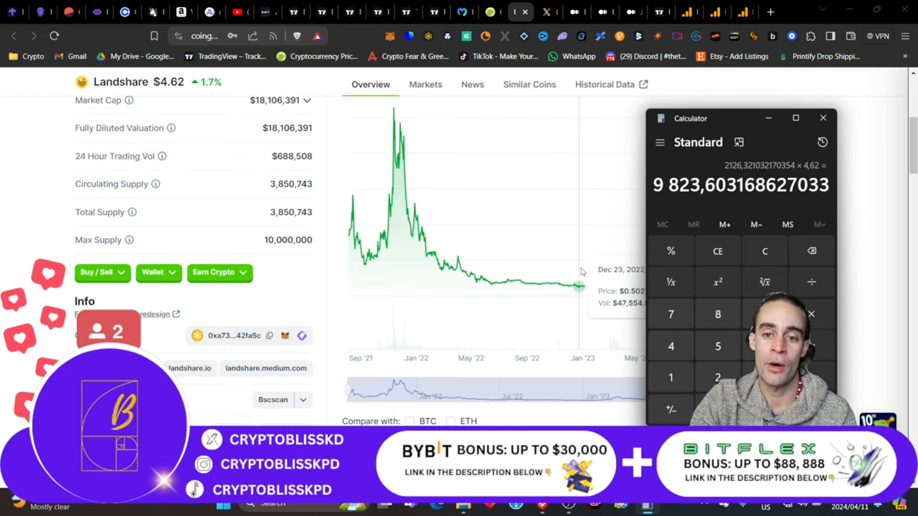
scroll("up", 3)
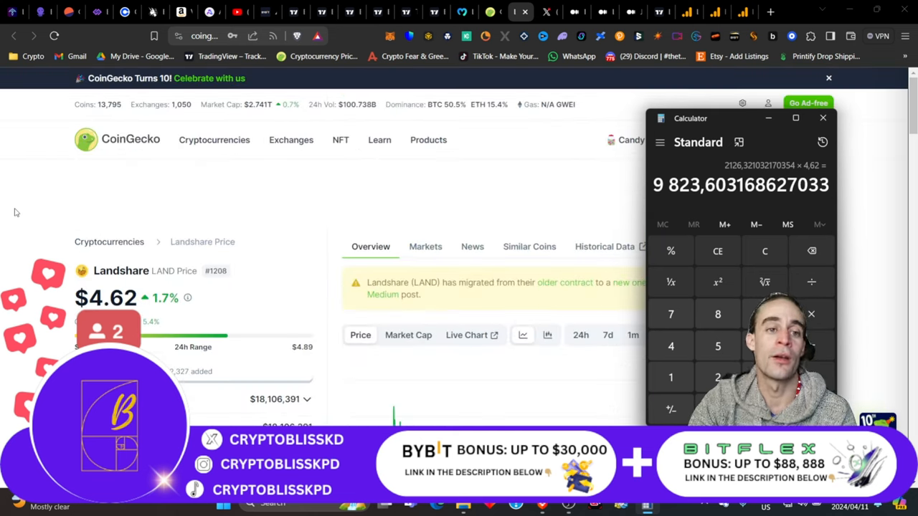